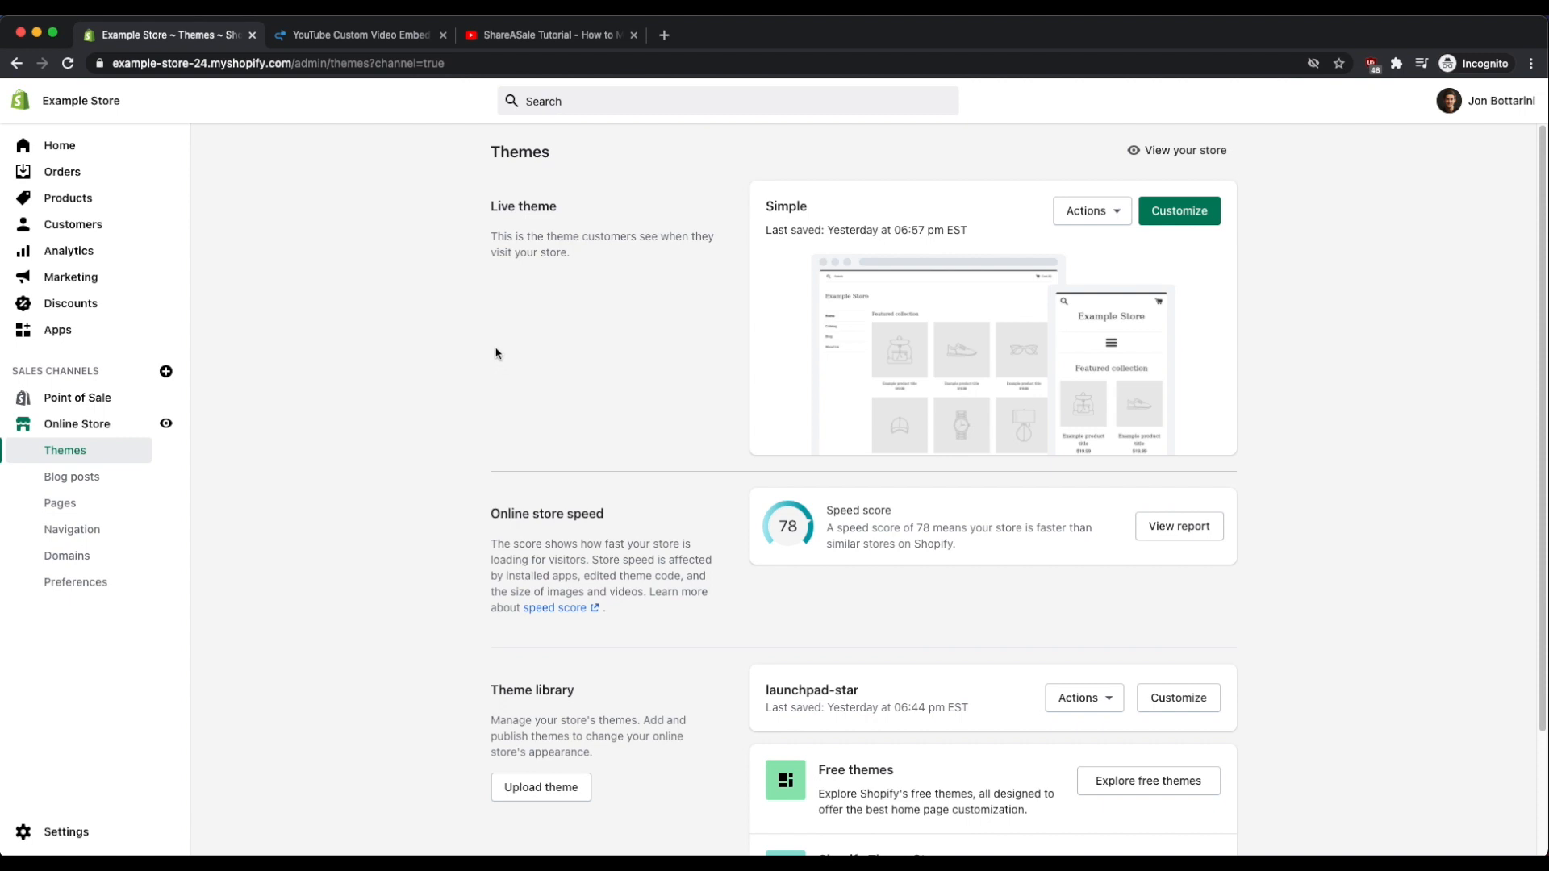
mouse_move(442, 342)
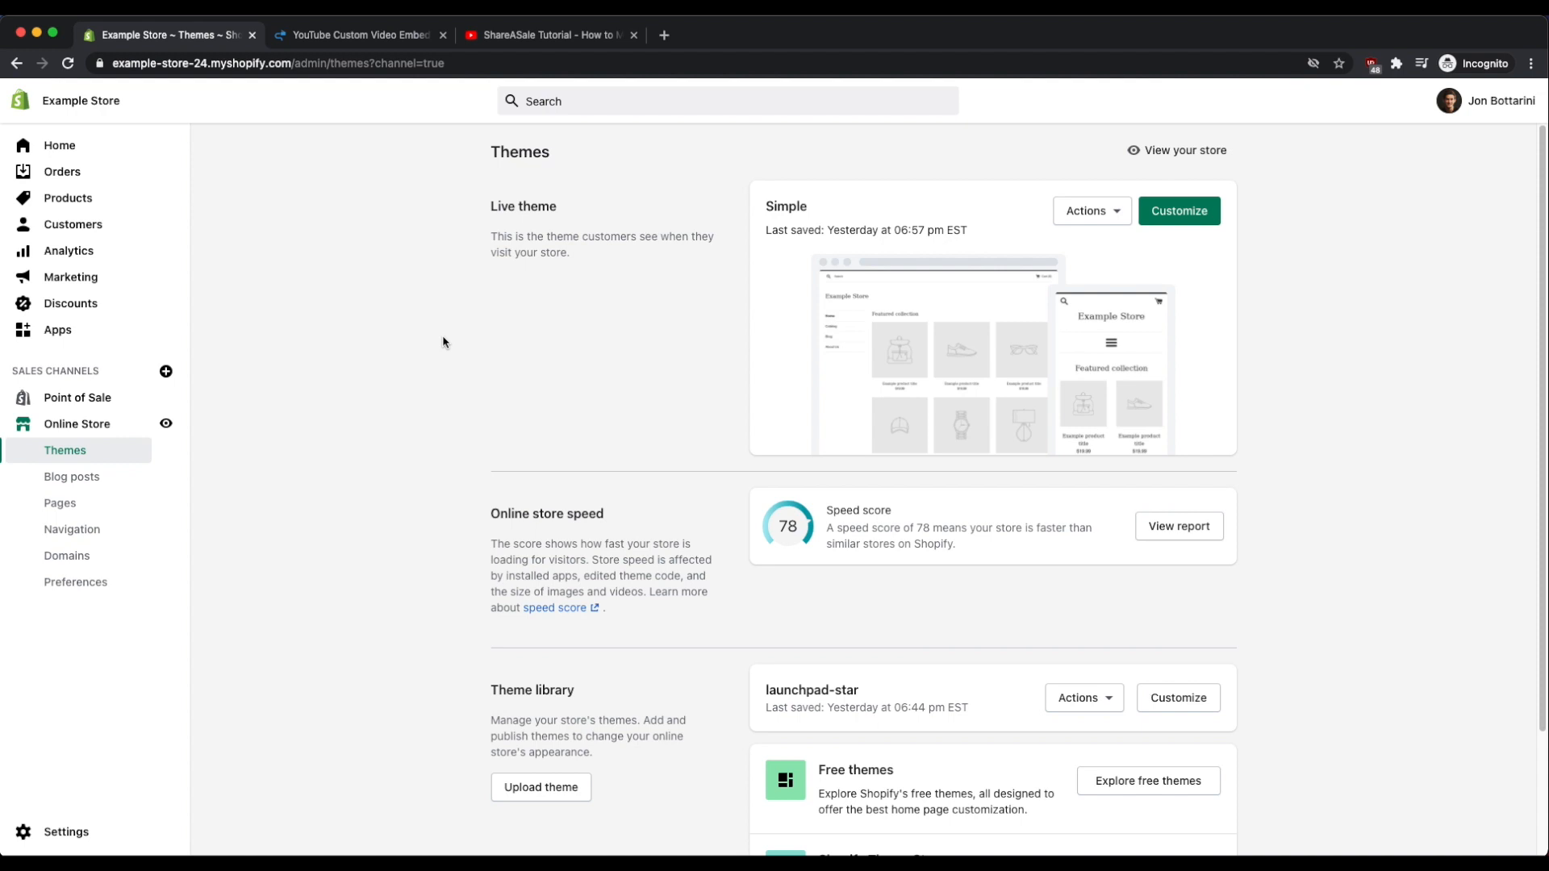
mouse_move(436, 341)
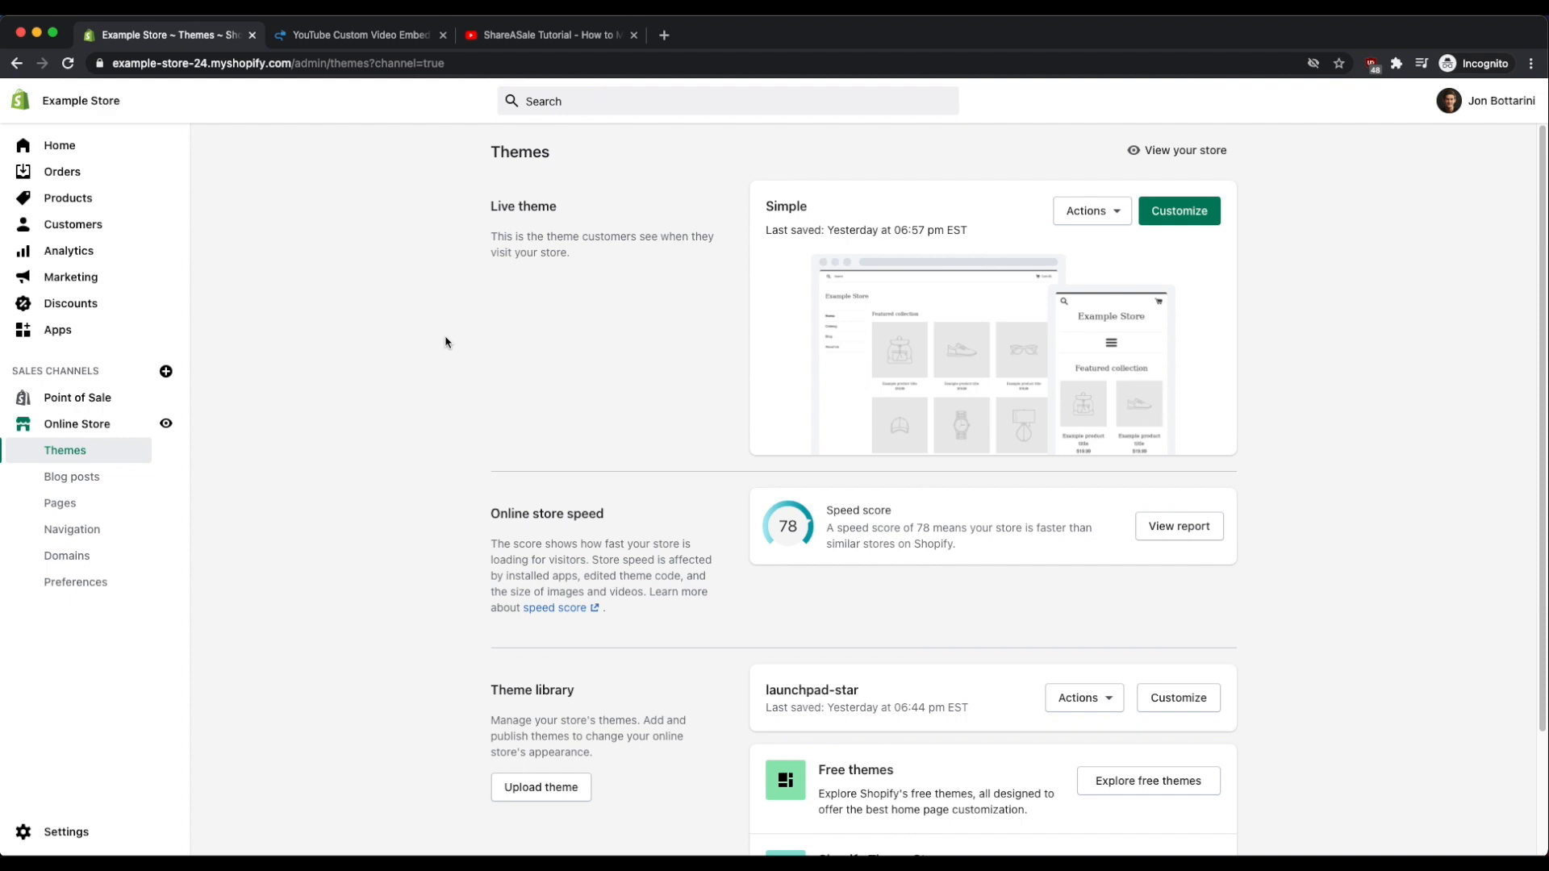
mouse_move(437, 340)
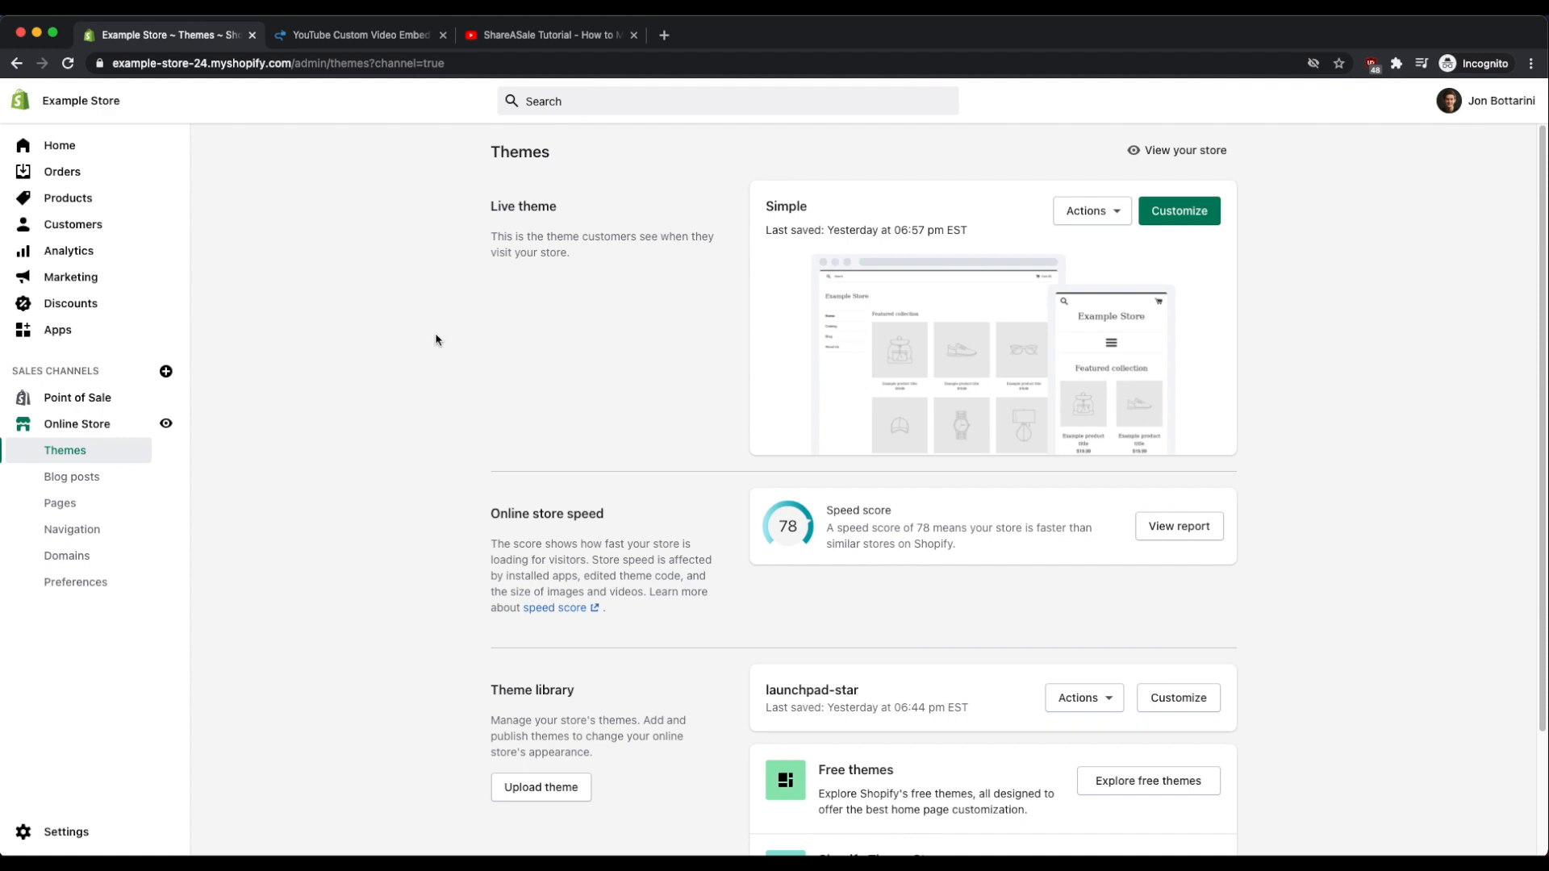
mouse_move(560, 274)
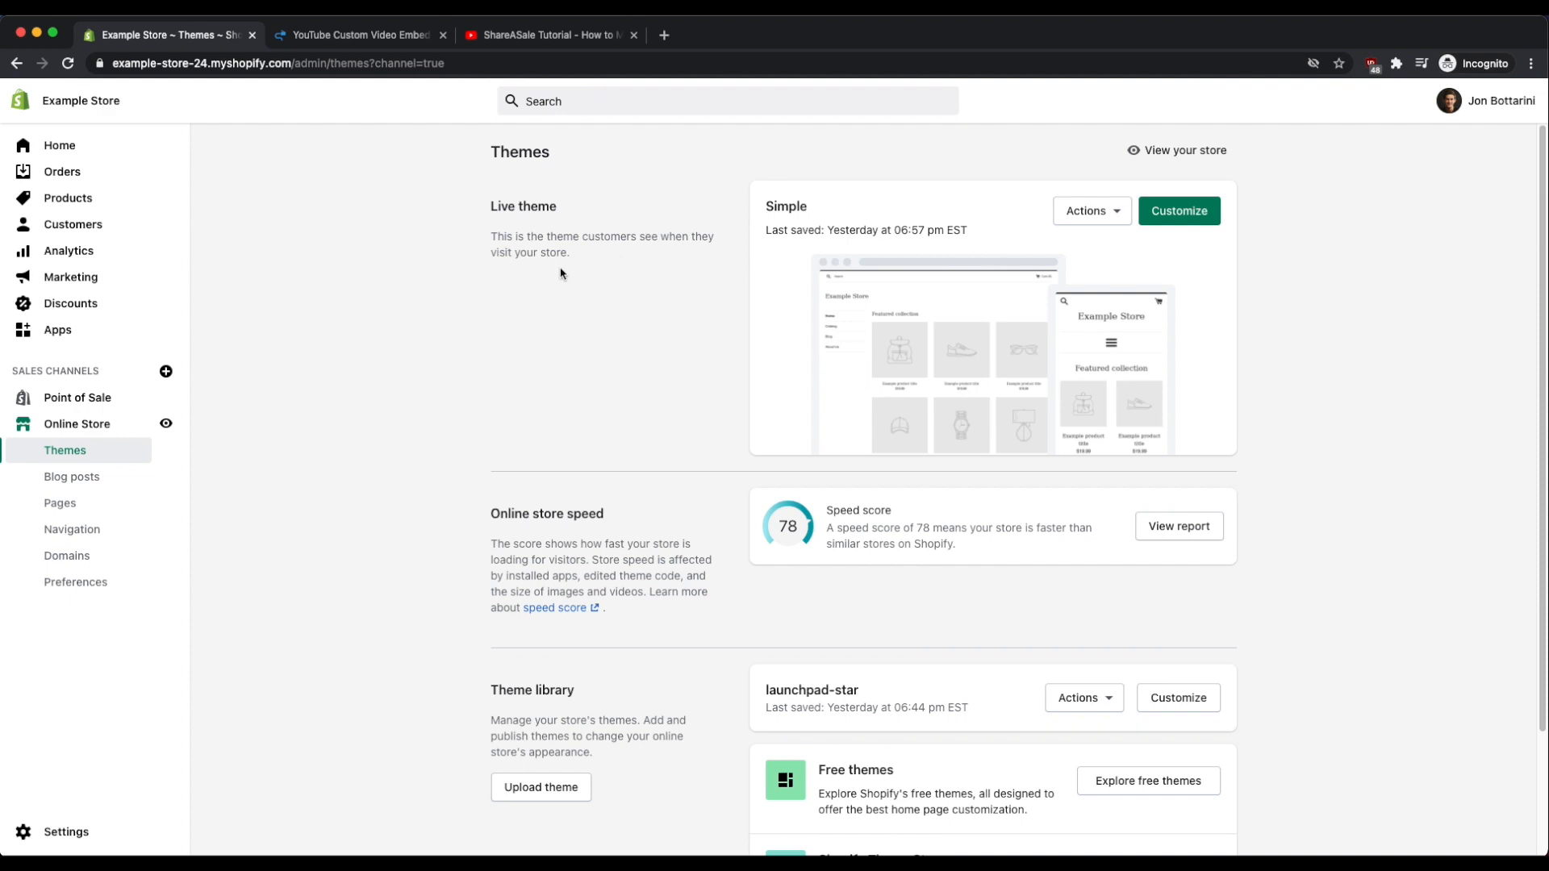
mouse_move(323, 425)
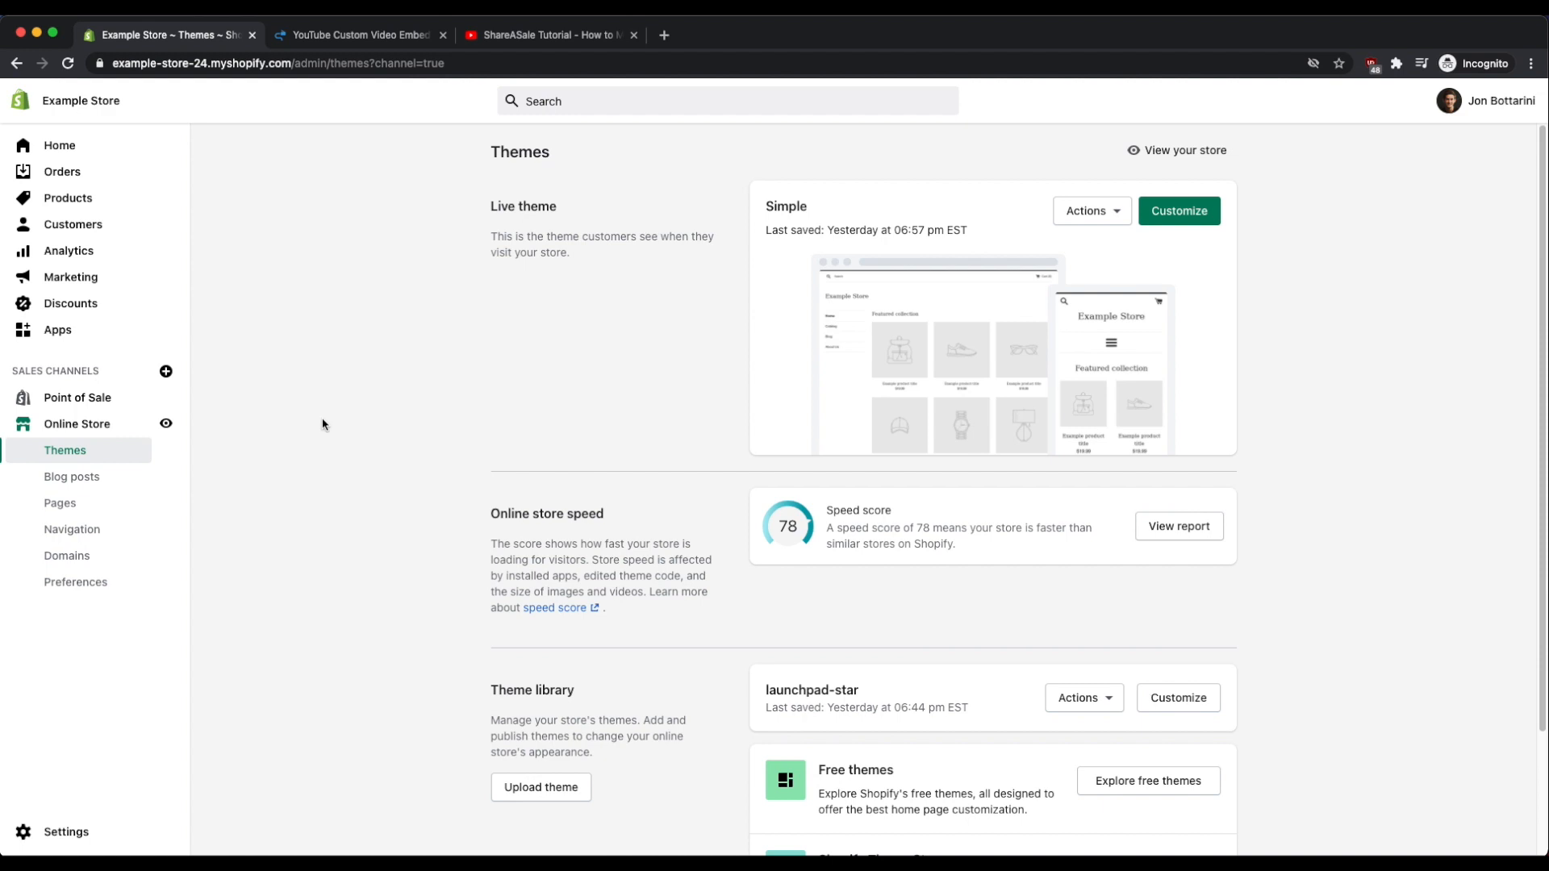
mouse_move(72, 223)
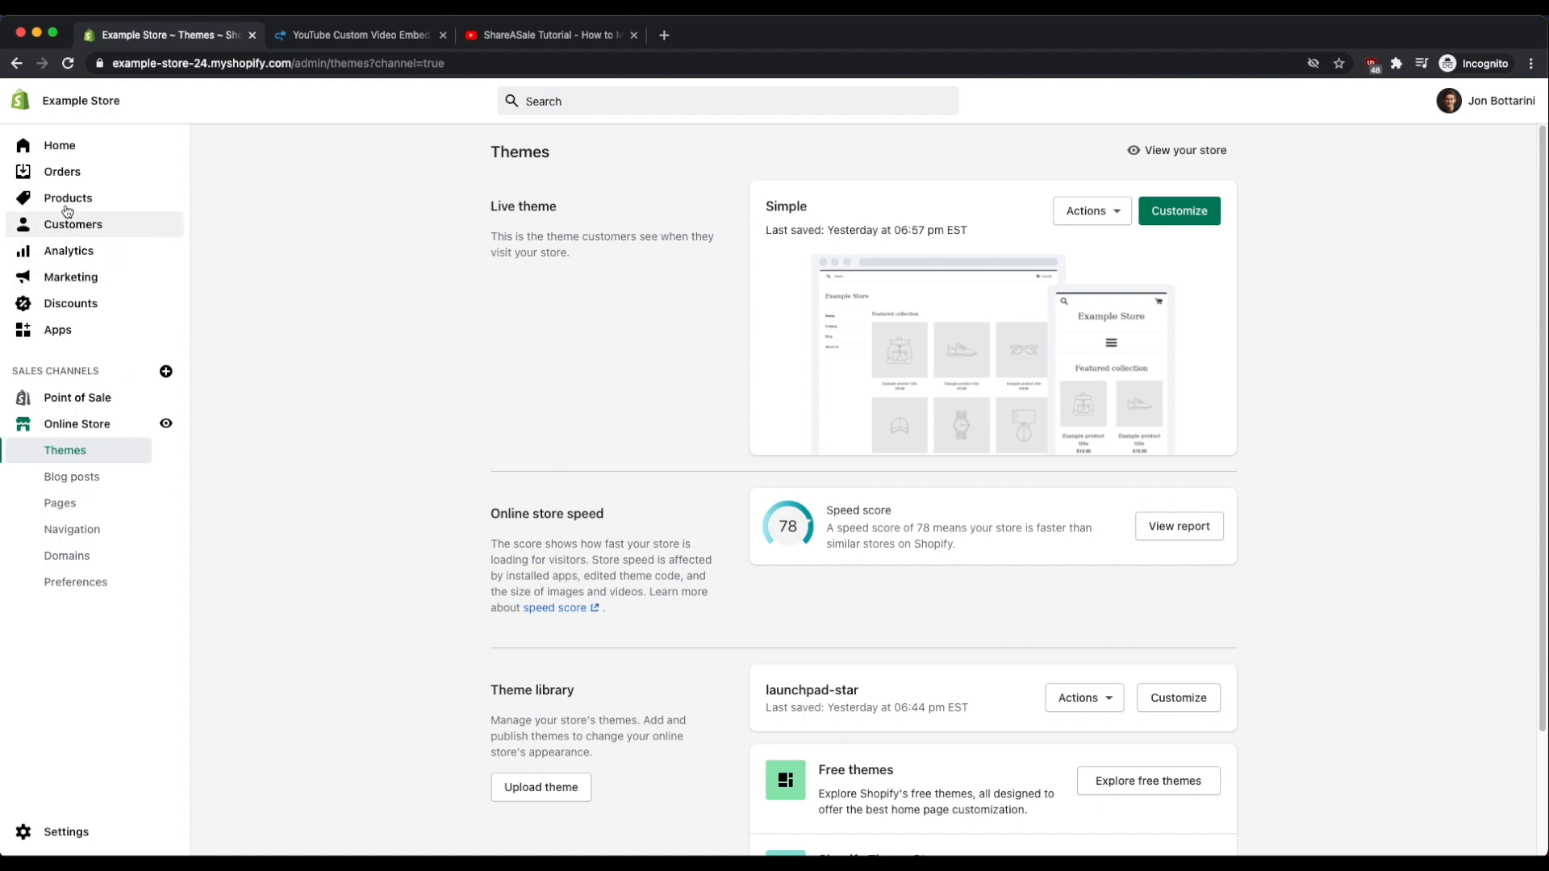
mouse_move(339, 496)
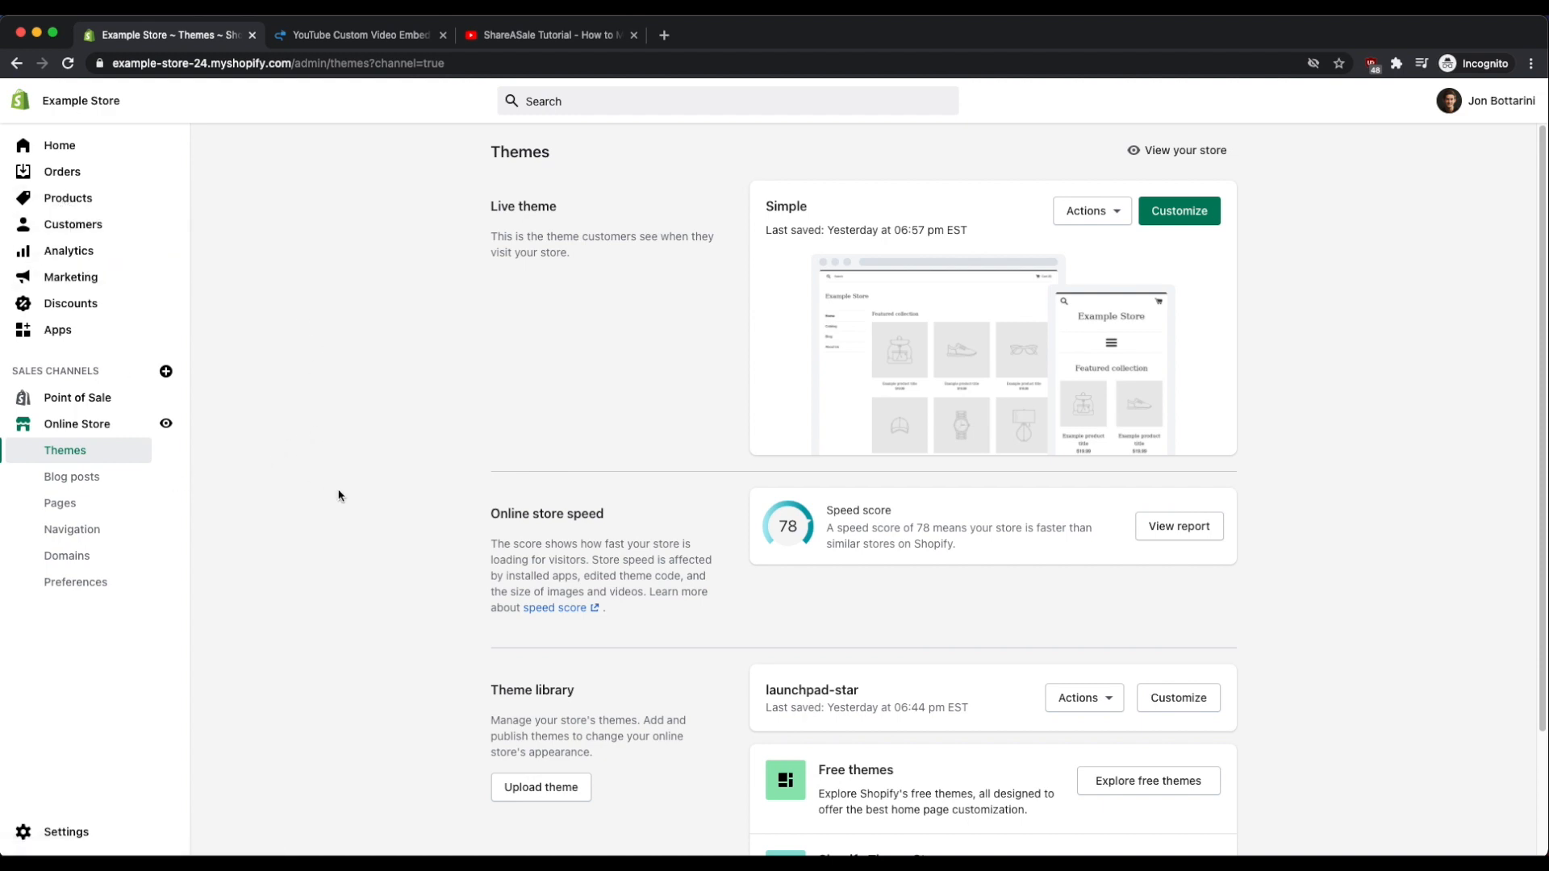
View small_video.mov and its URL in Settings > Files, then go back to Online Store Themes.
click(67, 831)
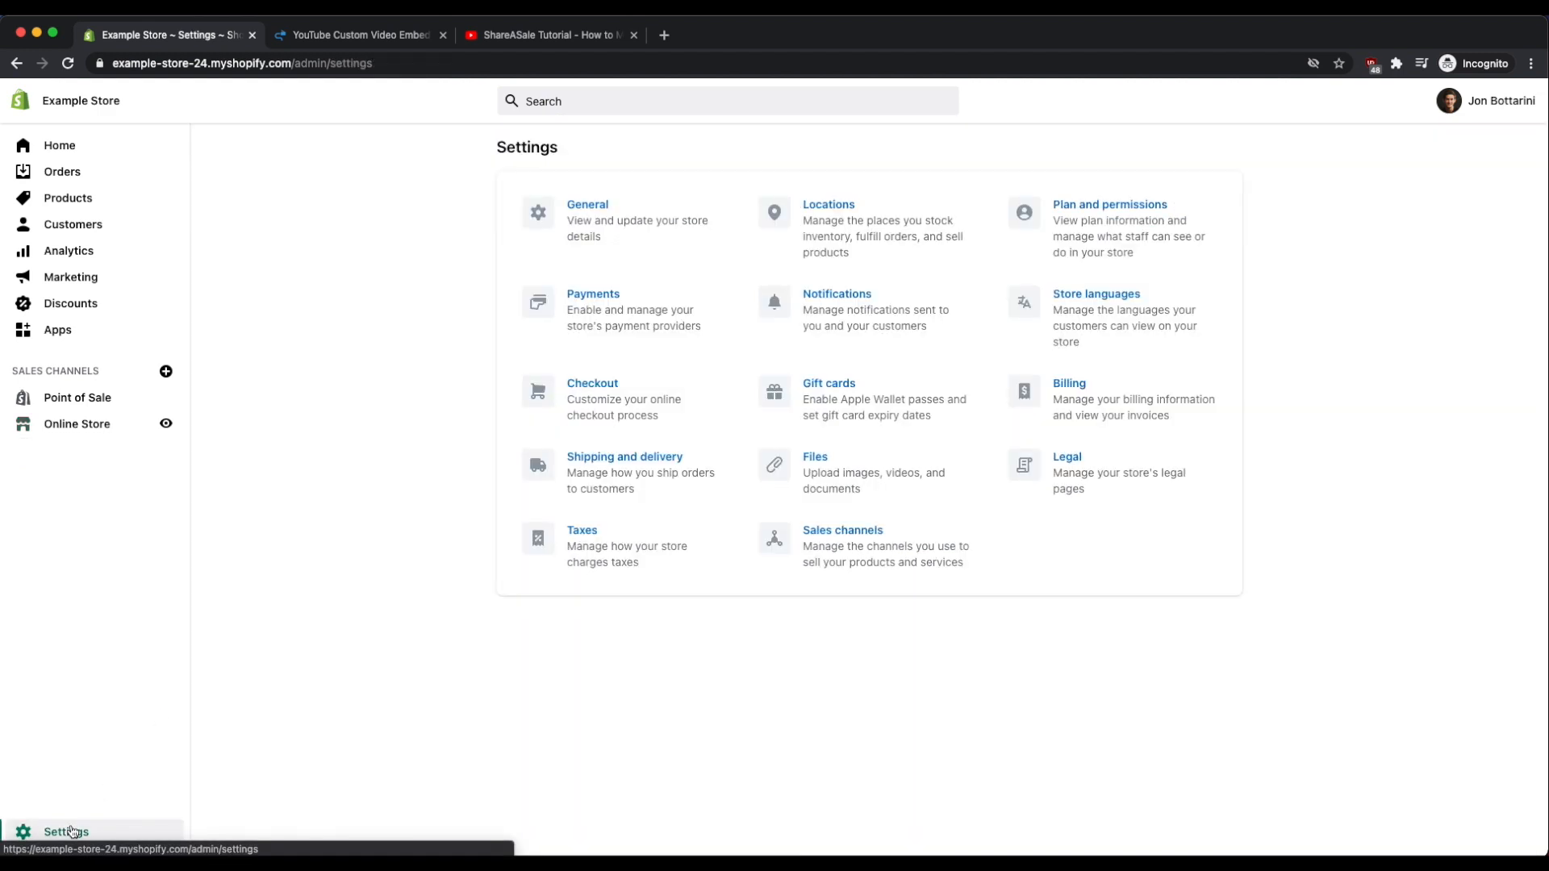
click(815, 457)
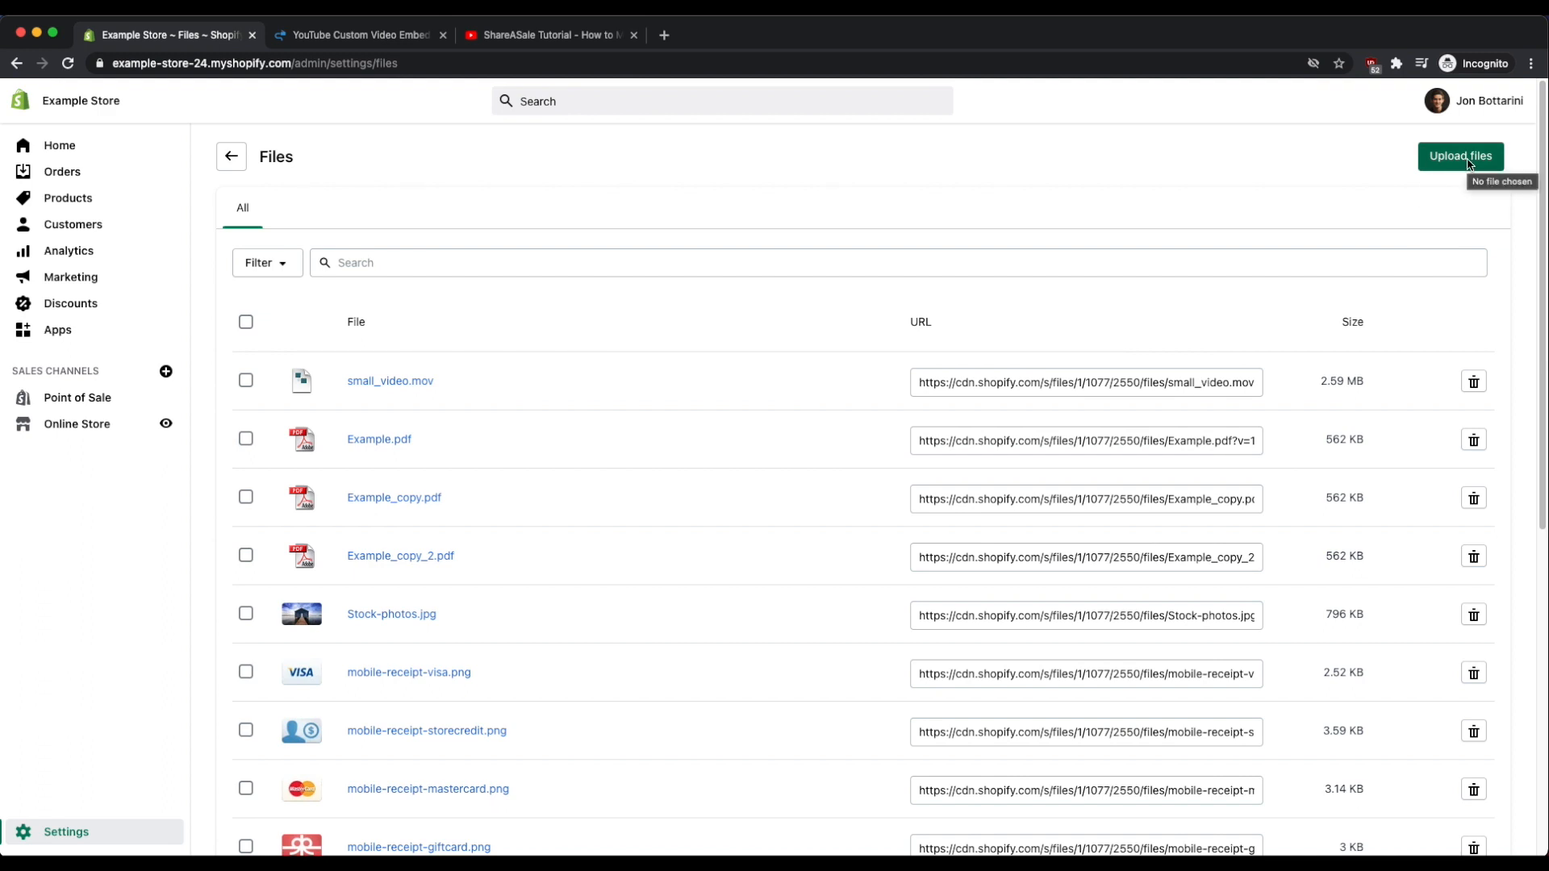
mouse_move(1155, 169)
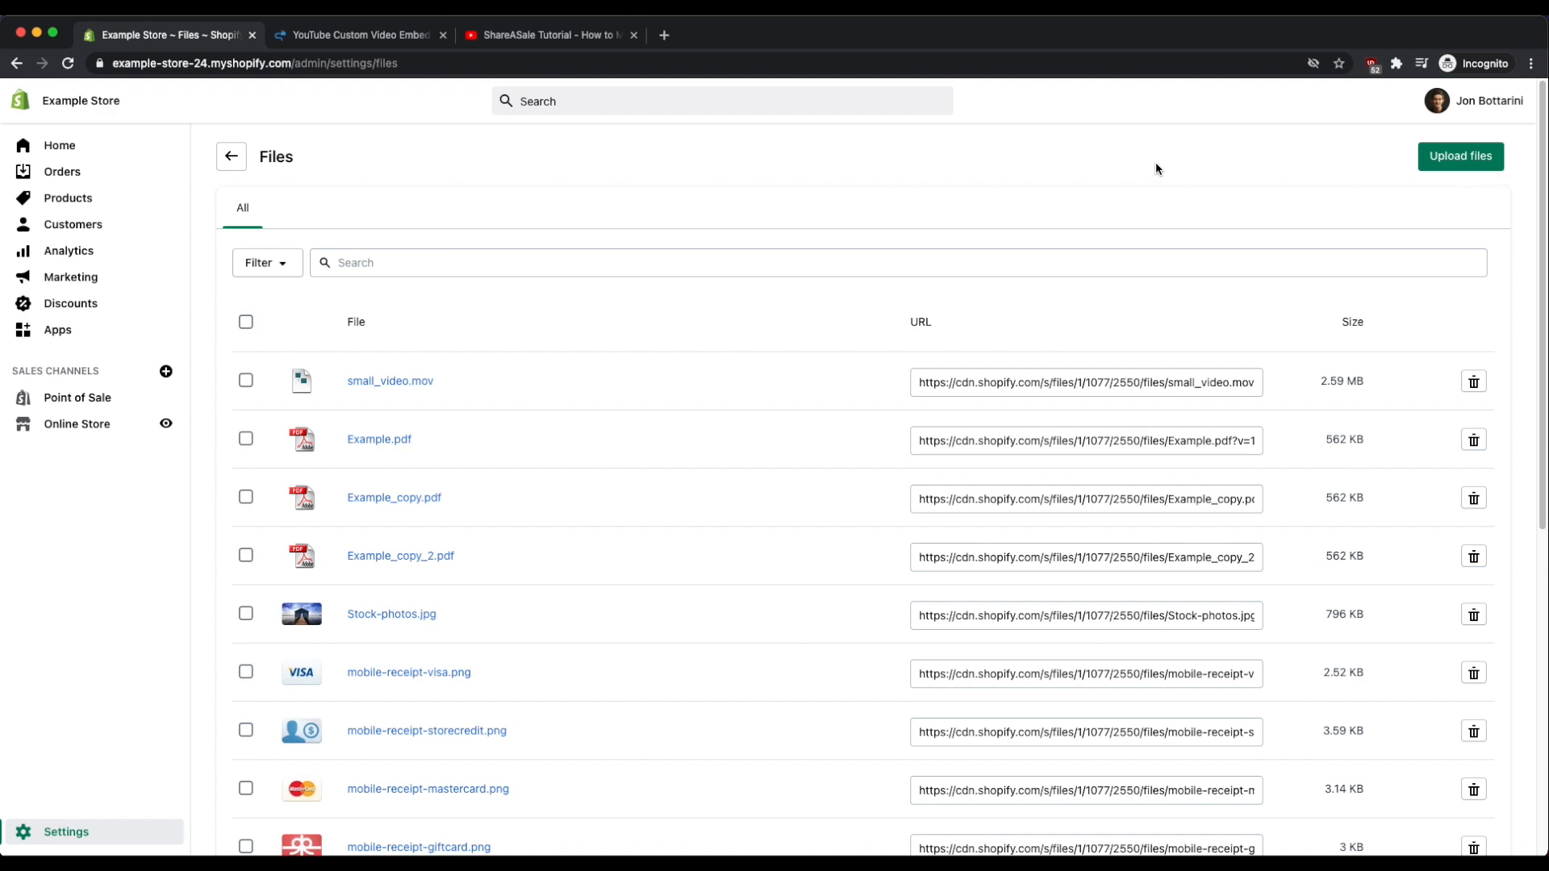
mouse_move(389, 381)
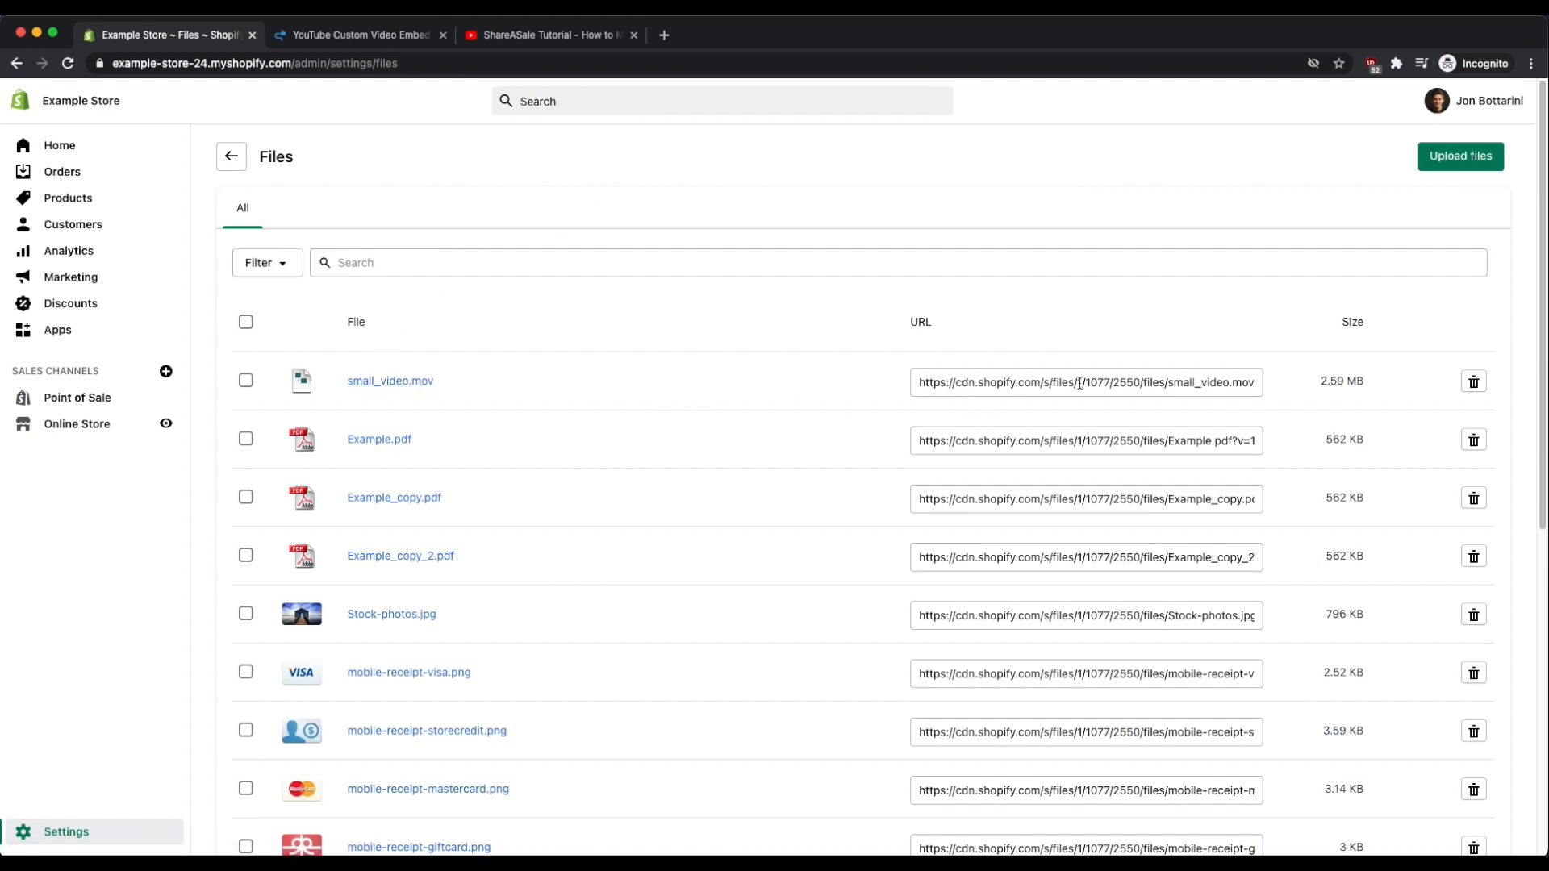
click(1086, 382)
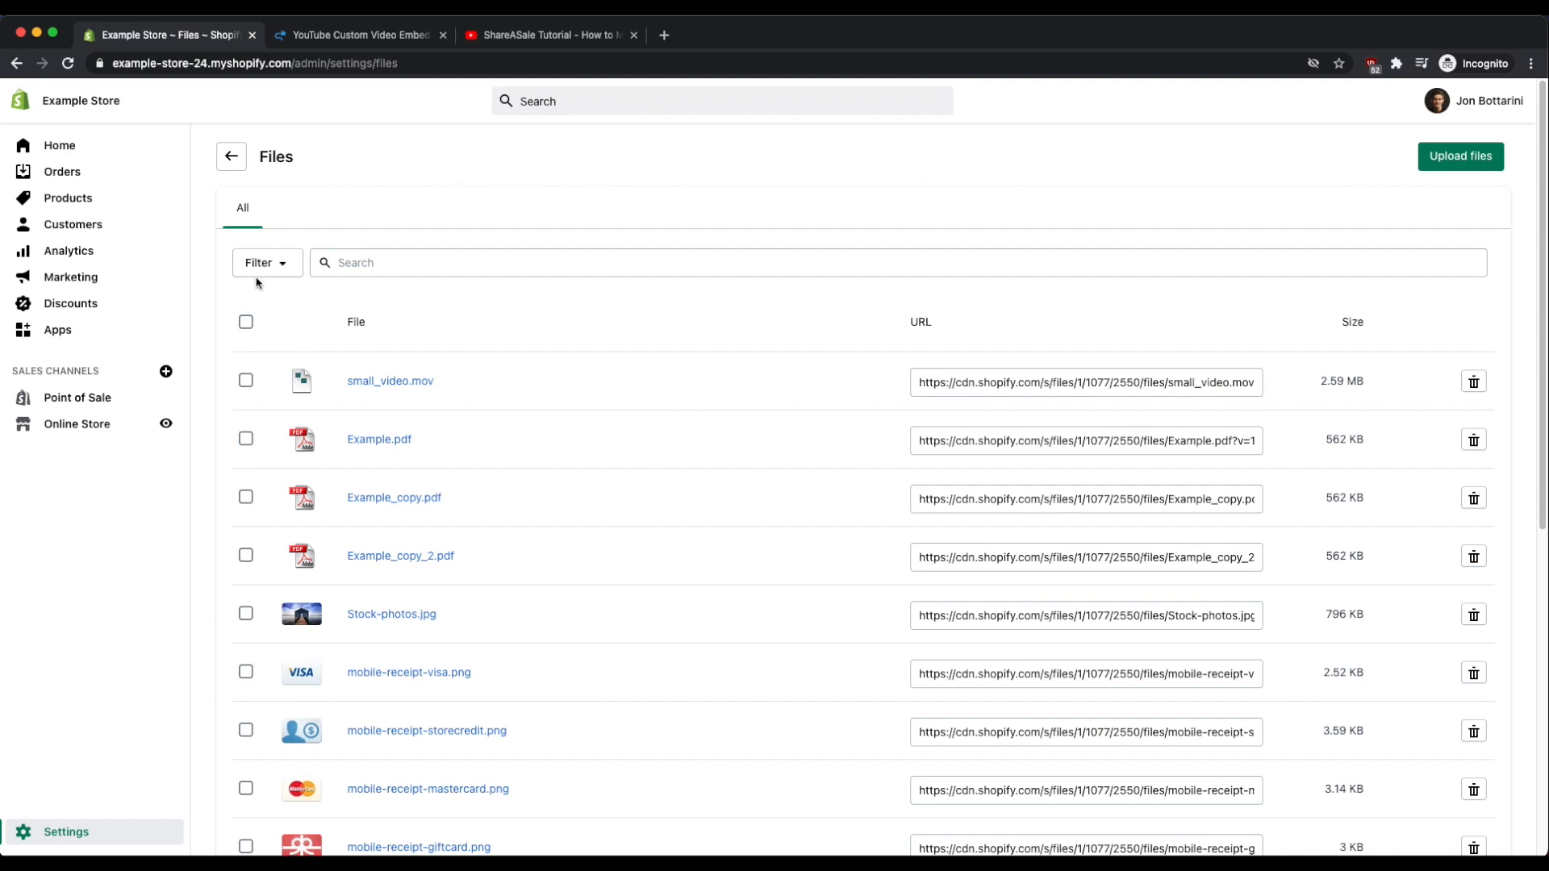
click(76, 424)
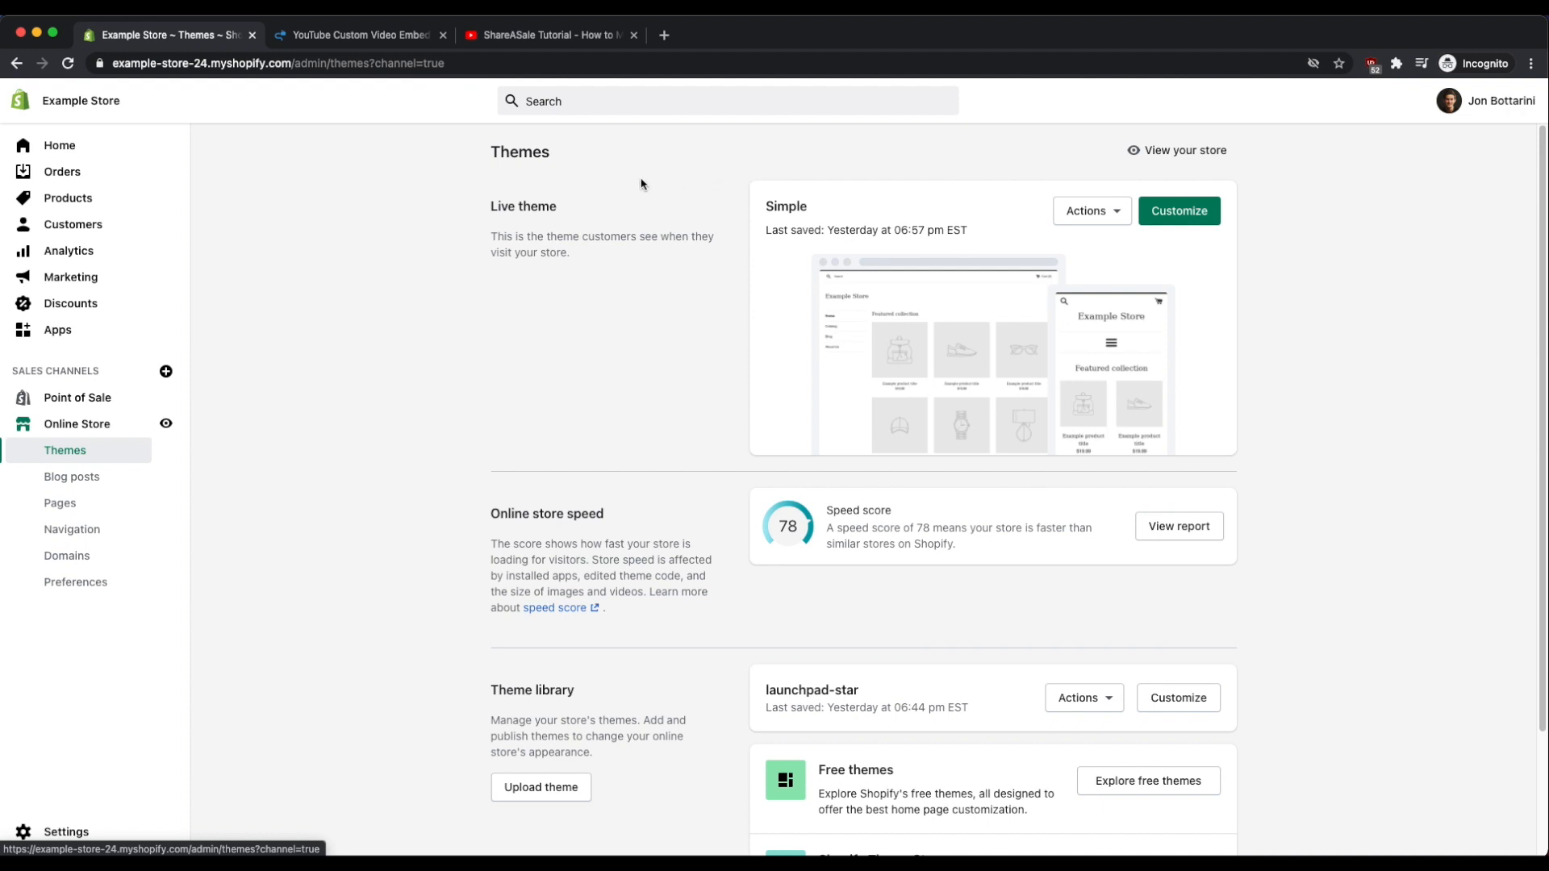
mouse_move(513, 178)
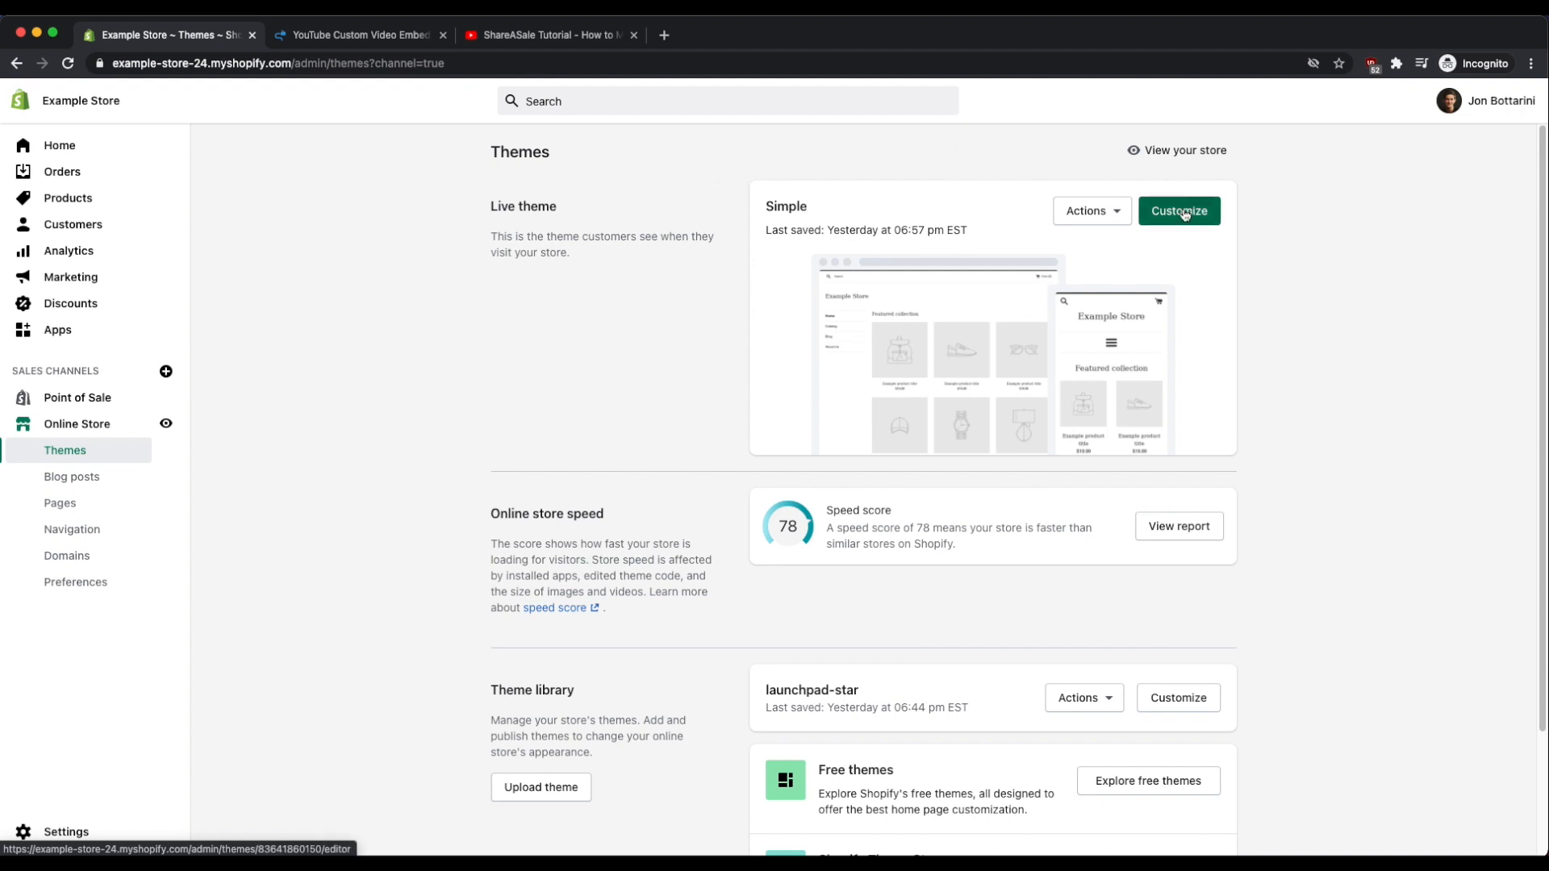
Customize the Simple theme, add a Custom HTML section and open its HTML content block.
click(1178, 210)
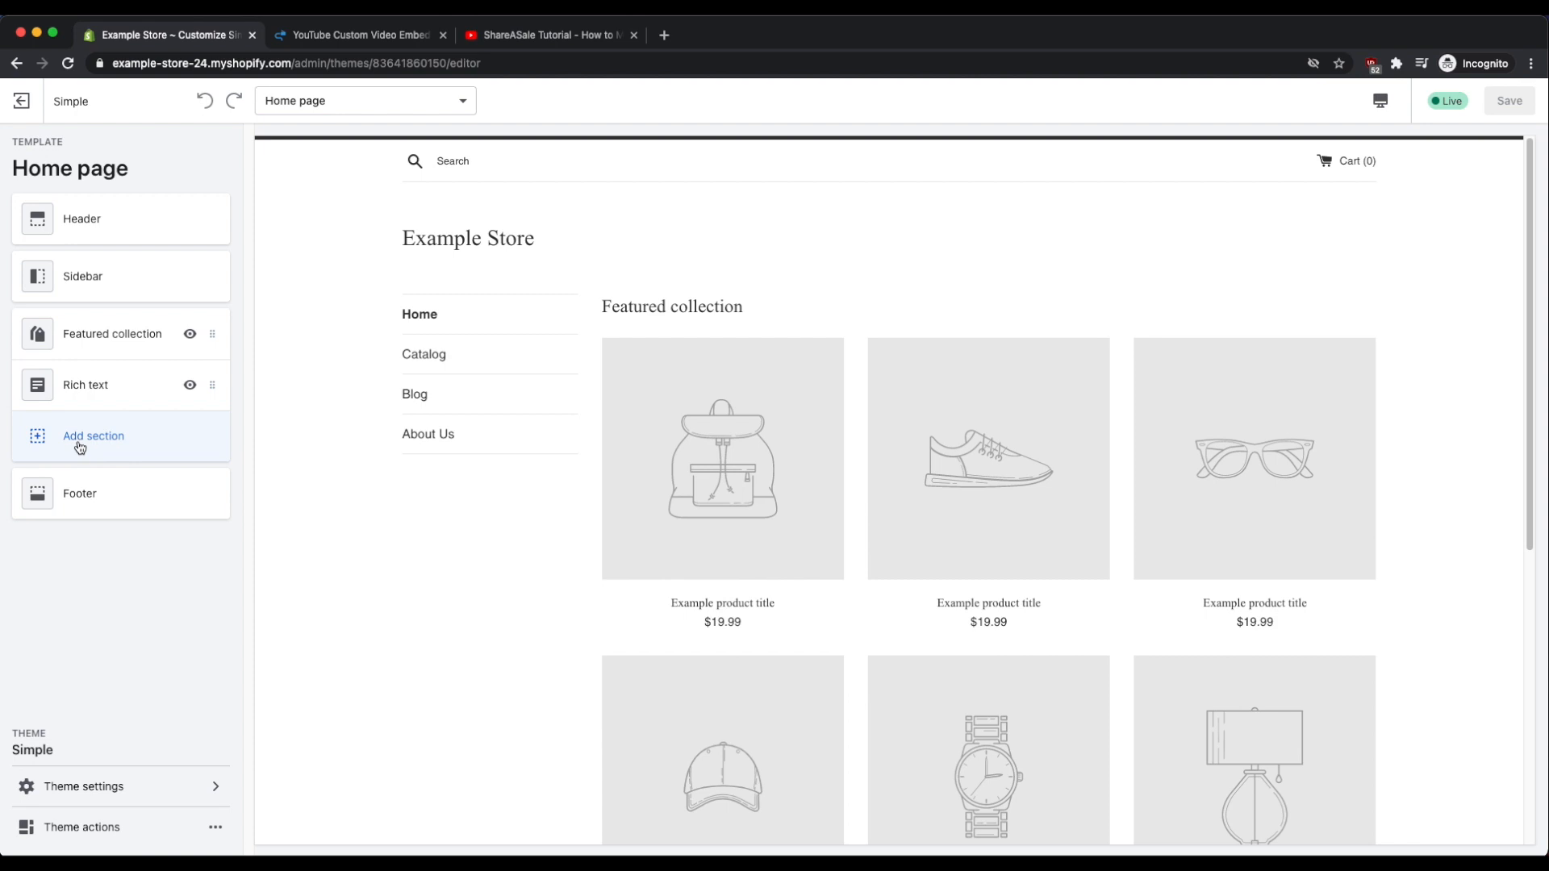
click(93, 436)
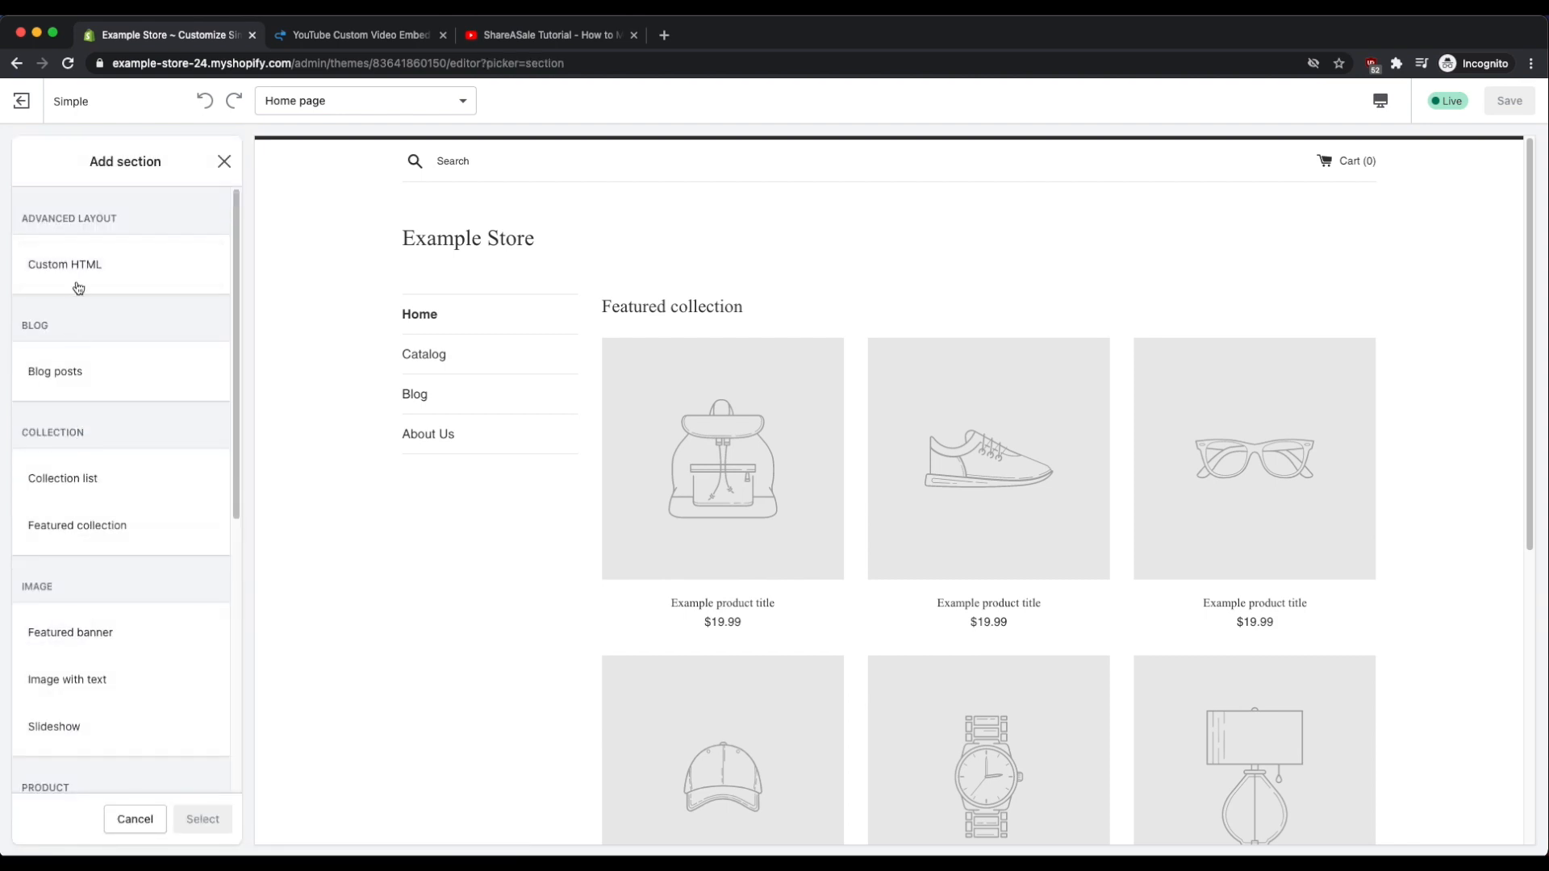
click(64, 263)
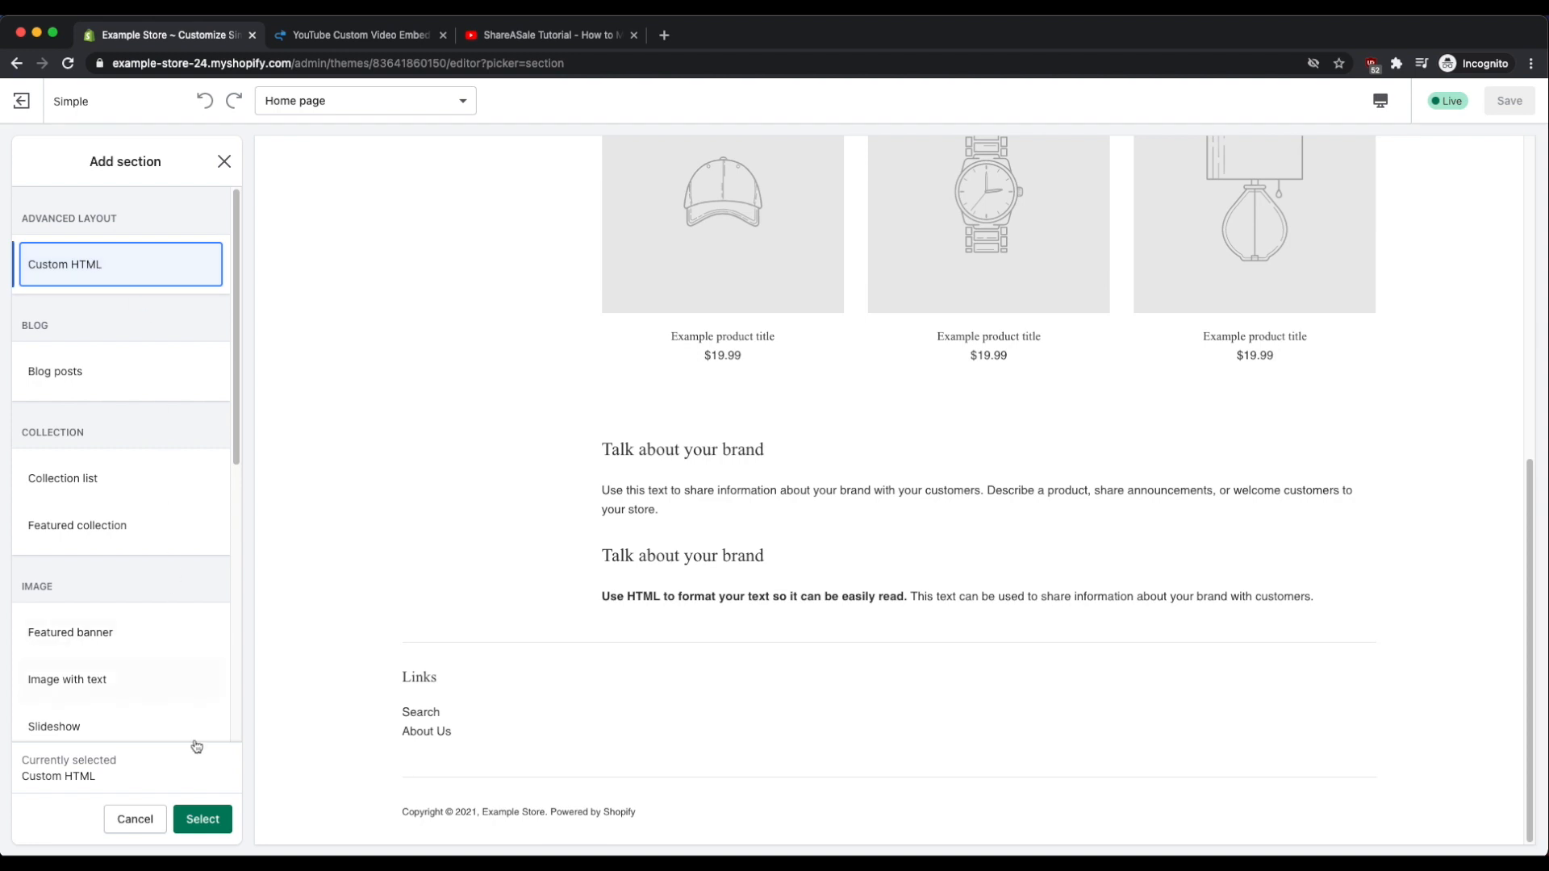
click(201, 819)
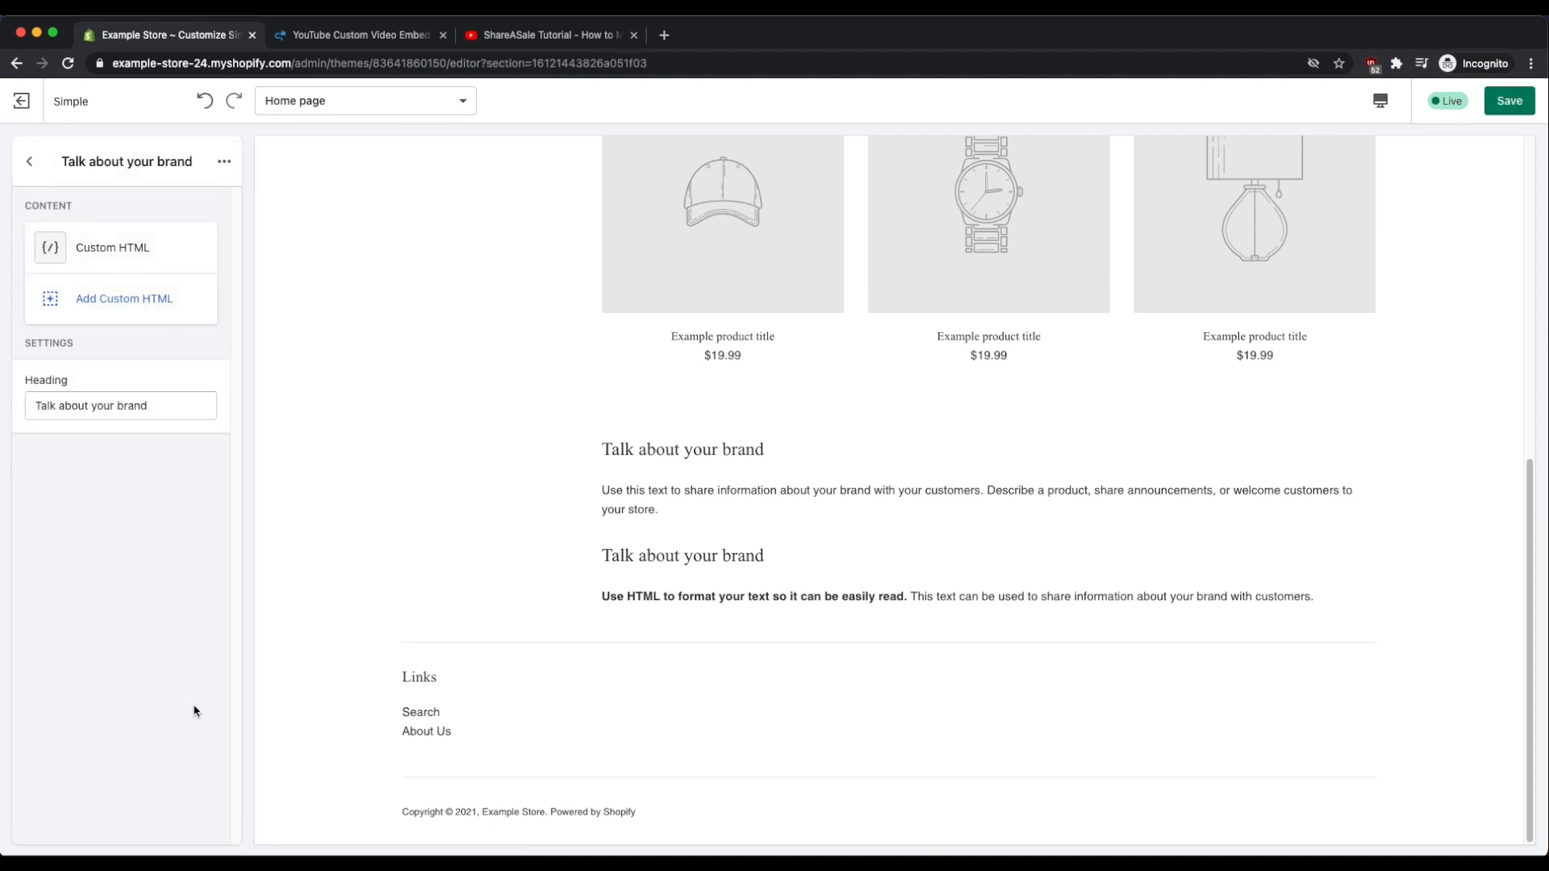
mouse_move(183, 255)
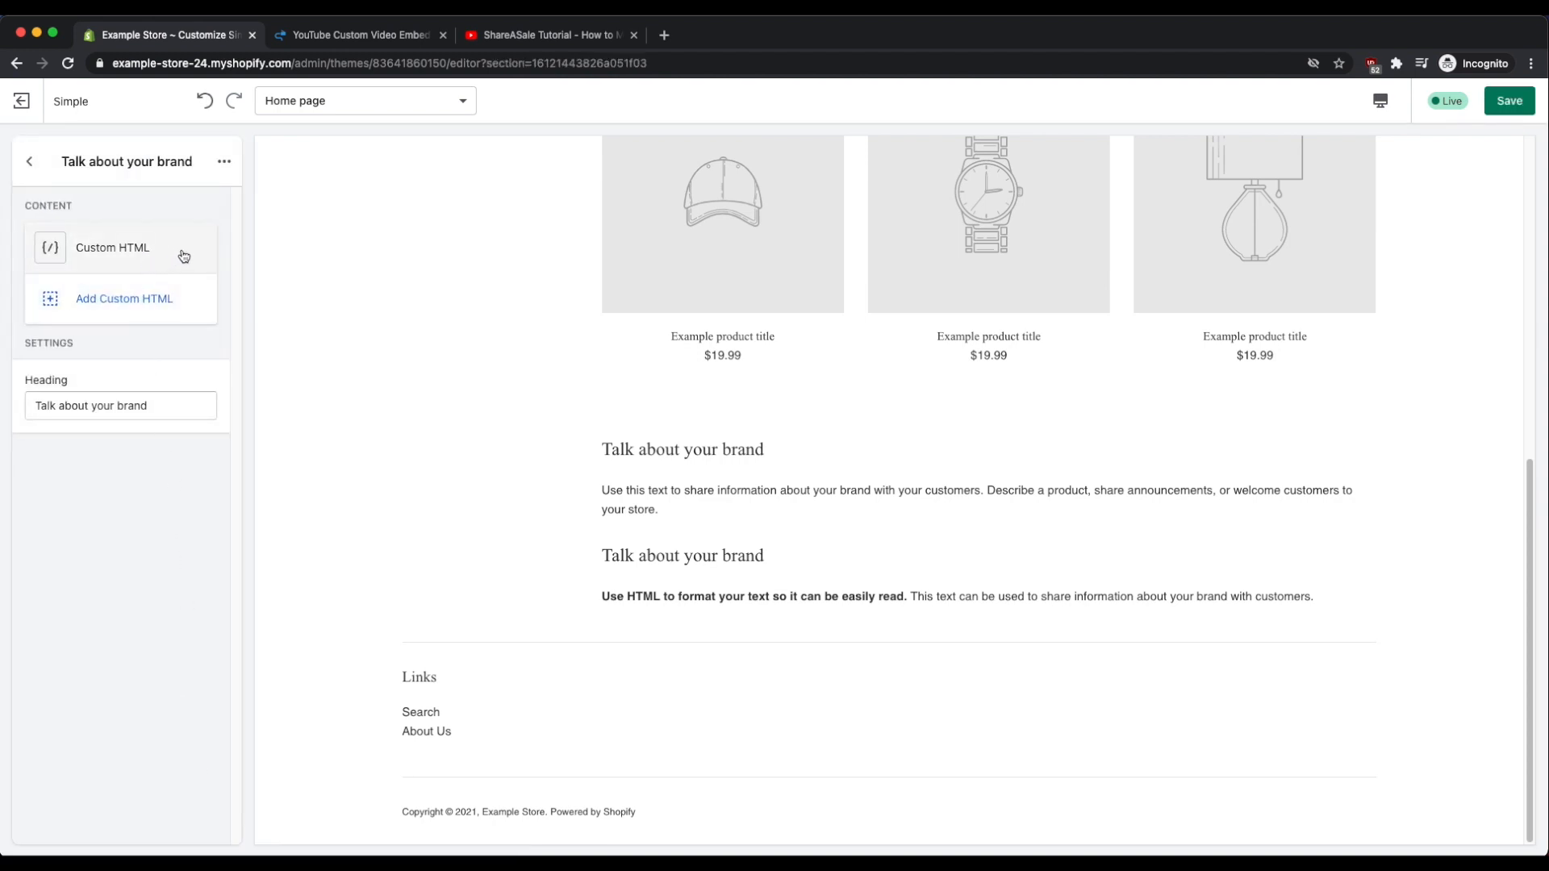
click(113, 247)
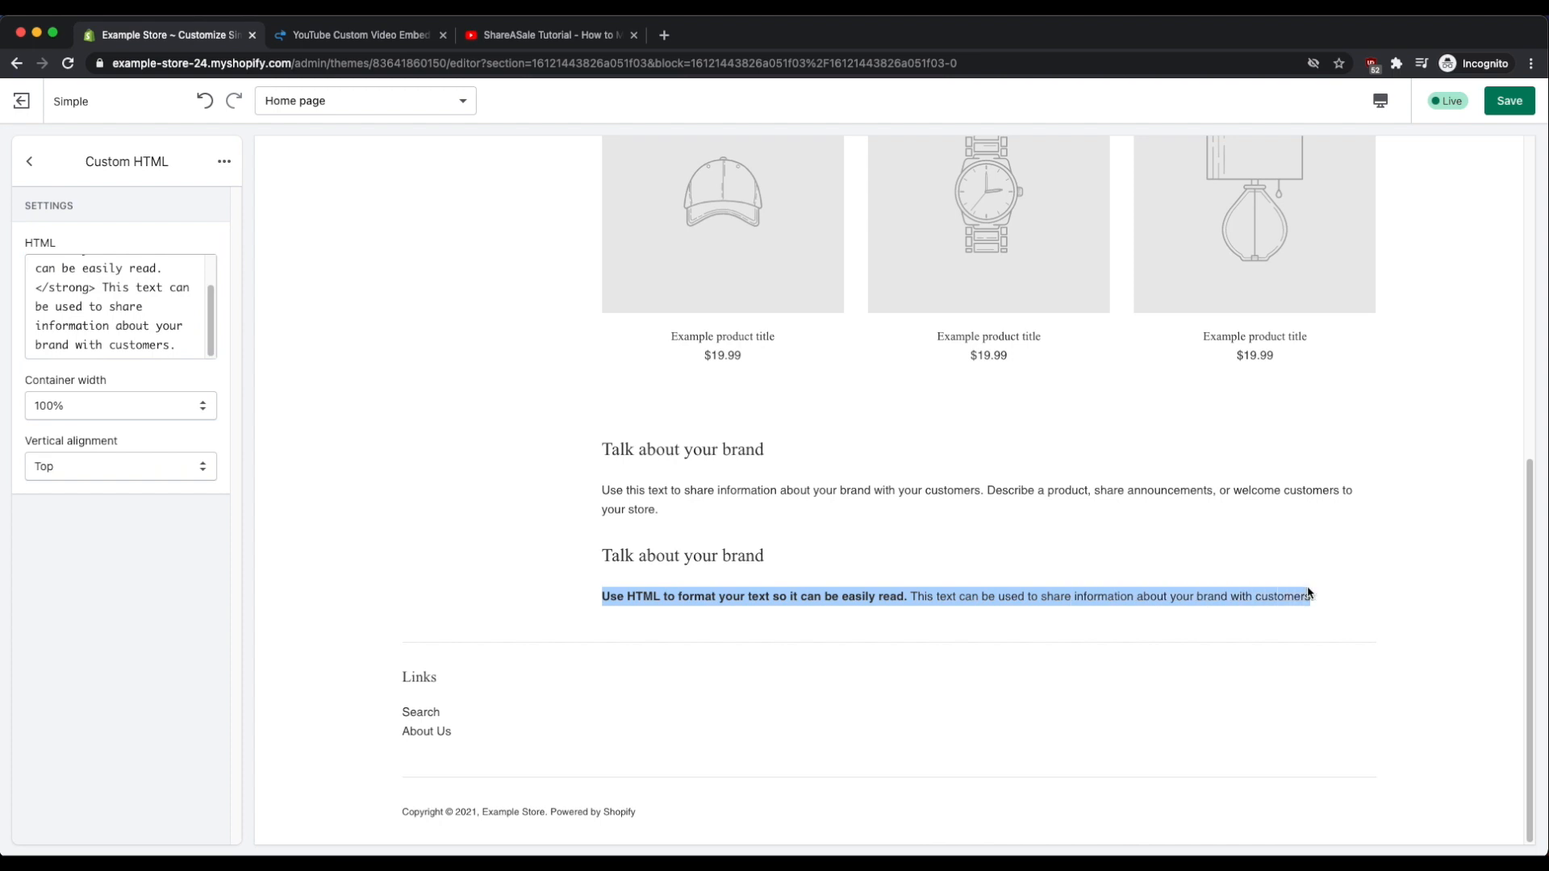
Paste the small_video.mov CDN link over YOUR_VIDEO_LINK_HERE in test.html and select the whole snippet.
click(173, 345)
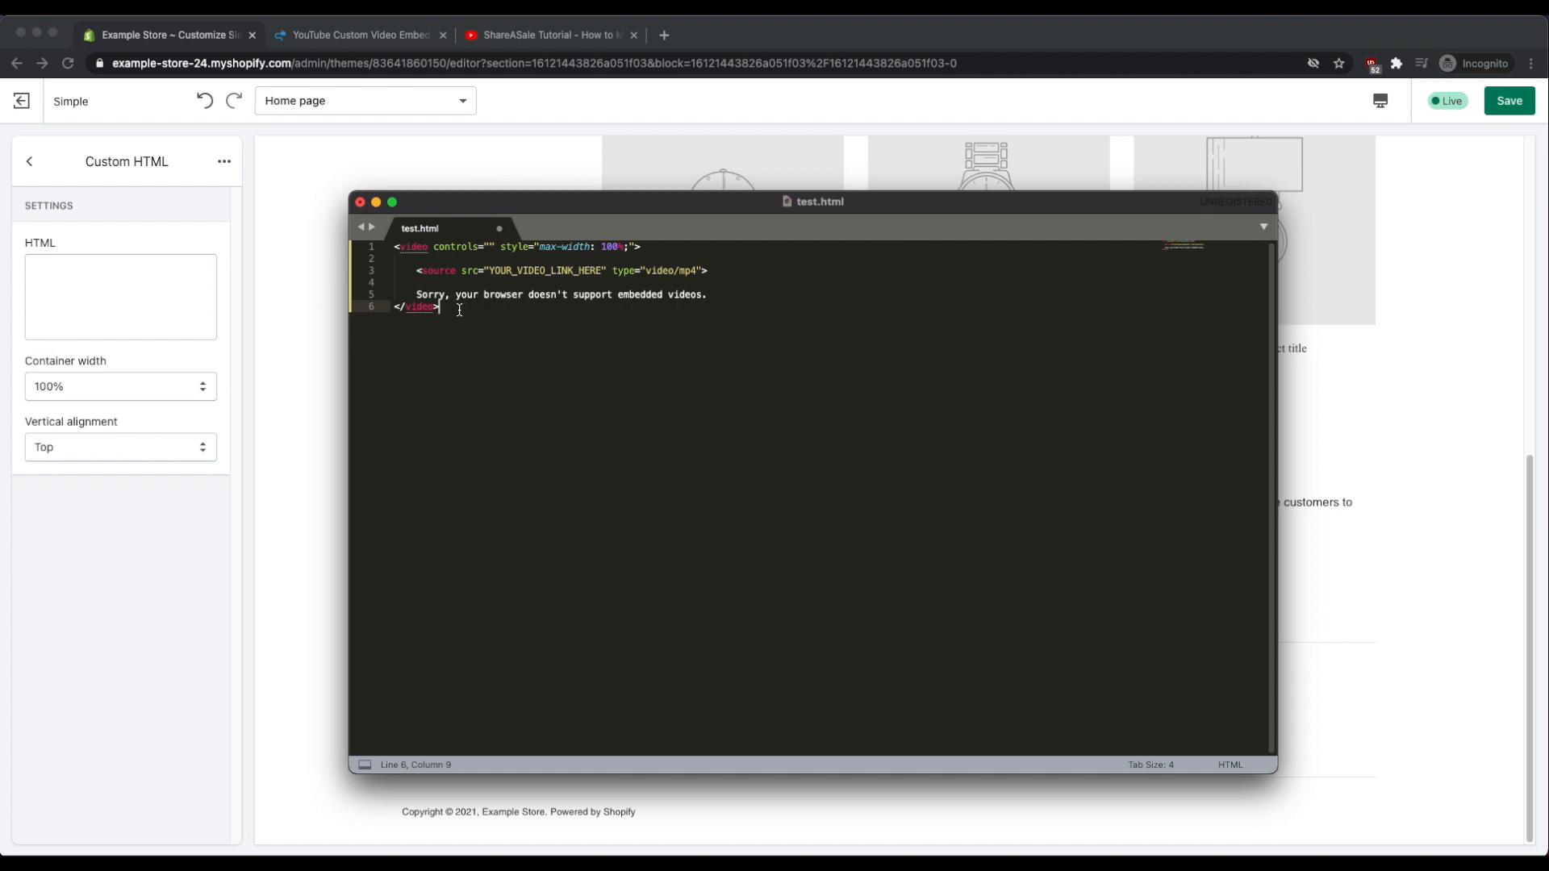
mouse_move(529, 320)
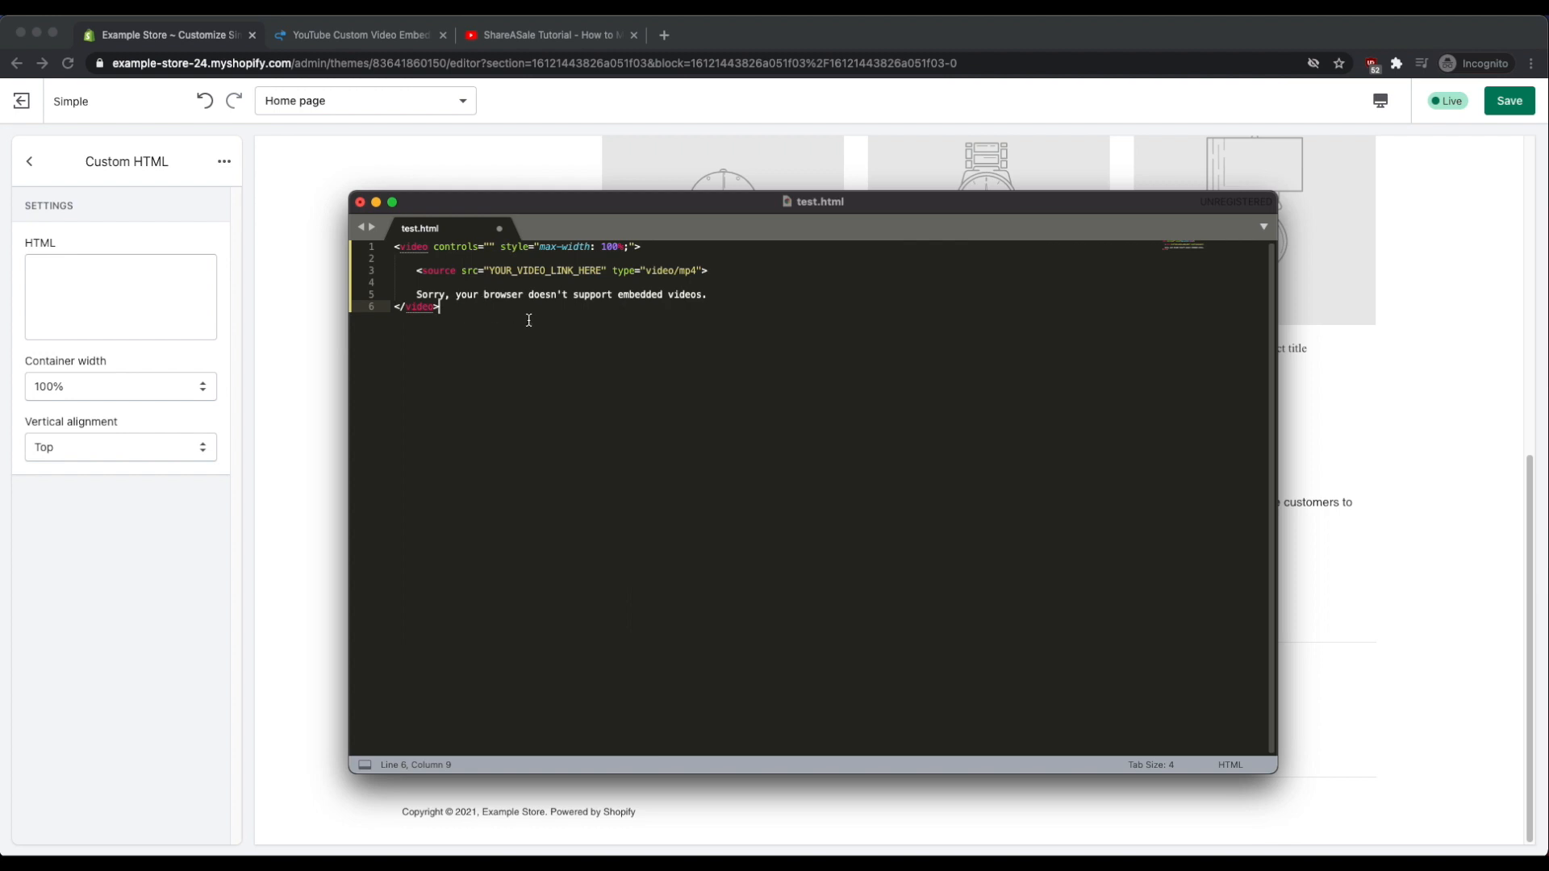
mouse_move(492, 315)
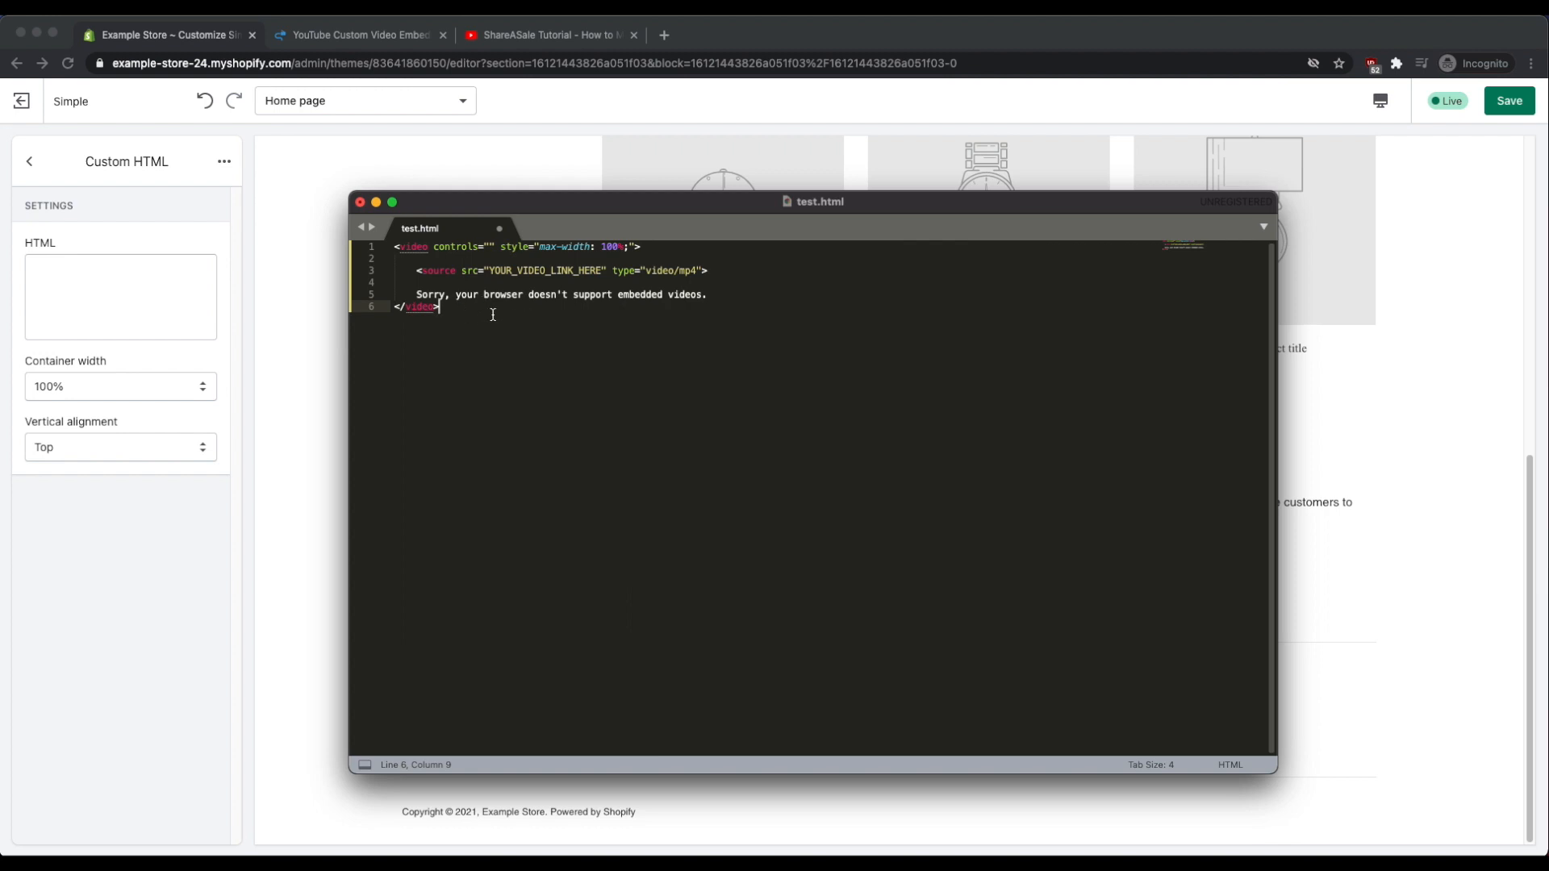
mouse_move(576, 307)
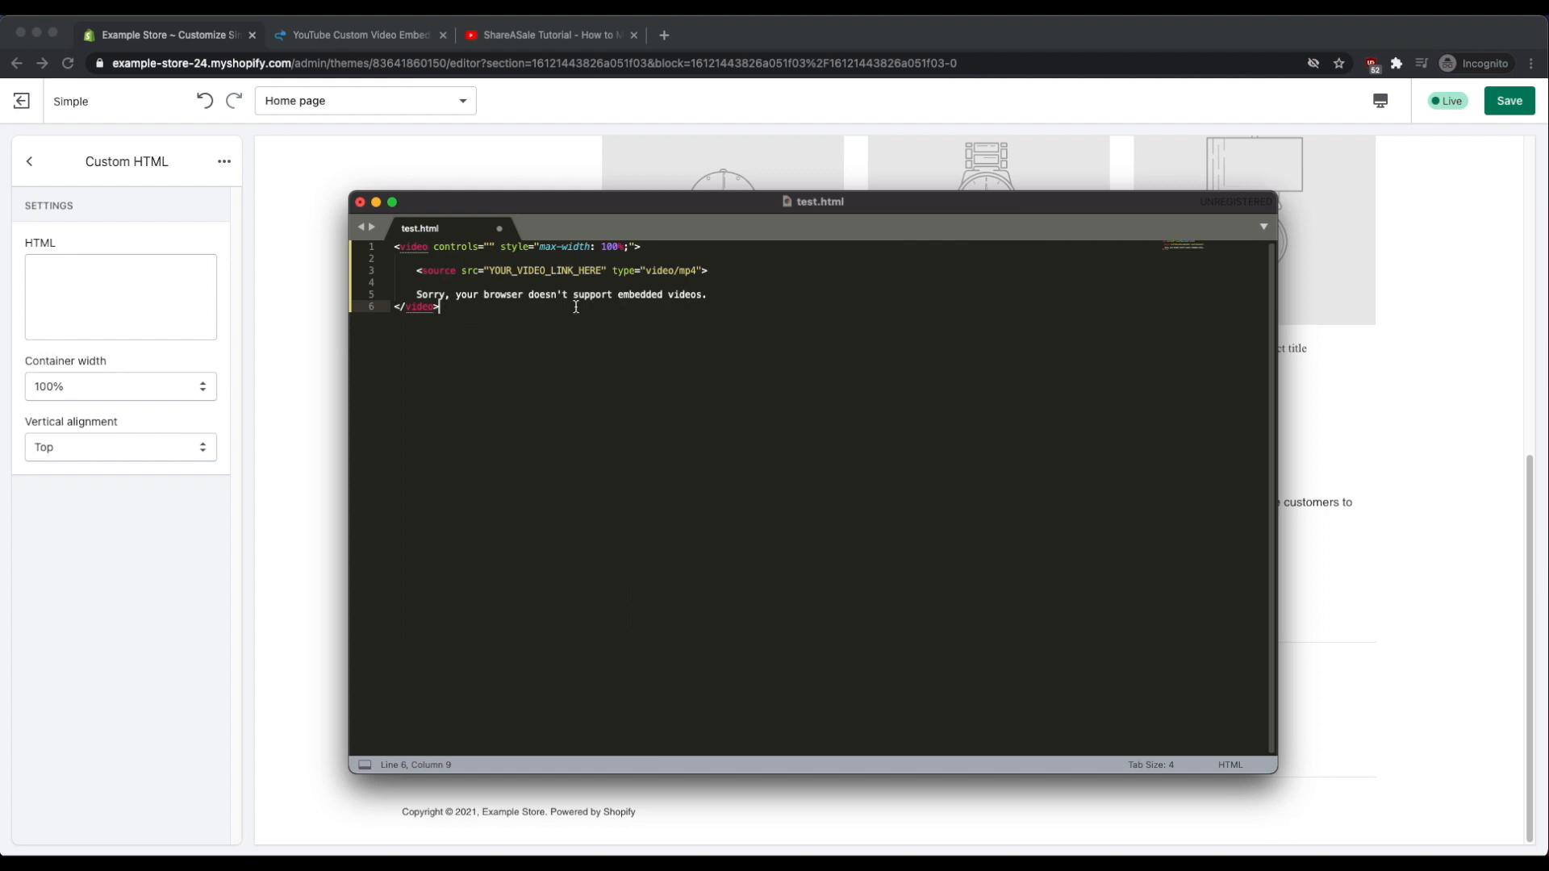
mouse_move(470, 309)
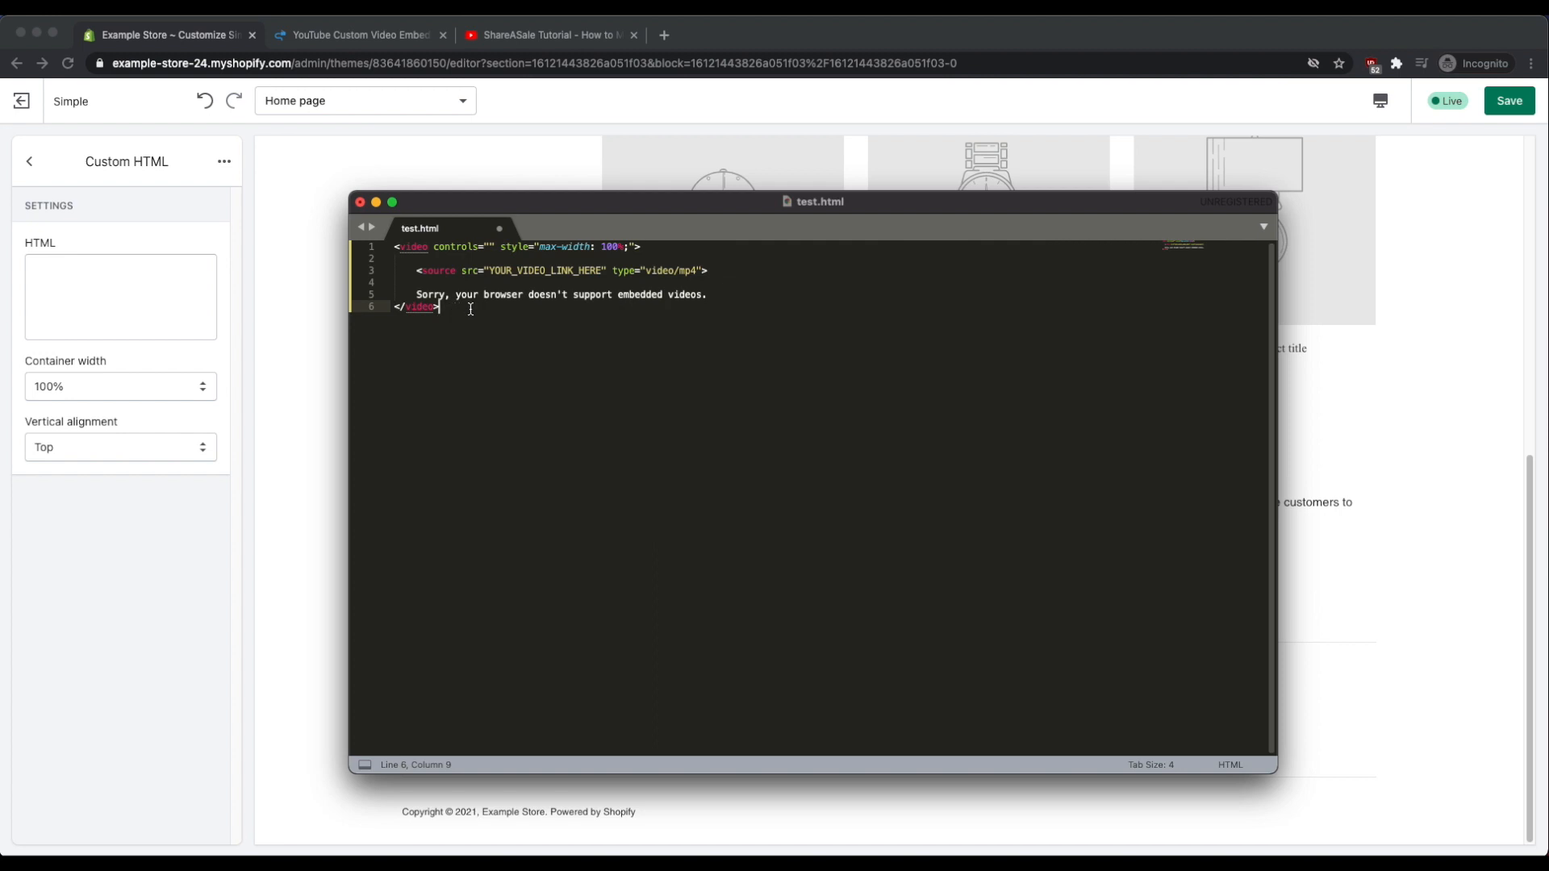
mouse_move(564, 281)
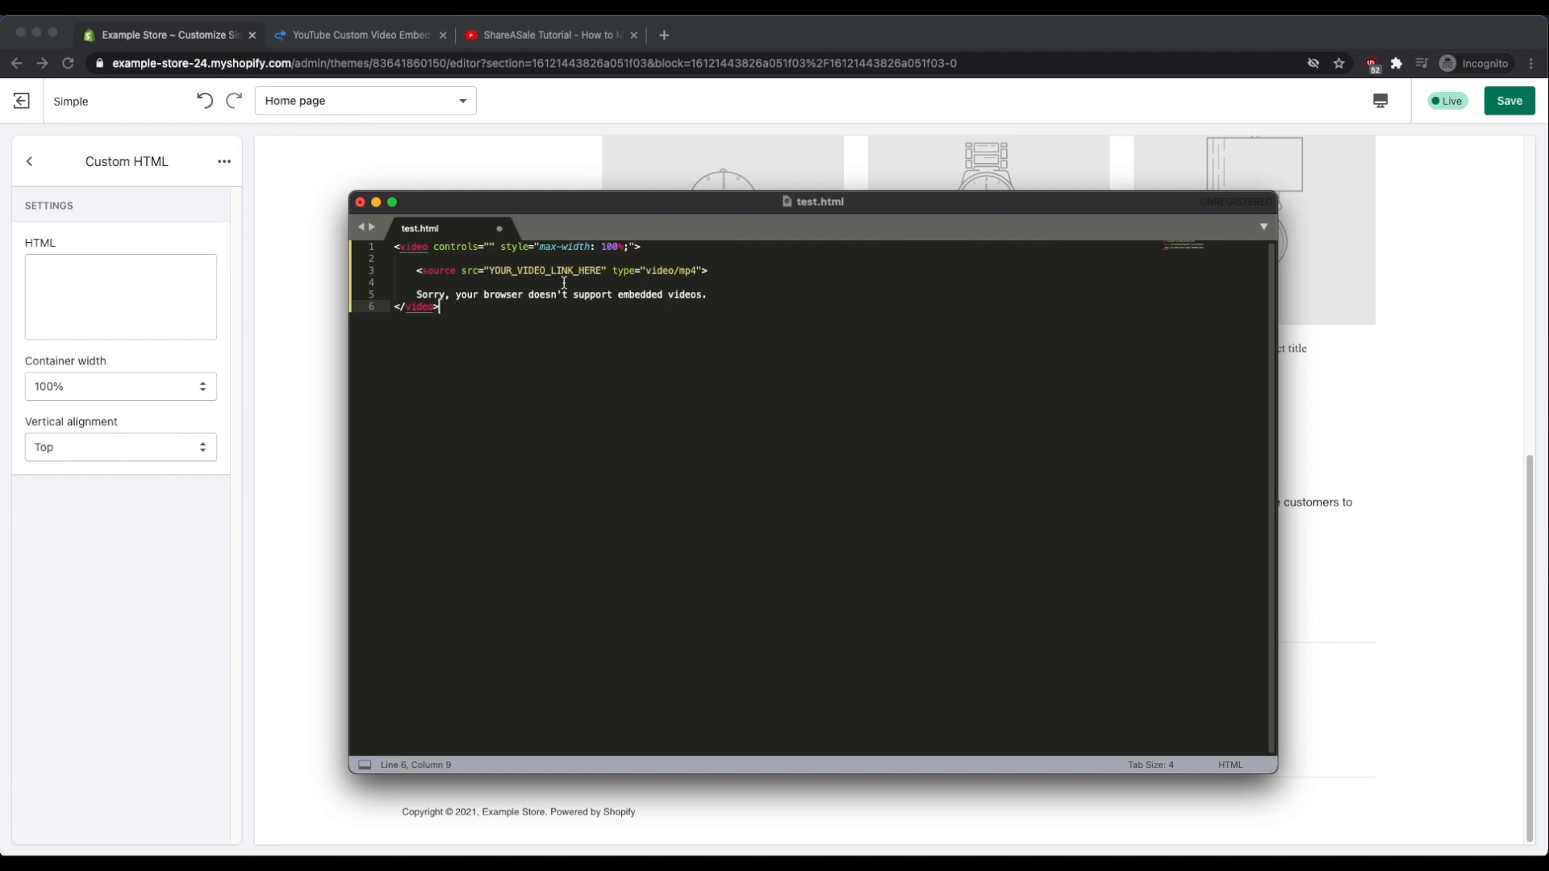
mouse_move(491, 270)
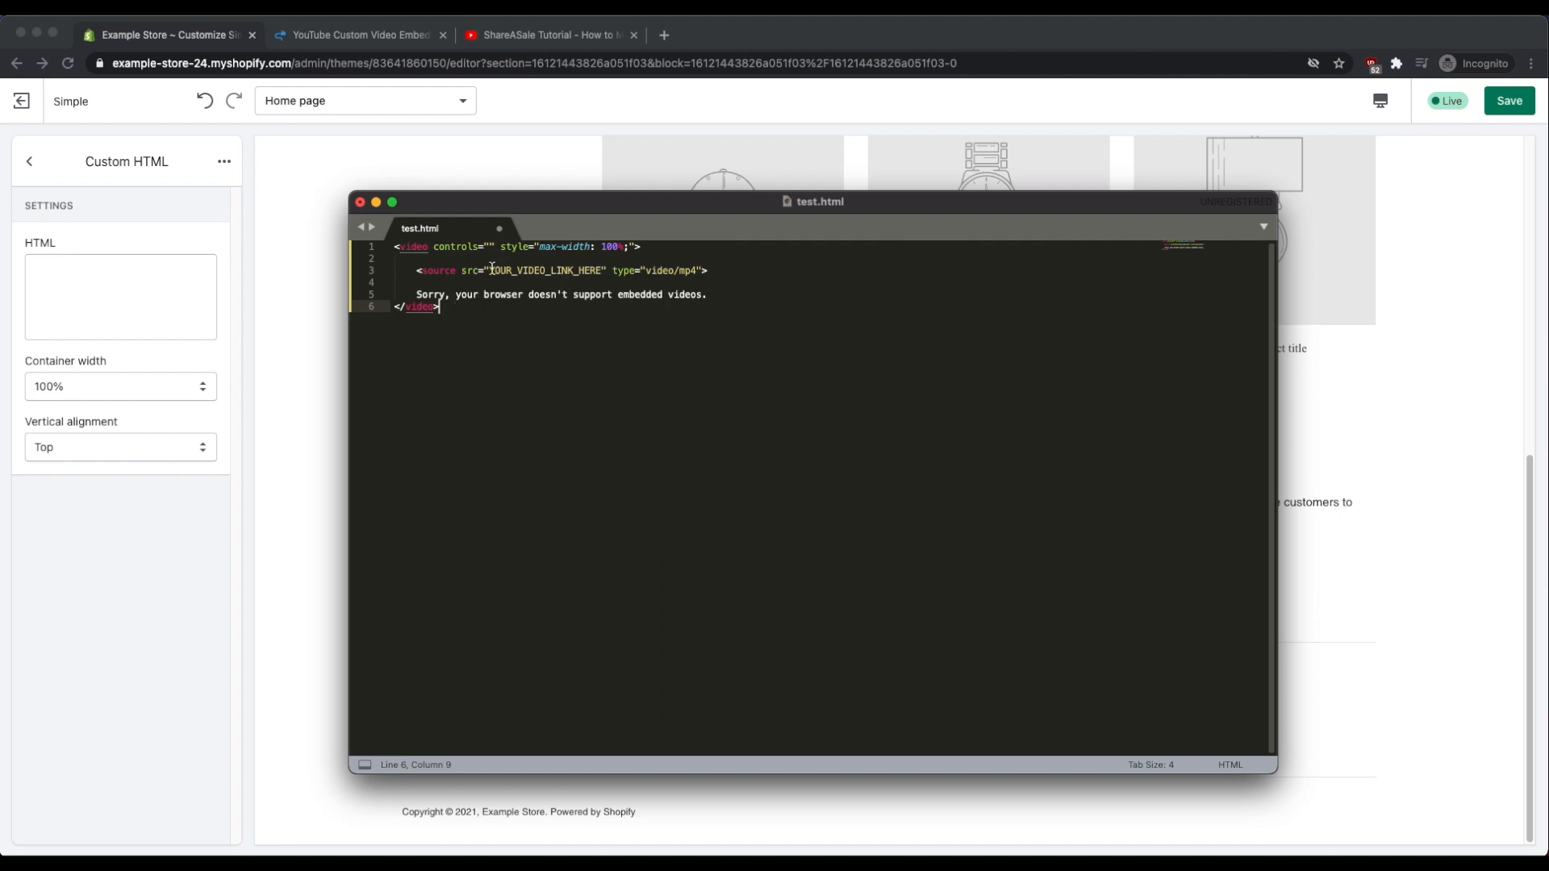
click(491, 270)
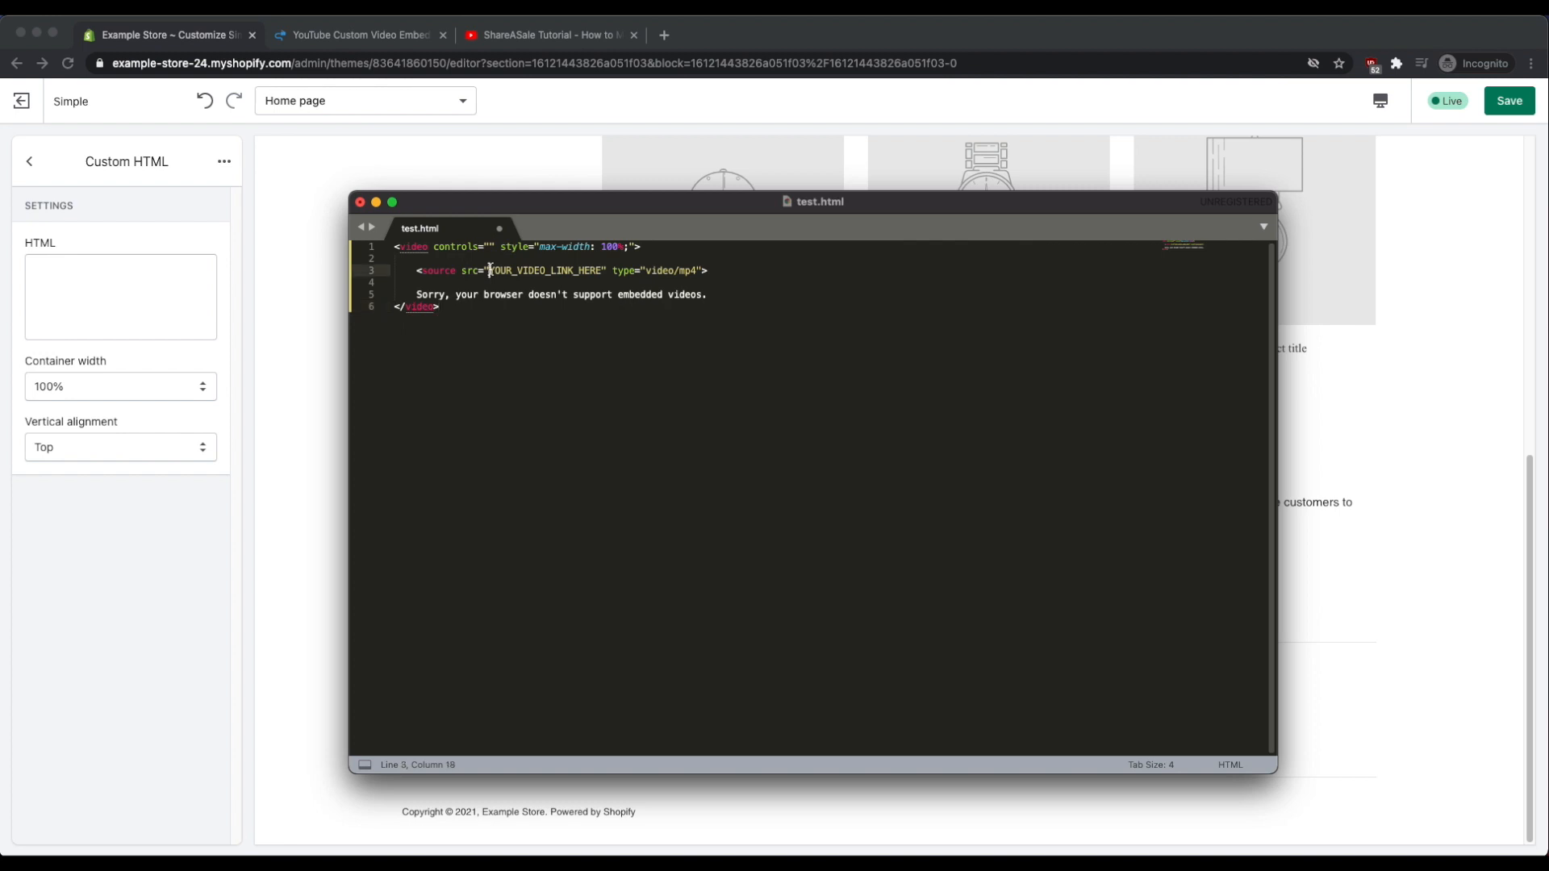
double_click(545, 270)
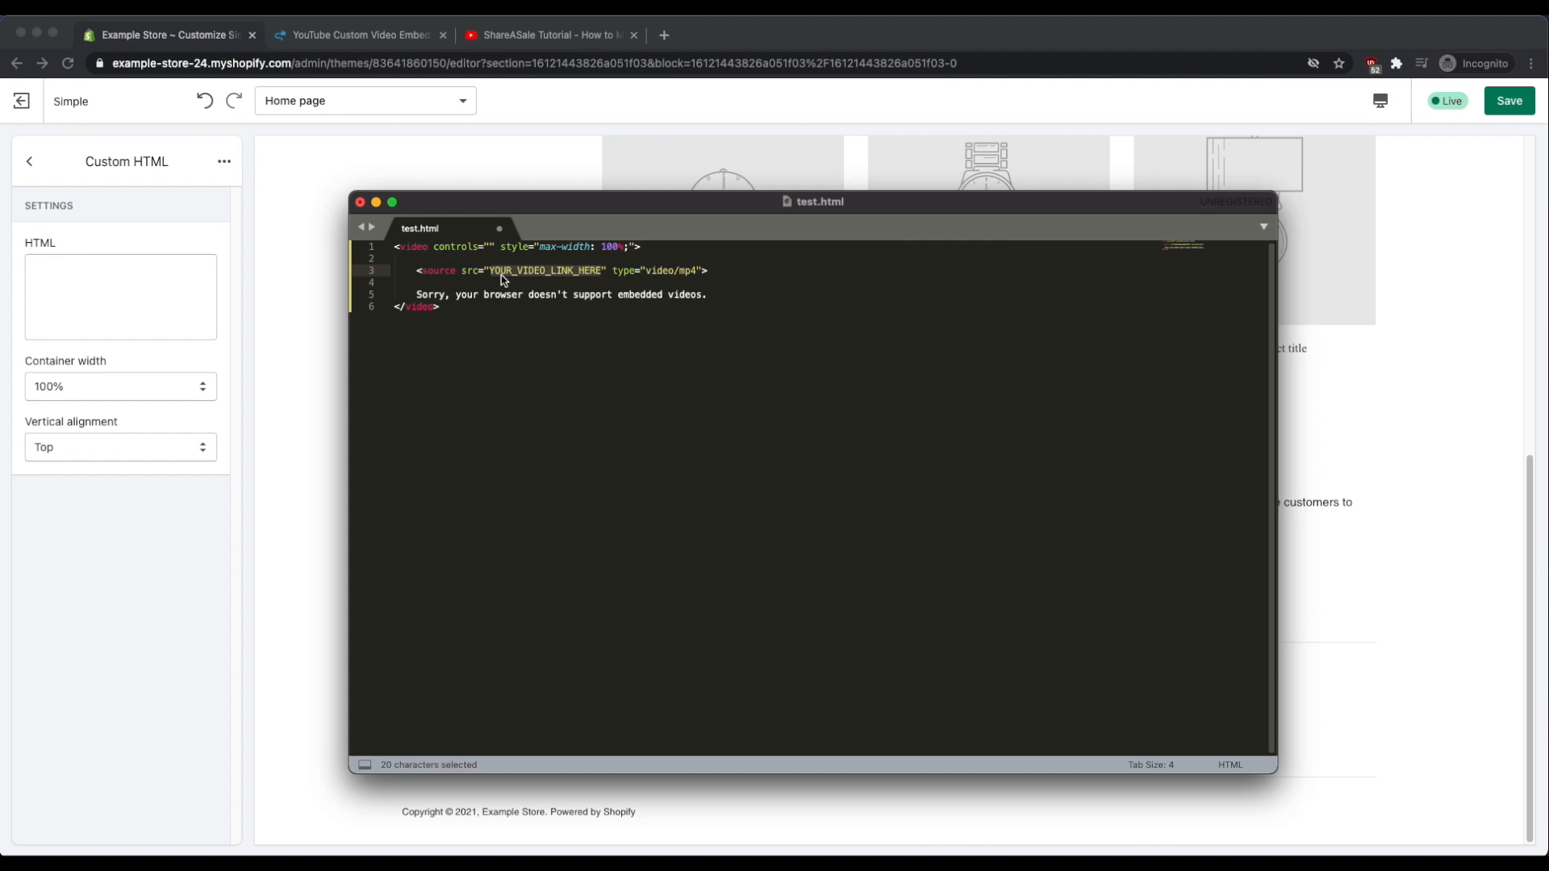
mouse_move(597, 278)
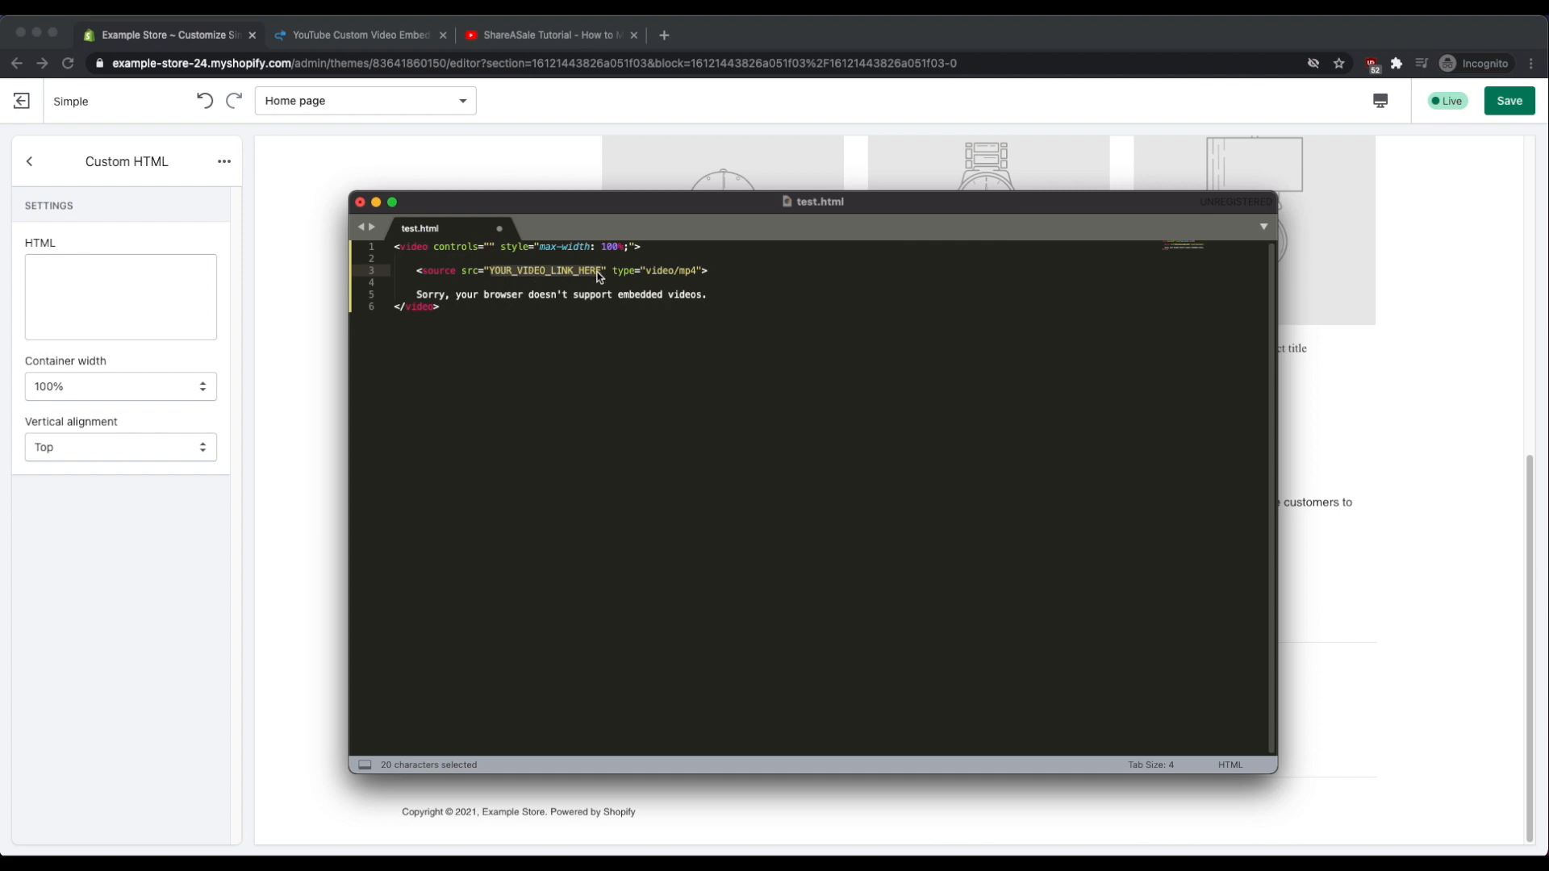
right_click(597, 276)
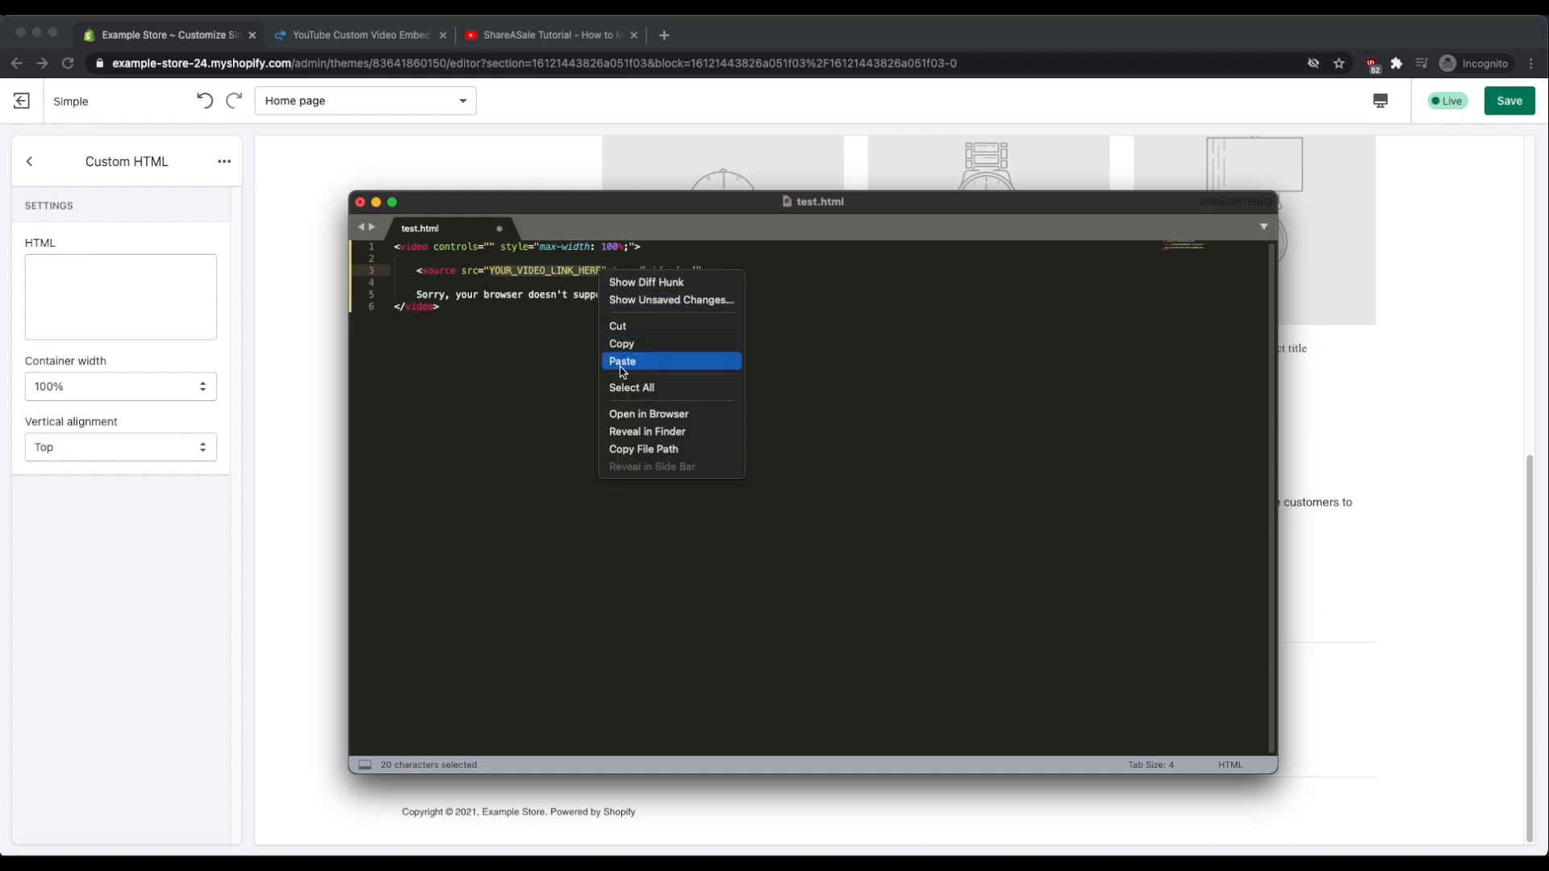
click(623, 360)
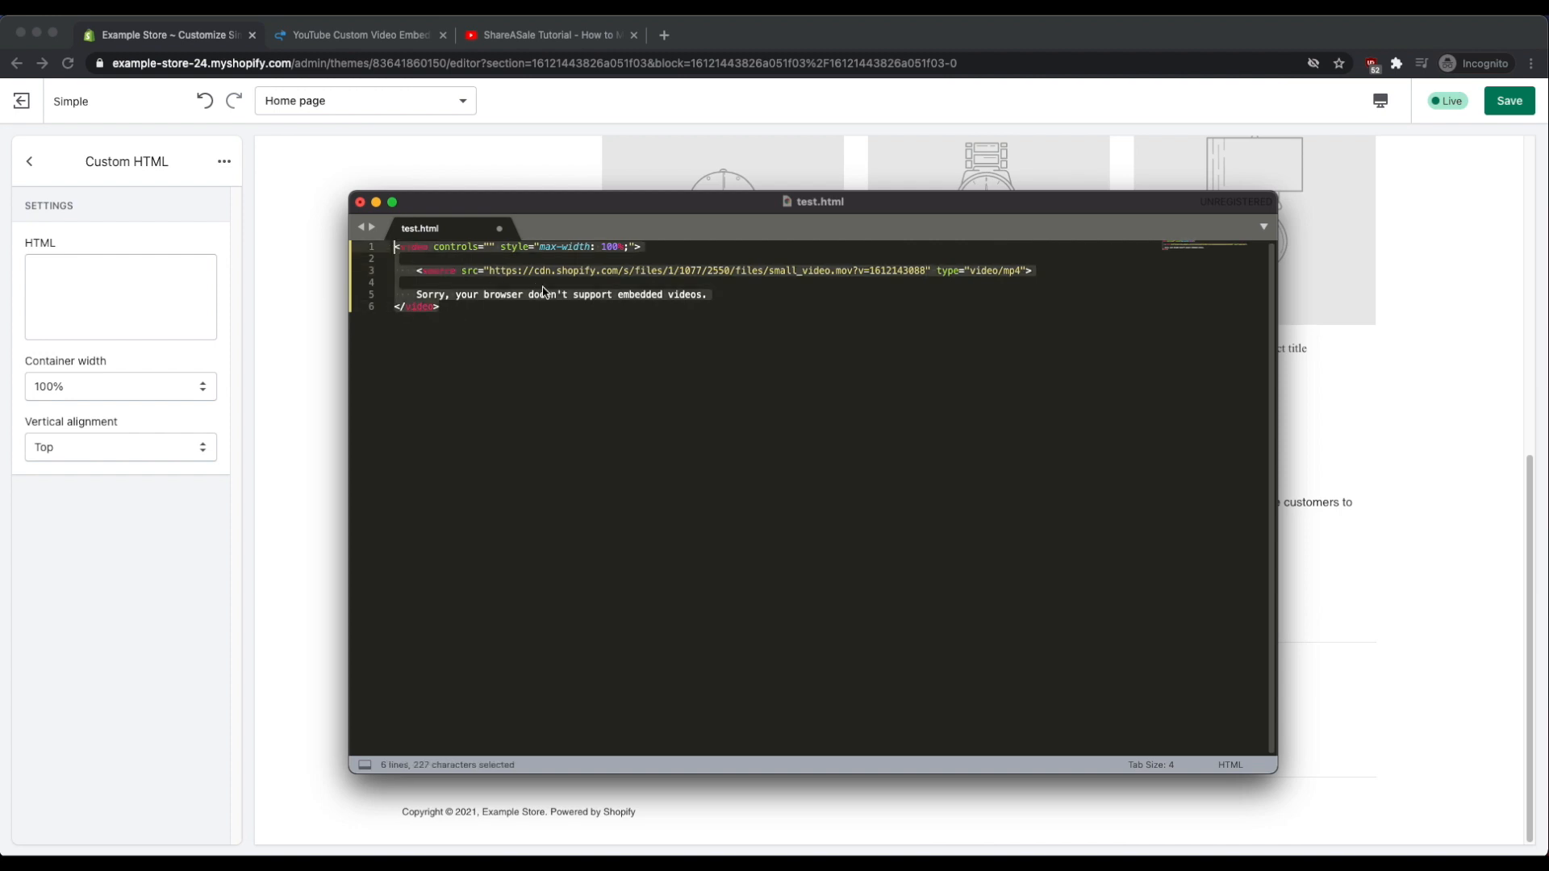
right_click(542, 292)
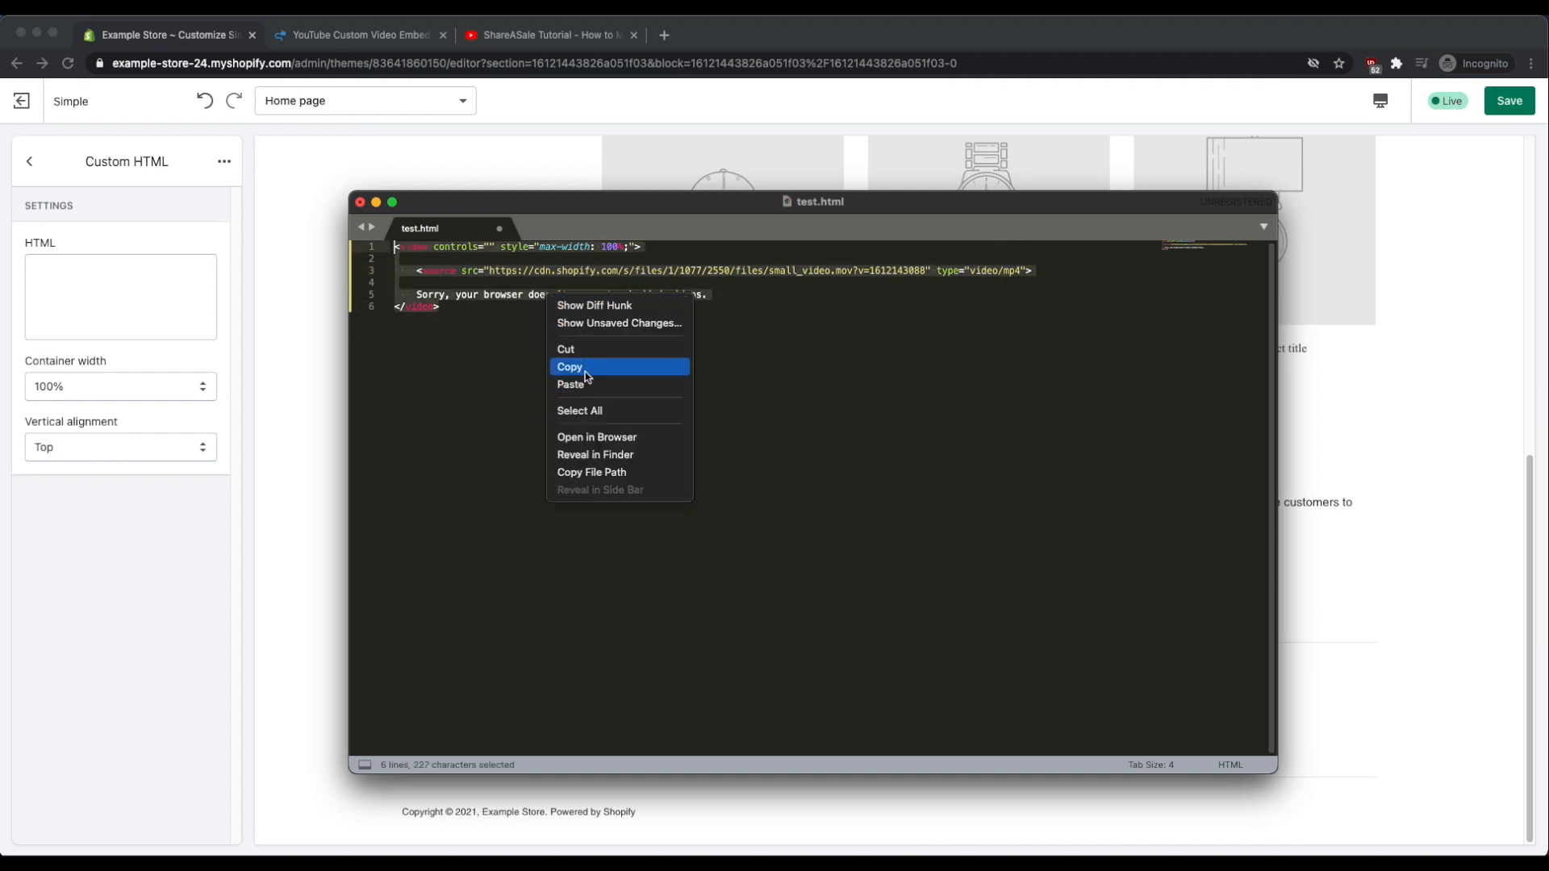
Copy the video snippet, paste it into the Custom HTML field and check the video in the preview.
click(569, 366)
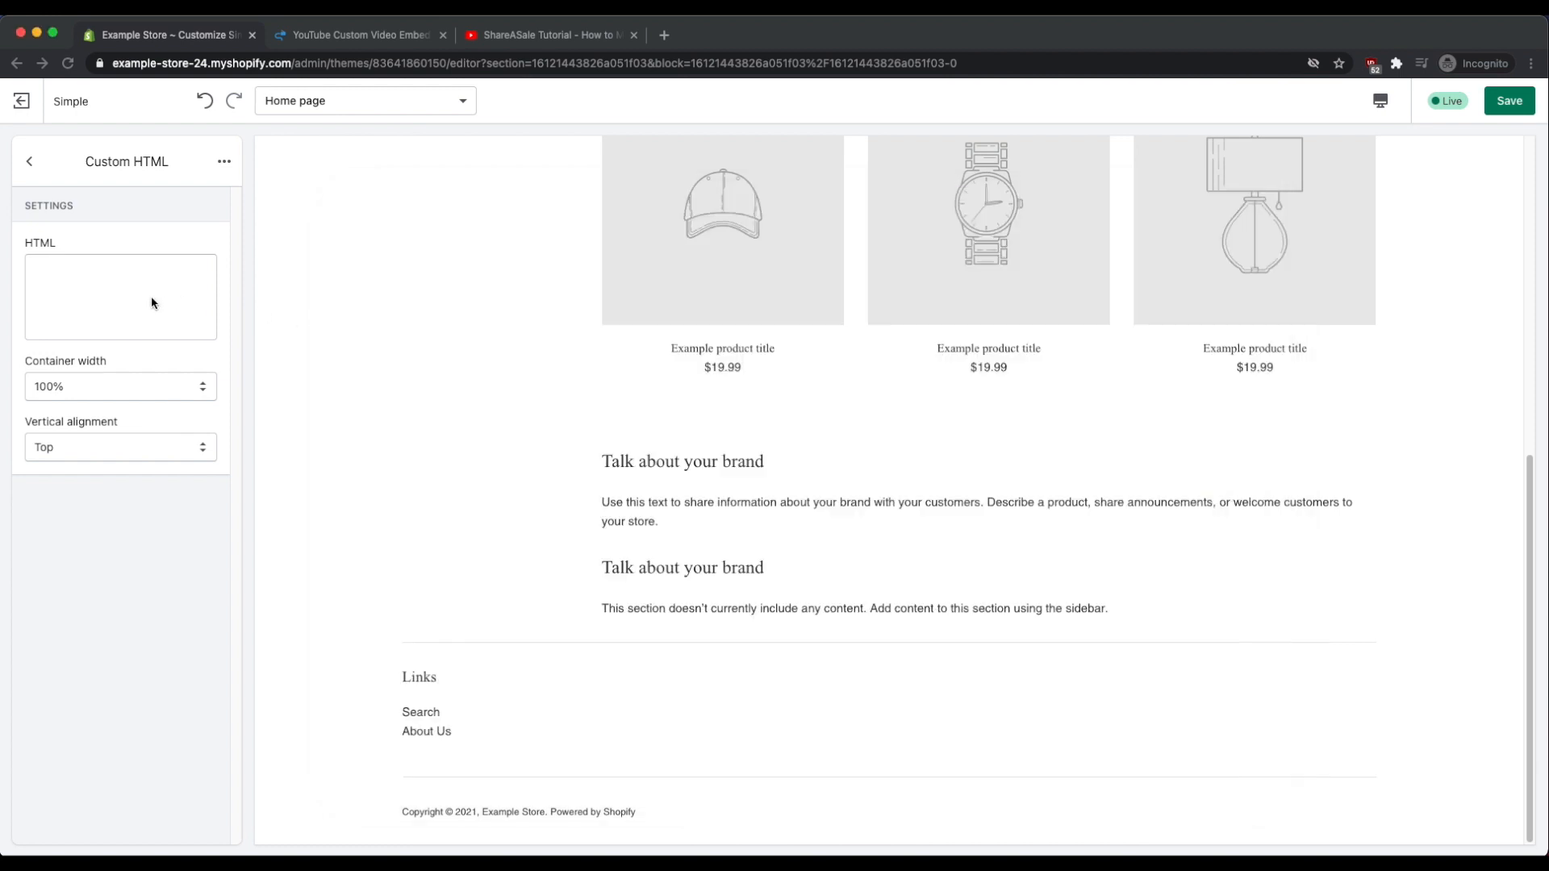
right_click(120, 297)
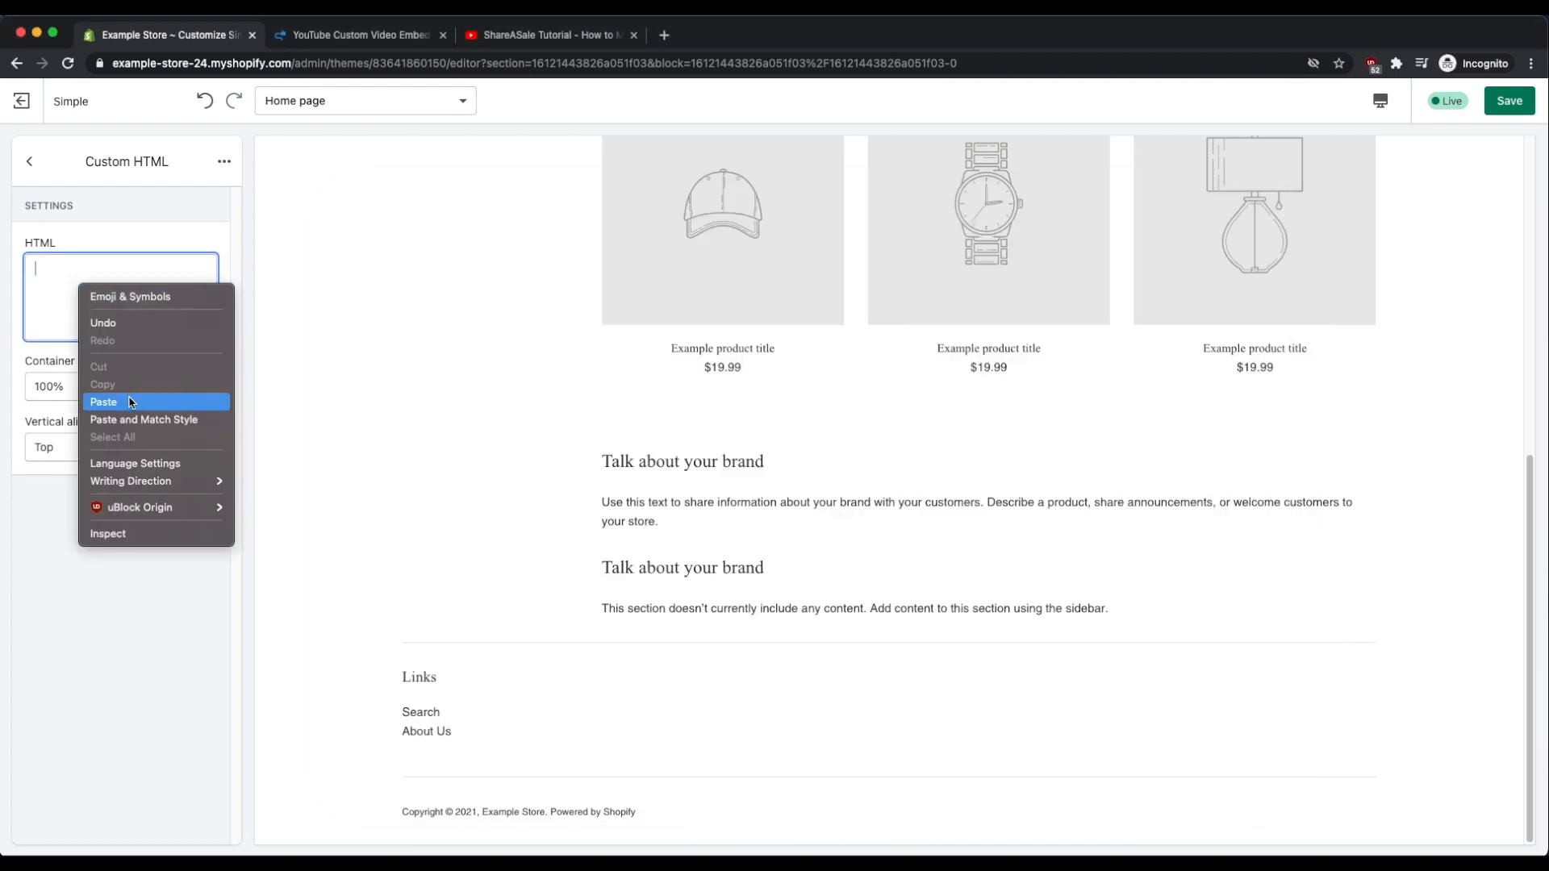
click(103, 402)
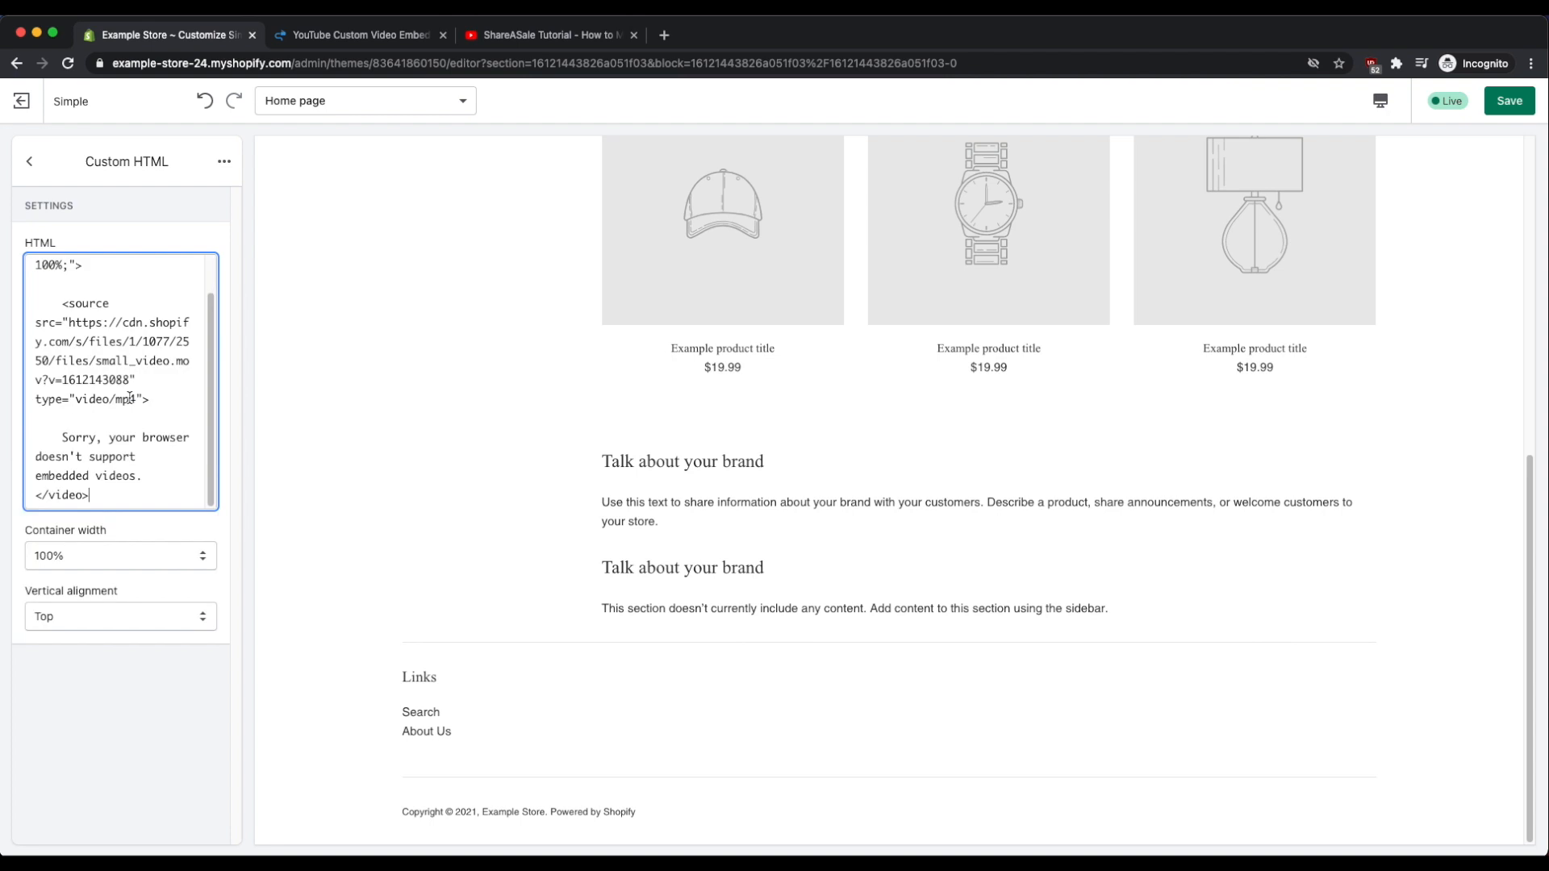
scroll(down, 3)
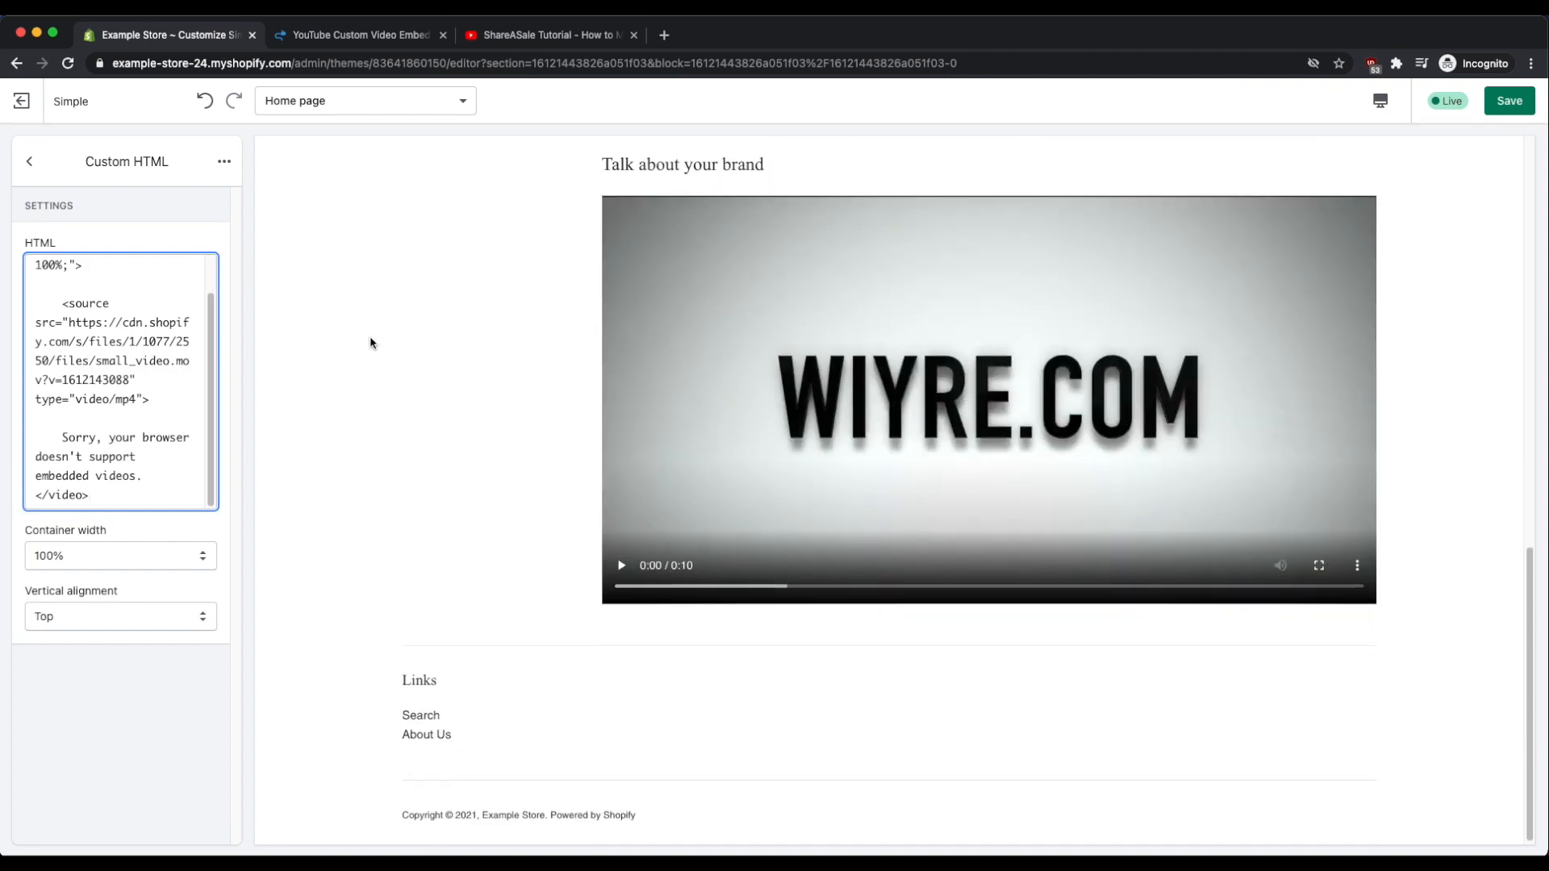
mouse_move(633, 323)
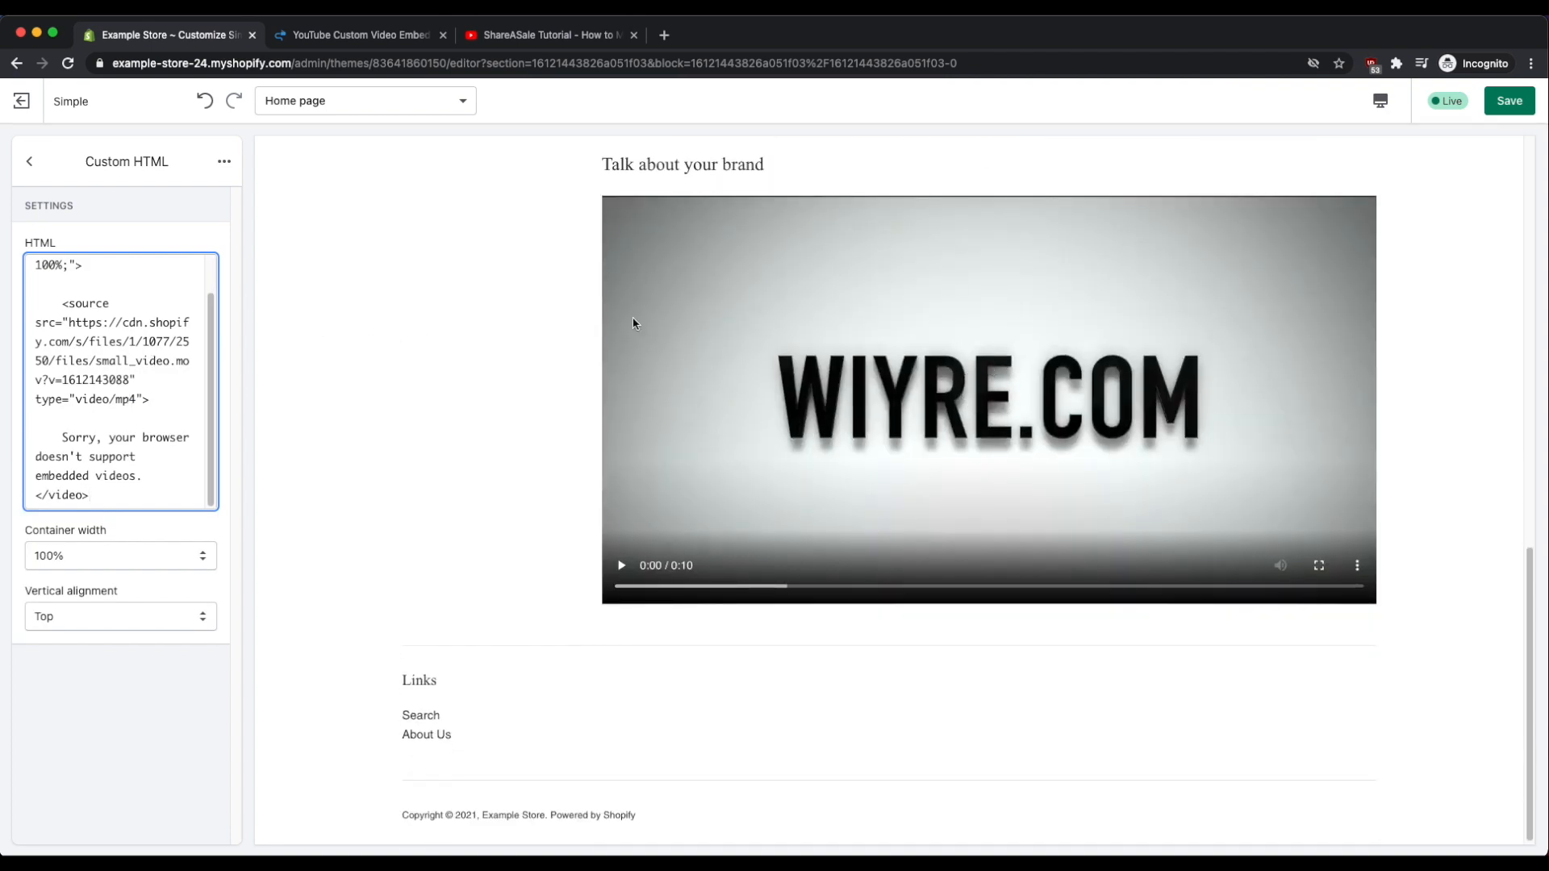
scroll(up, 3)
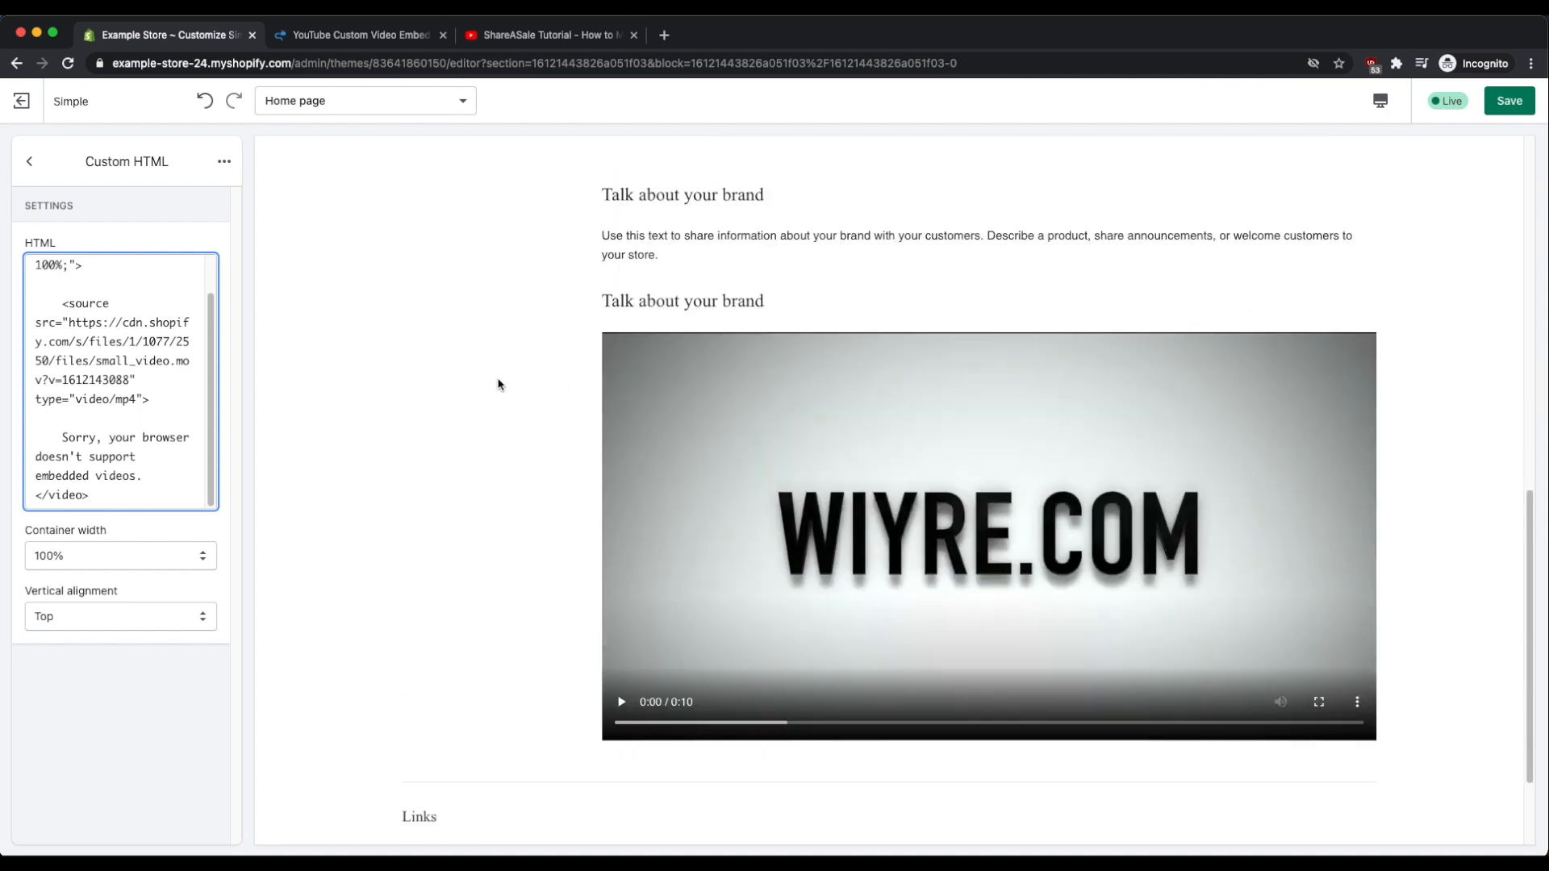
mouse_move(1278, 702)
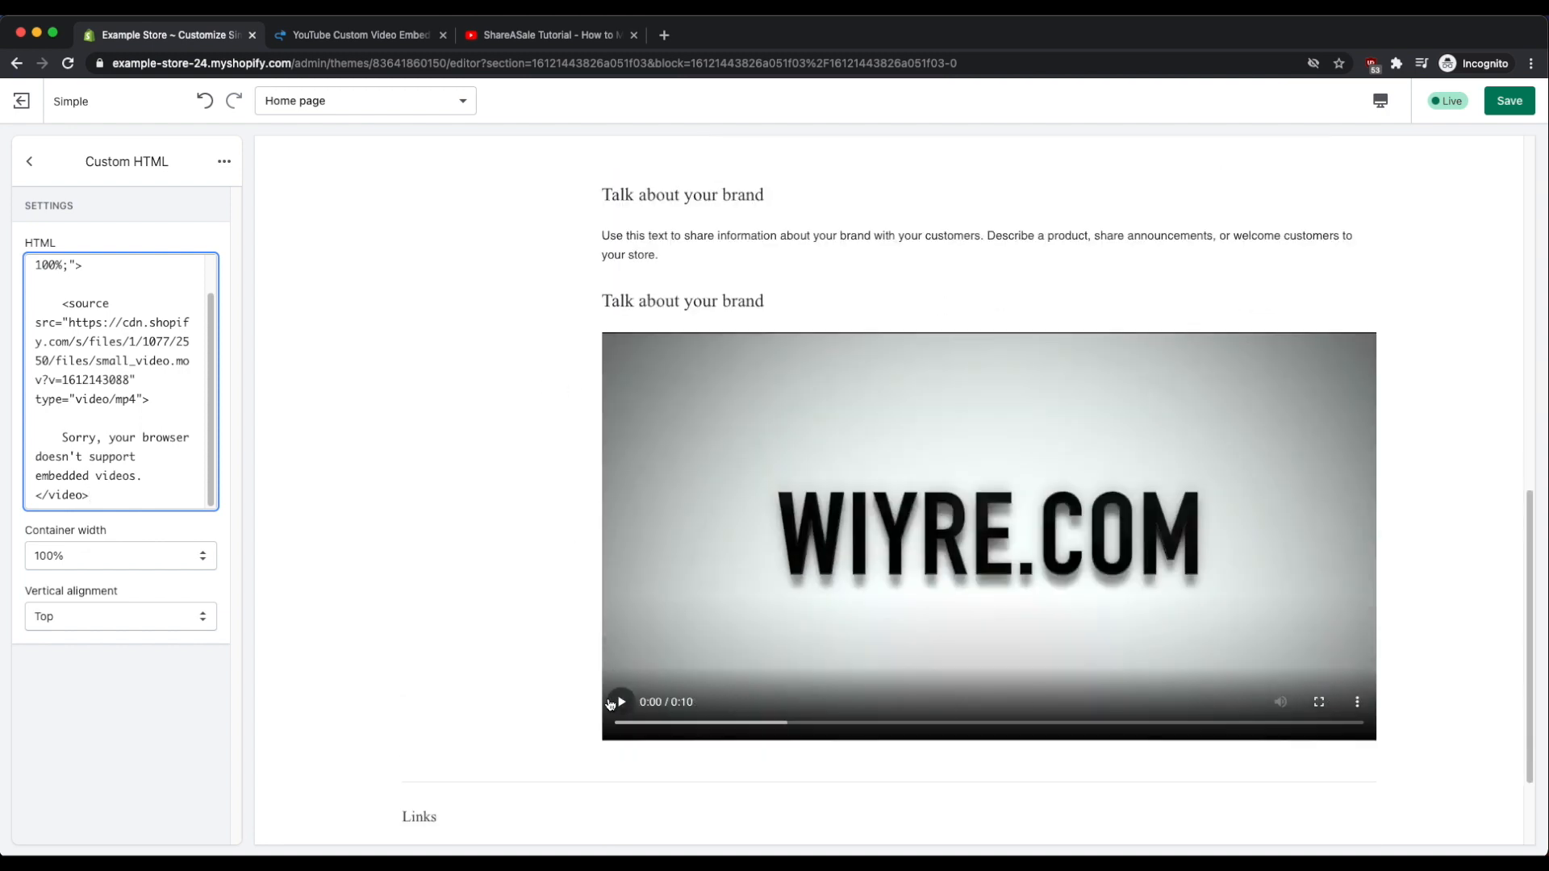
mouse_move(832, 512)
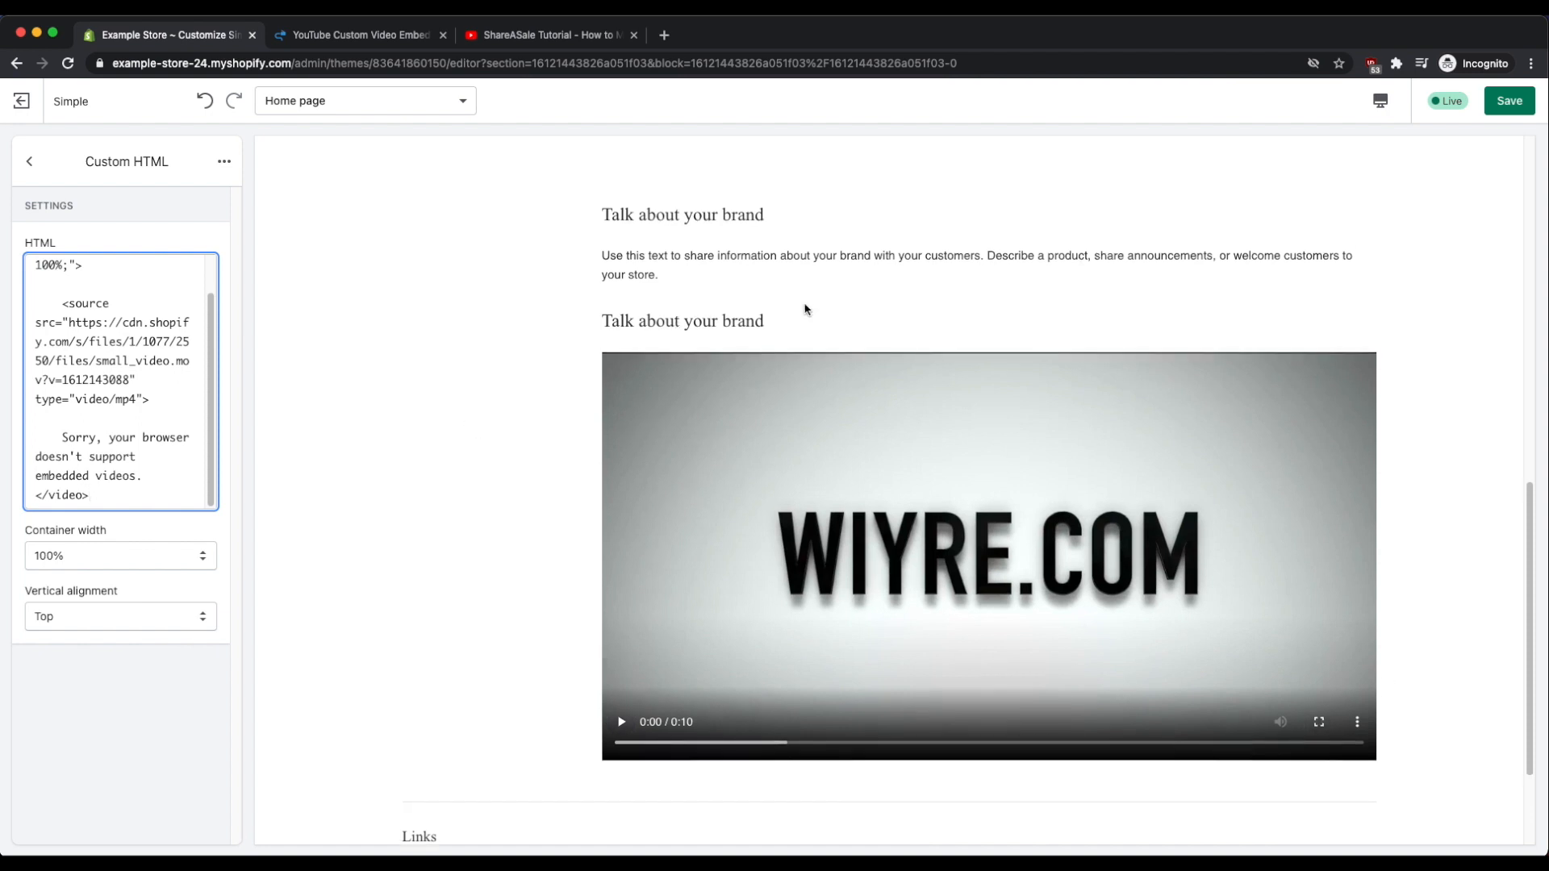
mouse_move(499, 284)
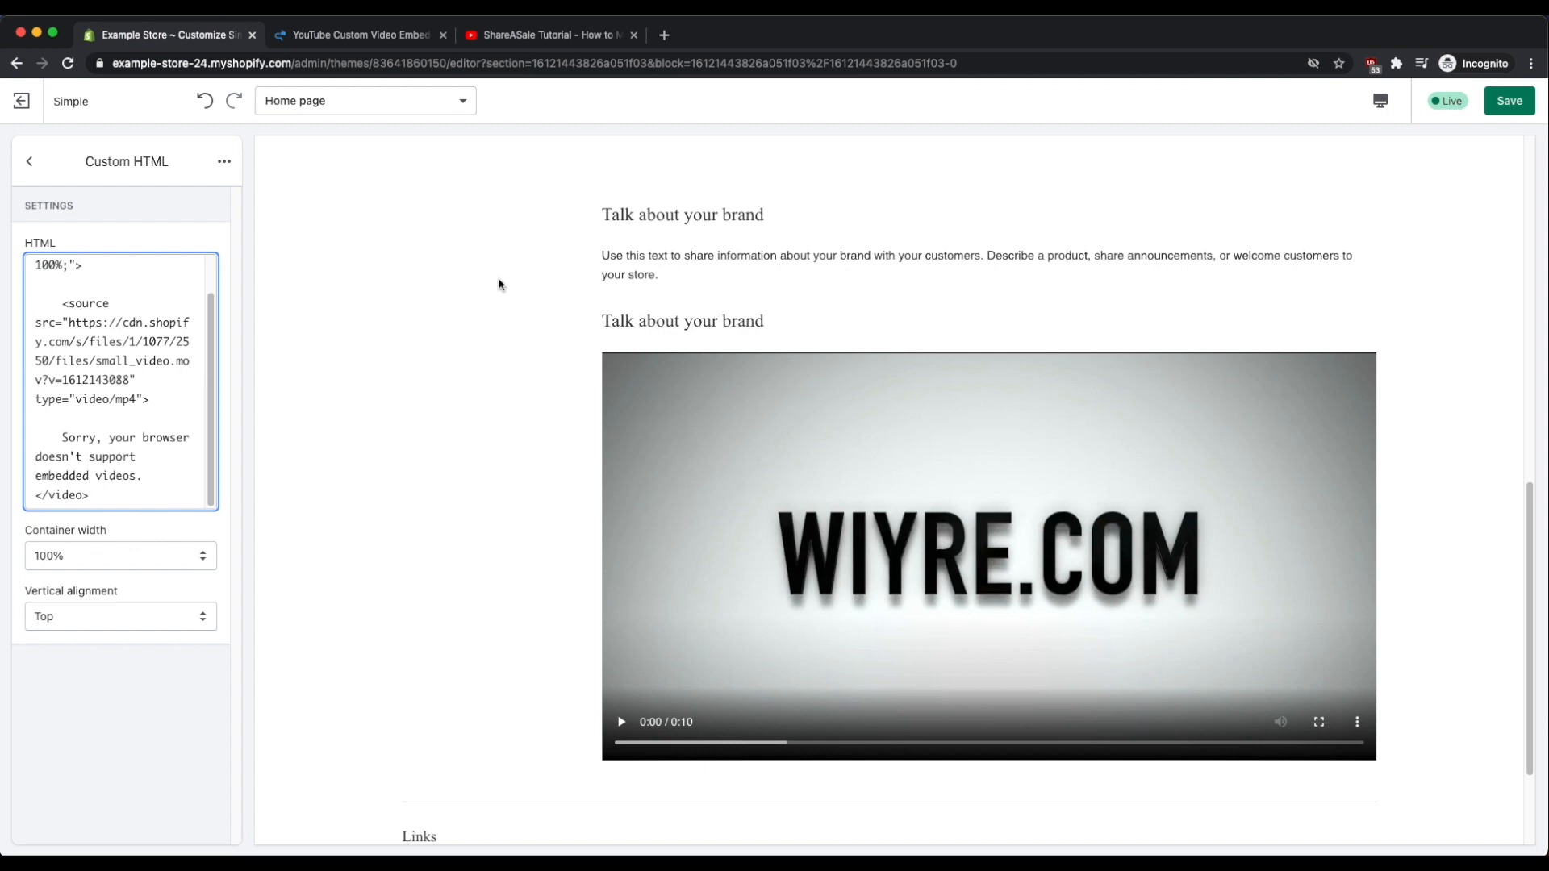
mouse_move(21, 101)
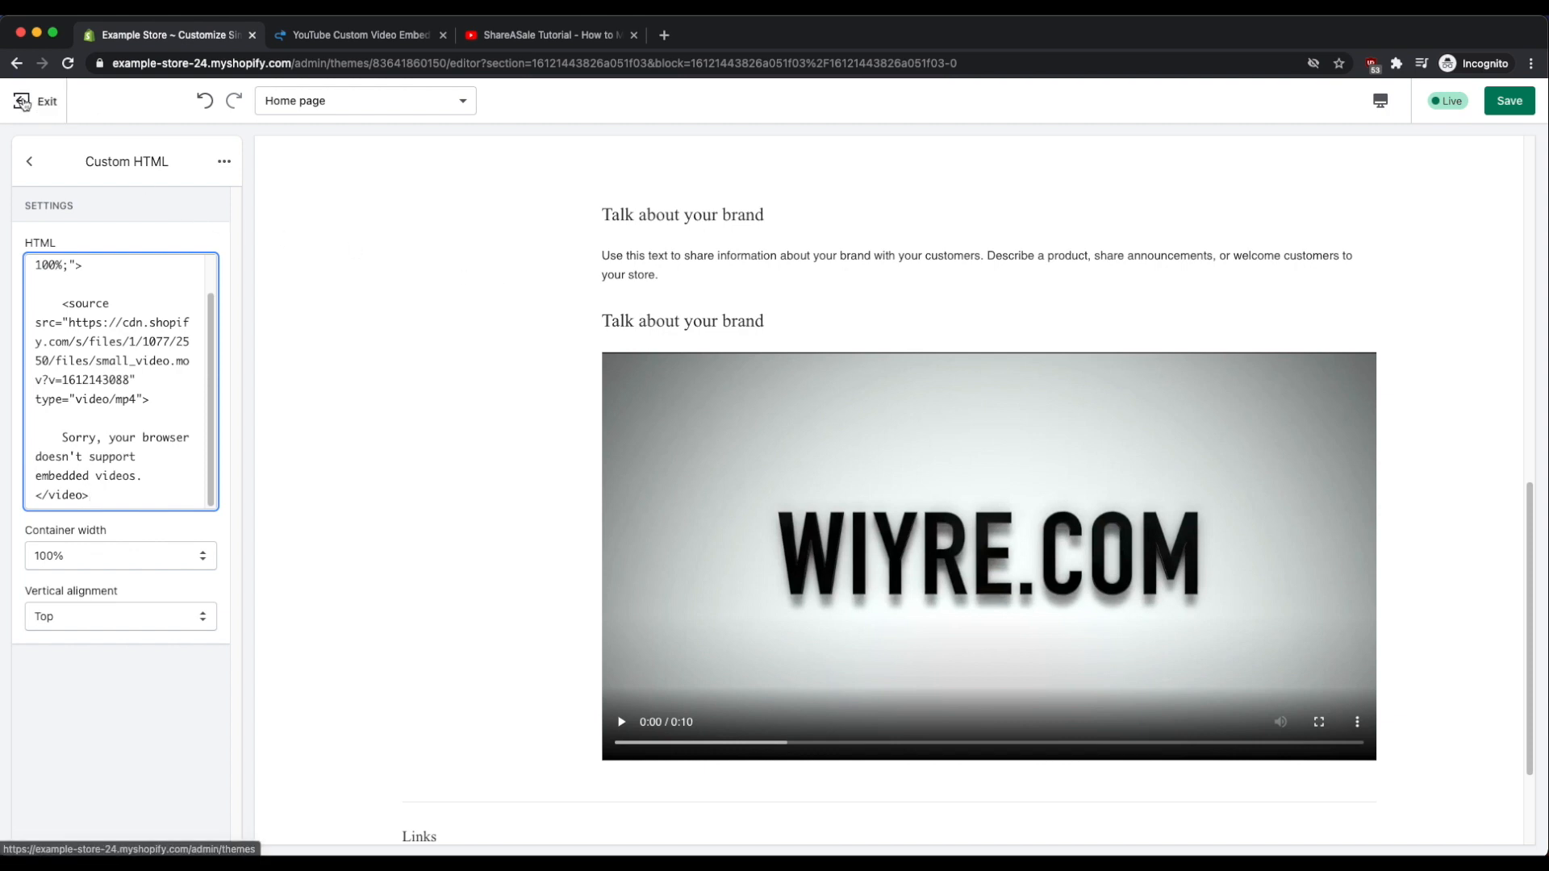
Exit the theme editor, choosing Leave page despite unsaved changes.
click(37, 100)
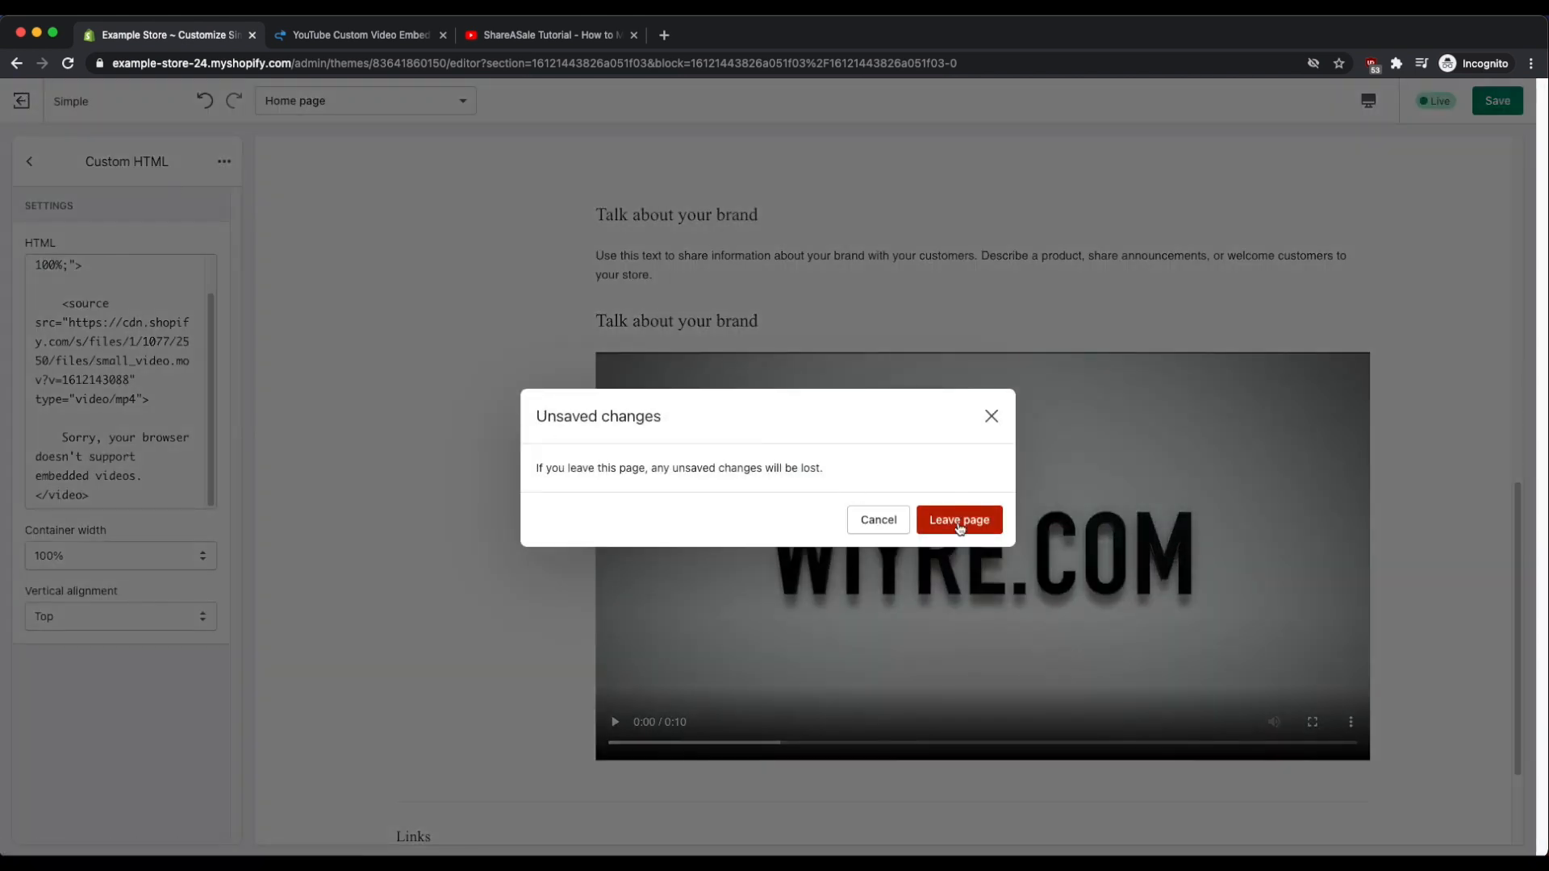
click(957, 520)
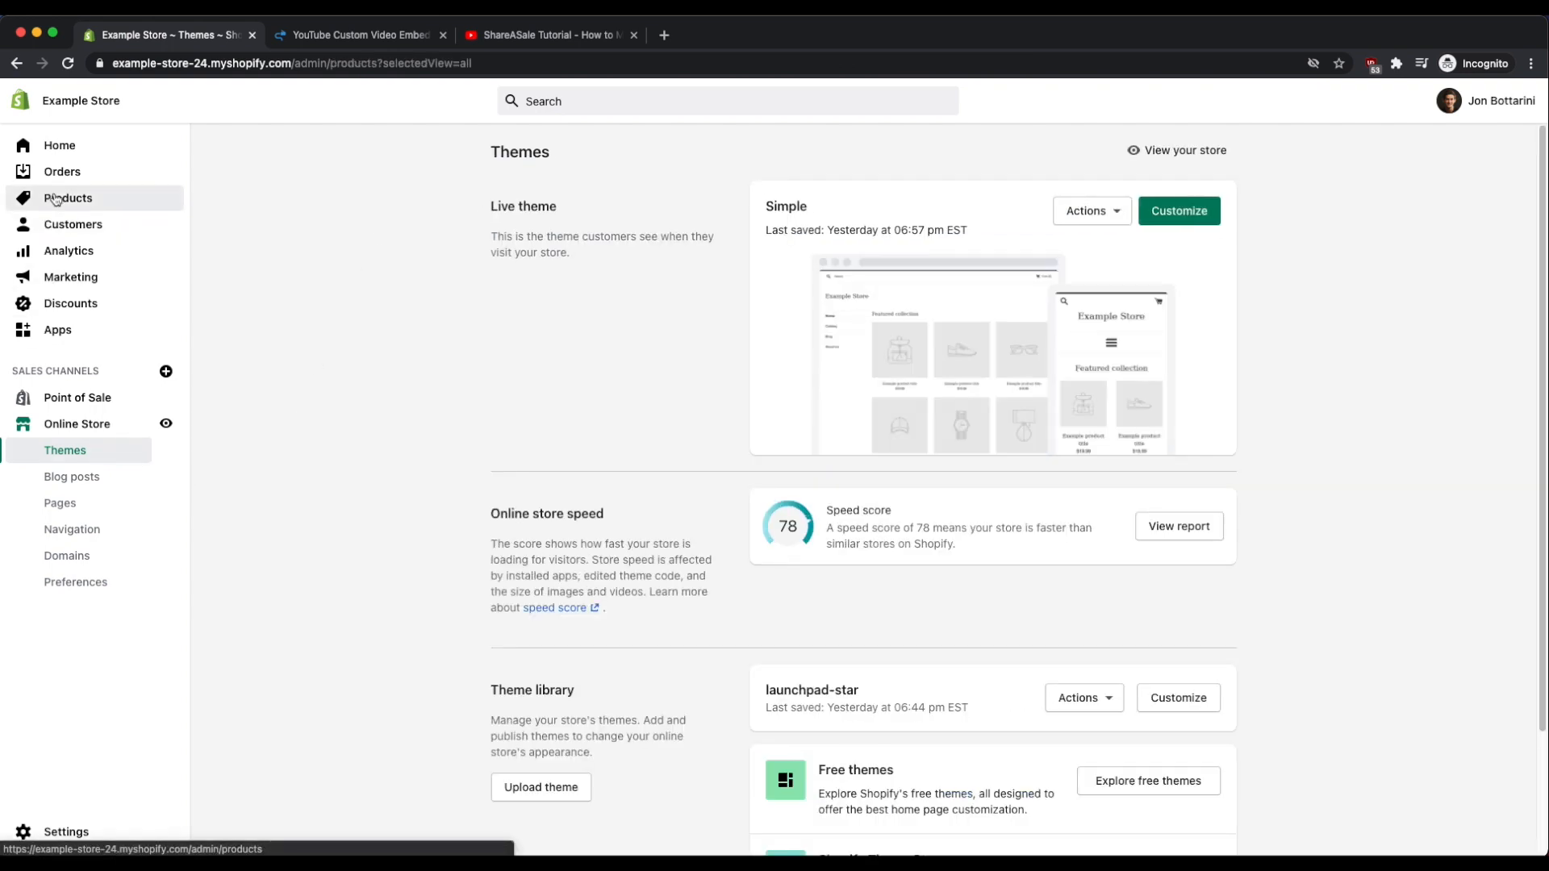
In Product with video's description HTML, replace the YouTube iframe with the video snippet and save.
click(68, 197)
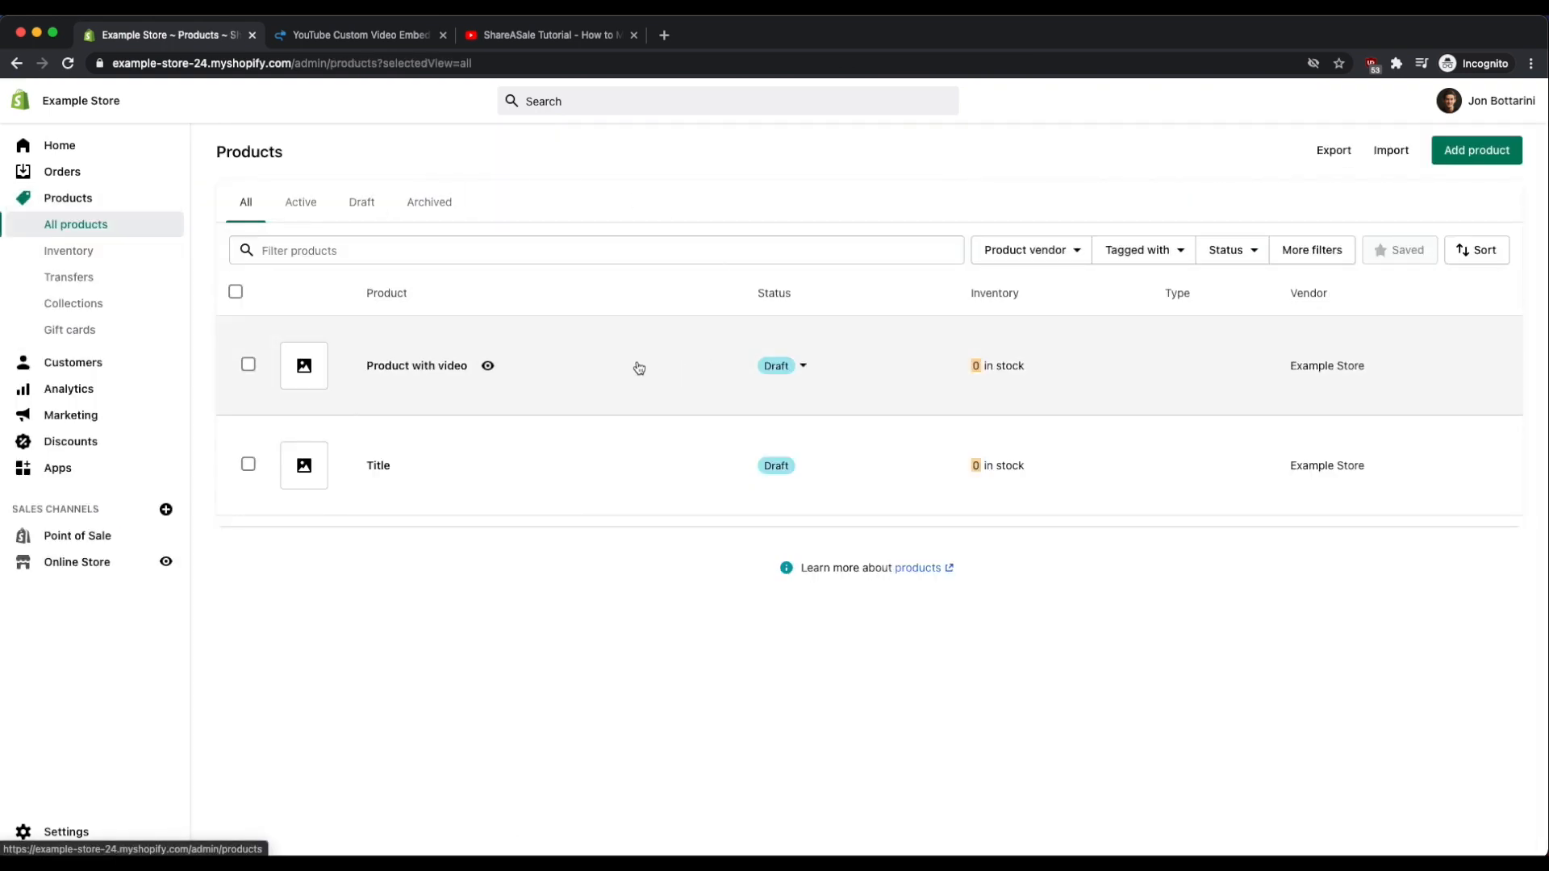
mouse_move(1319, 195)
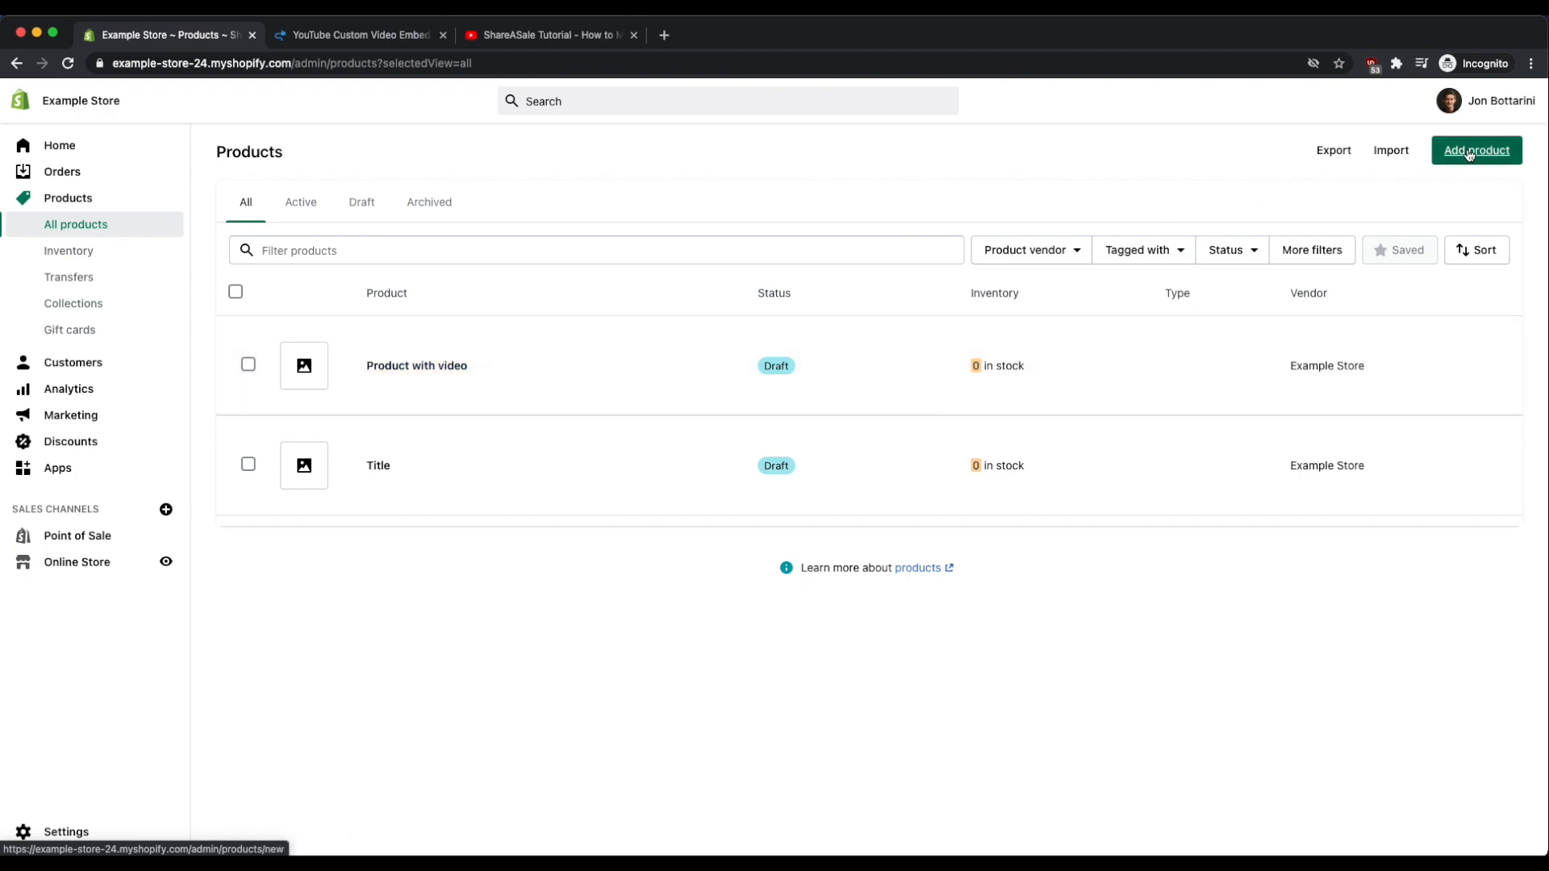
click(416, 366)
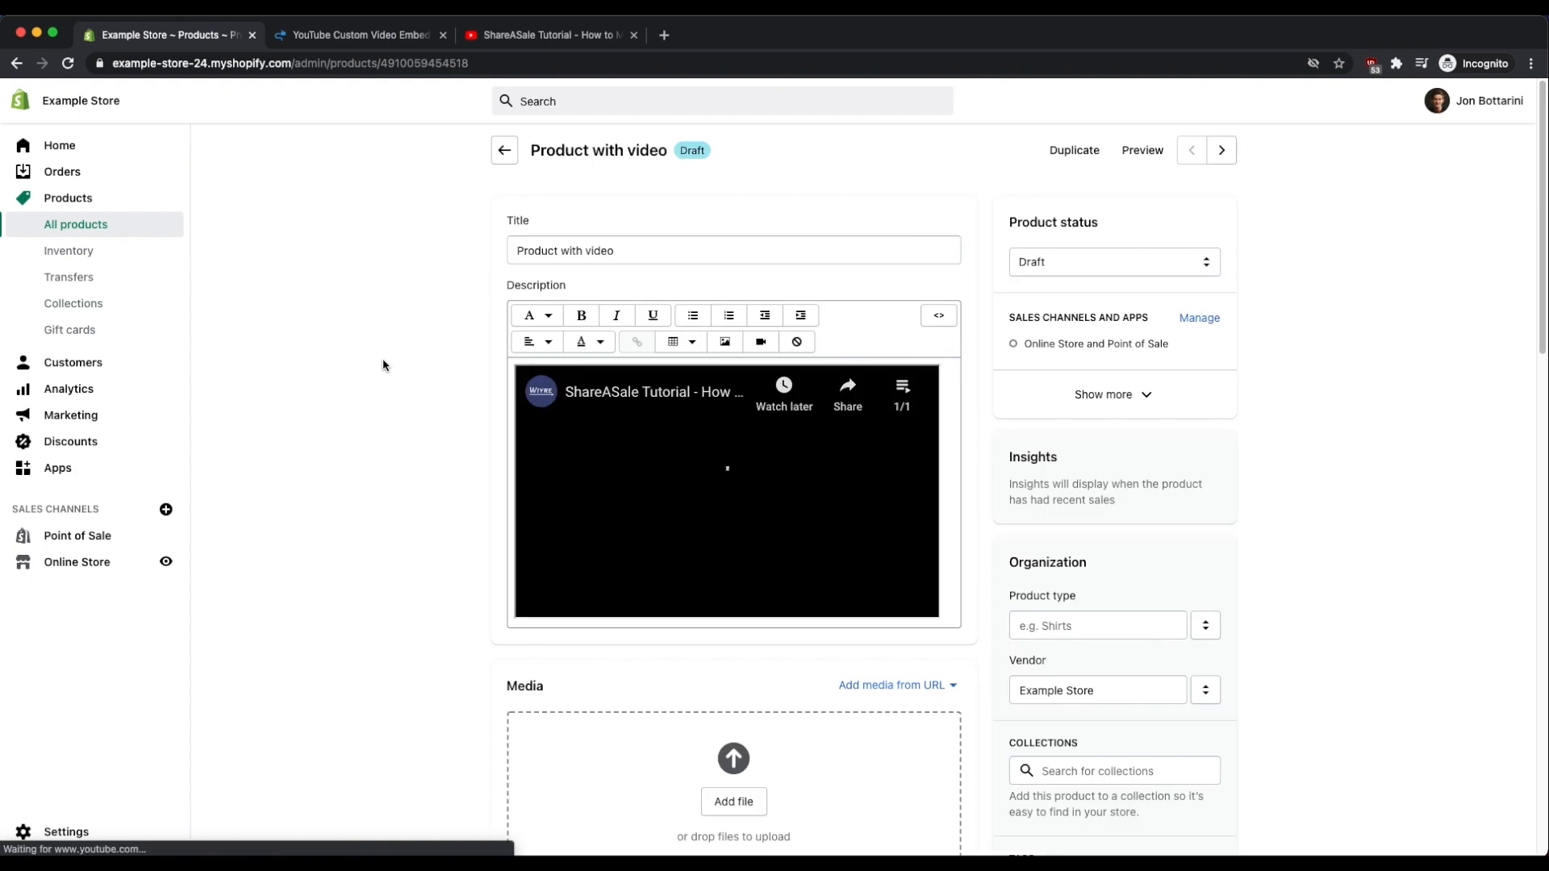
mouse_move(936, 314)
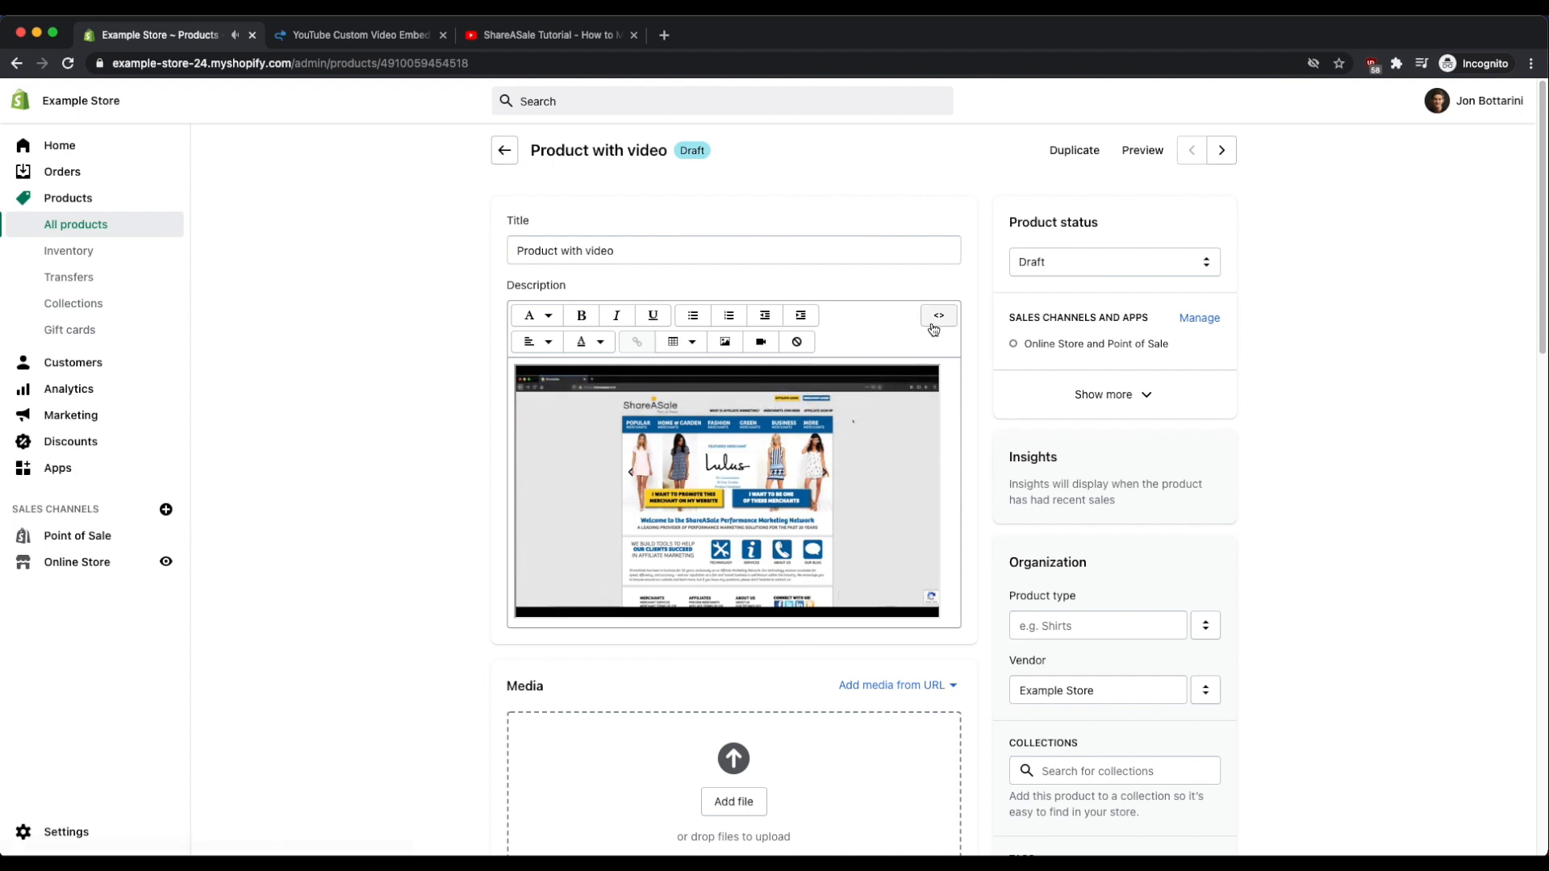
click(936, 315)
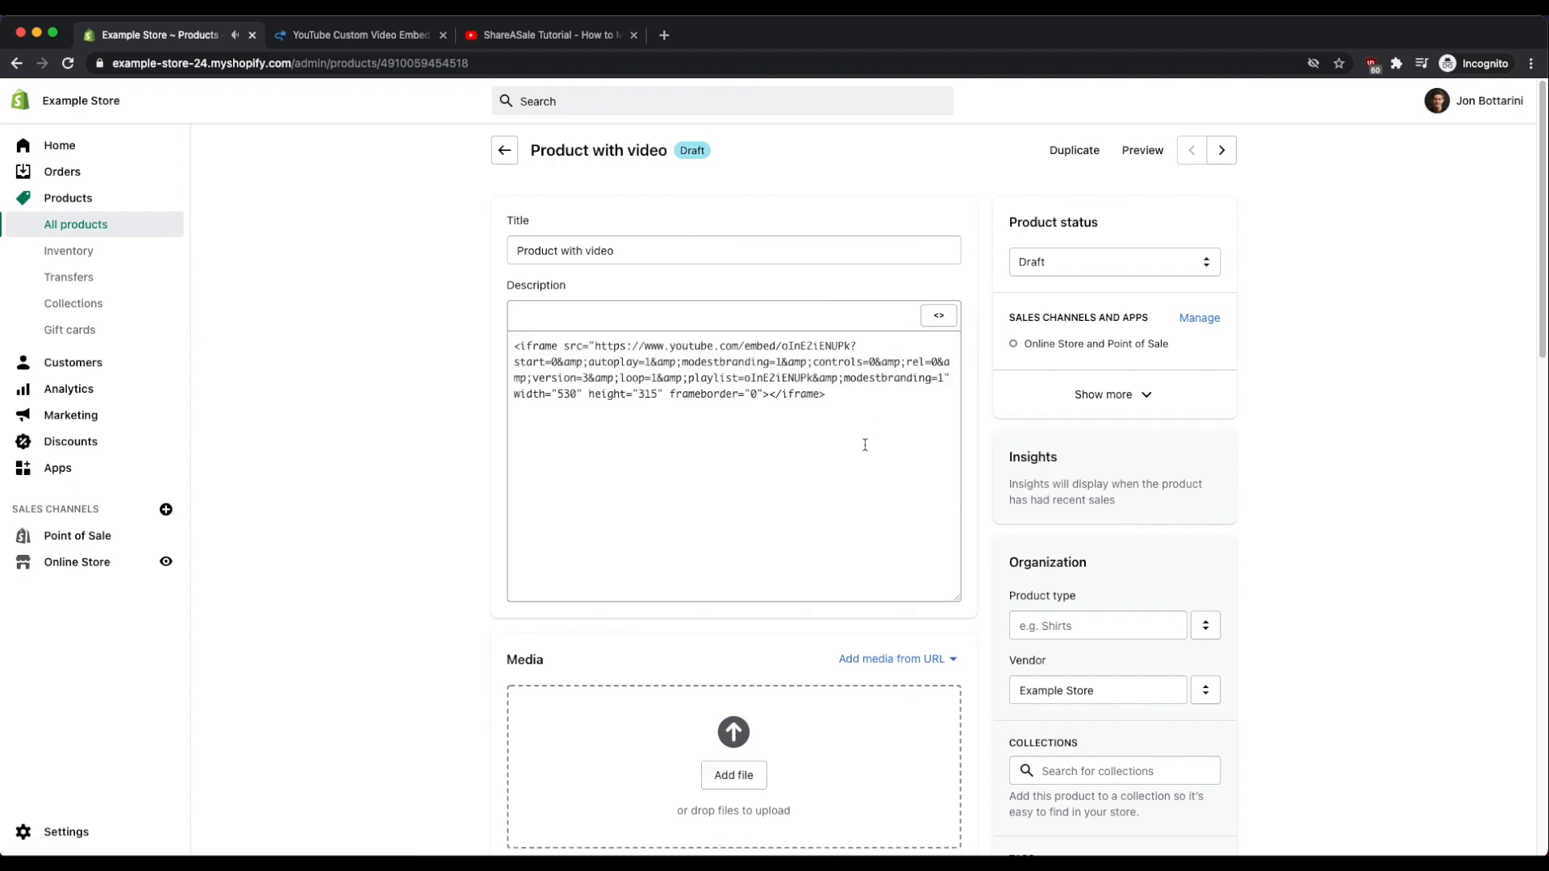
key(ctrl+a)
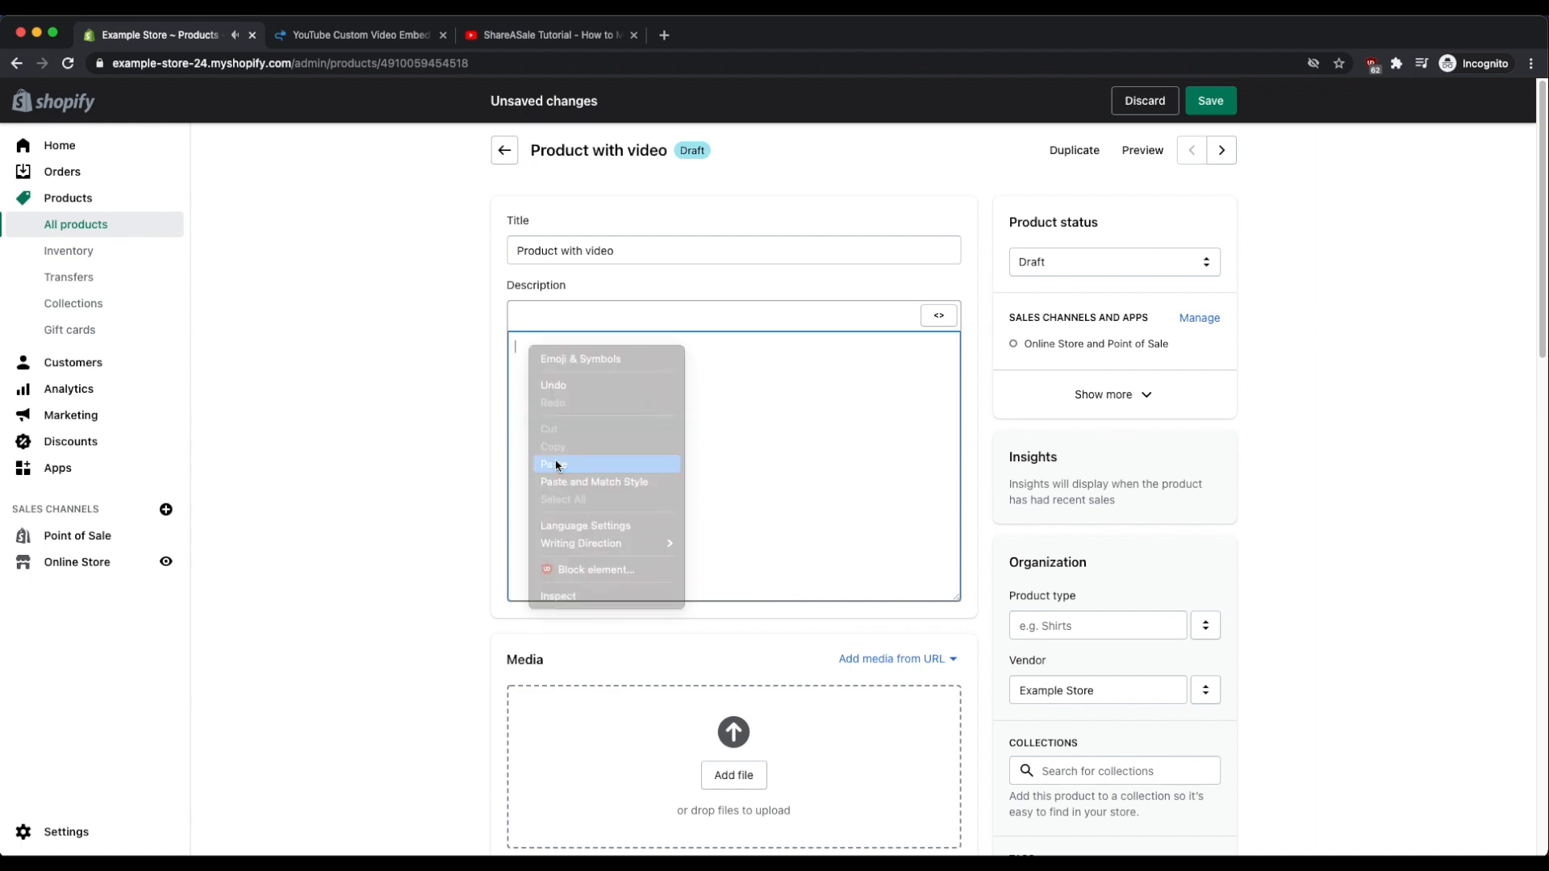
click(555, 465)
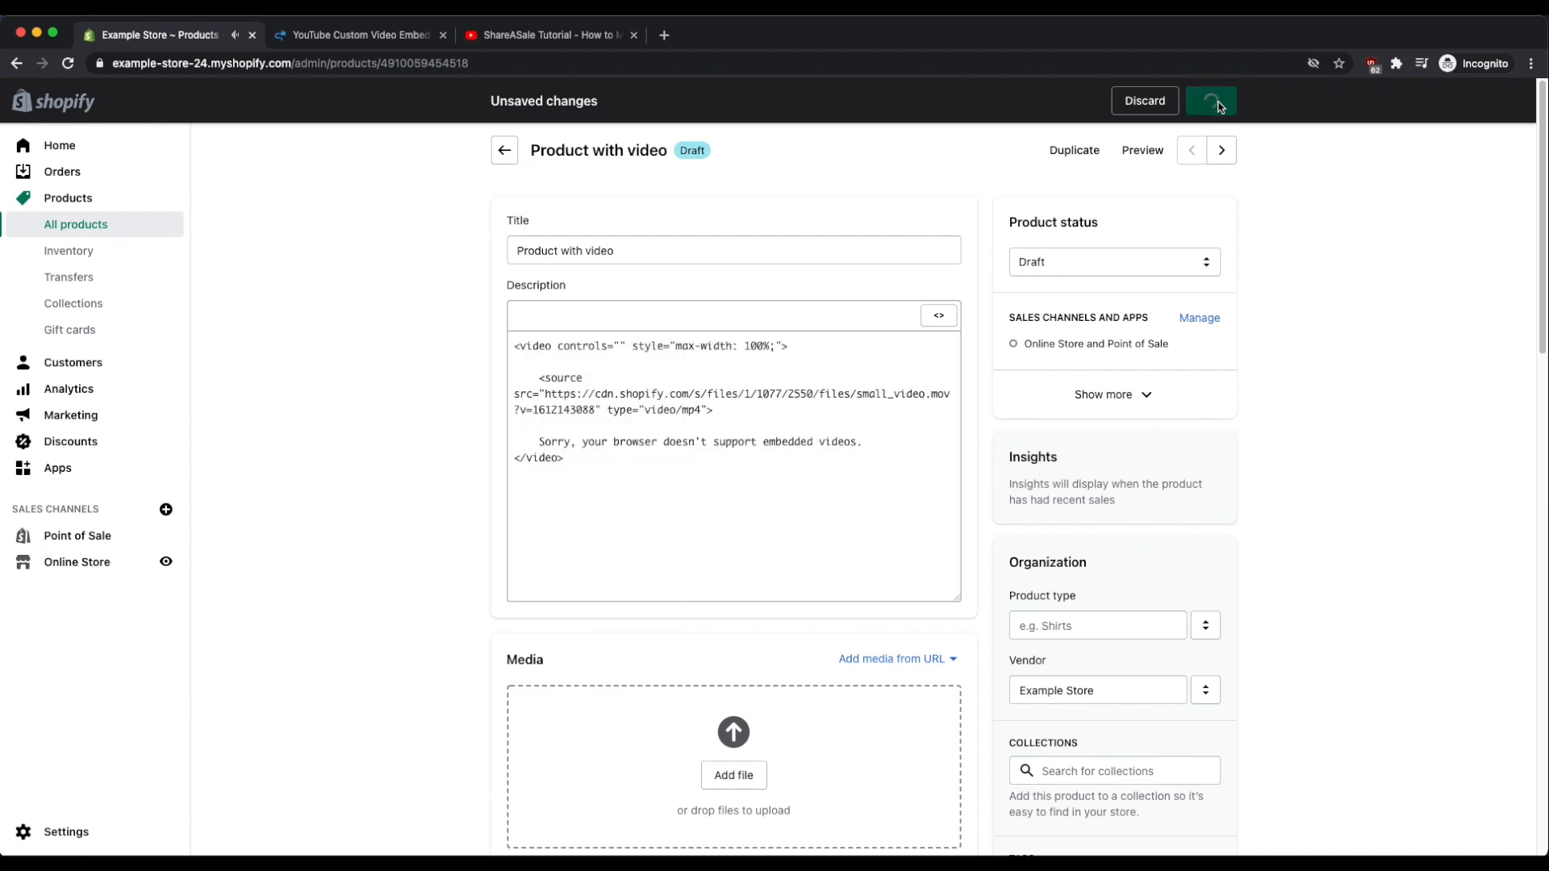
click(1209, 100)
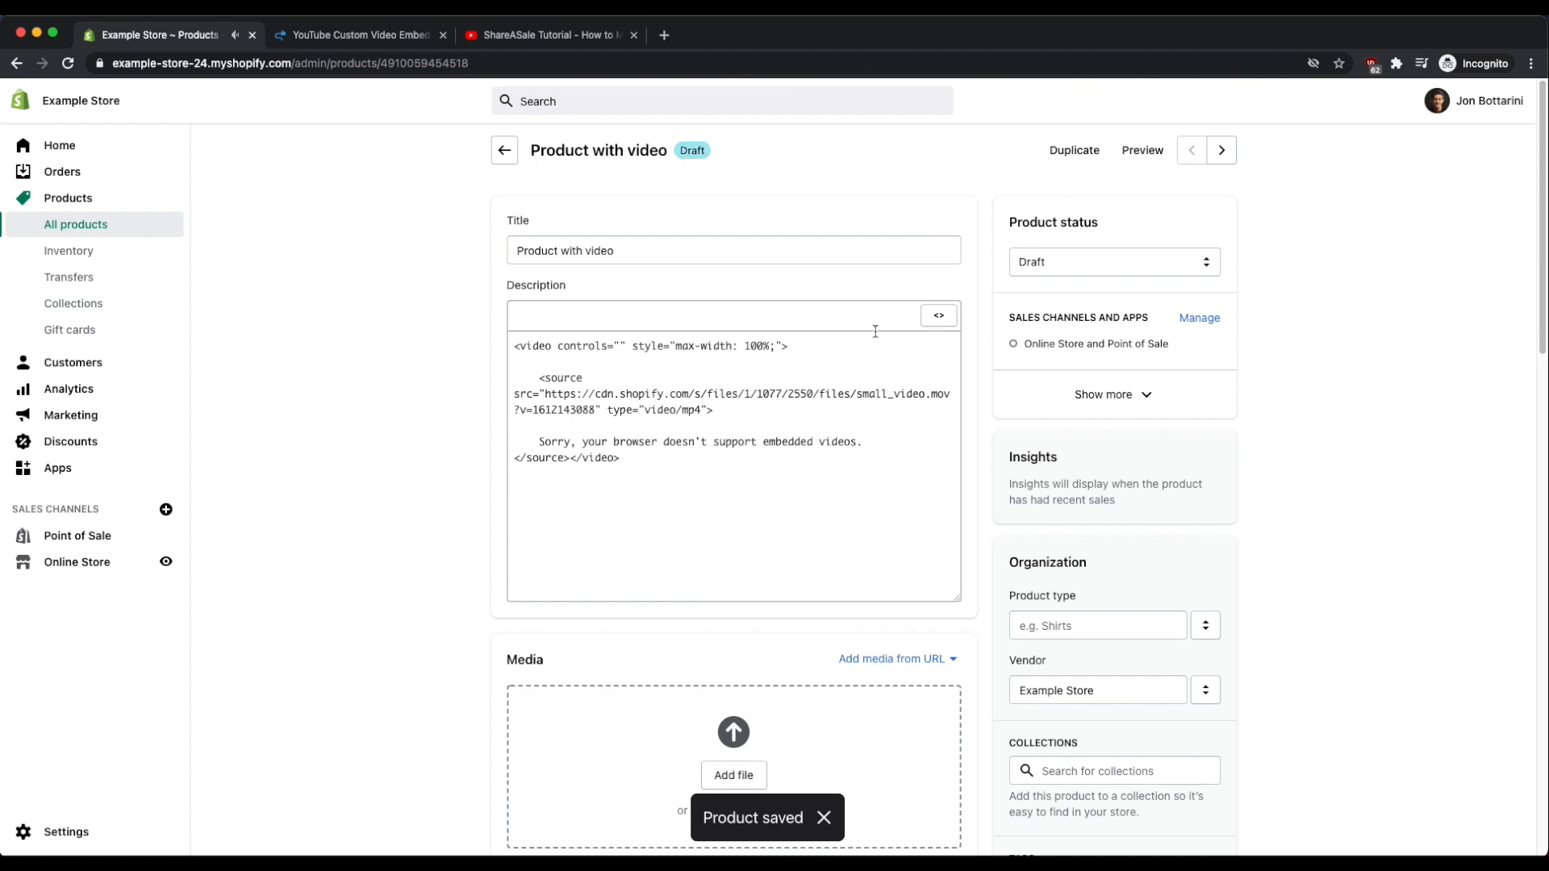
click(936, 314)
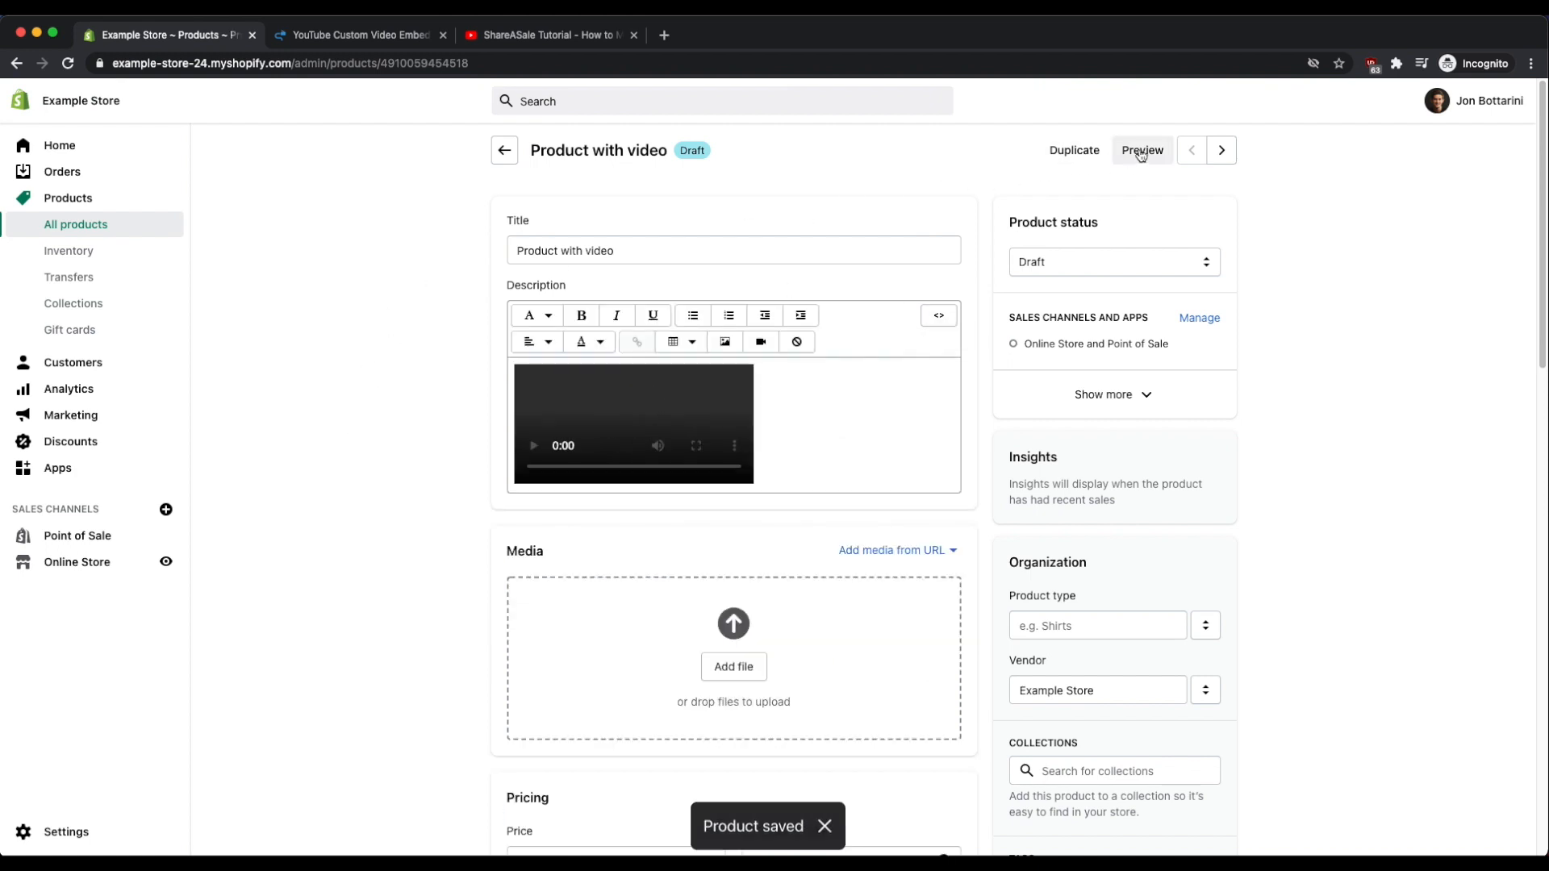
Preview Product with video on the storefront and scroll to the WIYRE.COM video in its description.
click(1141, 150)
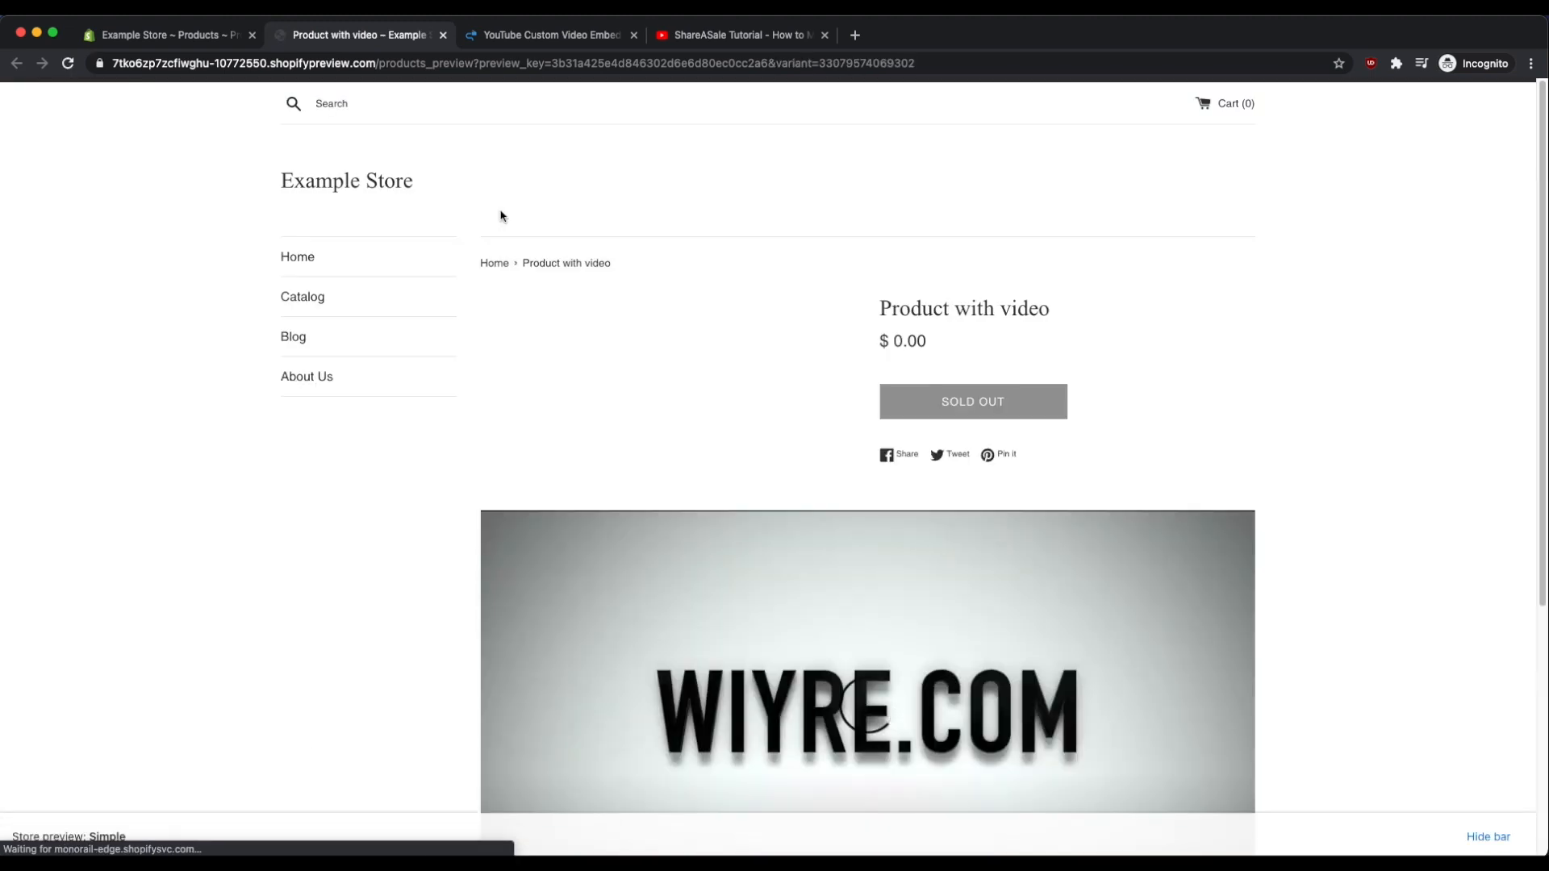
scroll(down, 3)
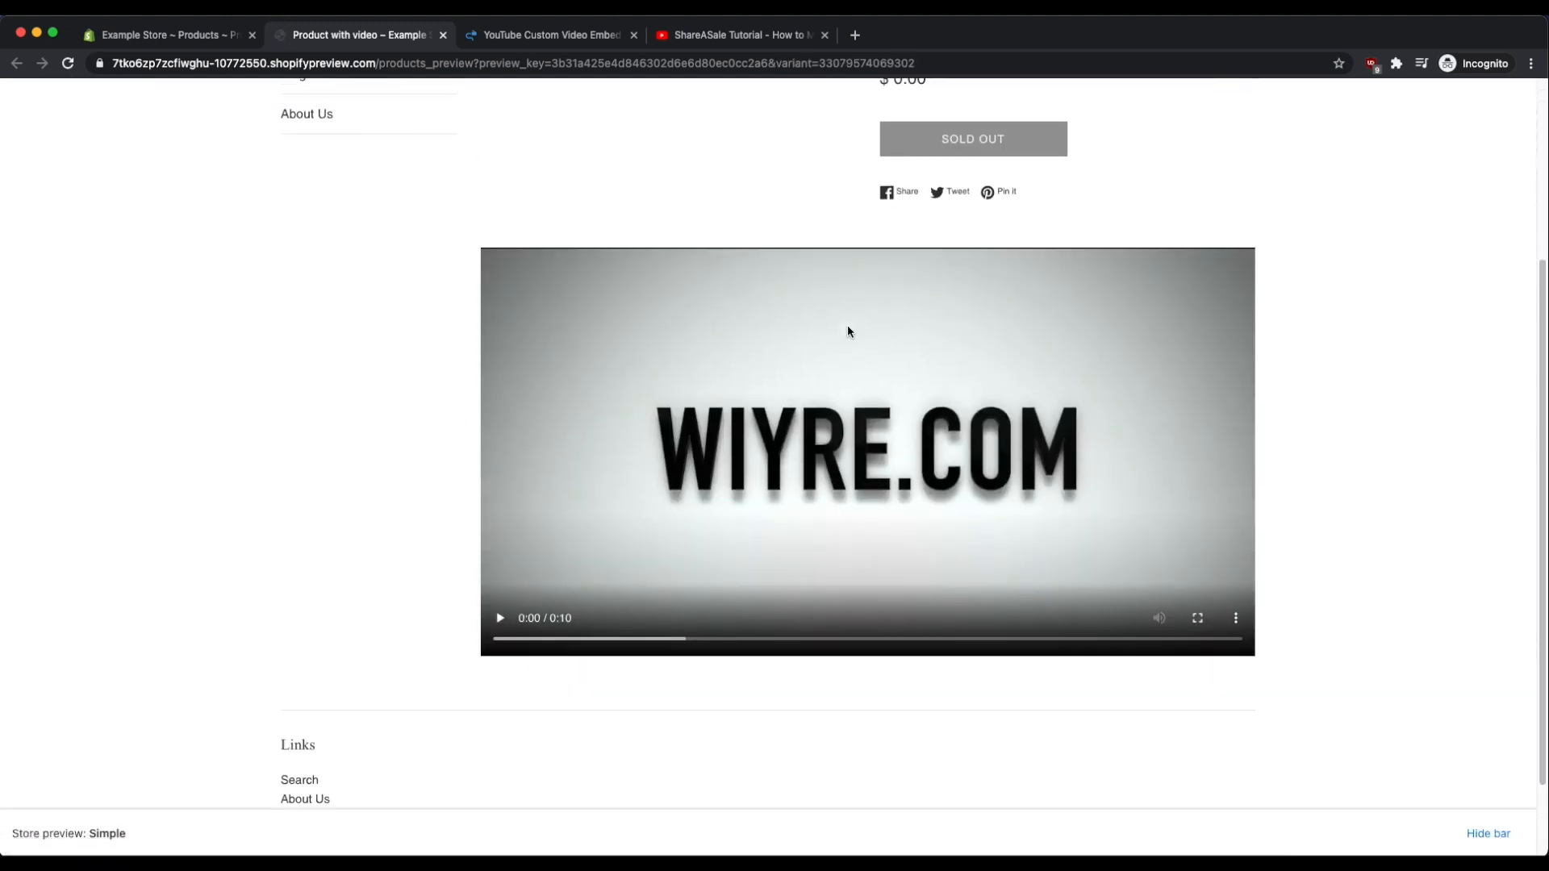
scroll(up, 3)
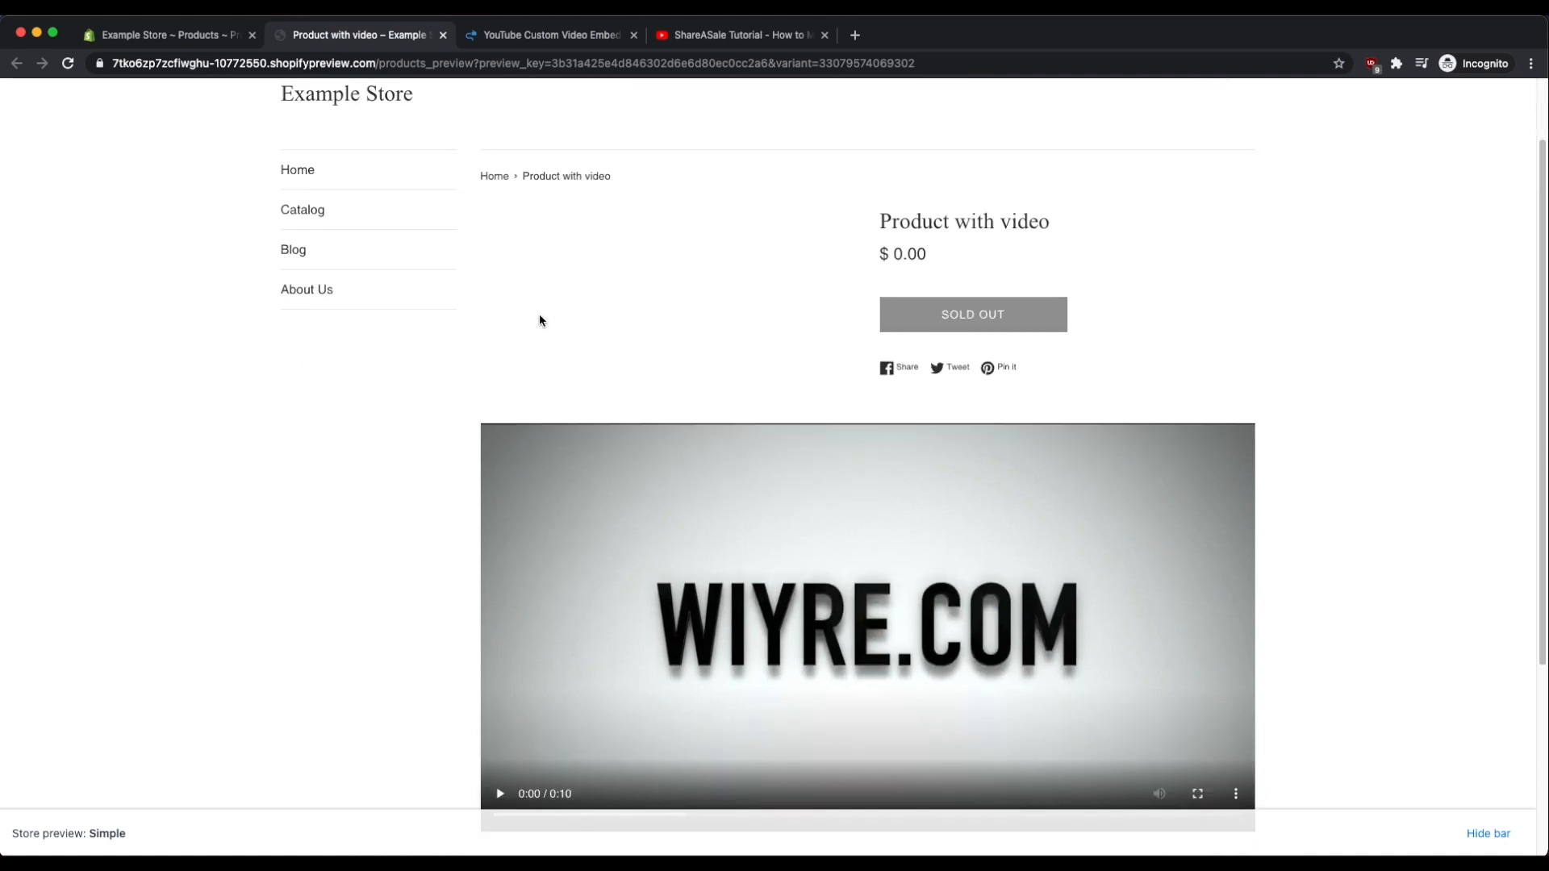
scroll(down, 3)
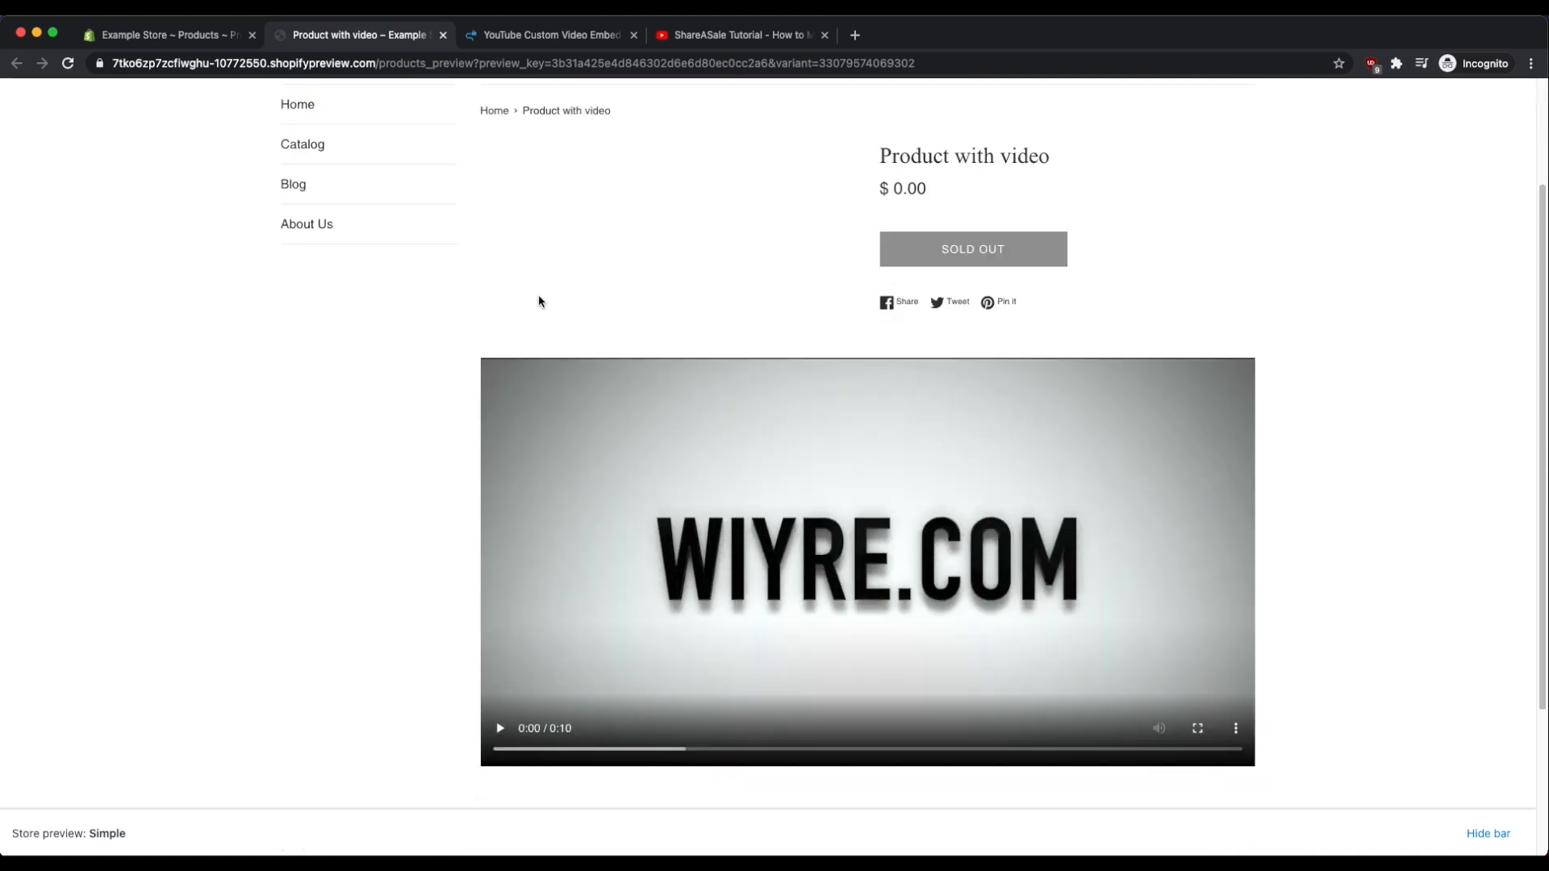
mouse_move(499, 269)
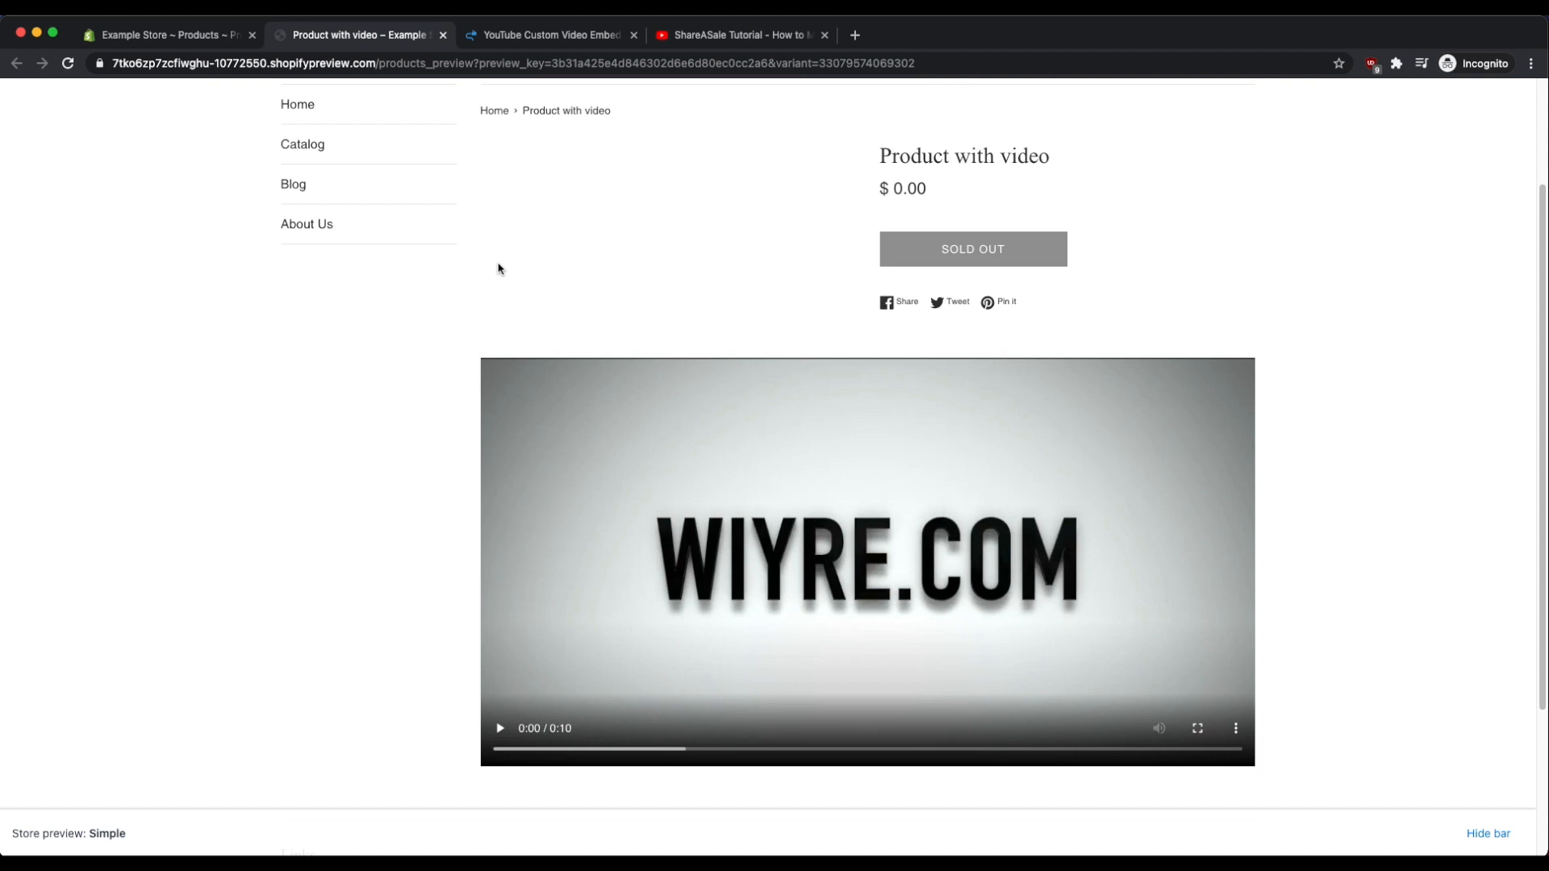
mouse_move(168, 34)
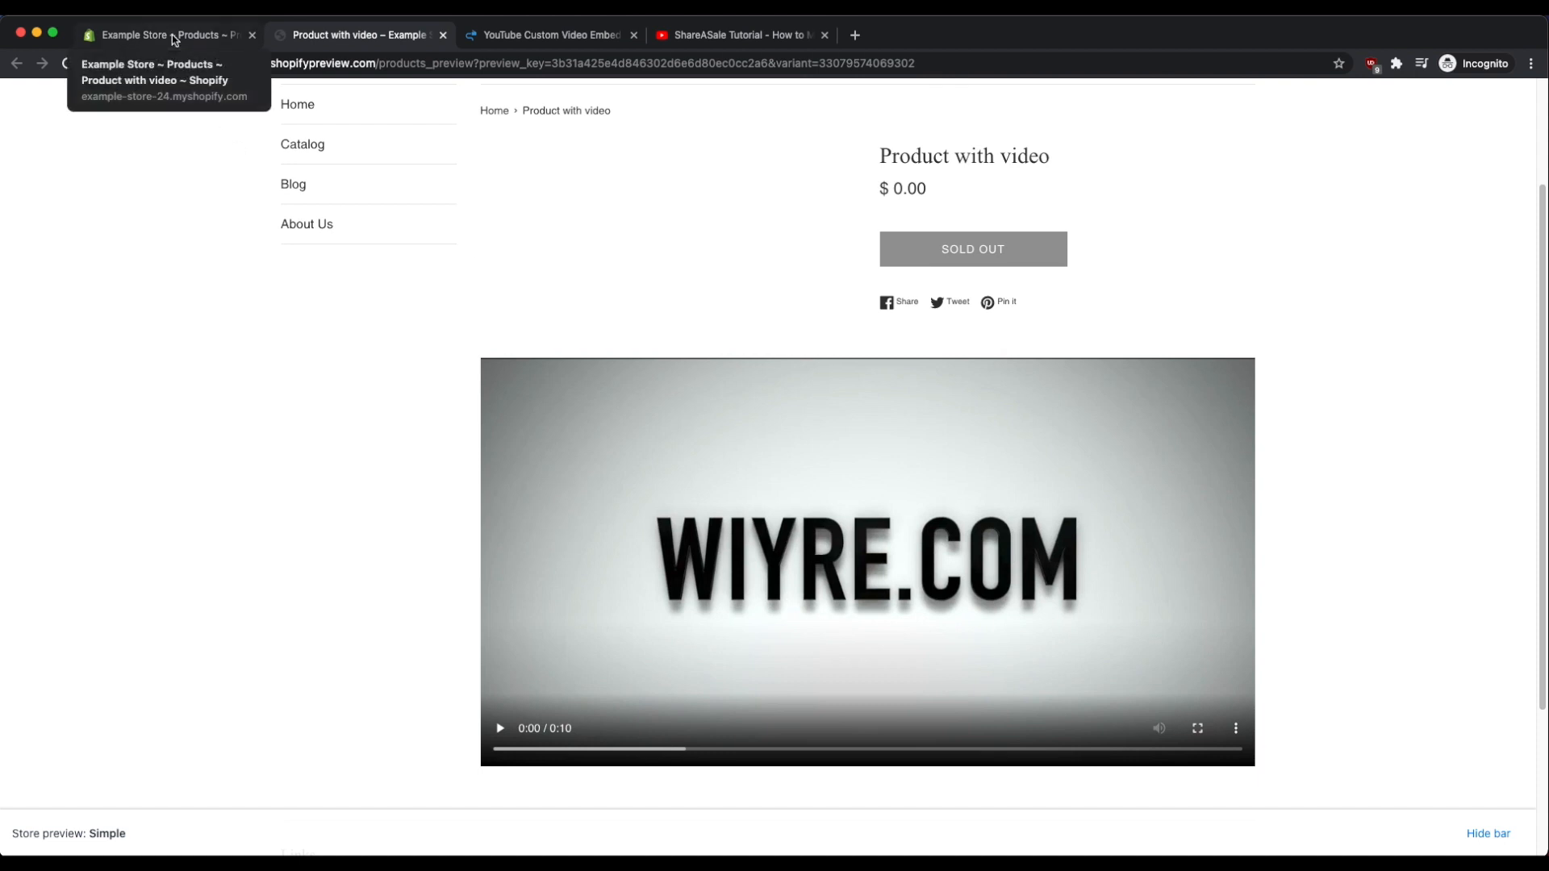
Return to the admin tab and open Settings > Files, showing Clarity.mov rejected for exceeding 20MB.
click(168, 34)
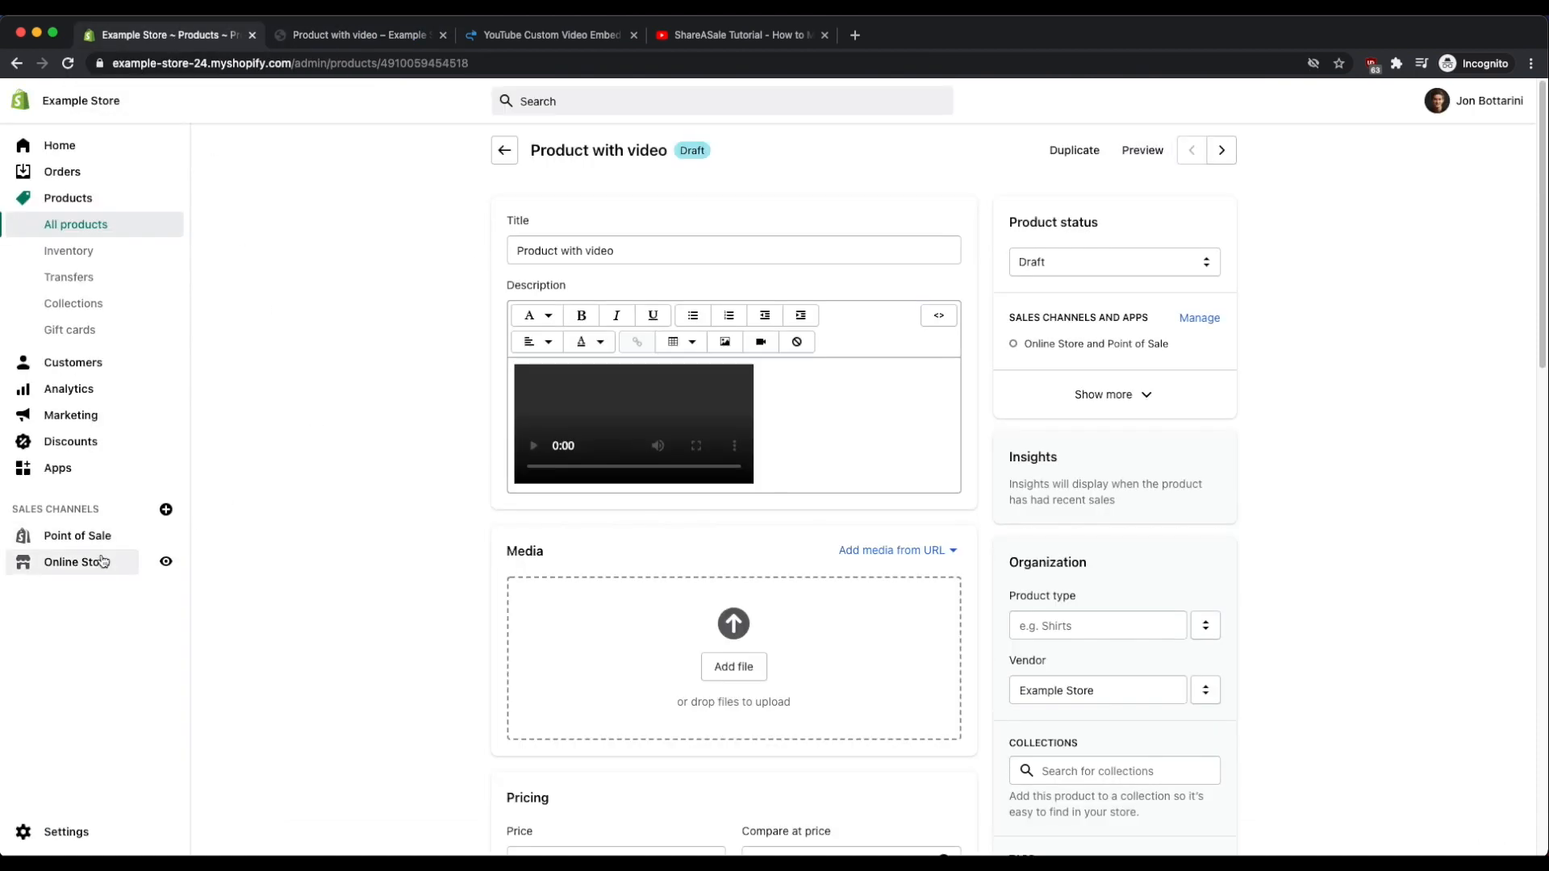
click(64, 831)
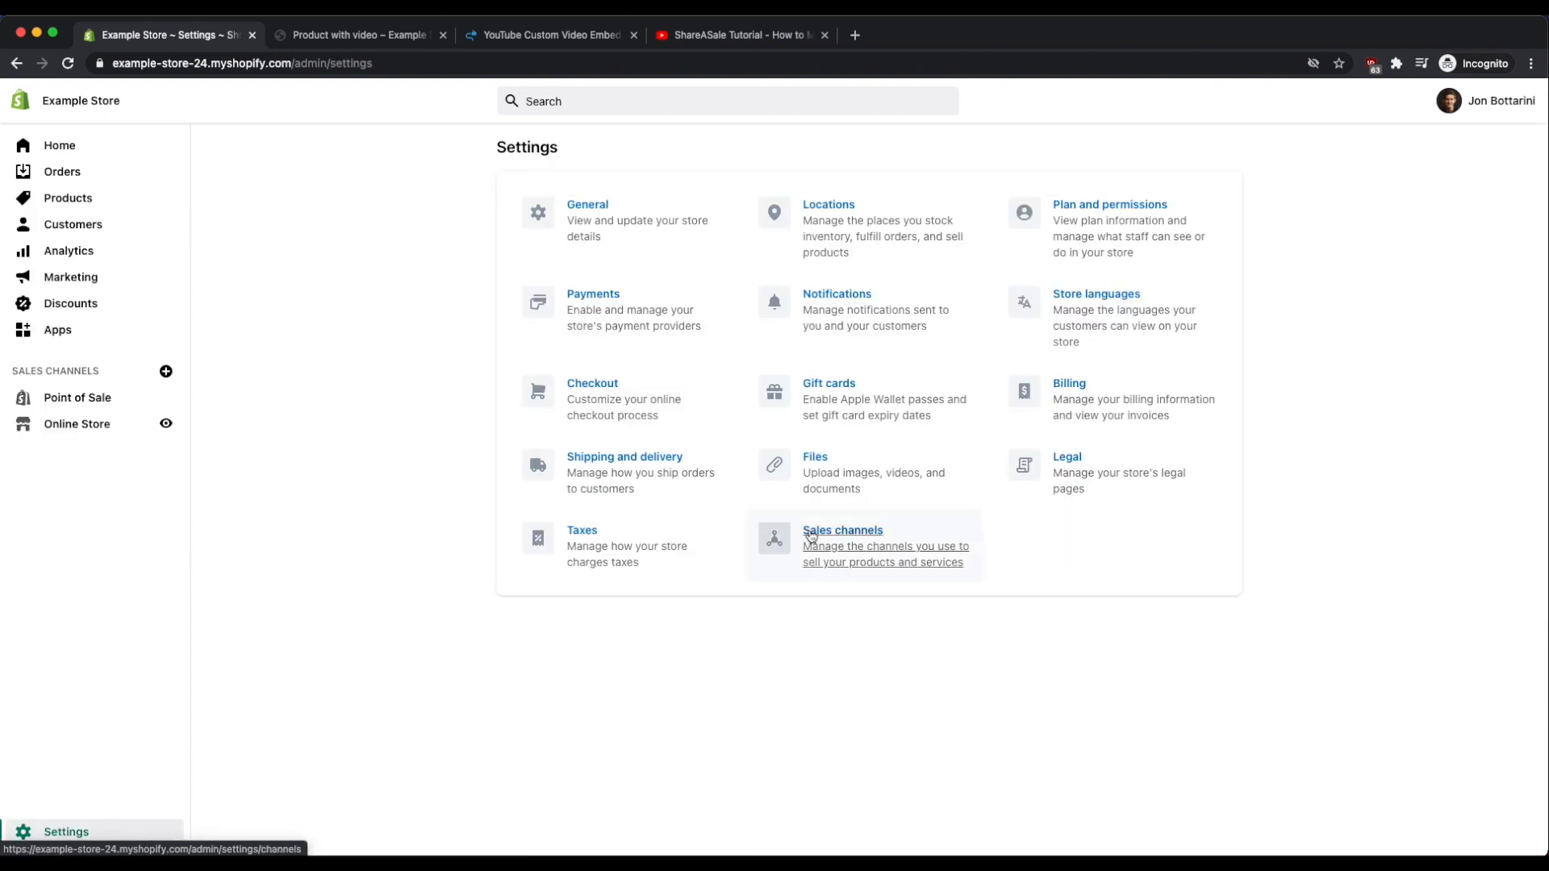
click(815, 457)
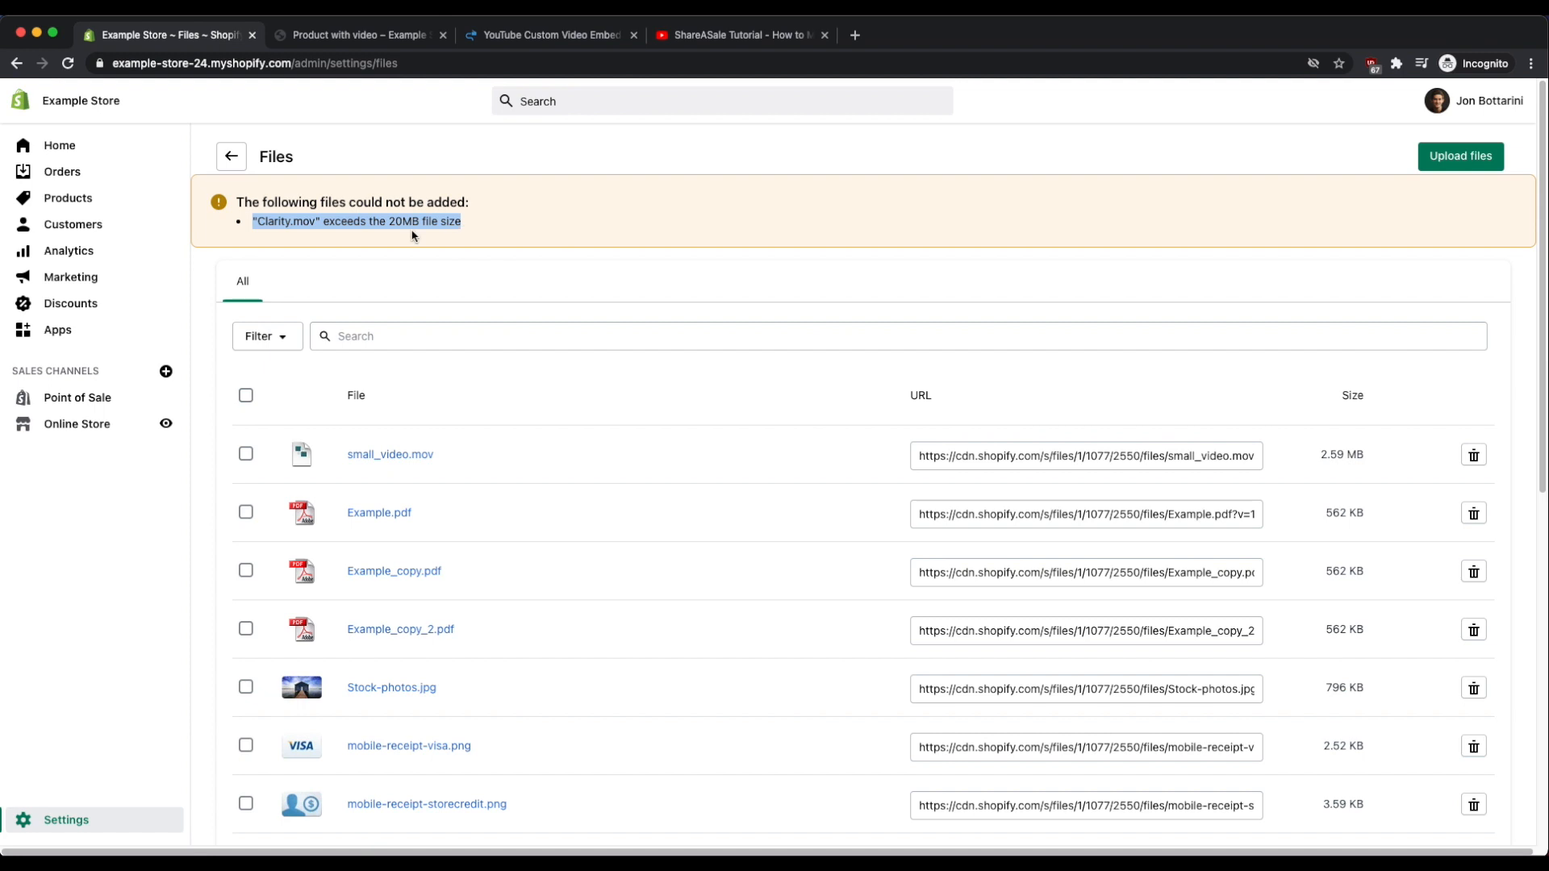
mouse_move(196, 260)
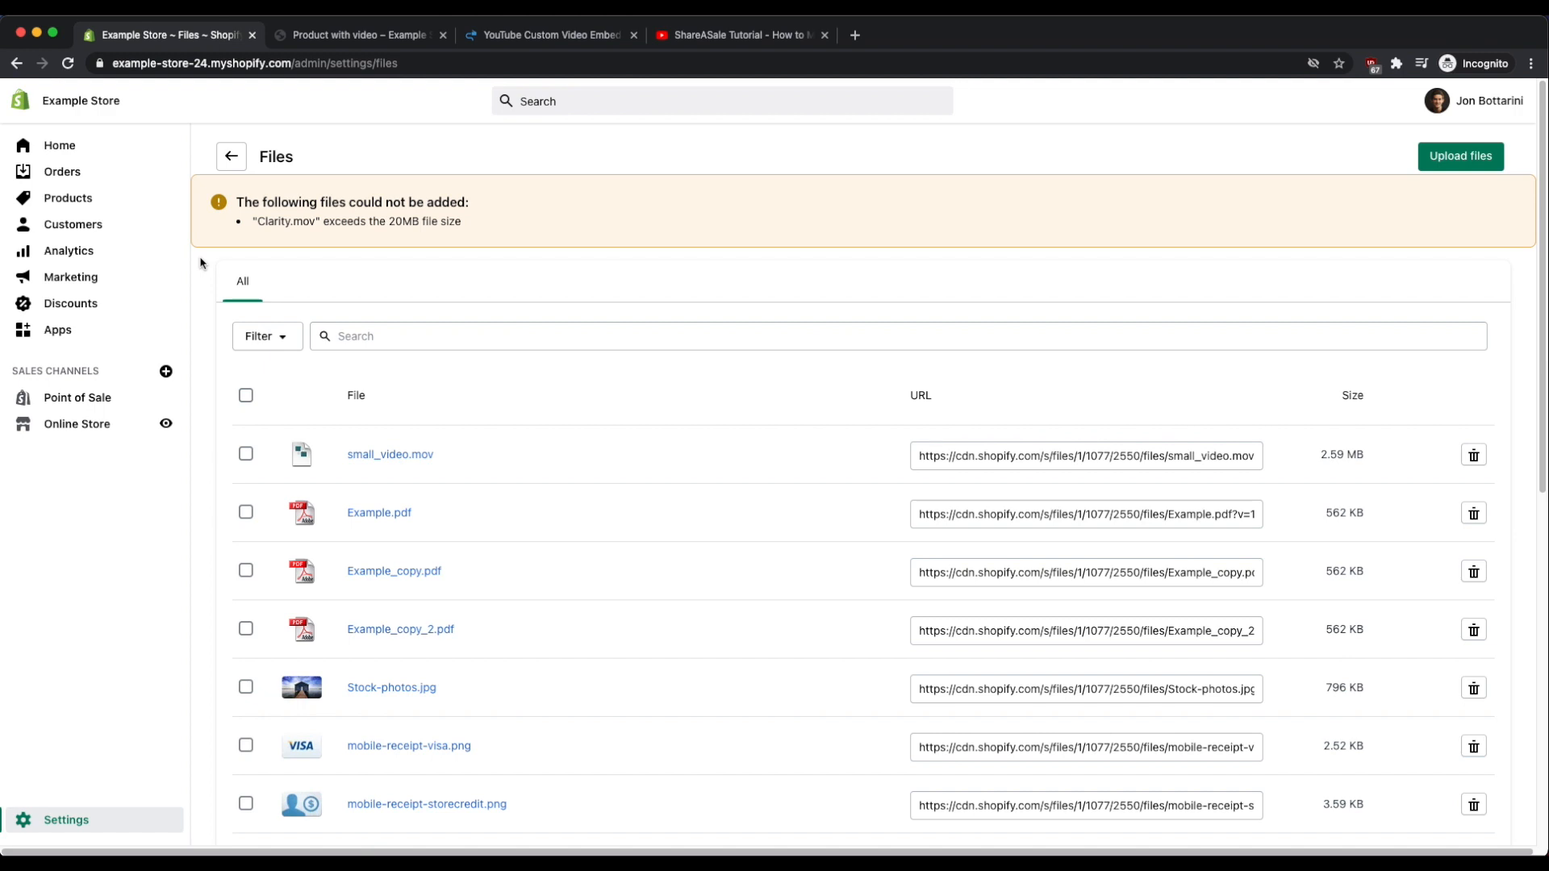
mouse_move(592, 240)
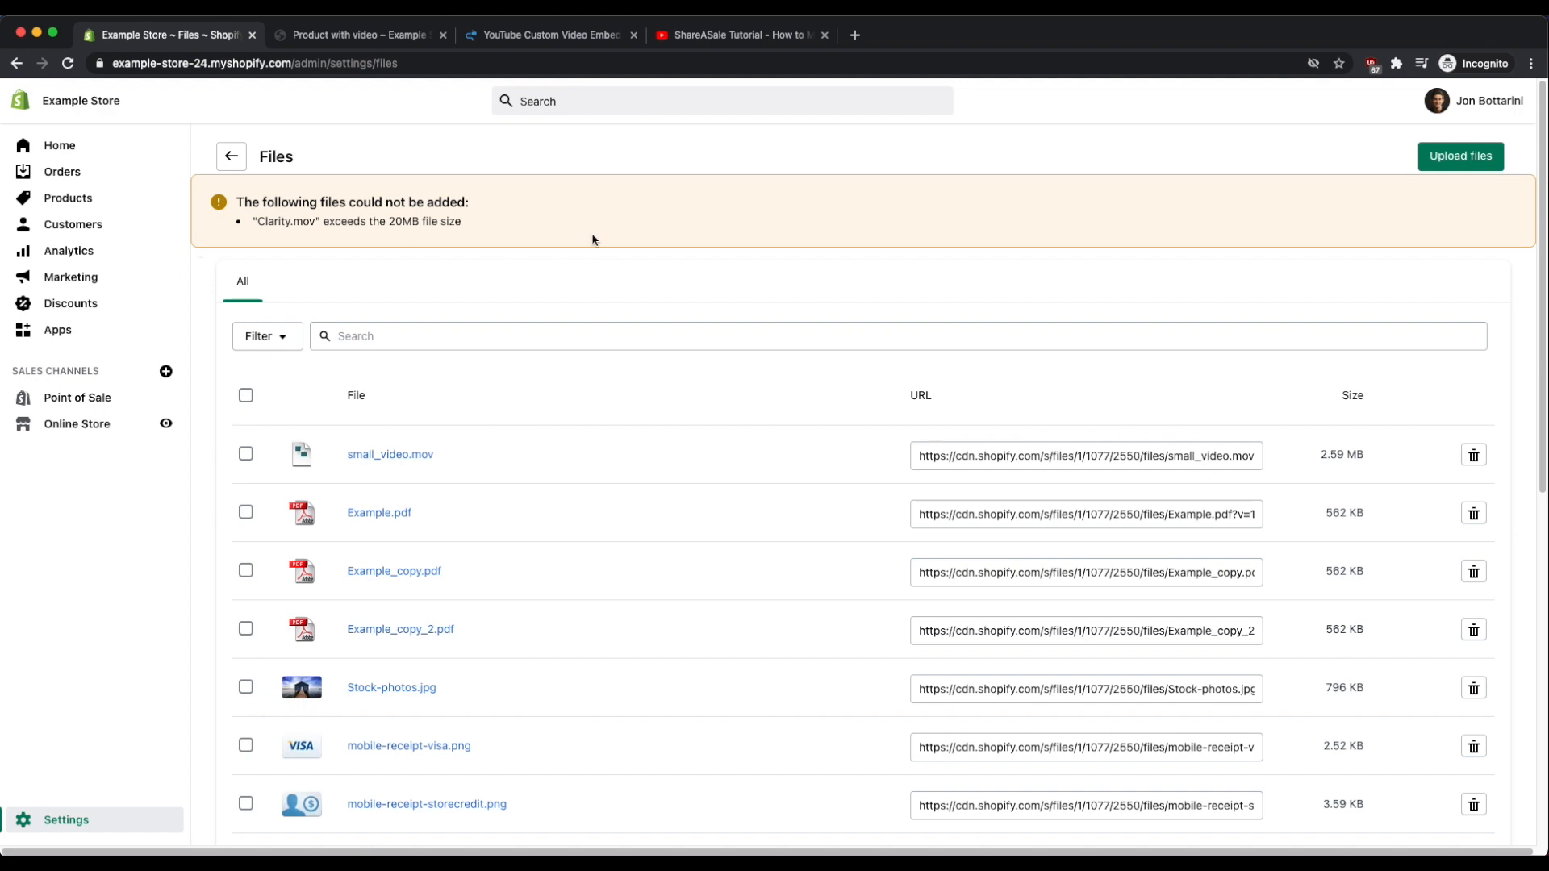
mouse_move(503, 216)
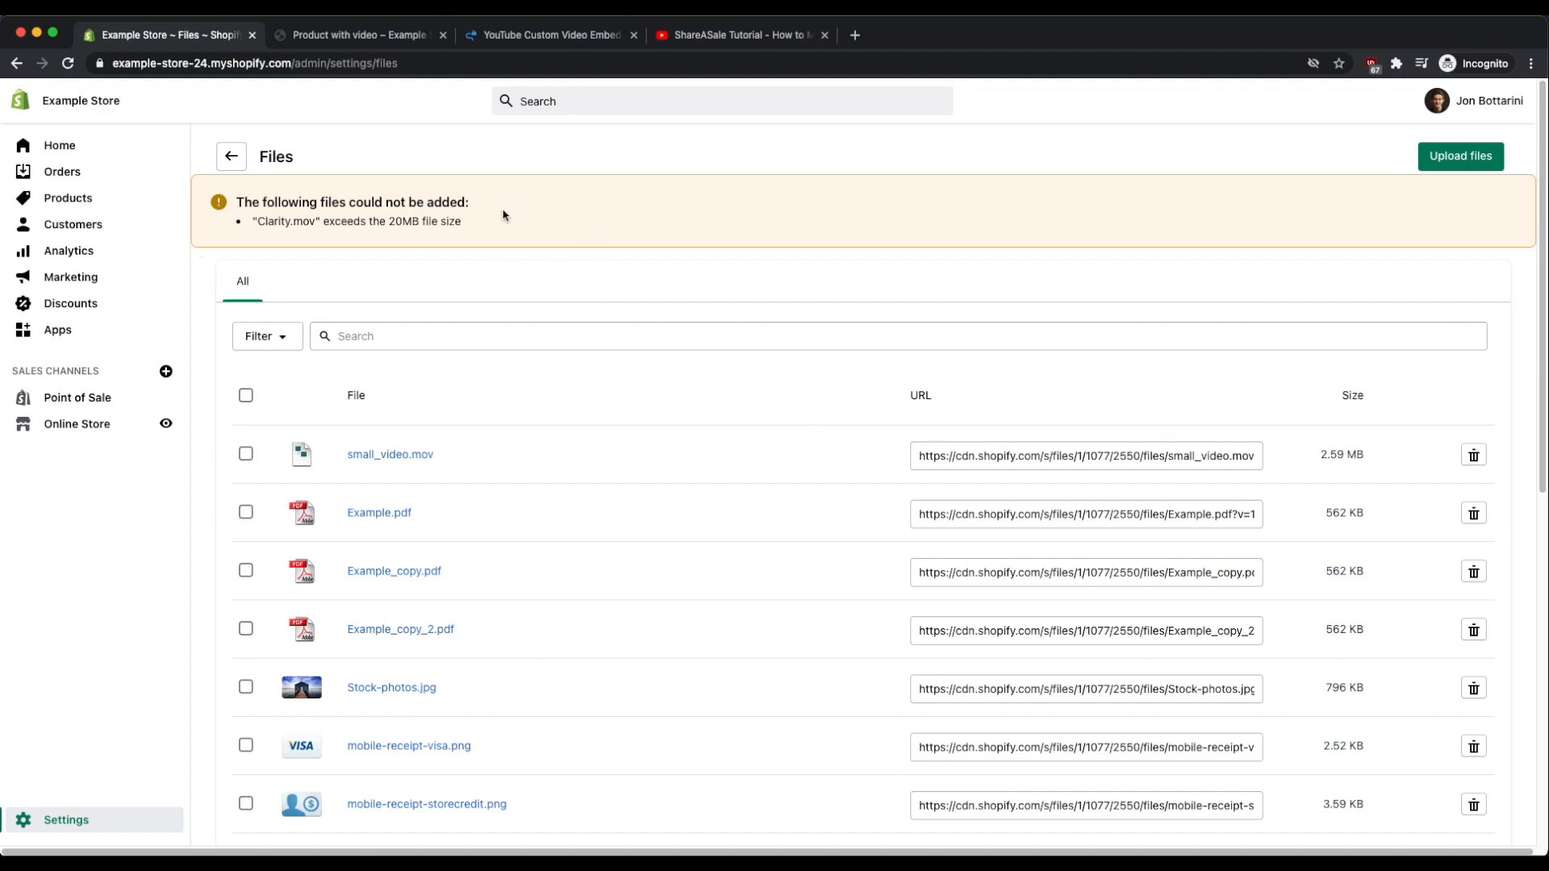
mouse_move(498, 211)
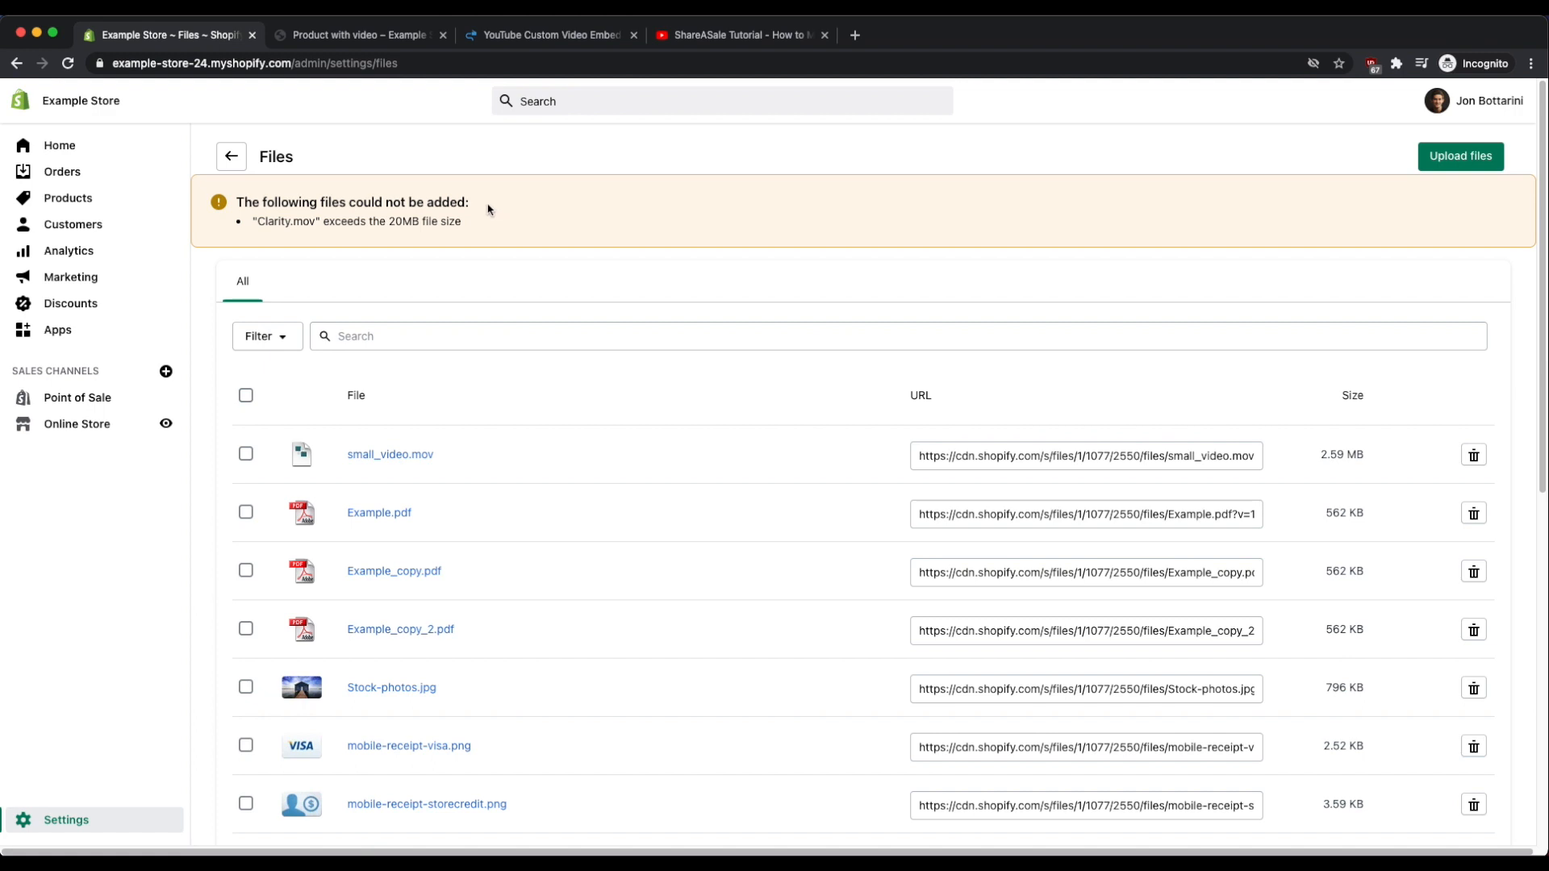
mouse_move(413, 223)
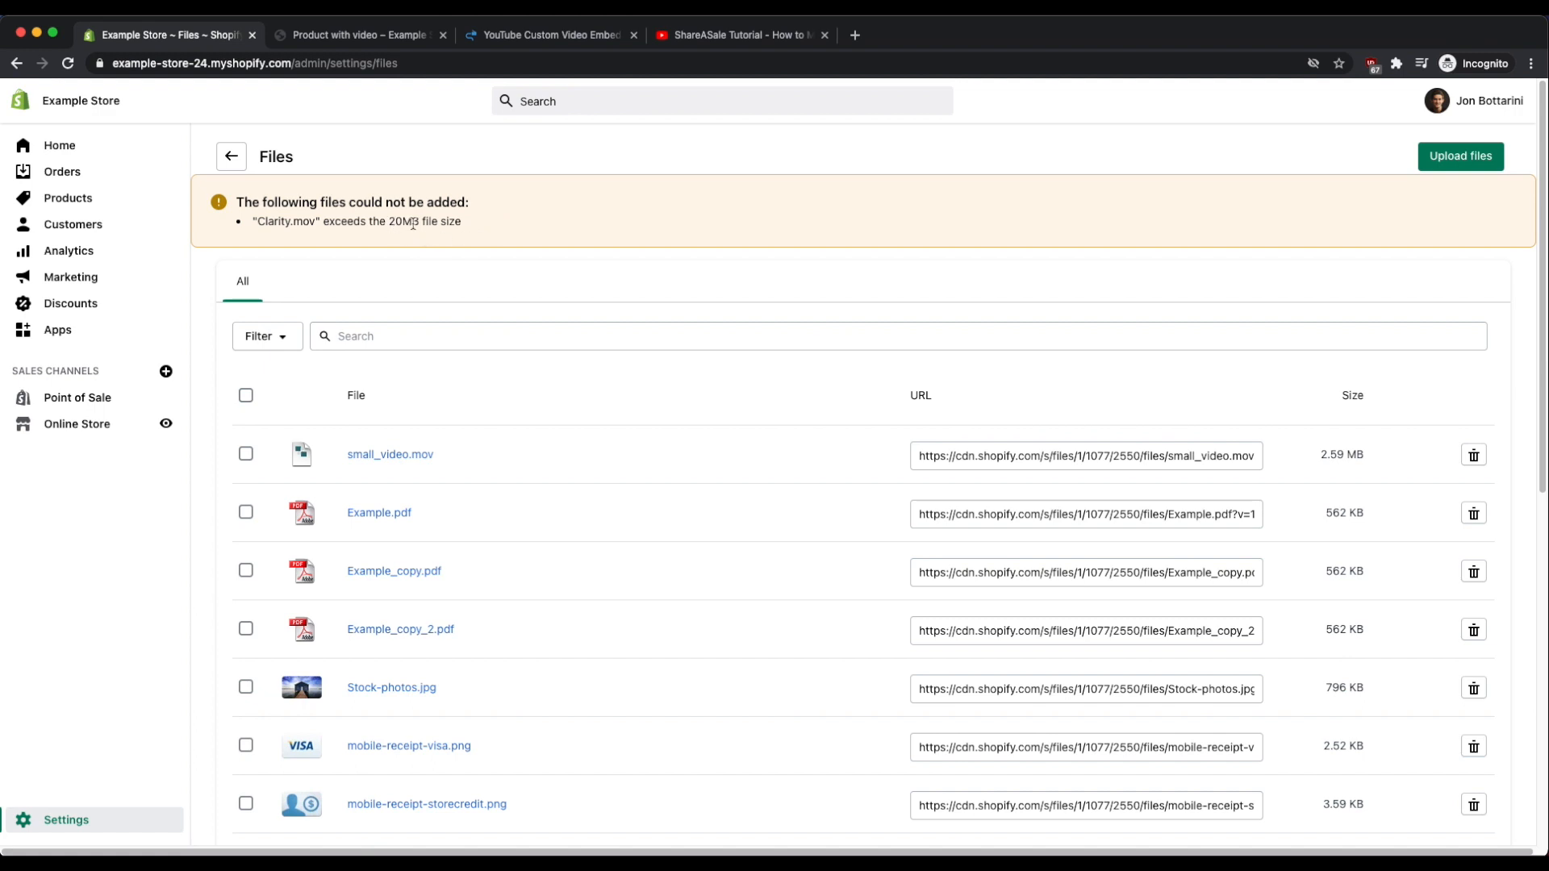
mouse_move(529, 229)
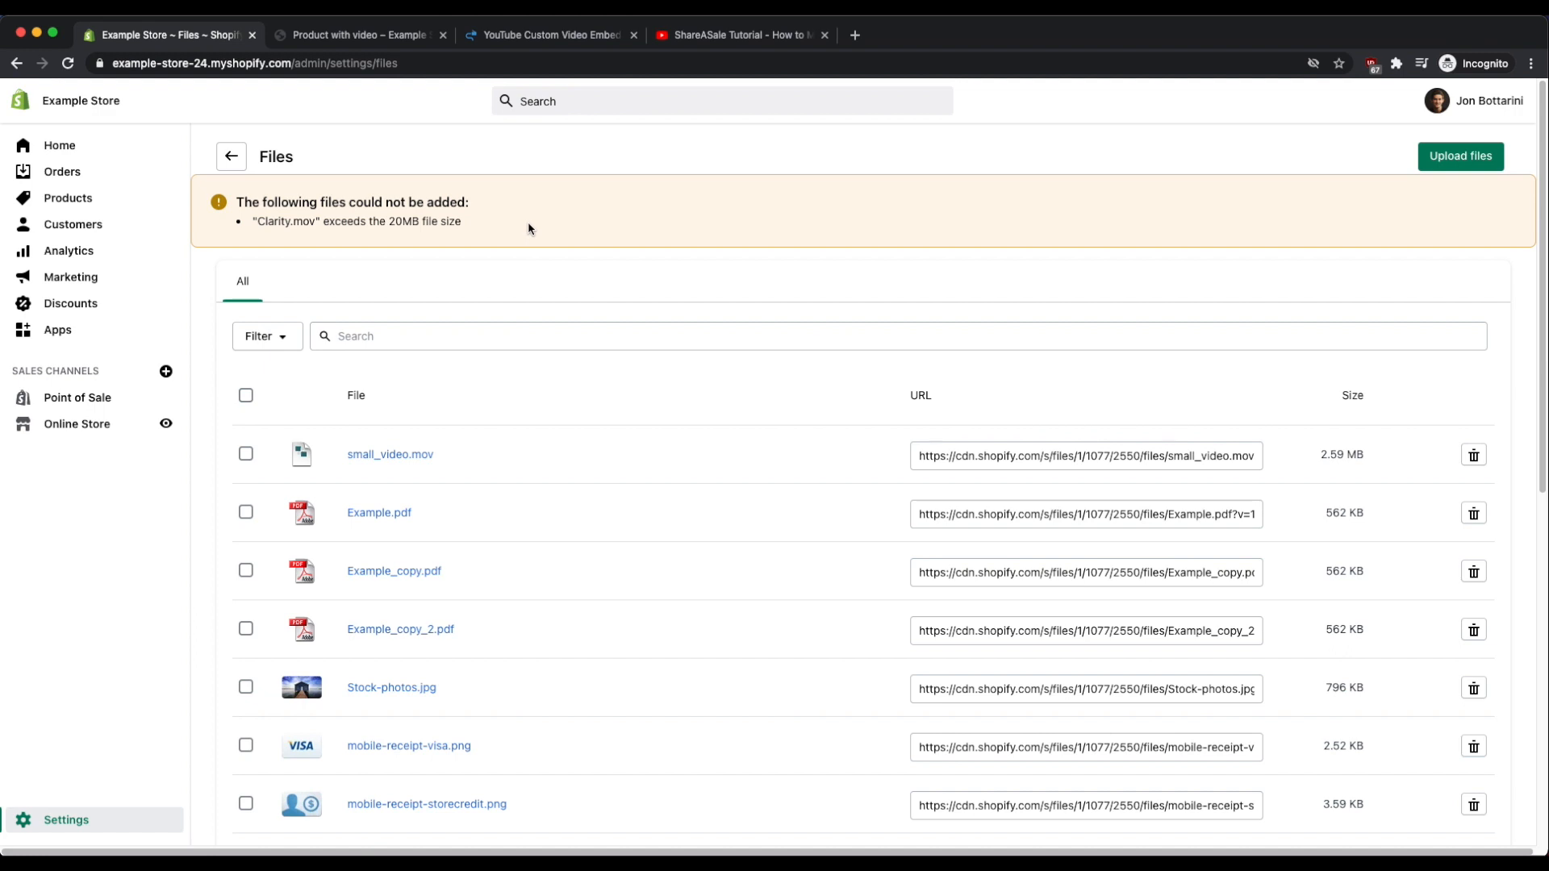
mouse_move(590, 232)
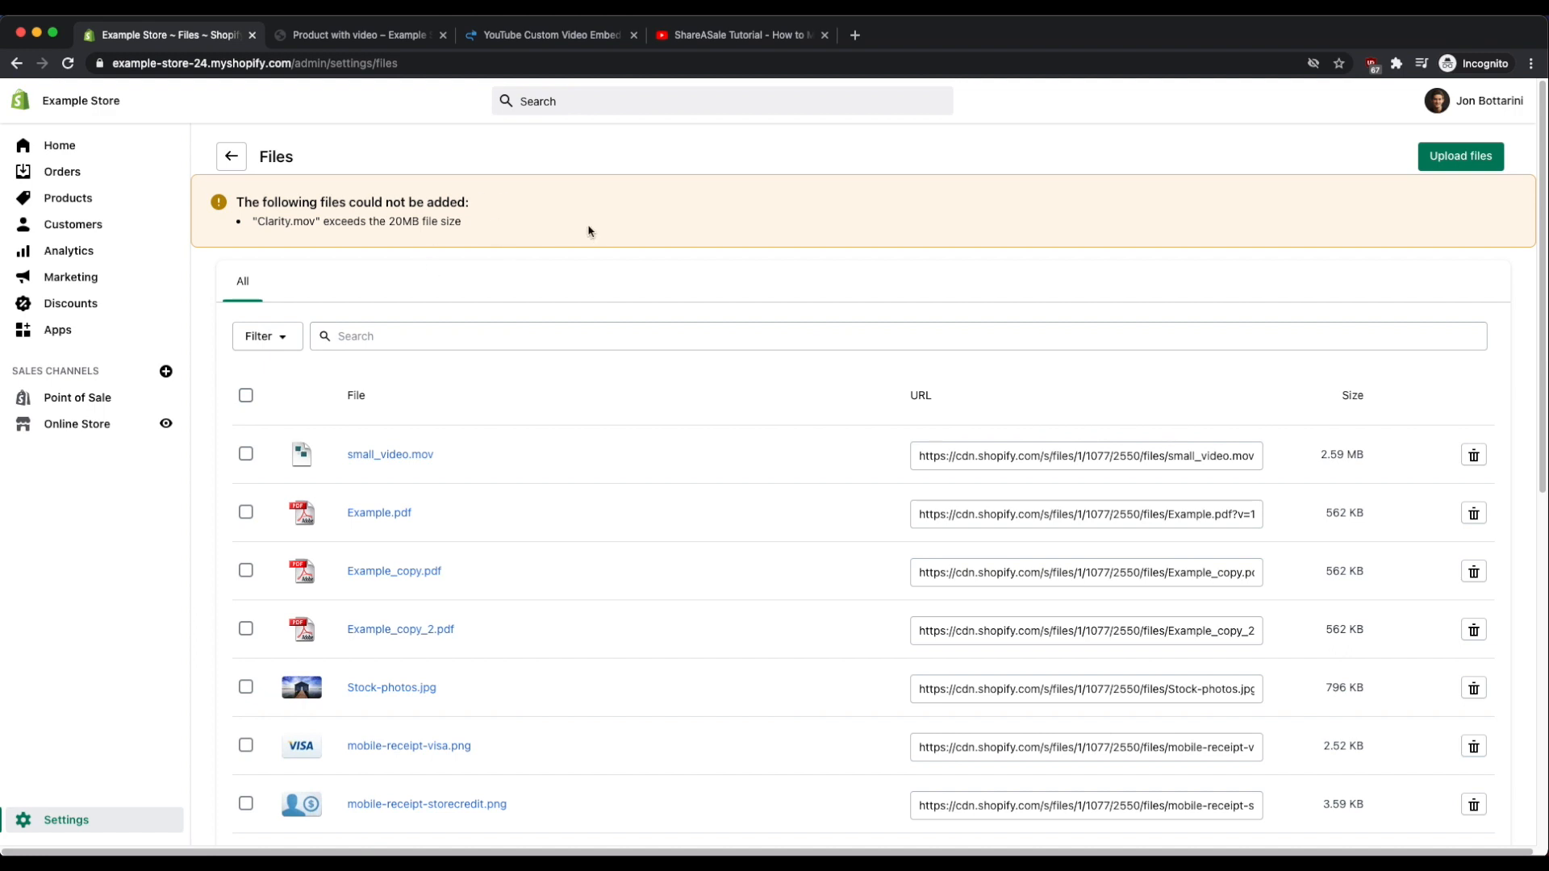
mouse_move(702, 41)
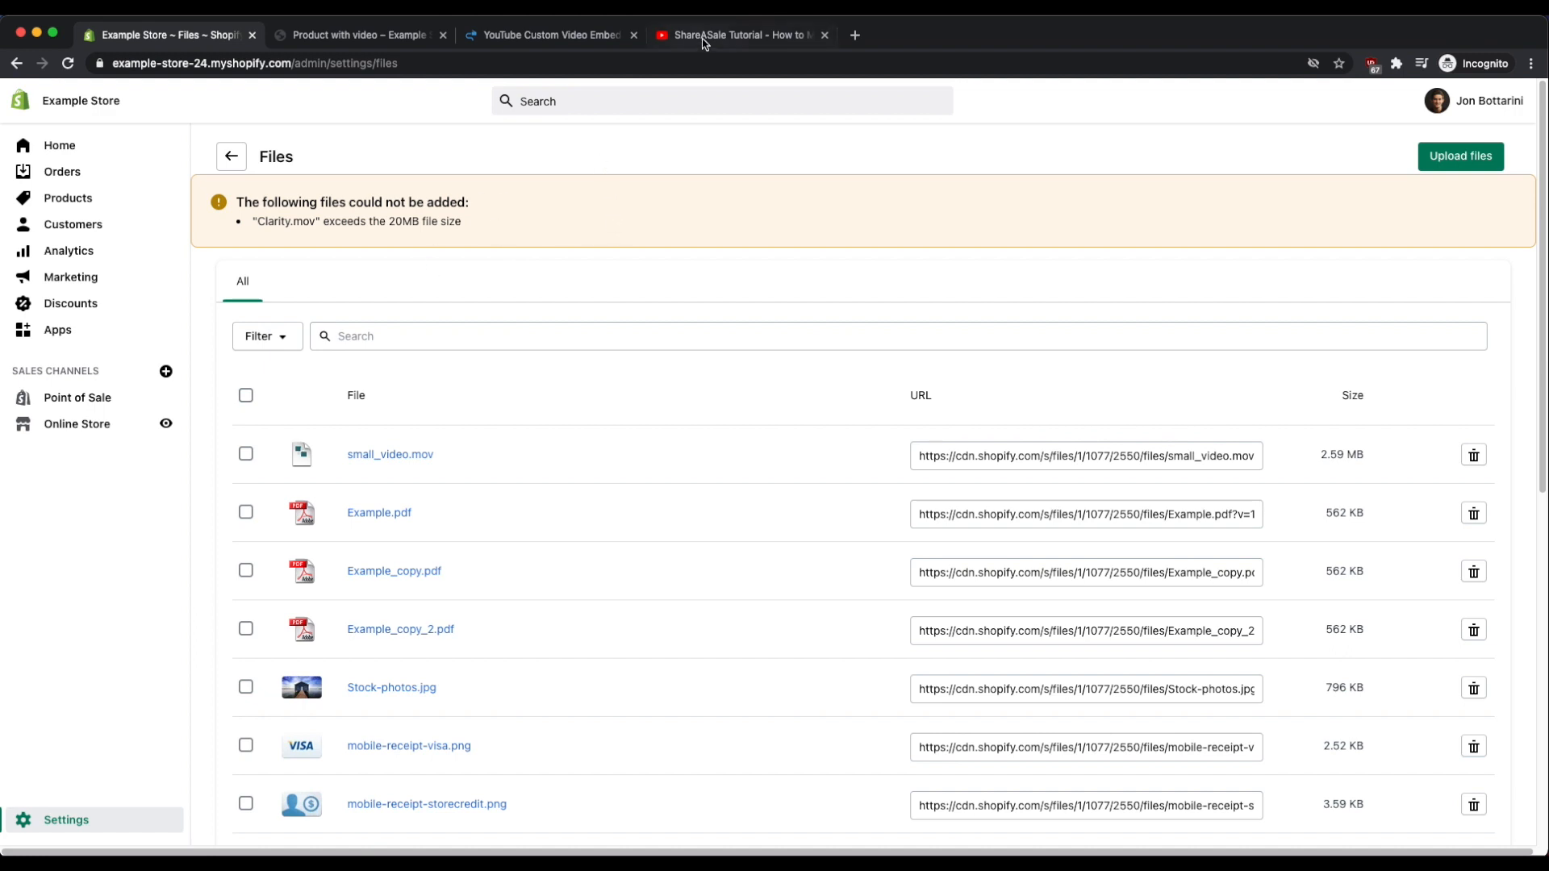
mouse_move(740, 34)
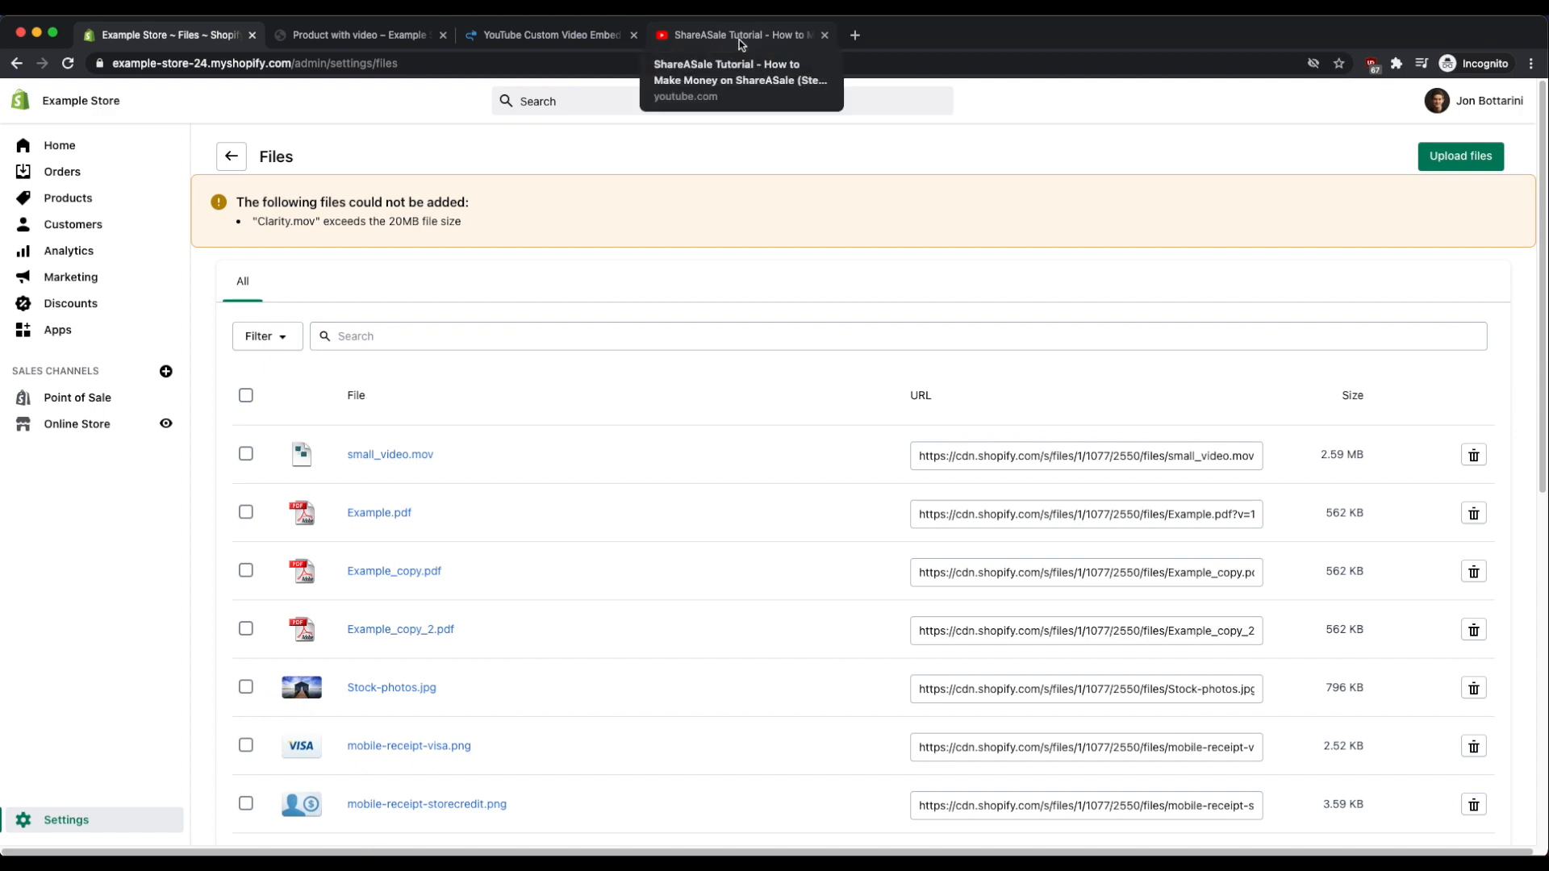
mouse_move(699, 158)
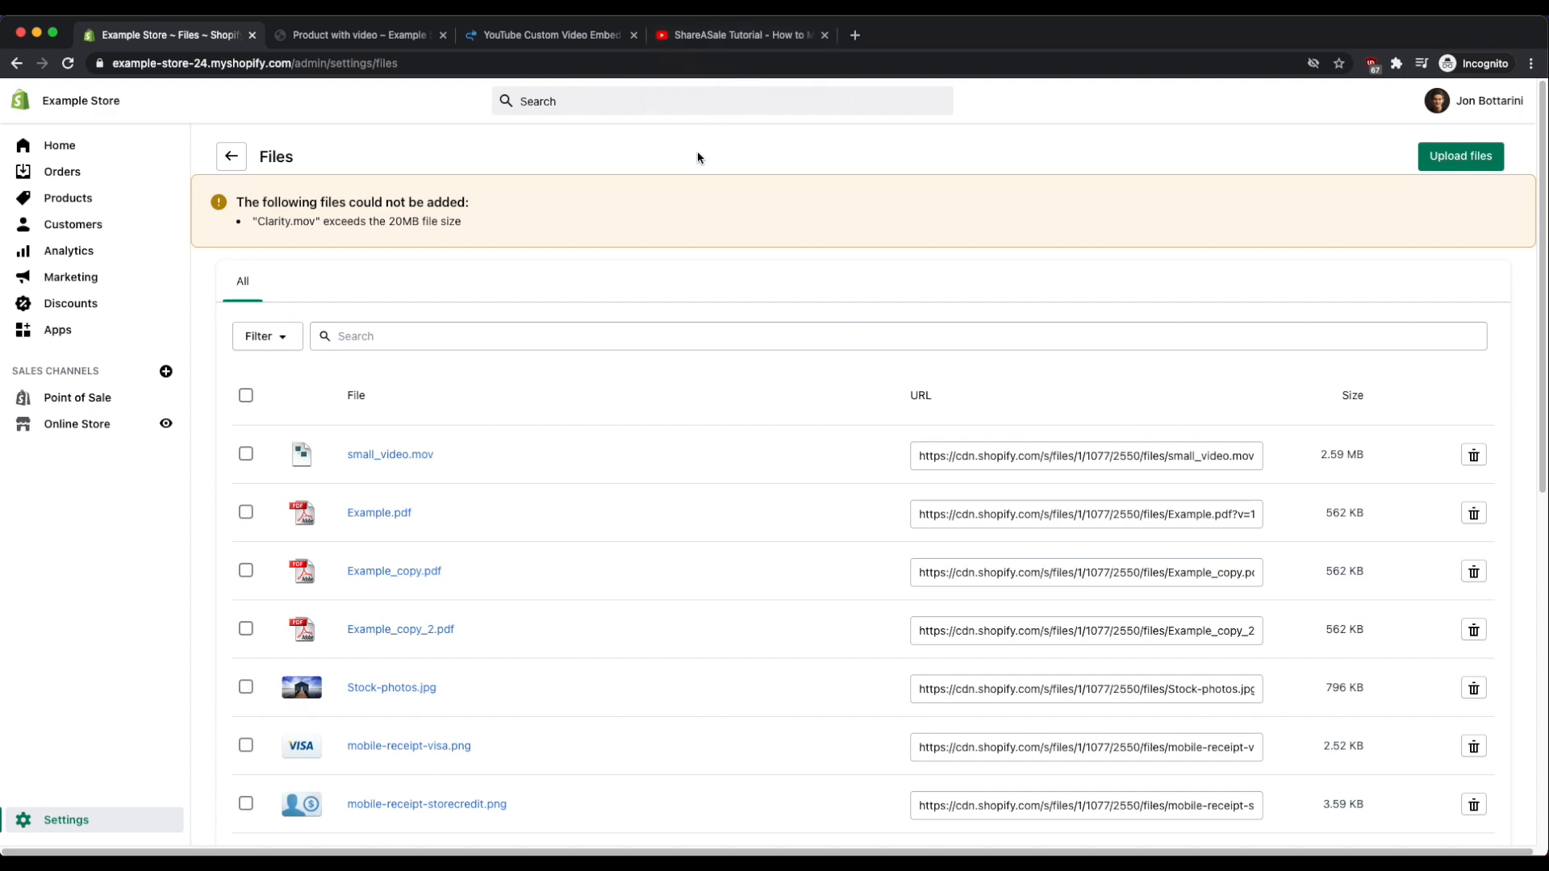
mouse_move(68, 197)
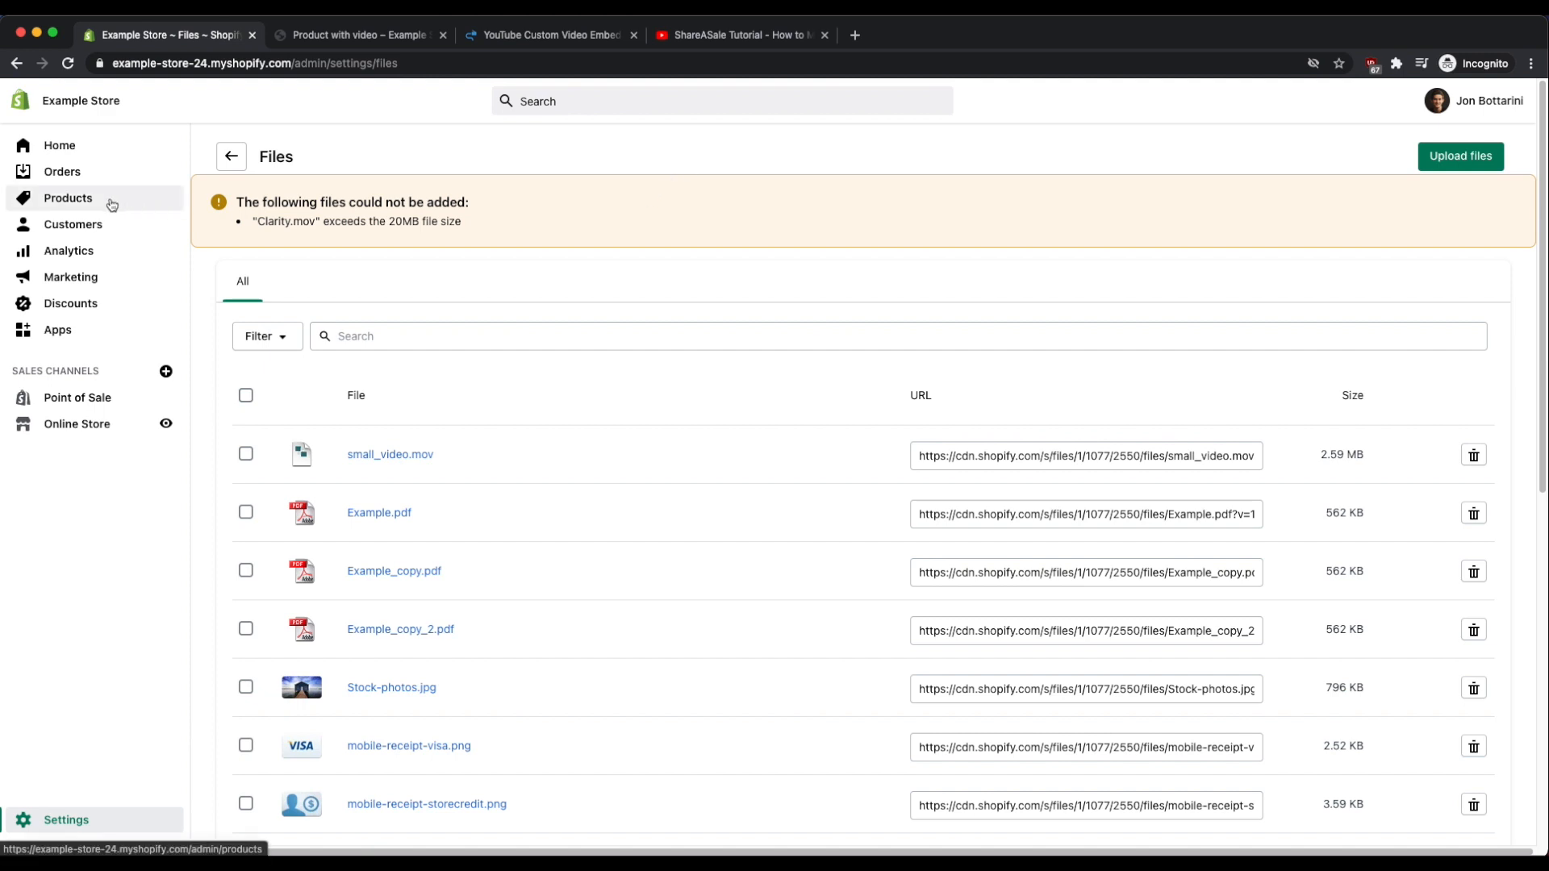
mouse_move(205, 395)
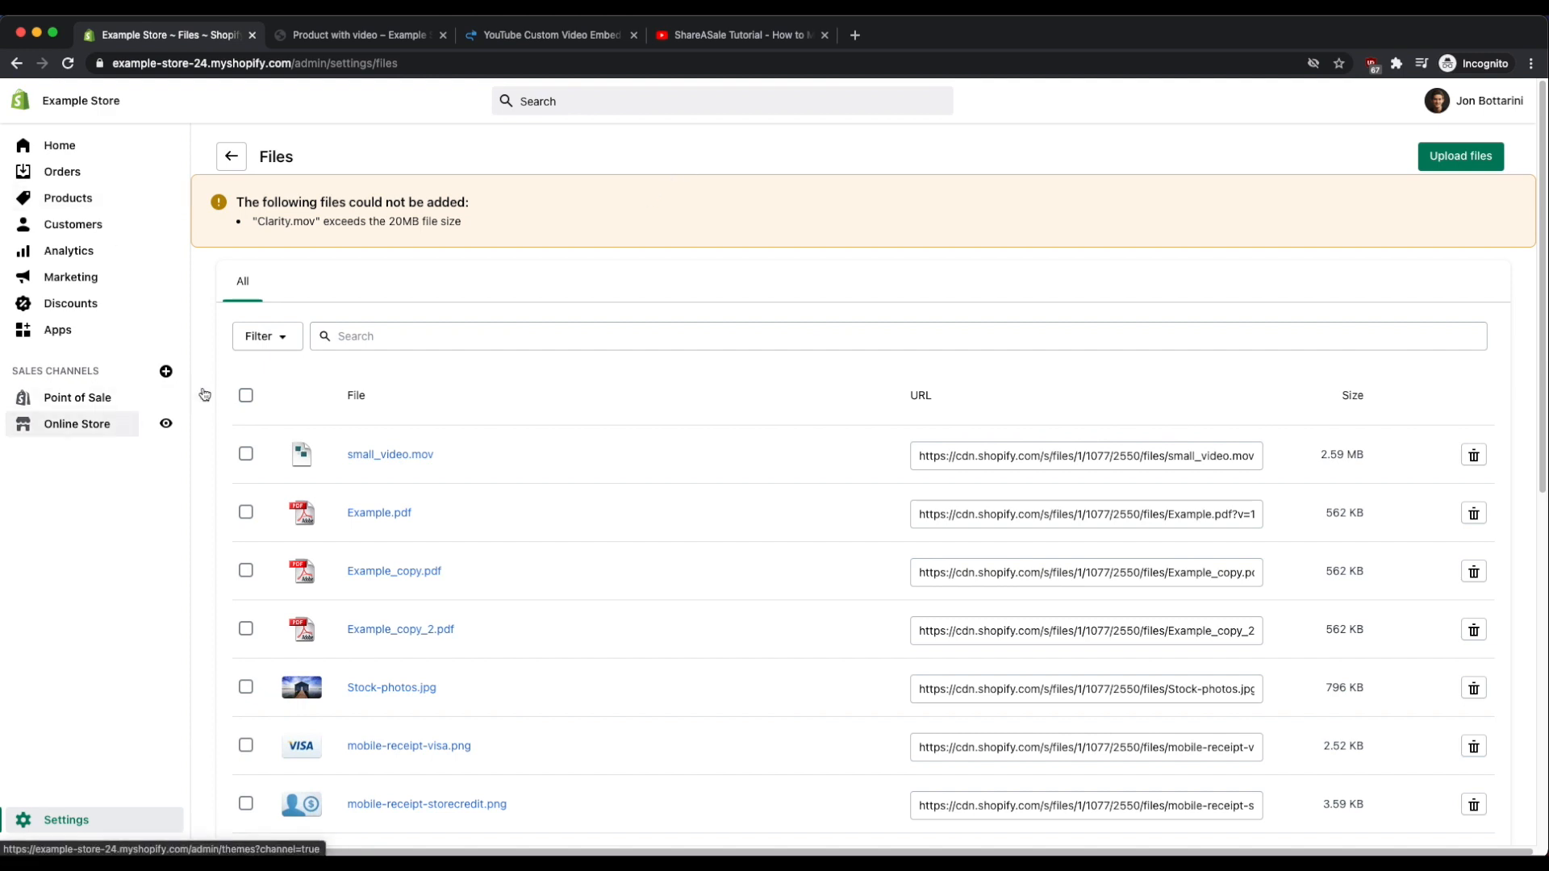
mouse_move(619, 258)
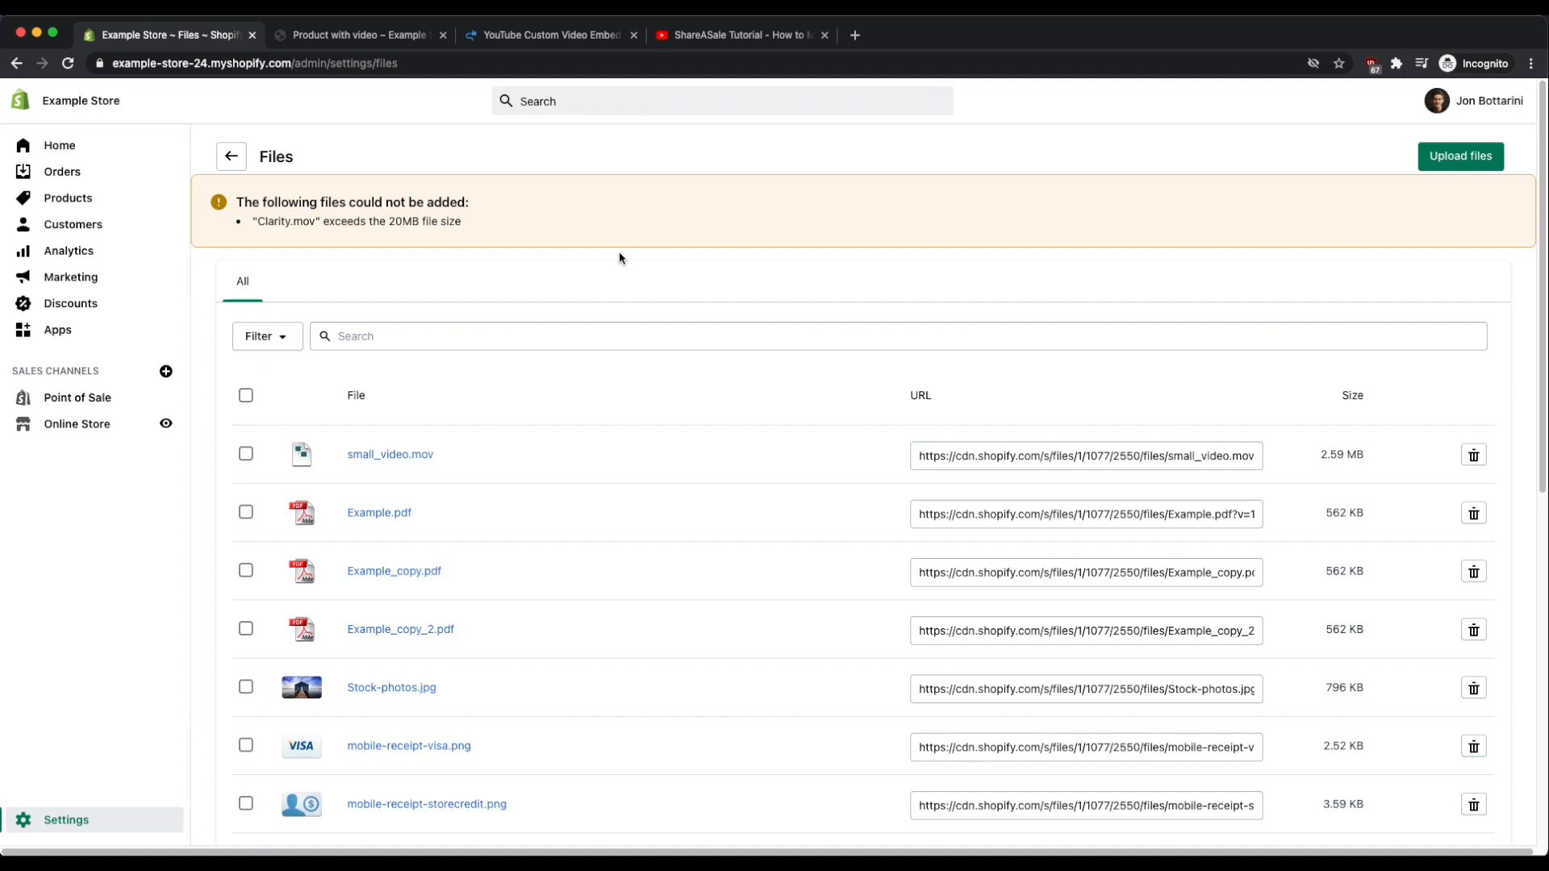
On the ShareASale Tutorial video, view the Share > Embed iframe code and close the dialog.
click(736, 34)
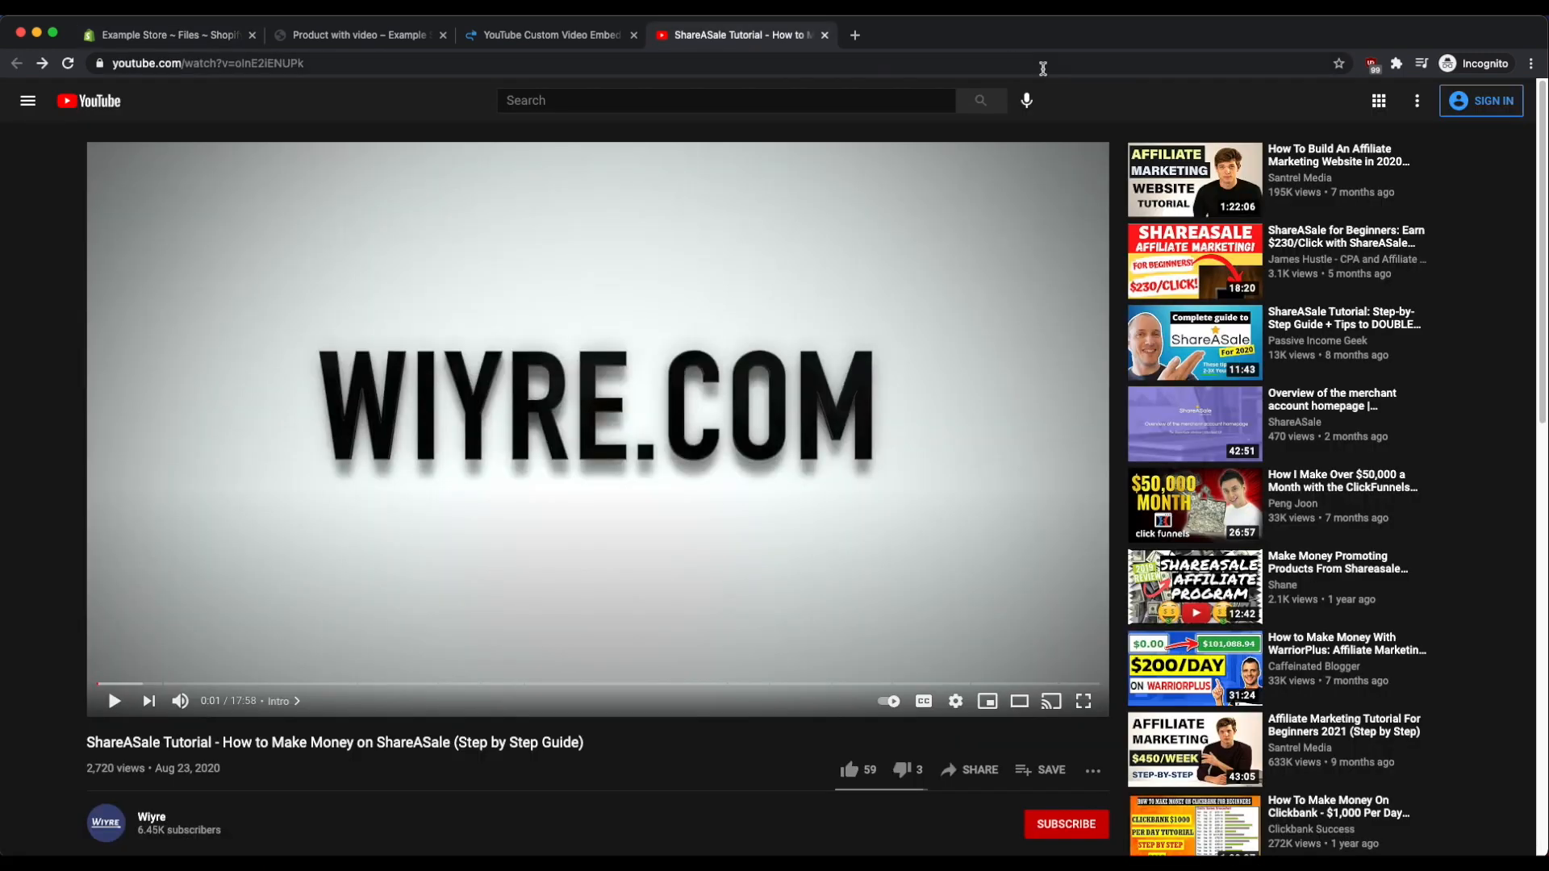
mouse_move(1255, 102)
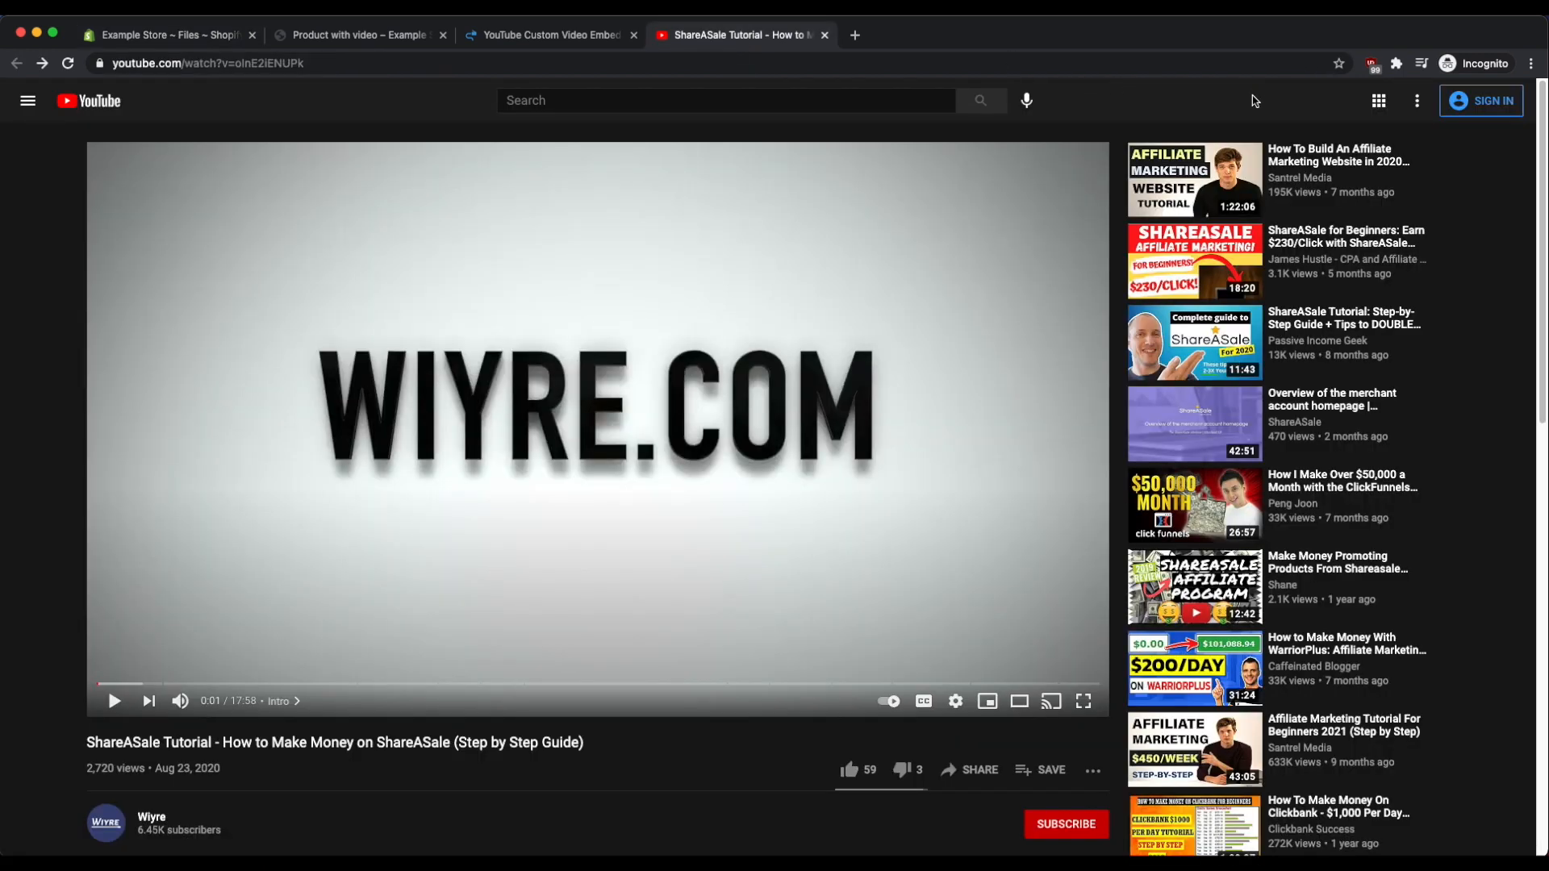
mouse_move(1199, 97)
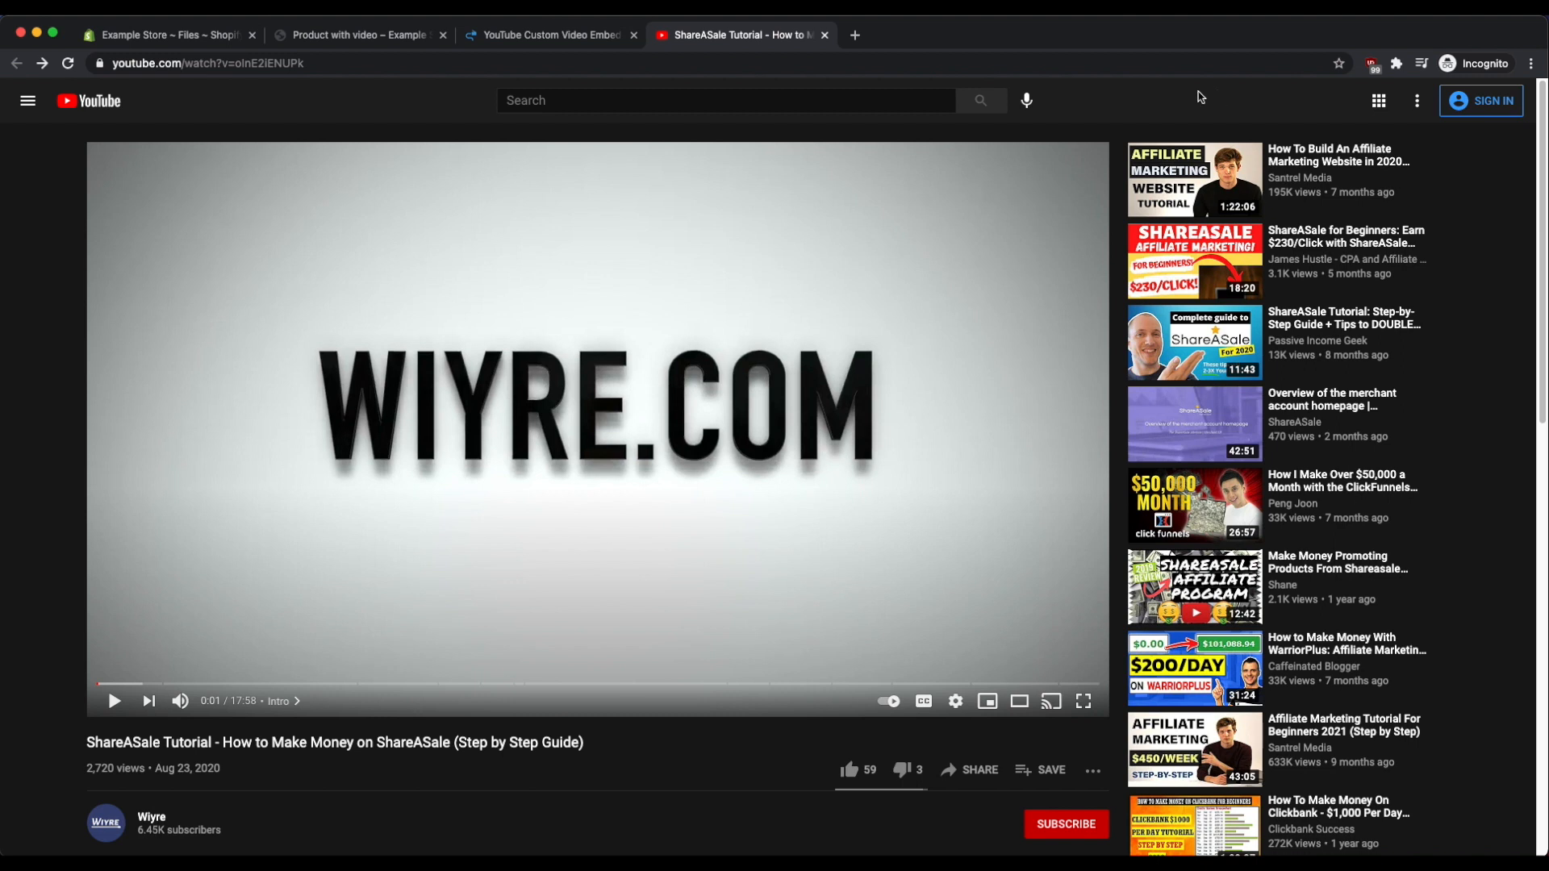
mouse_move(1133, 100)
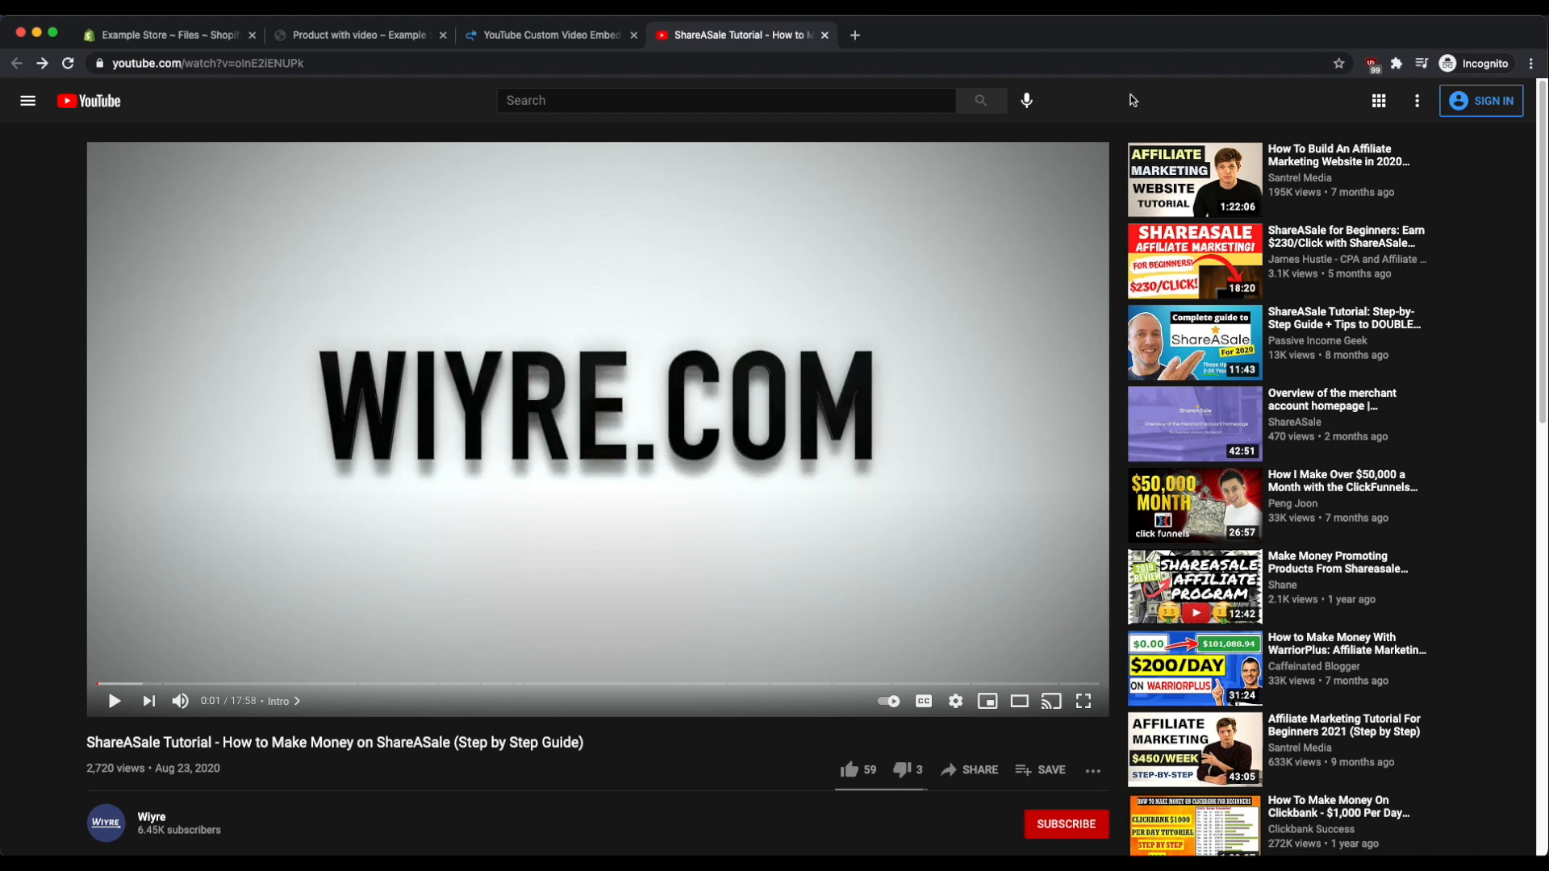
mouse_move(1095, 100)
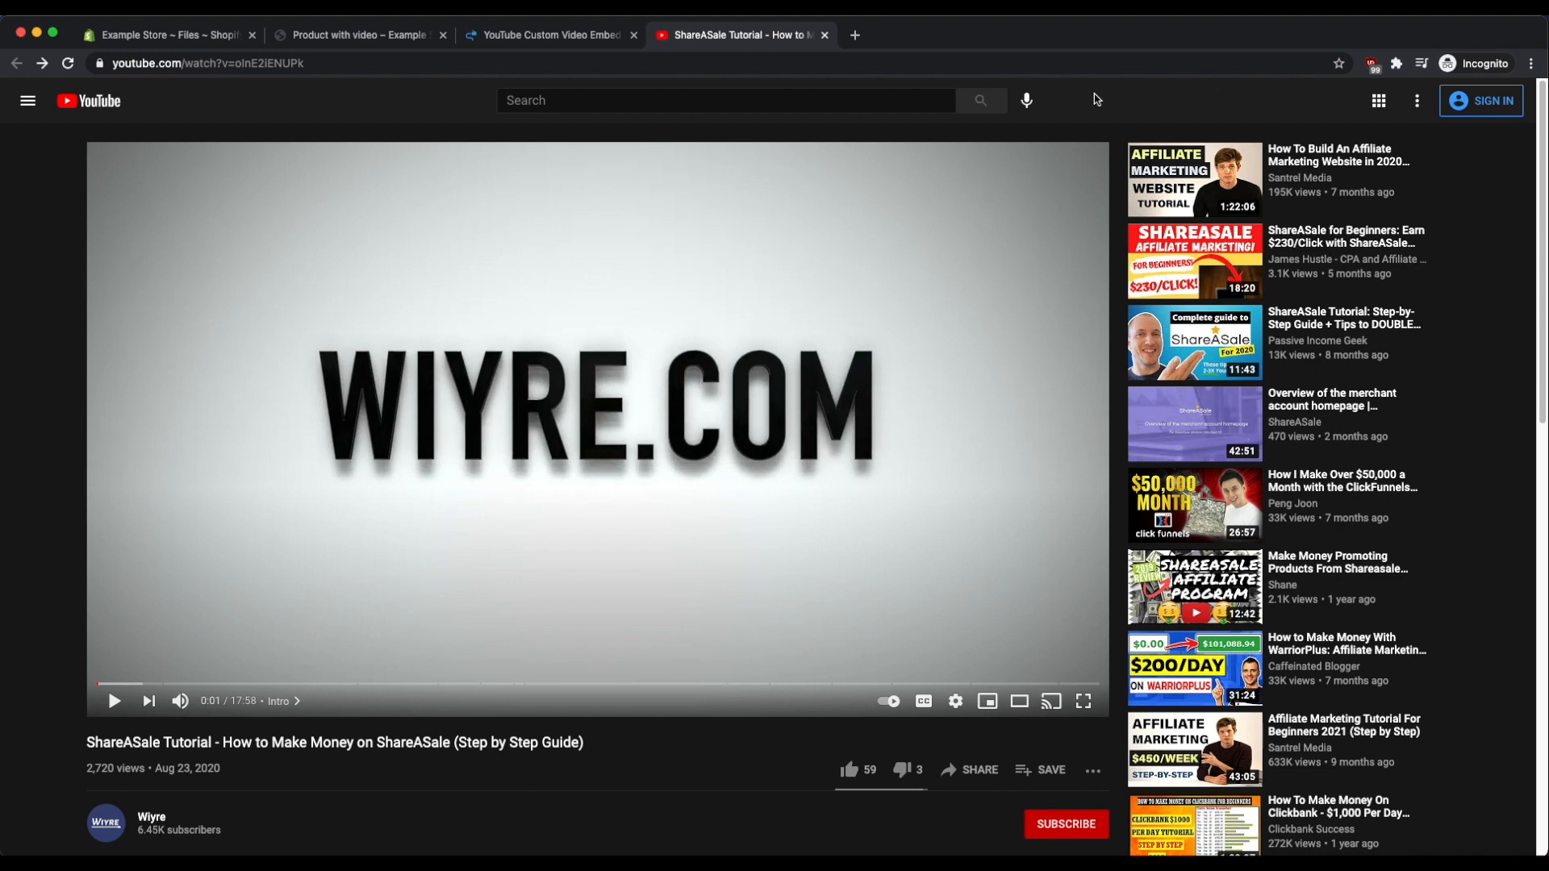
mouse_move(437, 315)
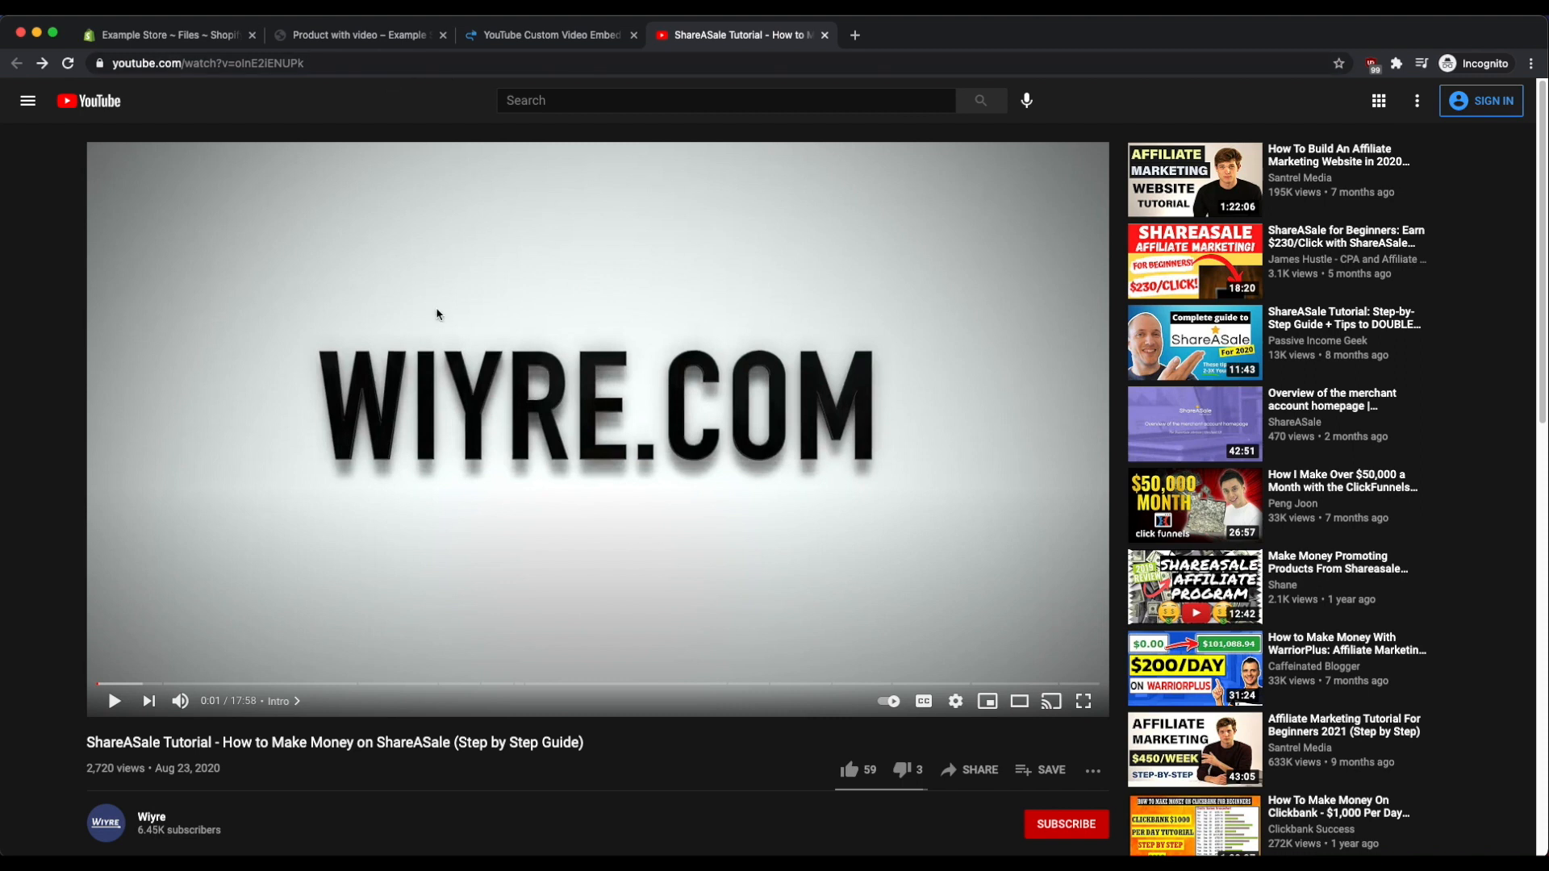
mouse_move(332, 95)
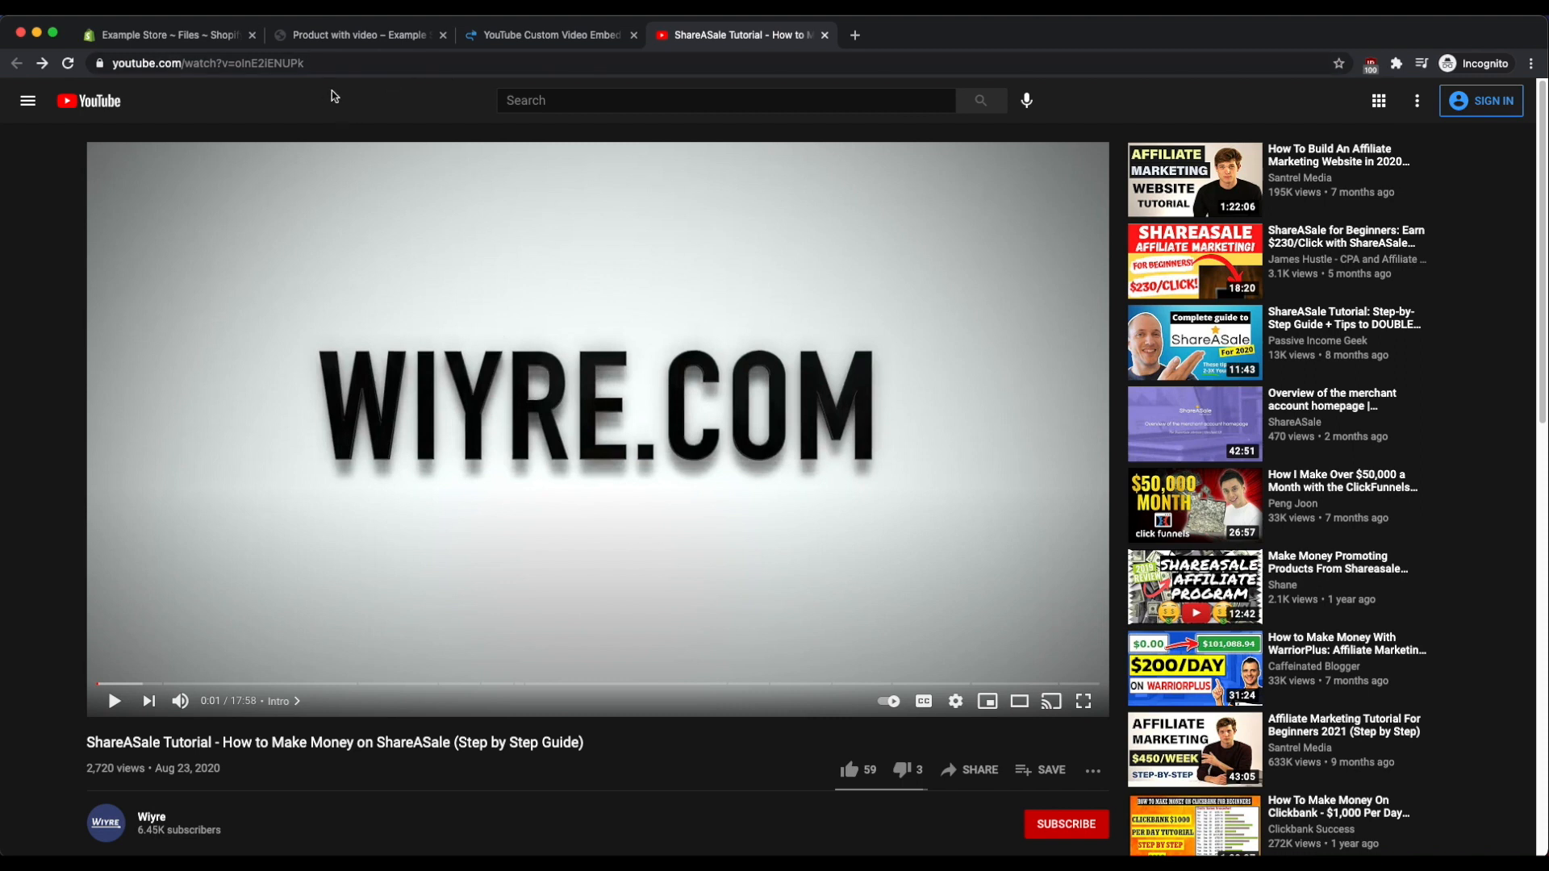
mouse_move(432, 100)
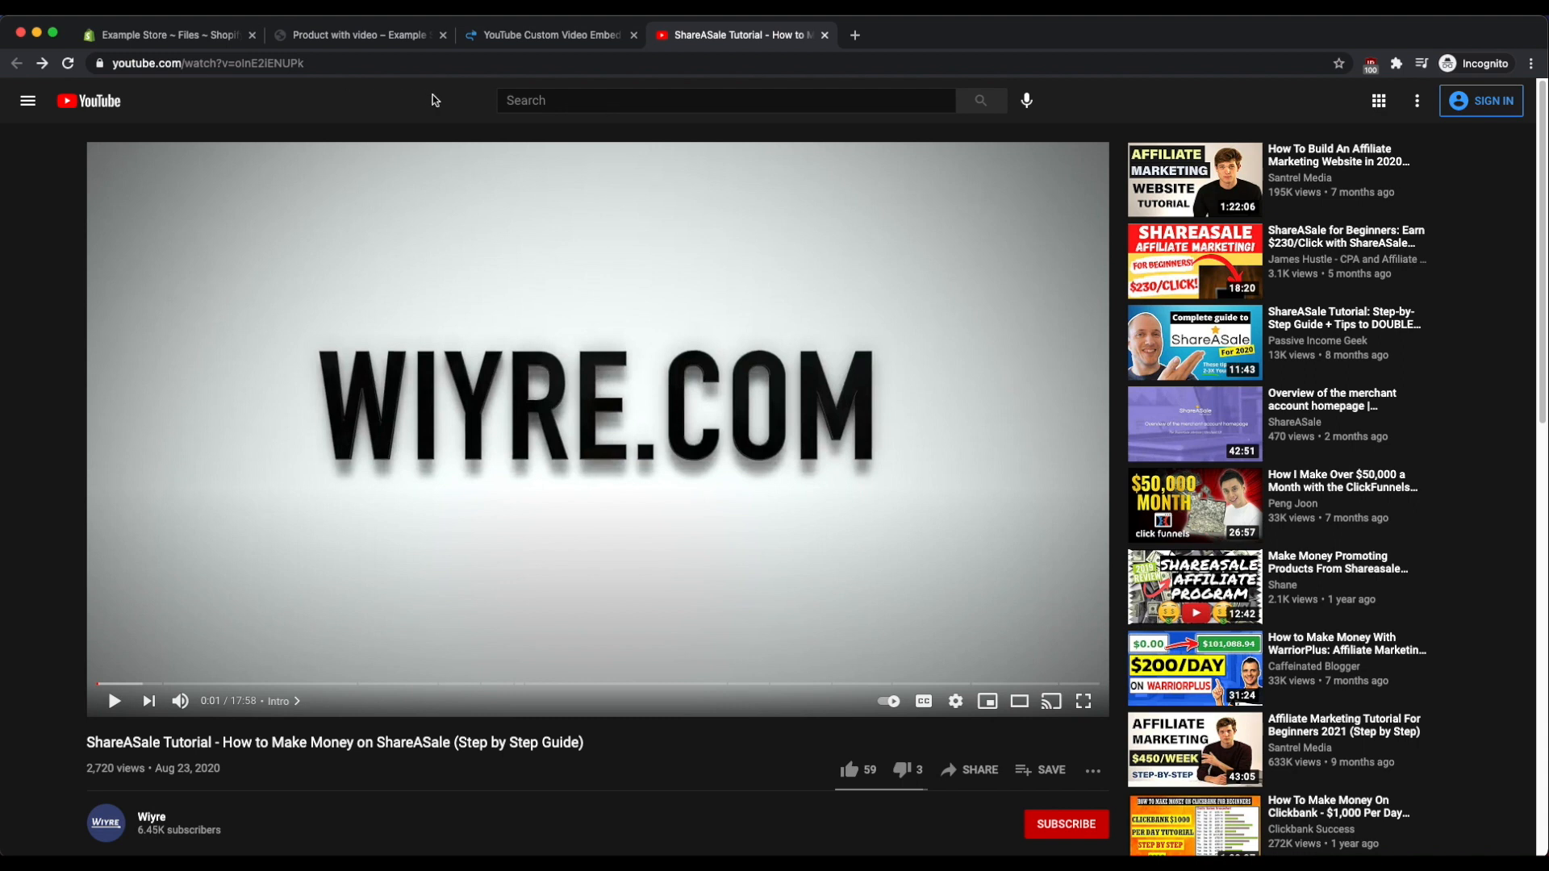
mouse_move(1068, 553)
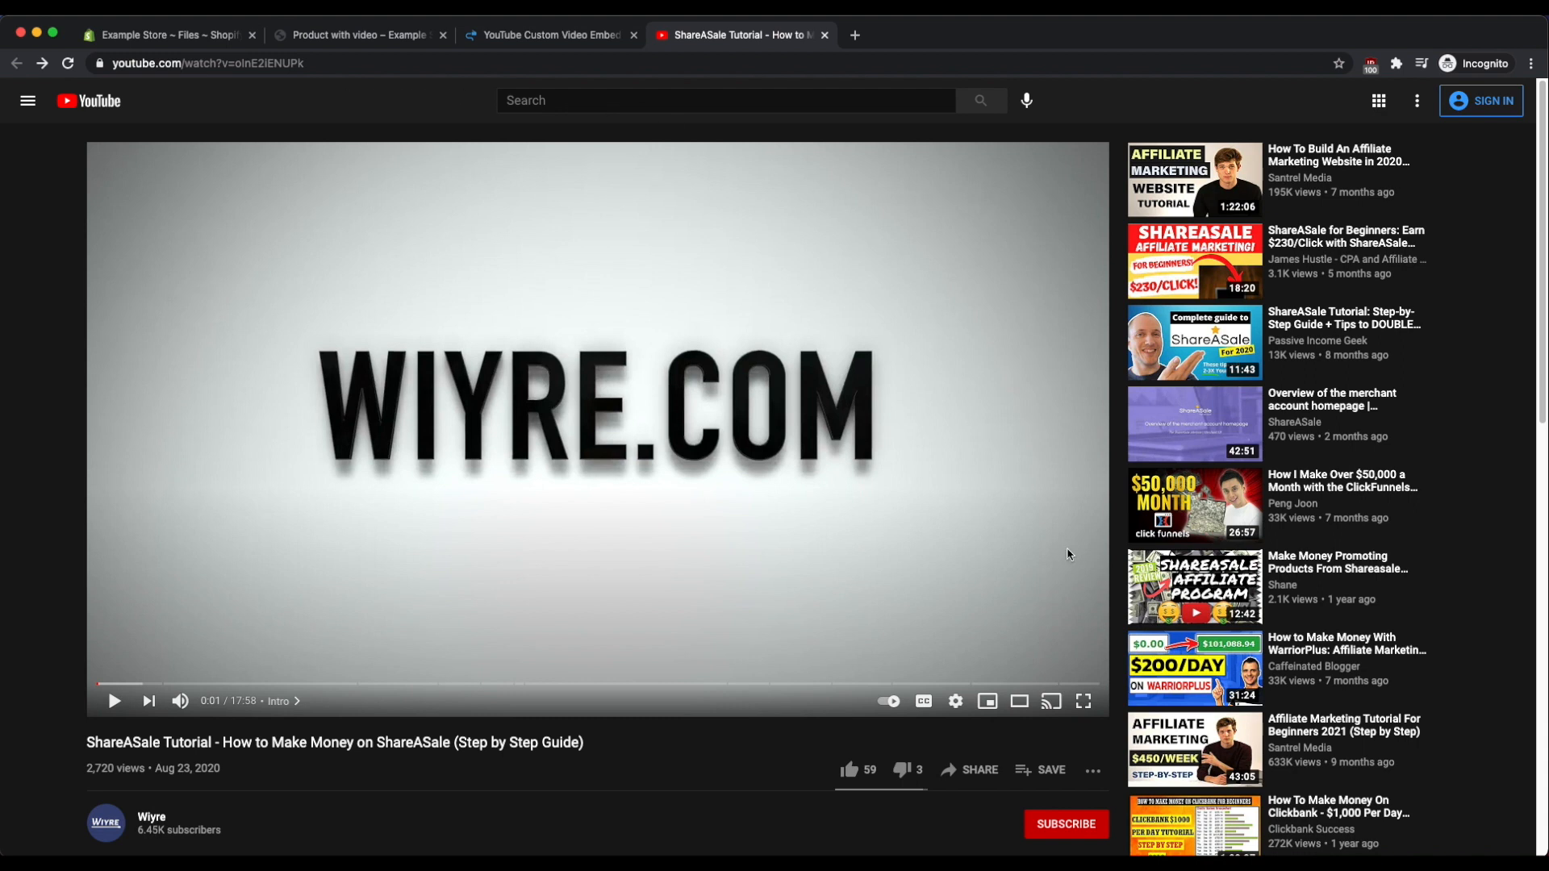
mouse_move(979, 770)
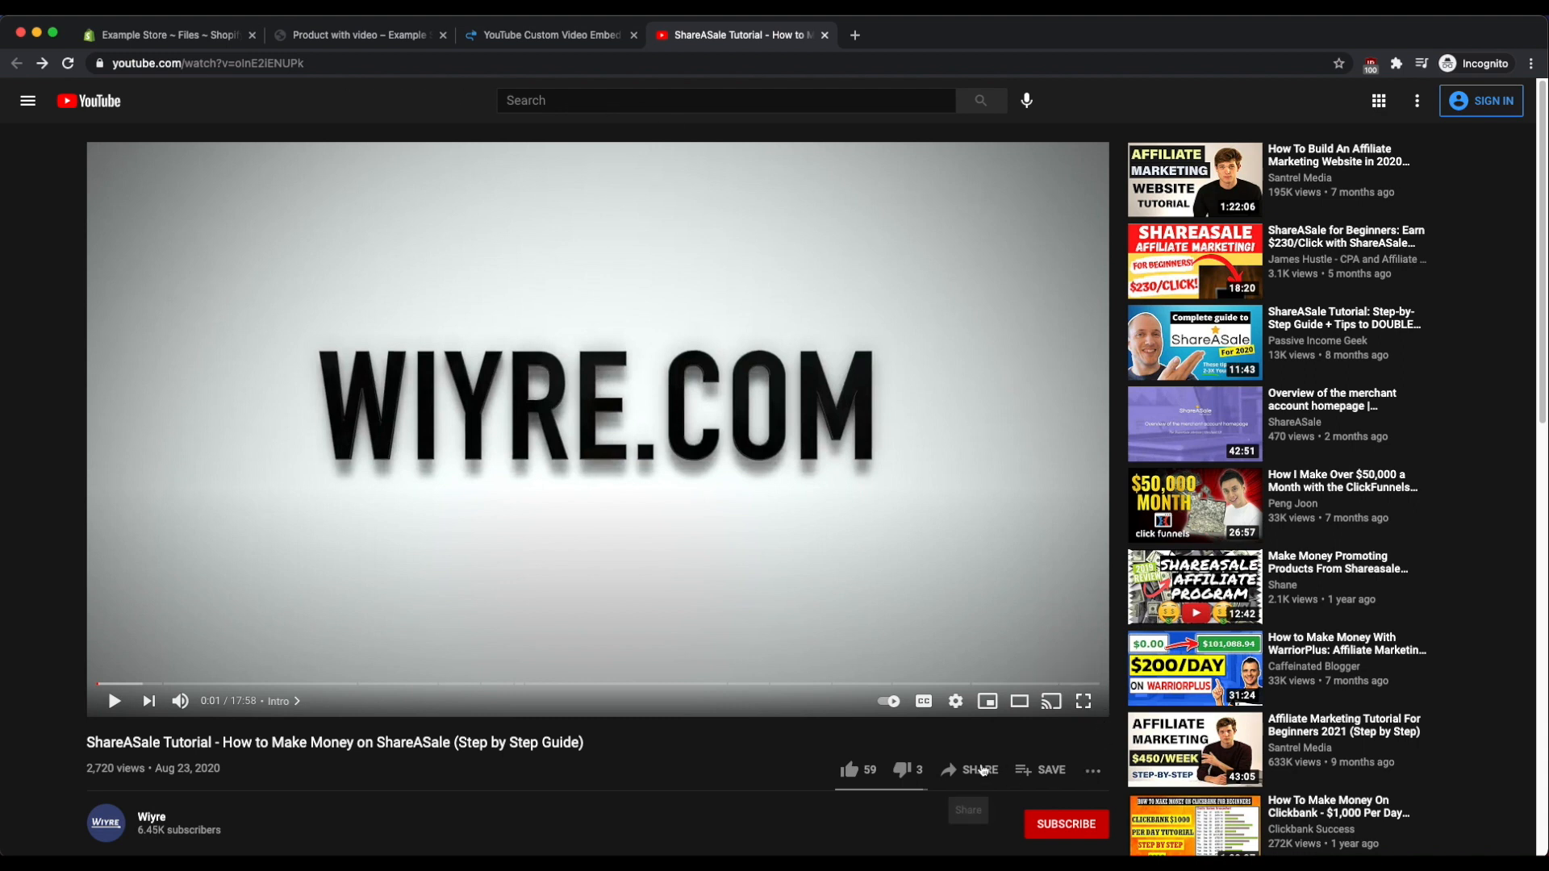
click(978, 769)
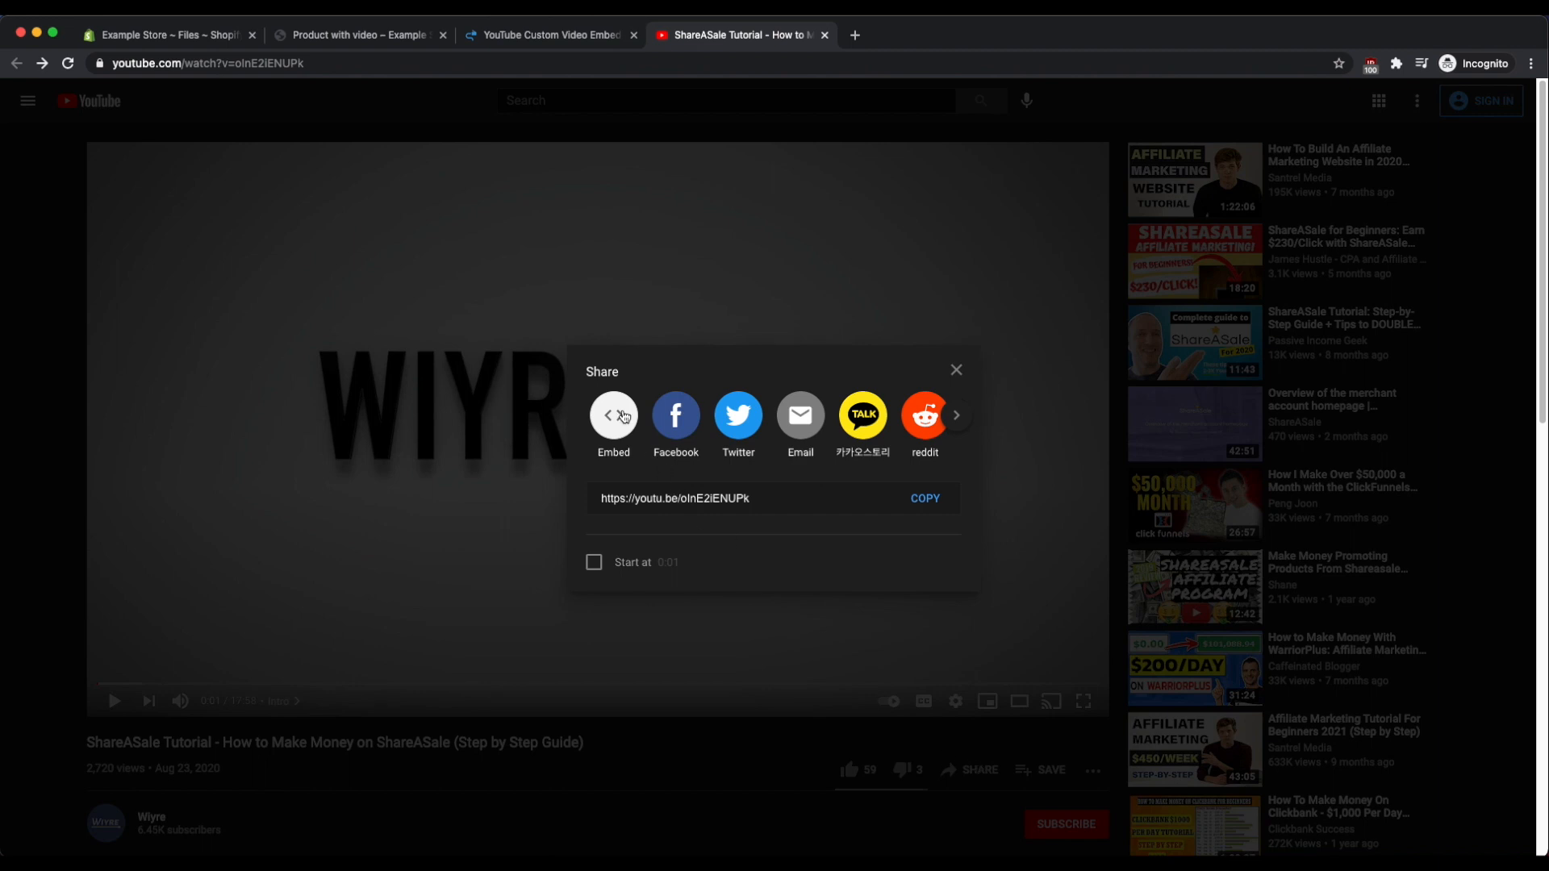
click(614, 415)
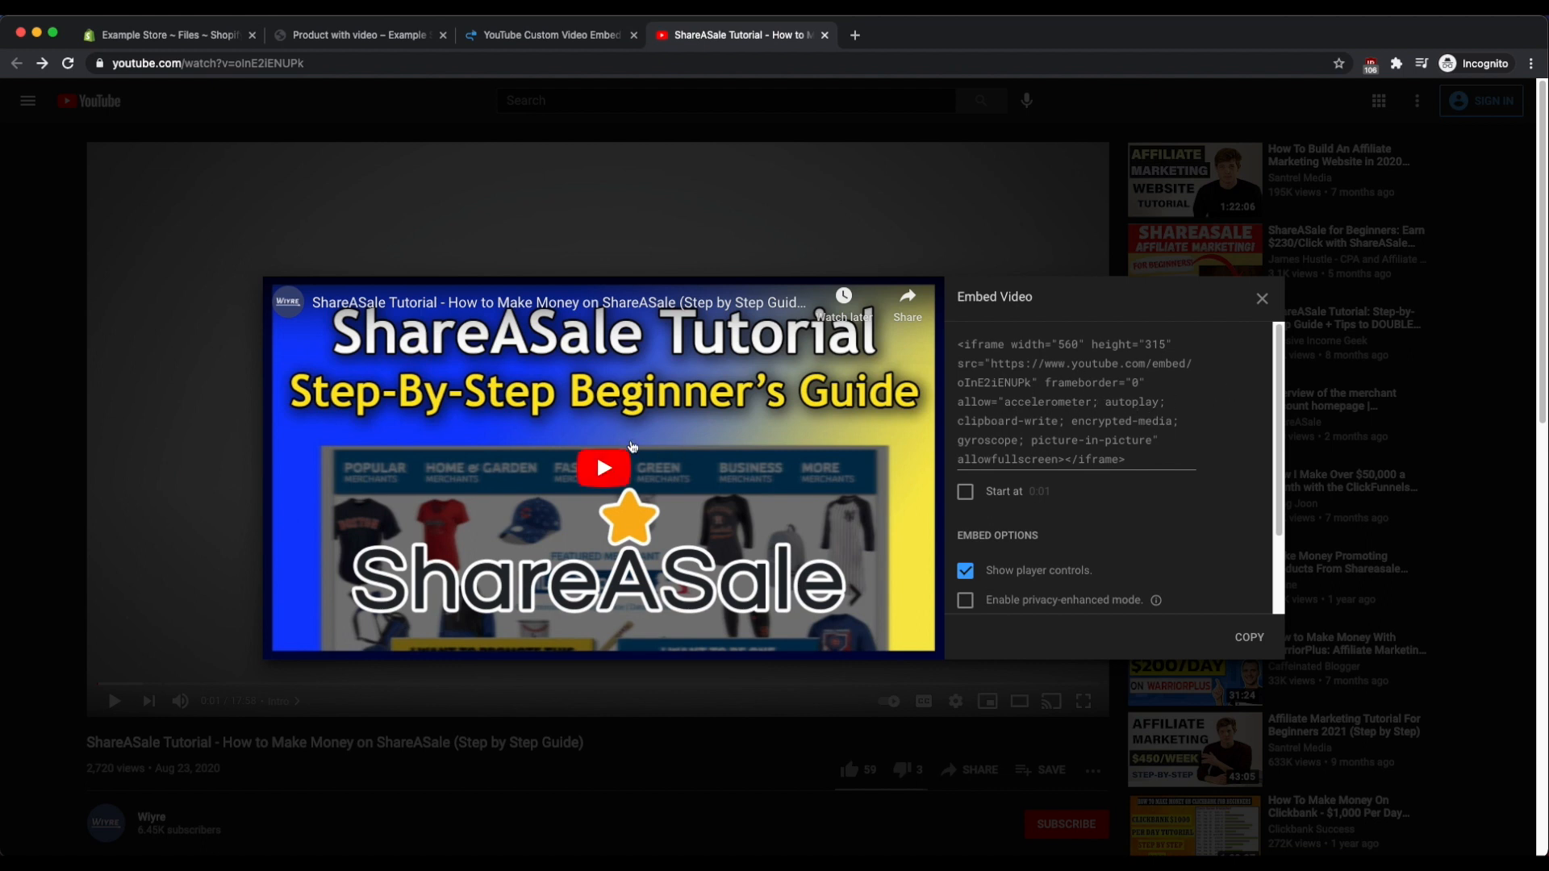
mouse_move(663, 442)
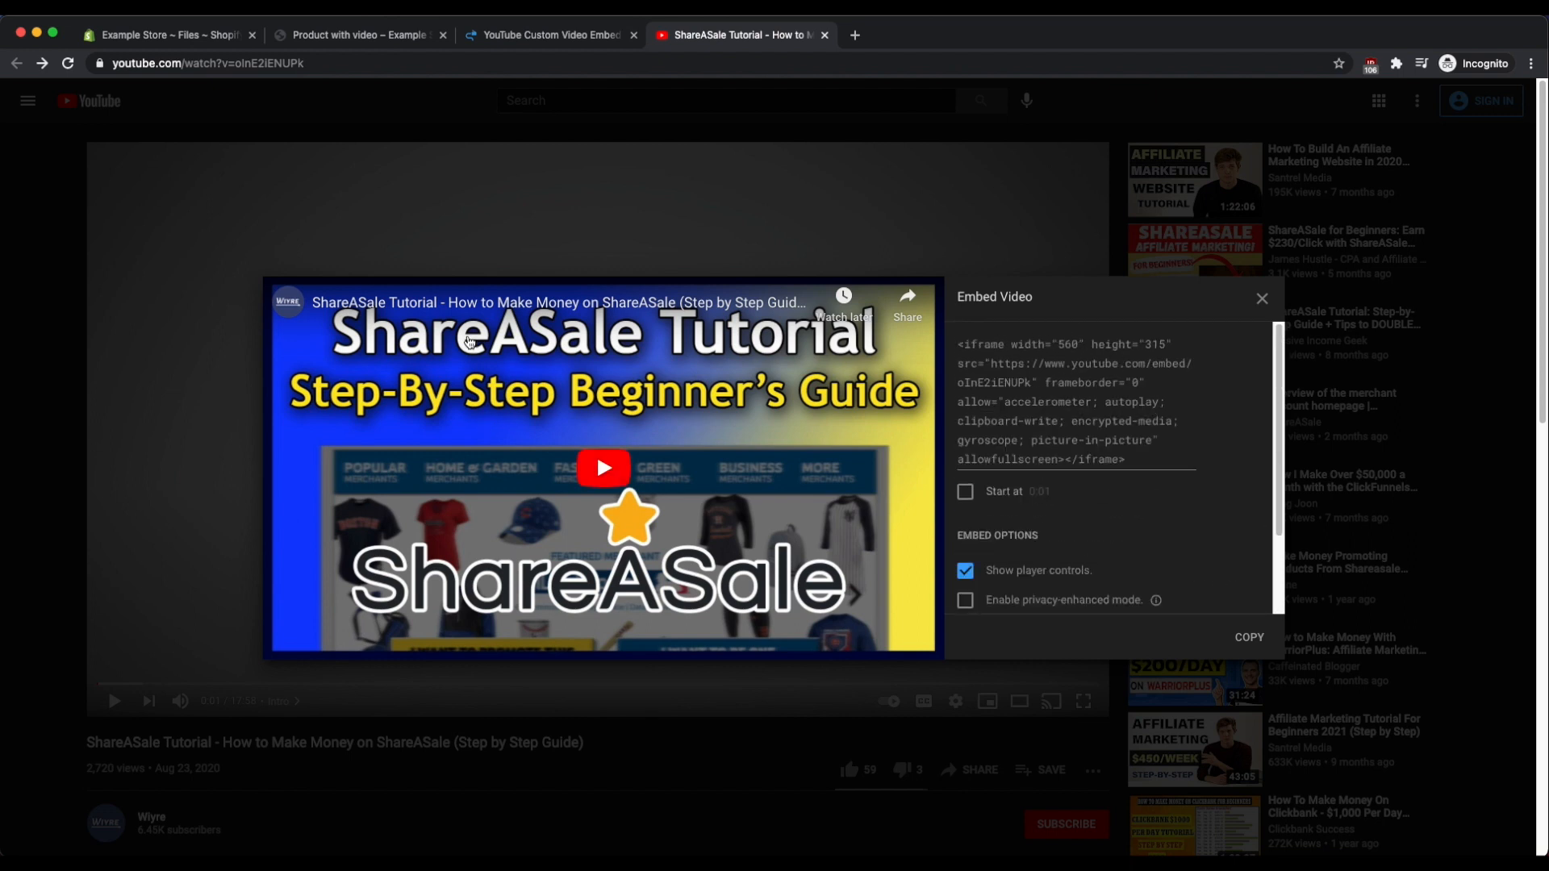
mouse_move(778, 455)
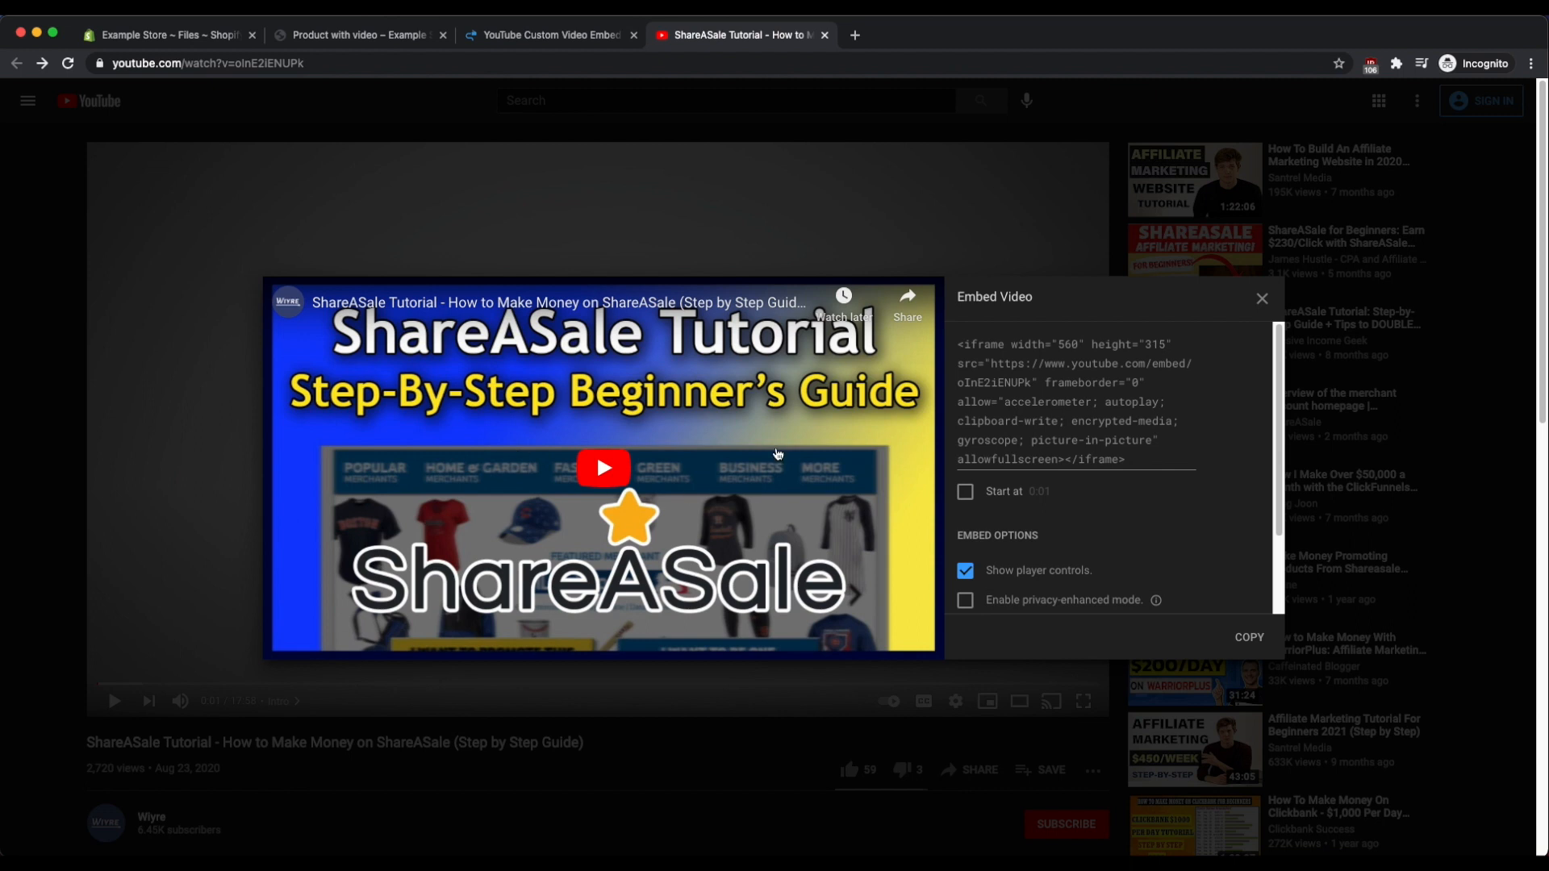
mouse_move(1185, 530)
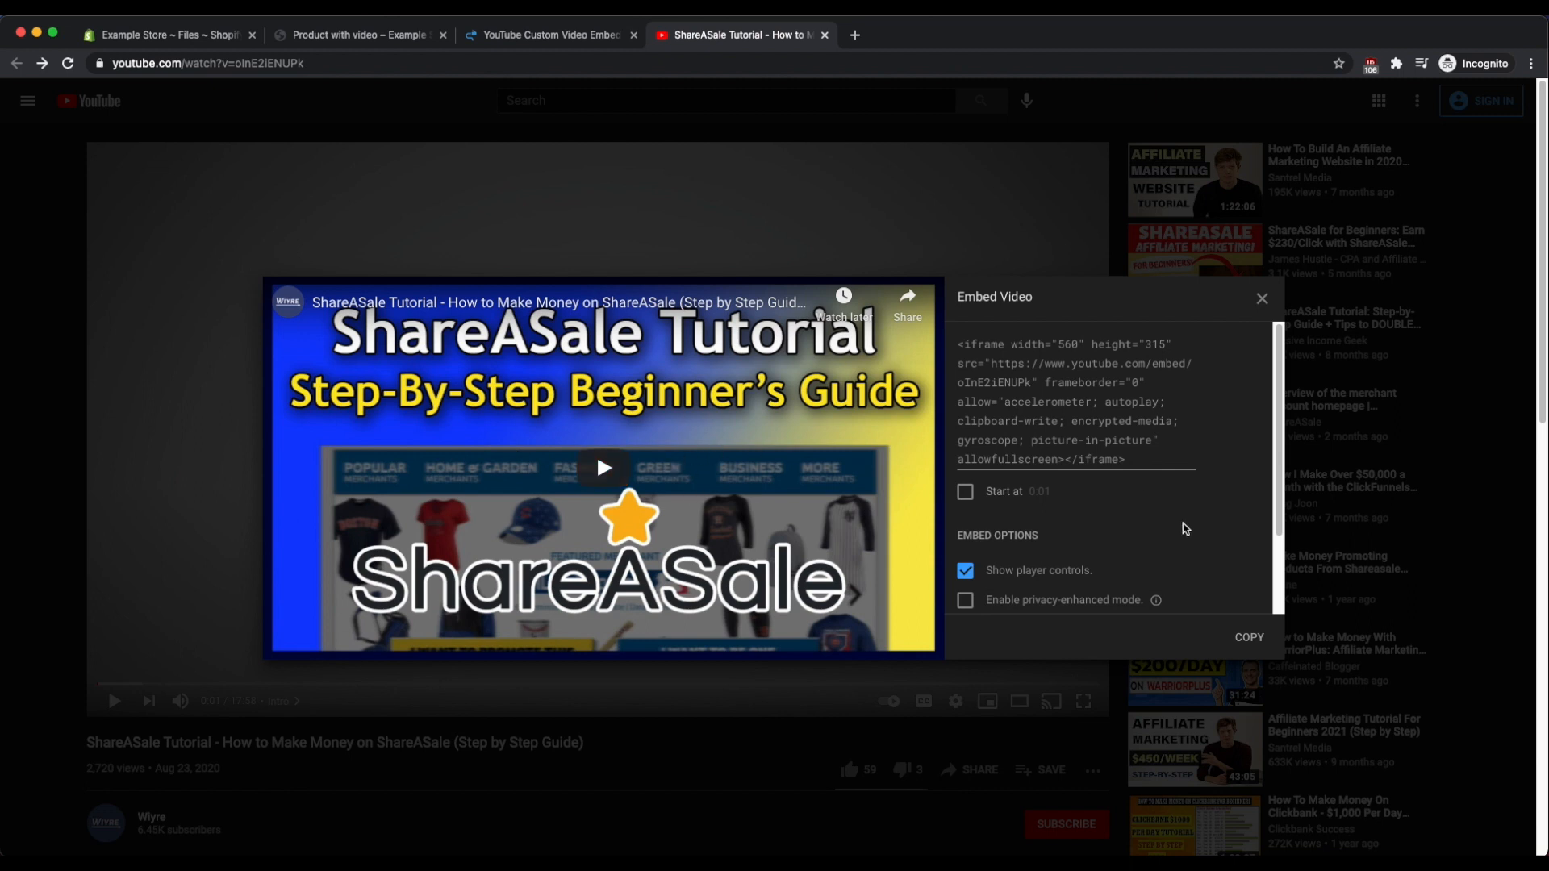
mouse_move(996, 404)
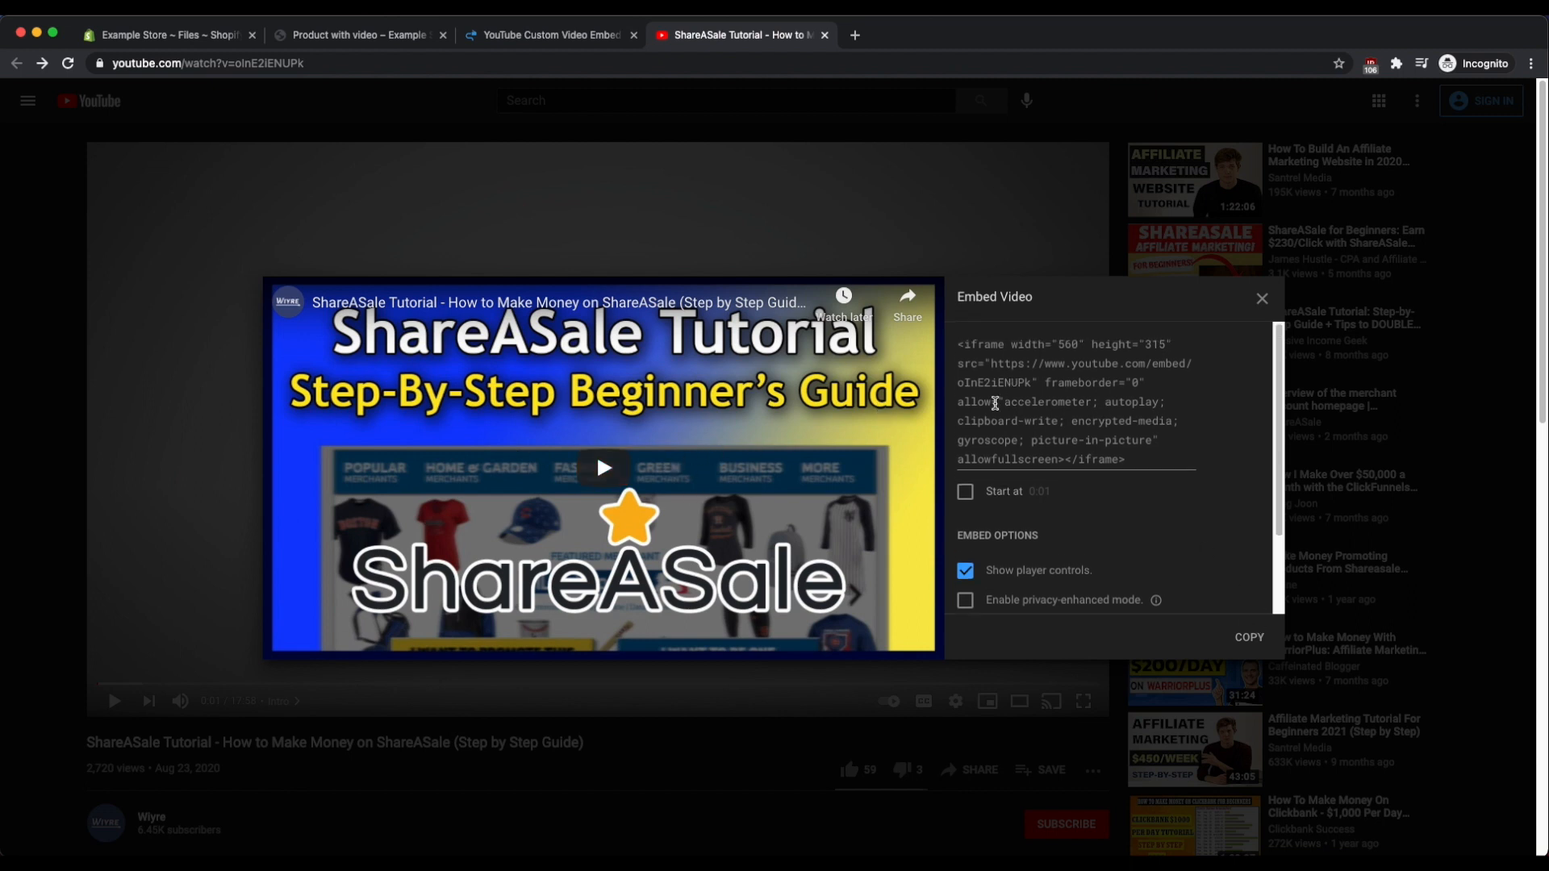
click(1262, 299)
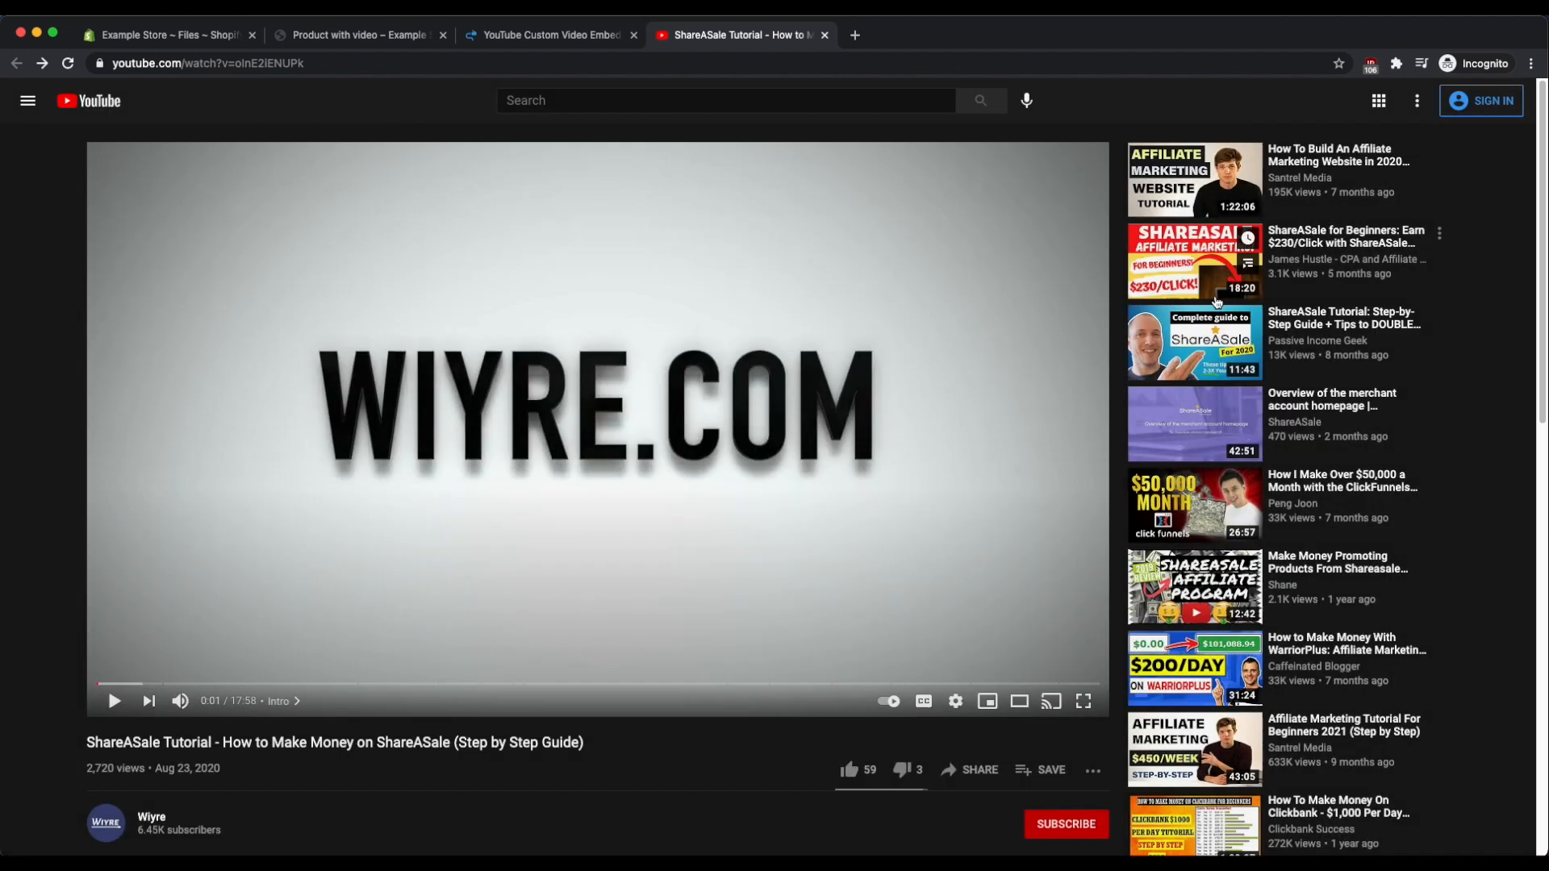
click(205, 63)
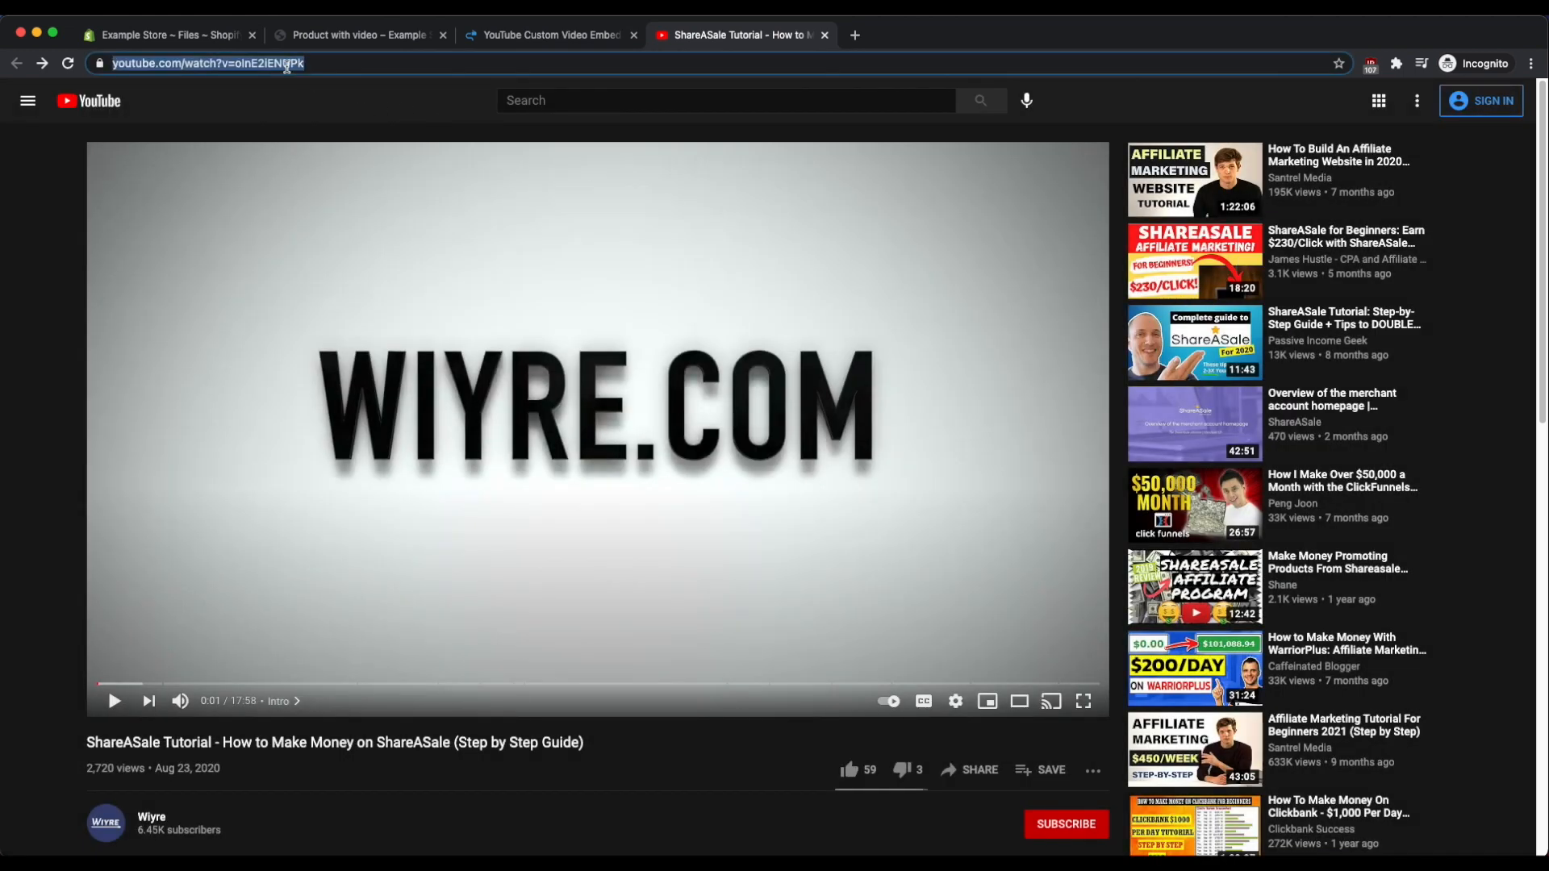
right_click(209, 63)
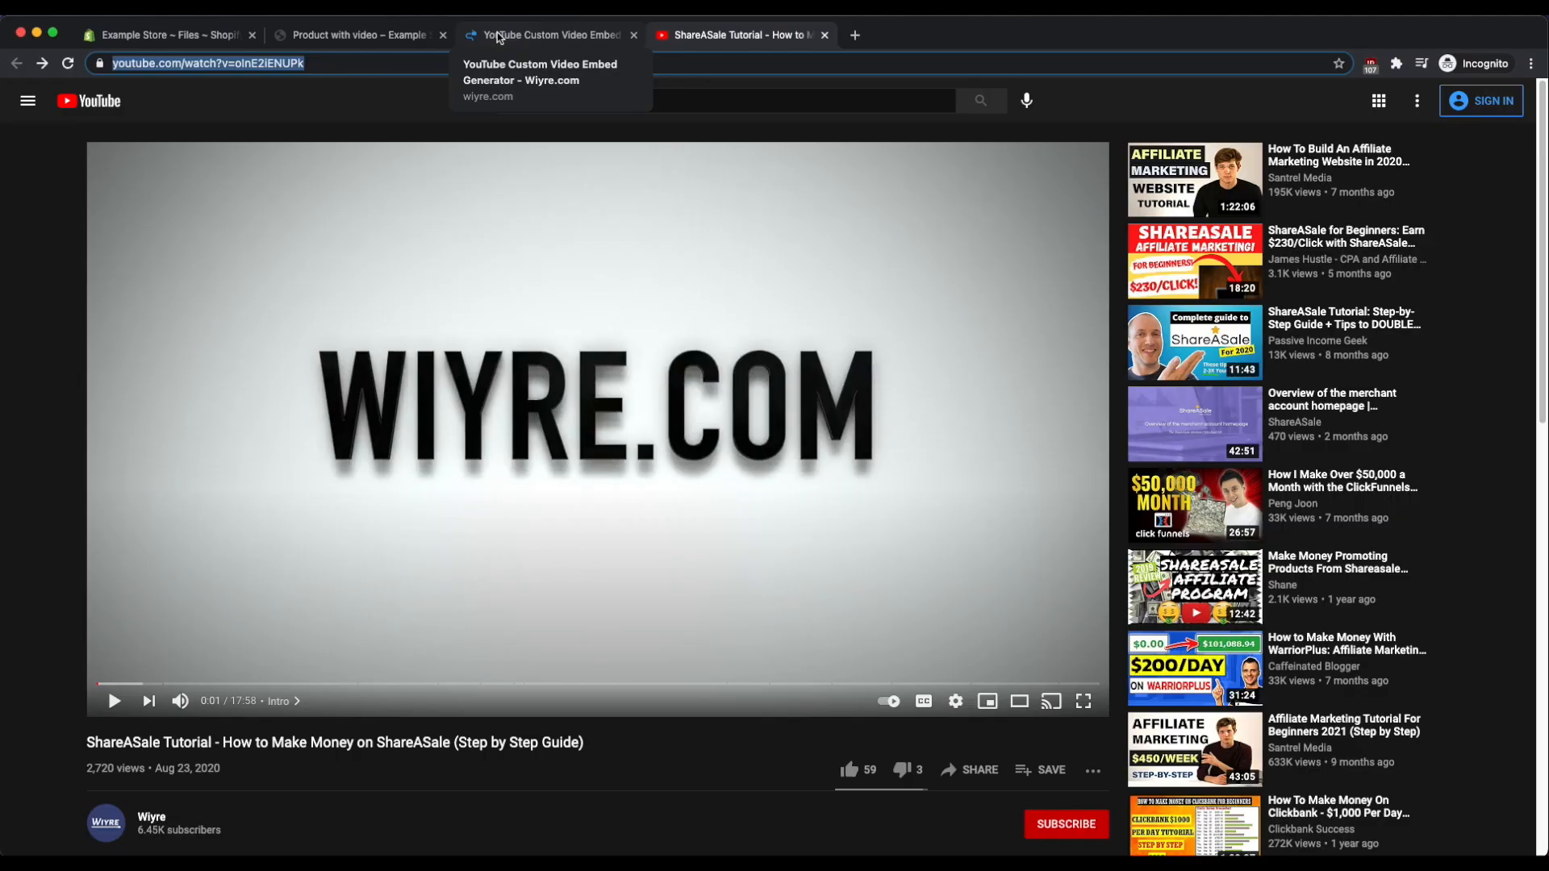
Switch to the Wiyre generator and focus the YouTube Video ID or URL field.
click(547, 34)
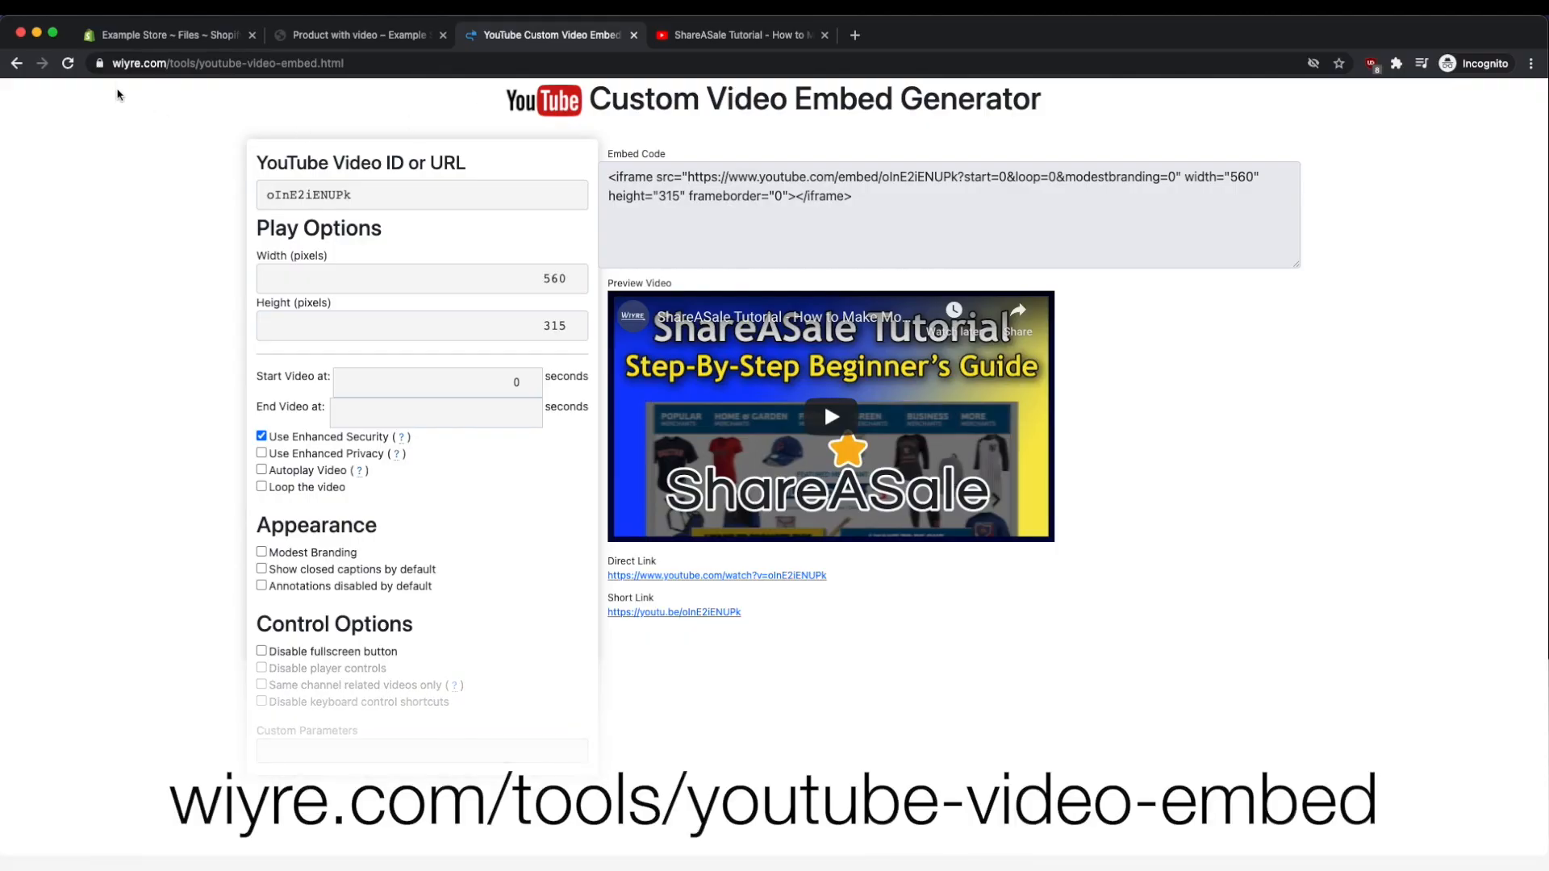
mouse_move(166, 63)
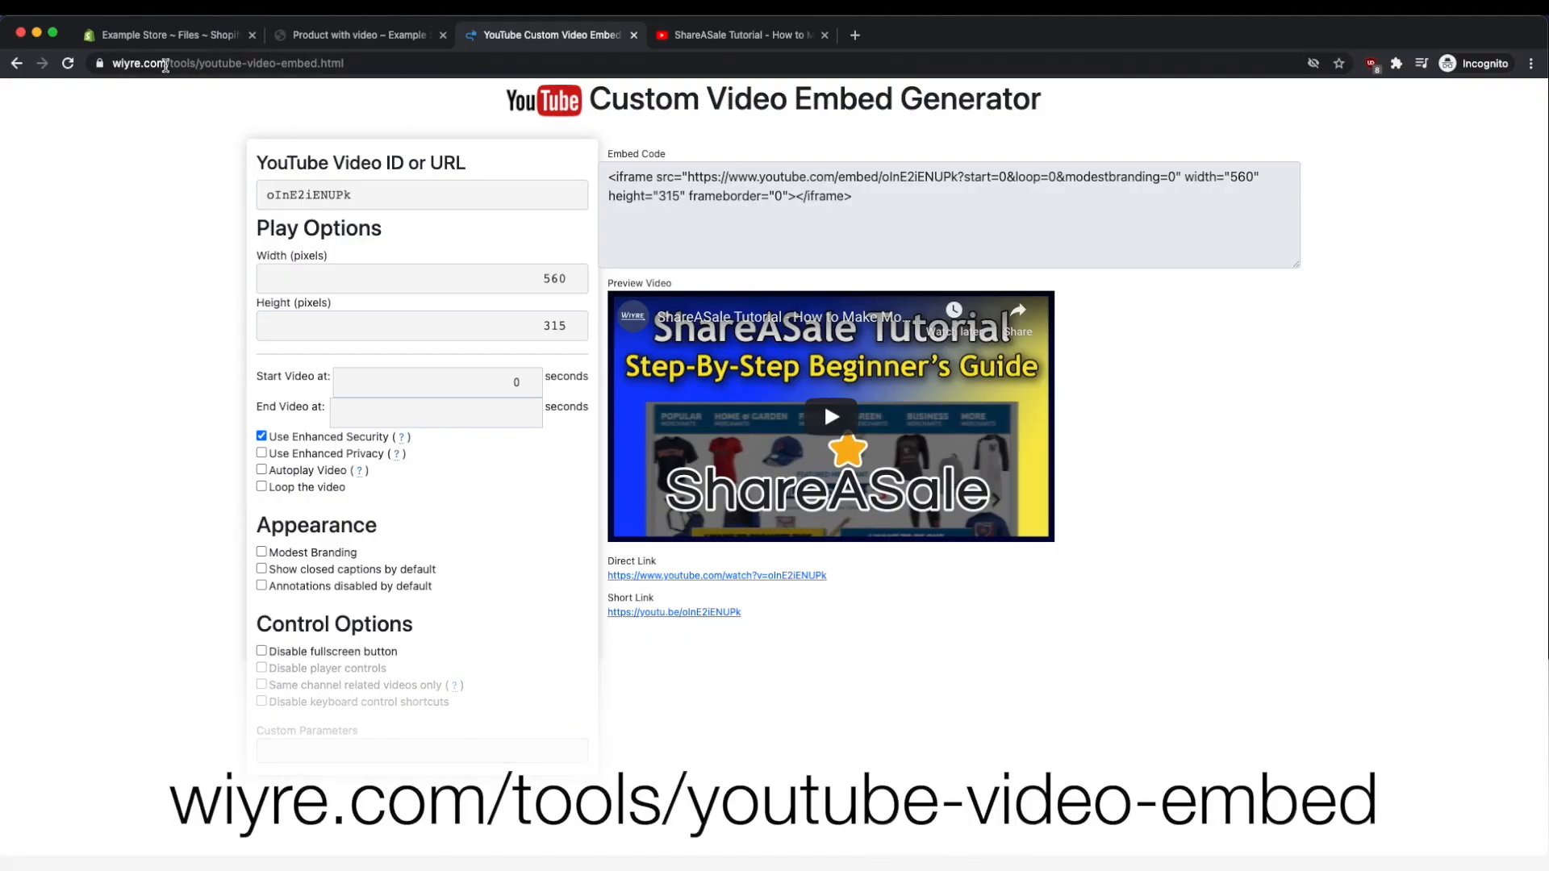
mouse_move(200, 64)
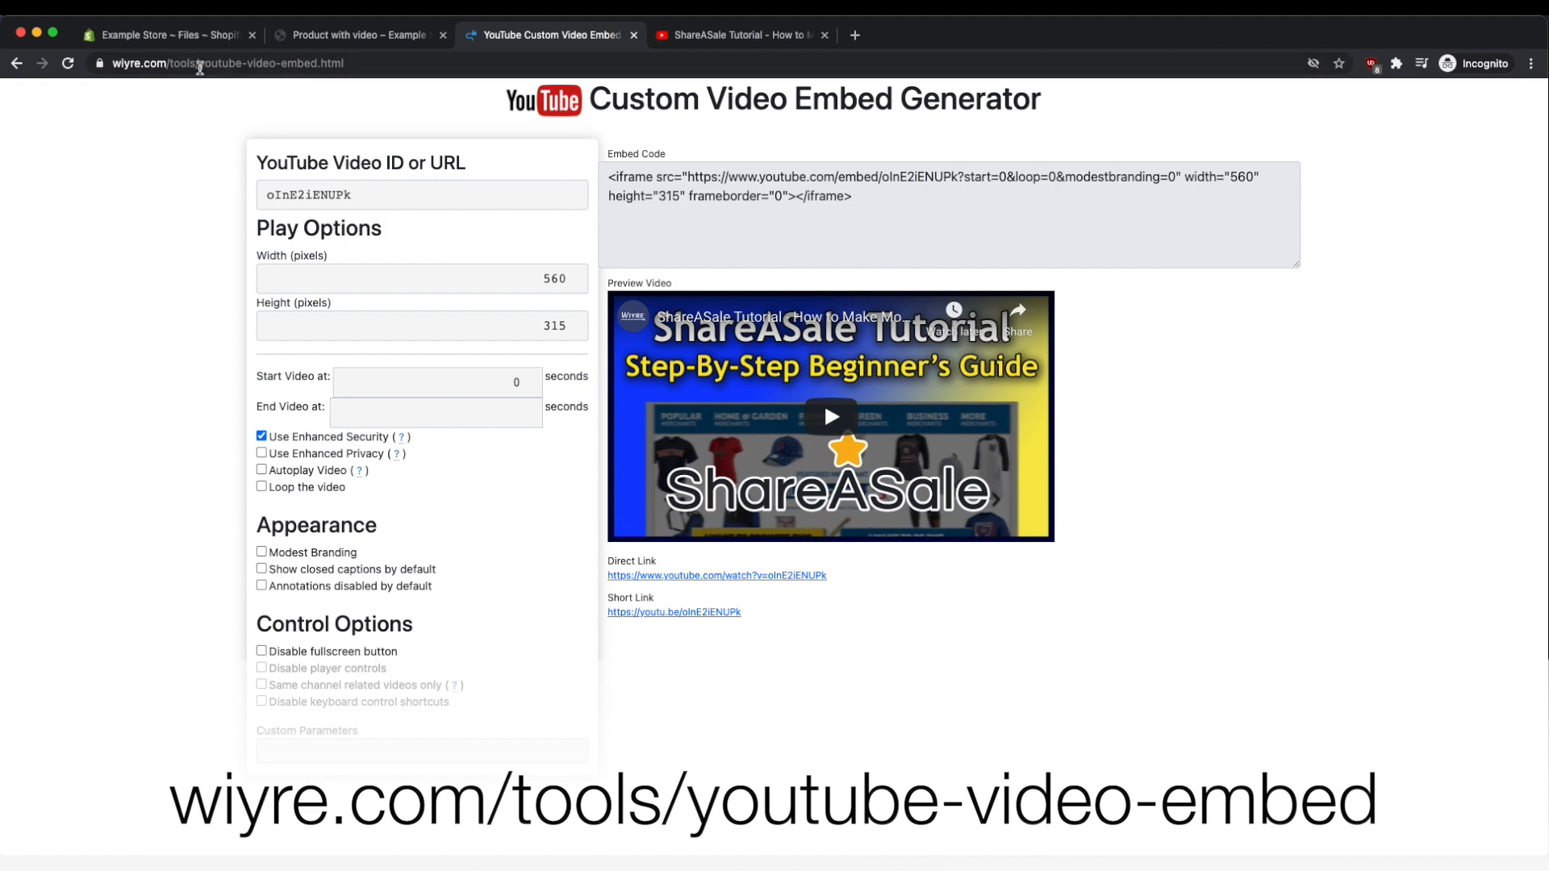
mouse_move(1025, 132)
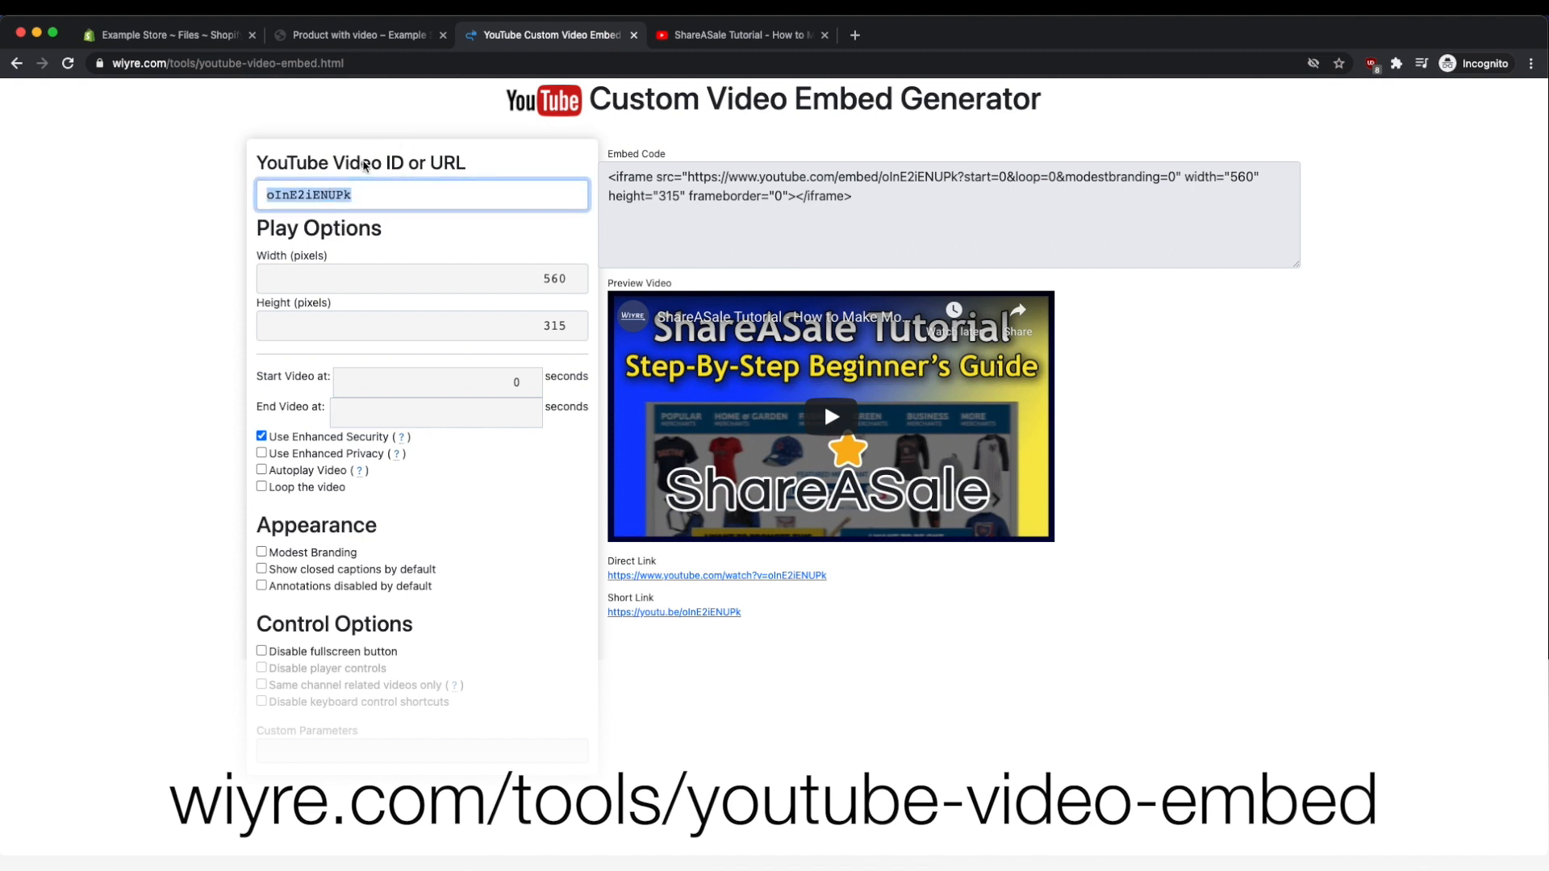
mouse_move(455, 166)
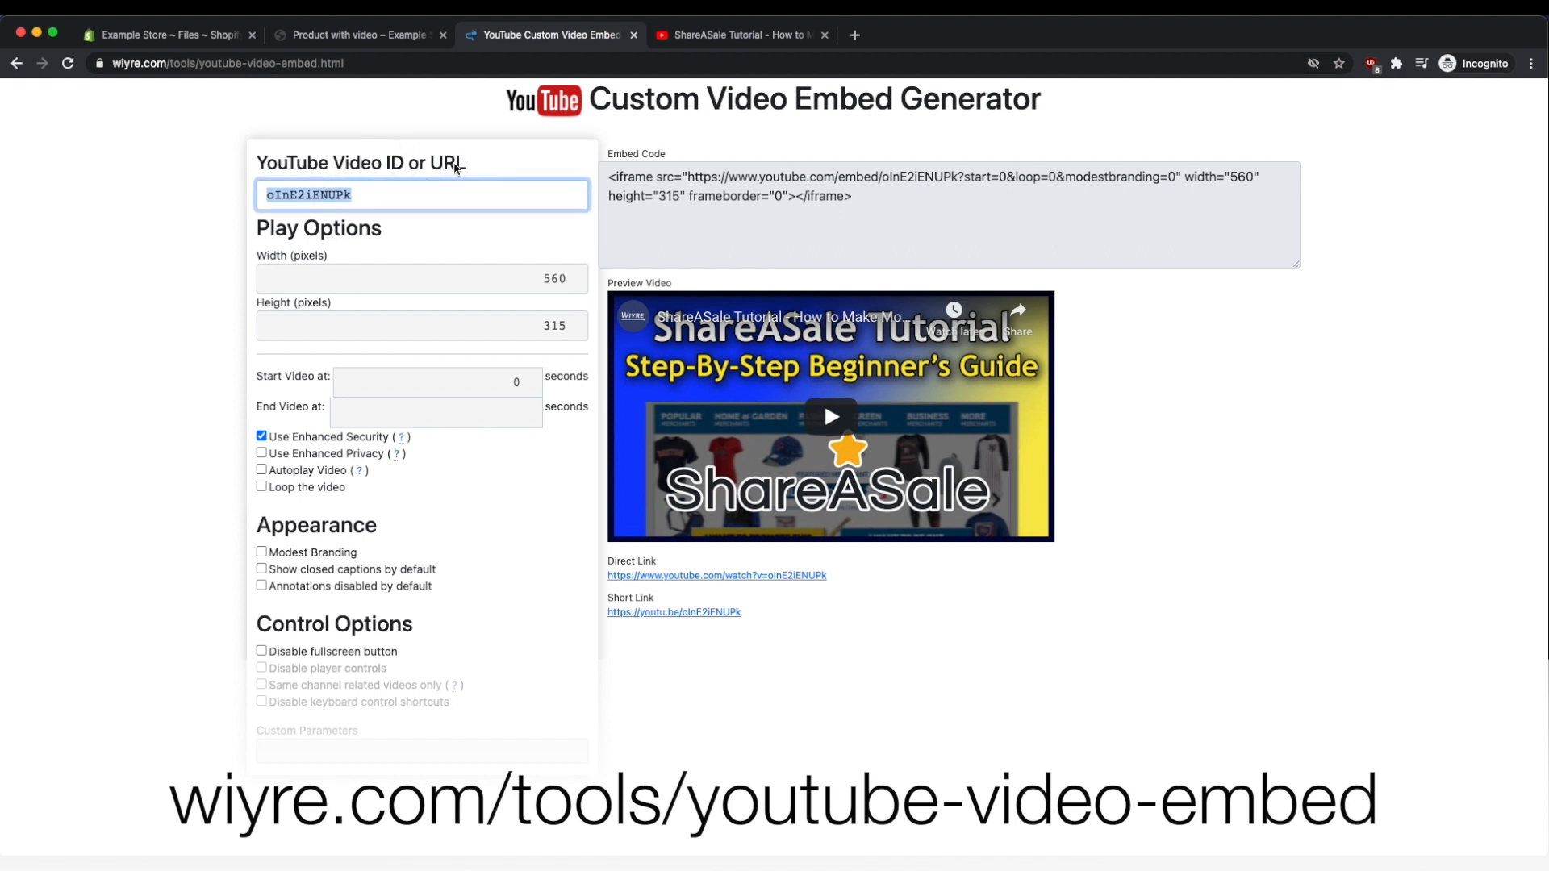
click(227, 211)
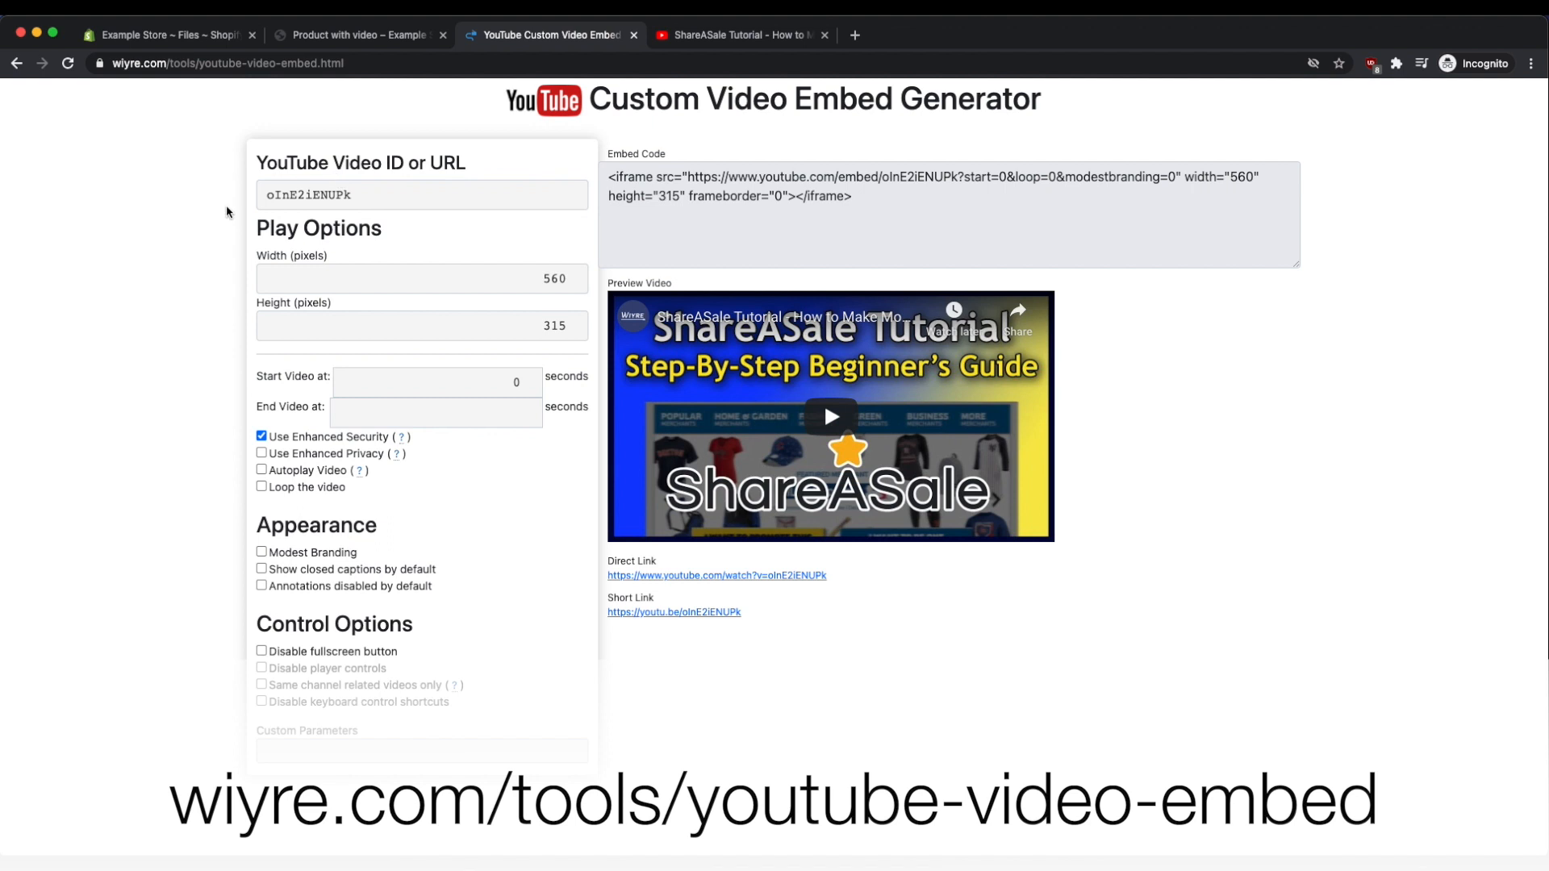
mouse_move(261, 407)
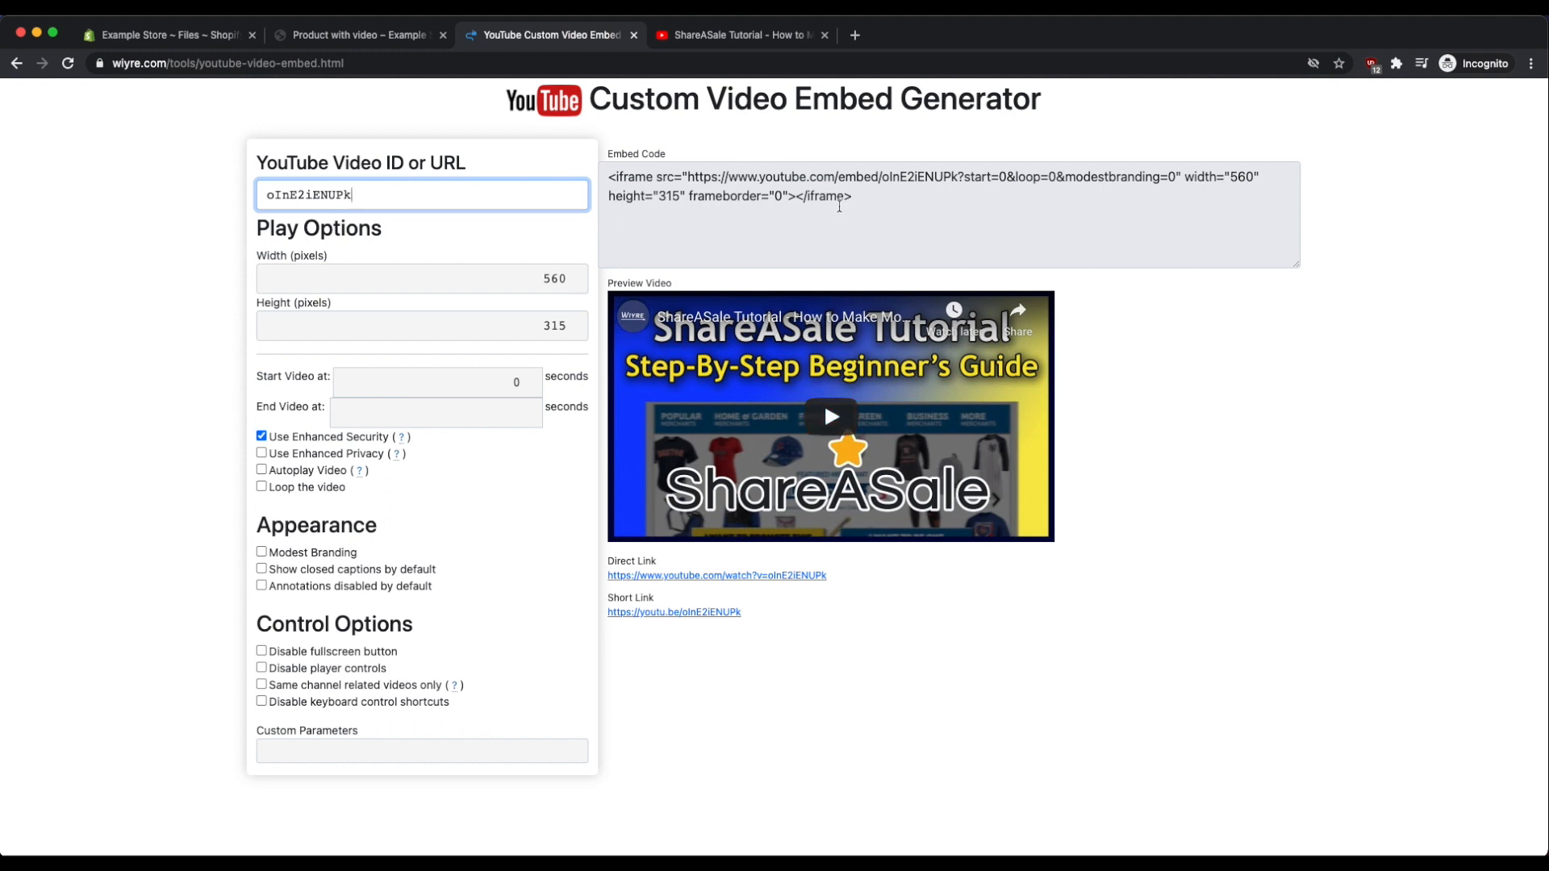
mouse_move(179, 368)
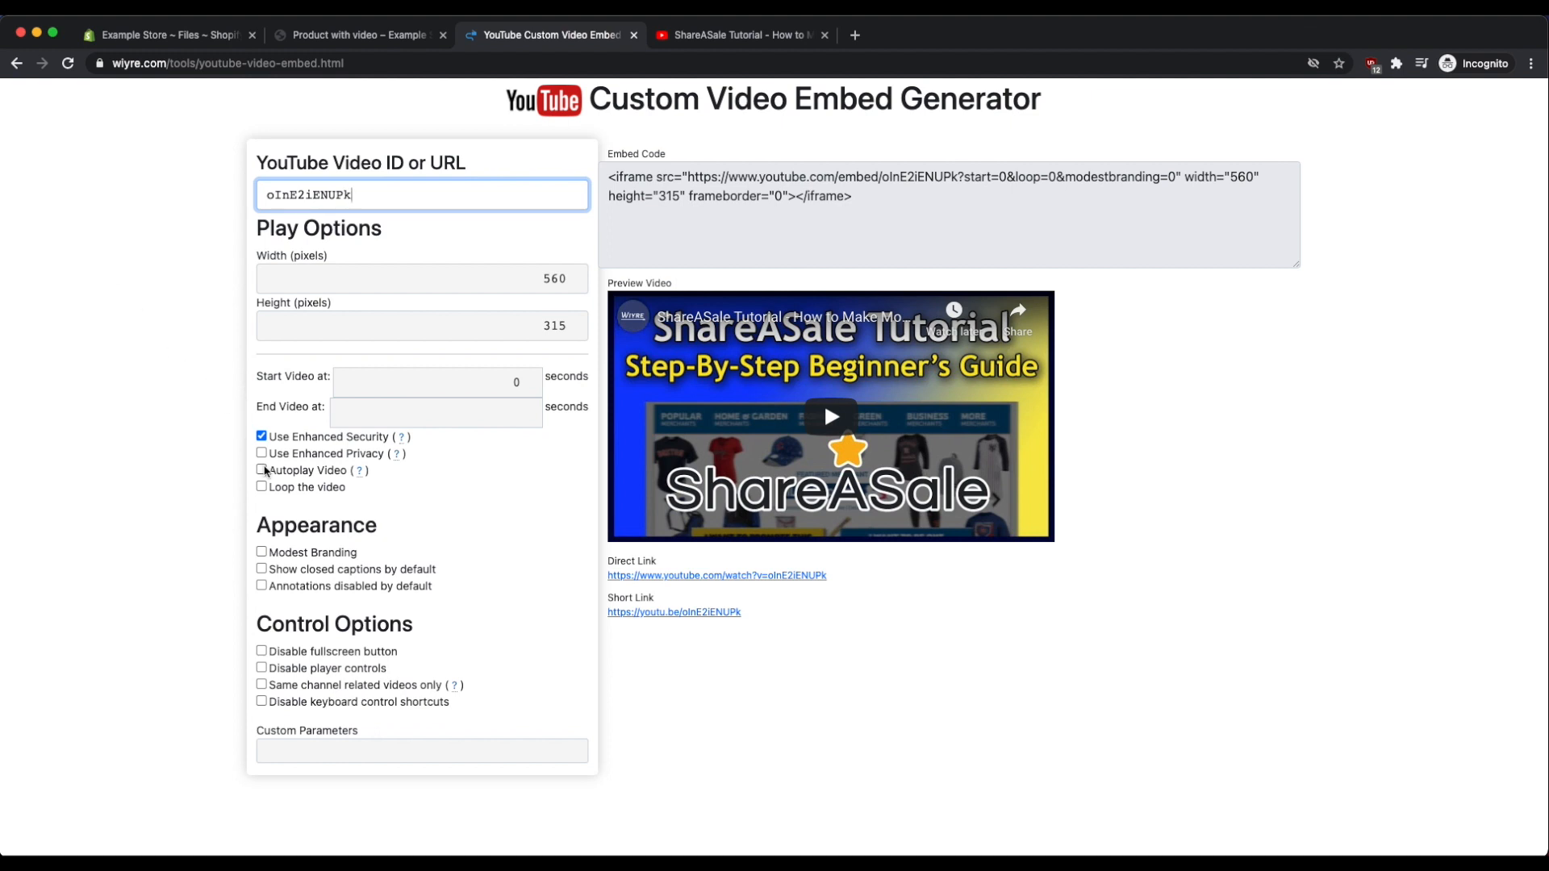
Enable Autoplay, Loop, Modest Branding, Disable fullscreen button and Disable player controls.
click(262, 469)
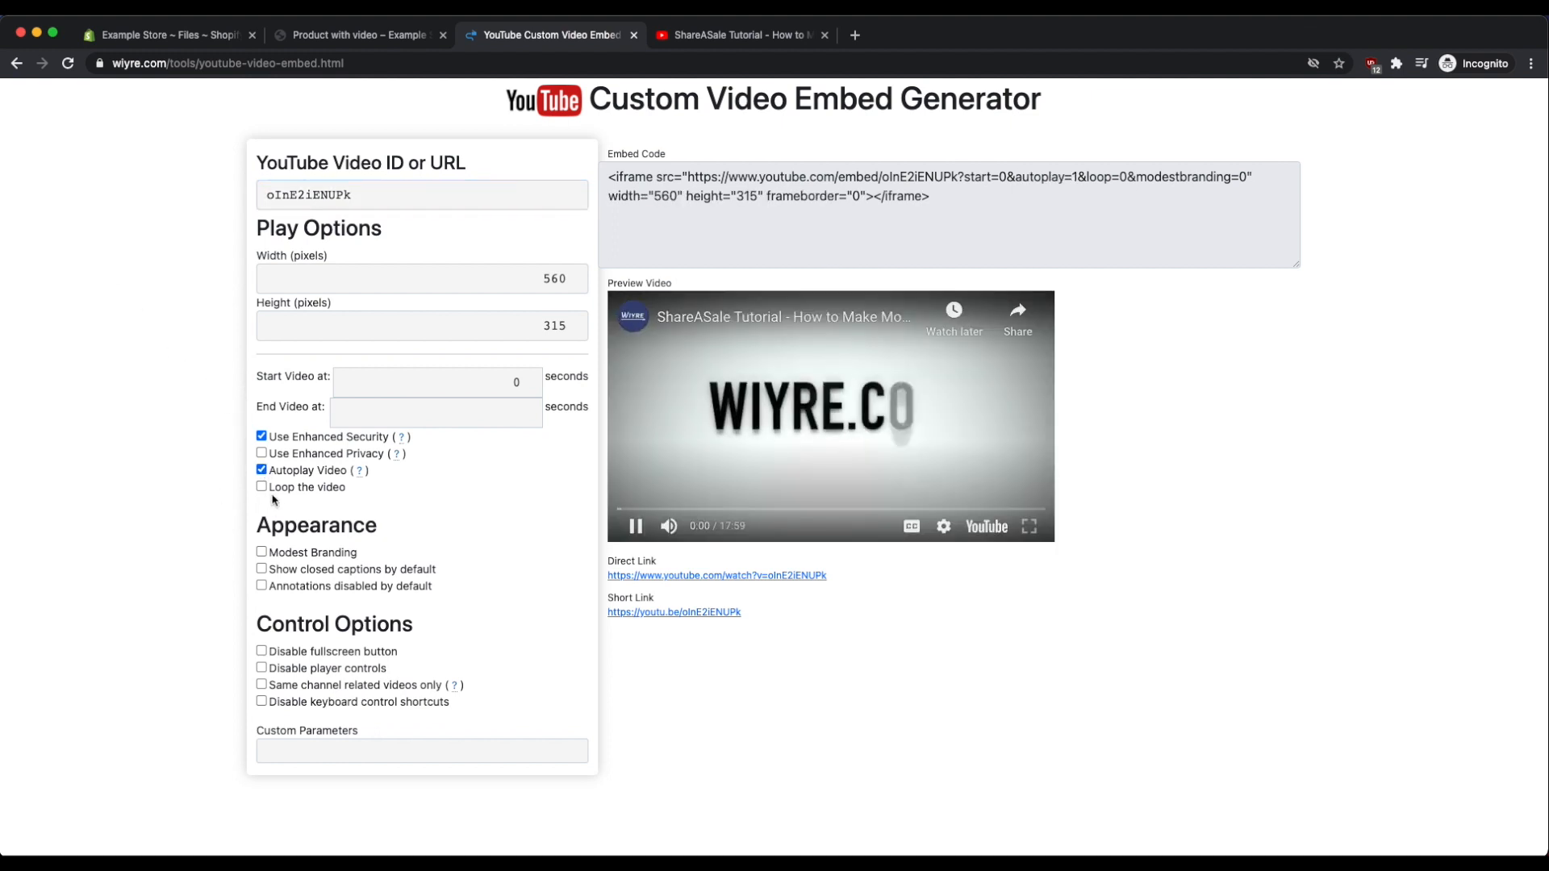
click(261, 486)
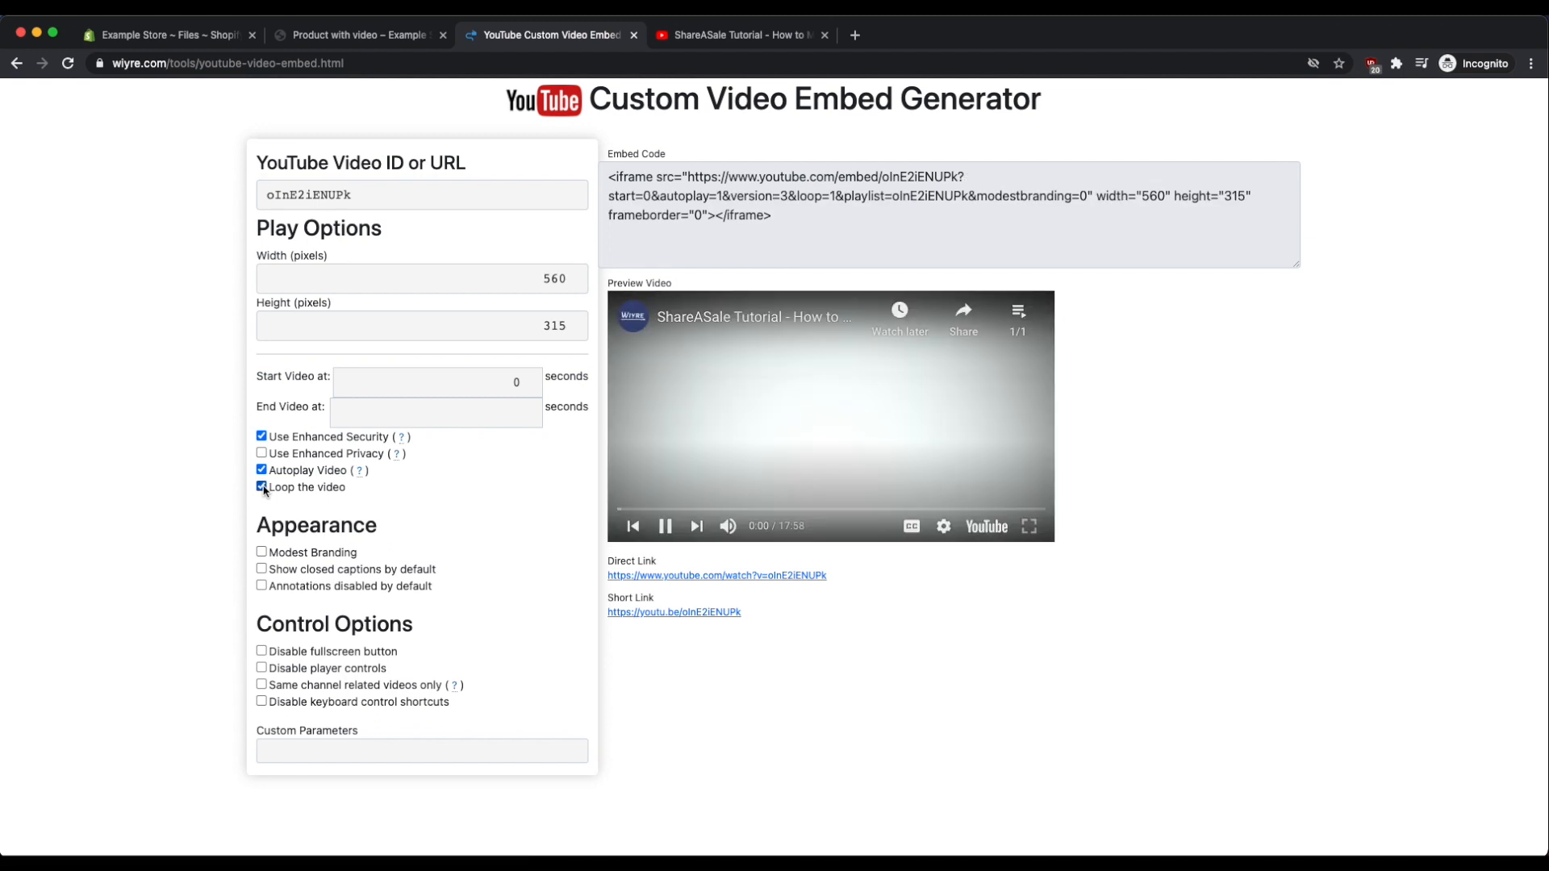
click(261, 487)
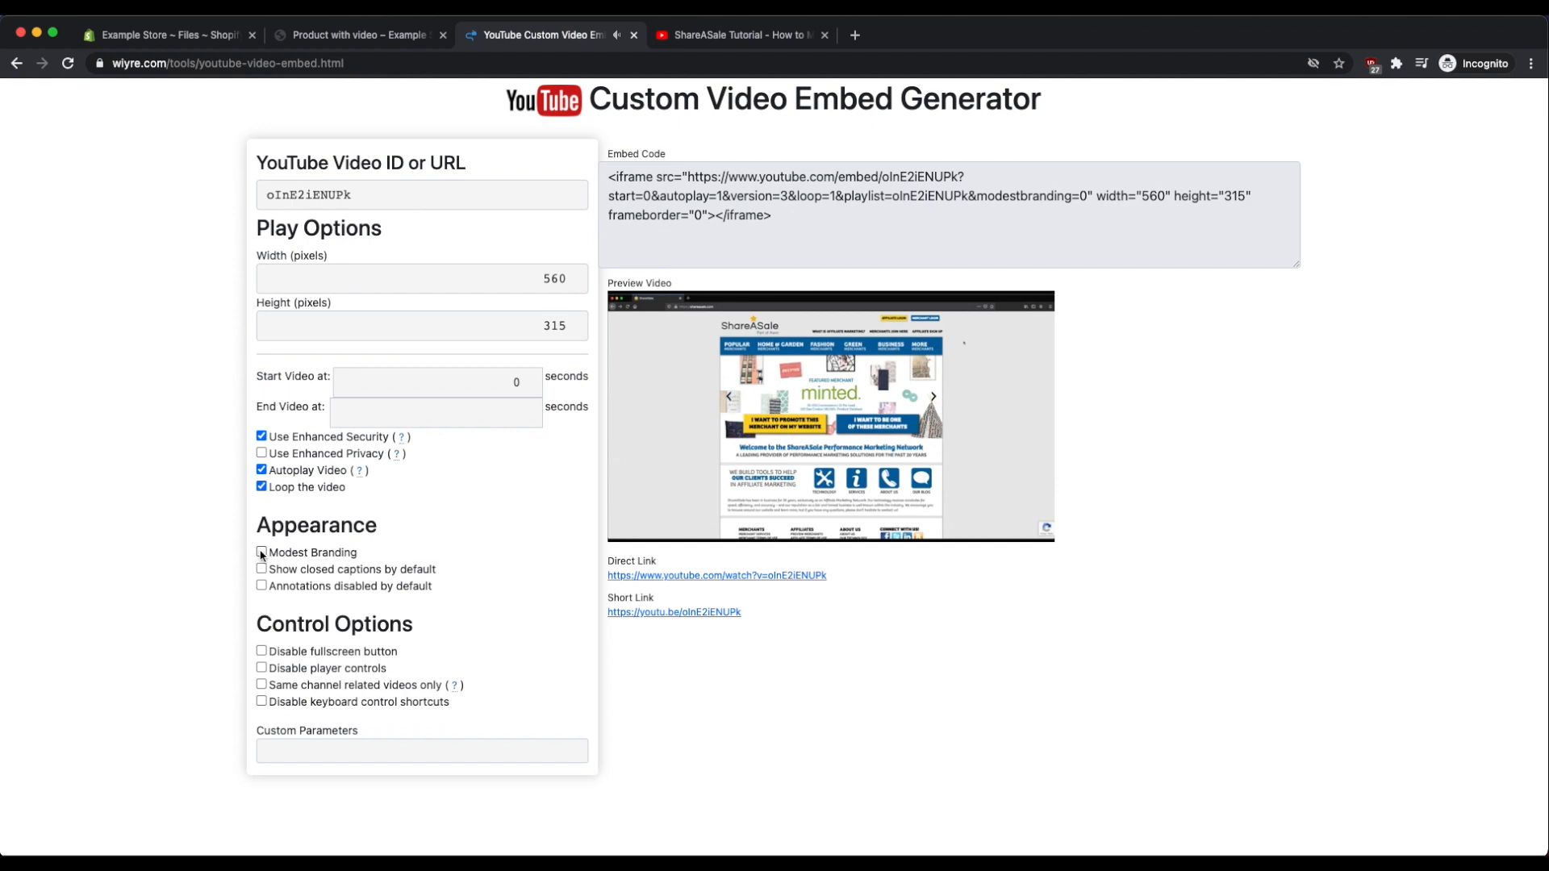
click(262, 552)
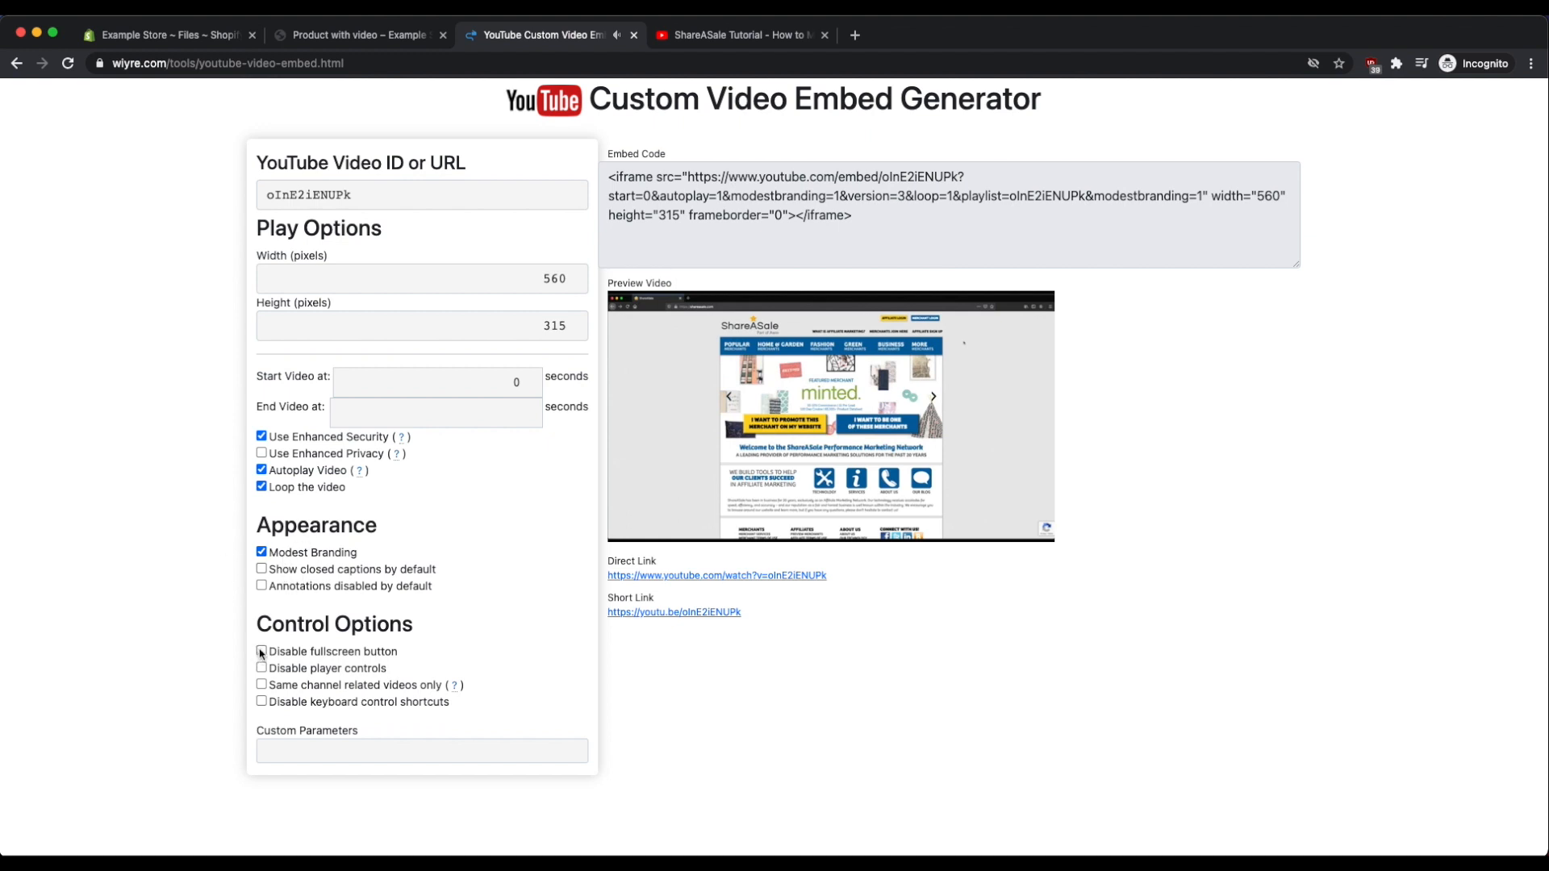
click(261, 651)
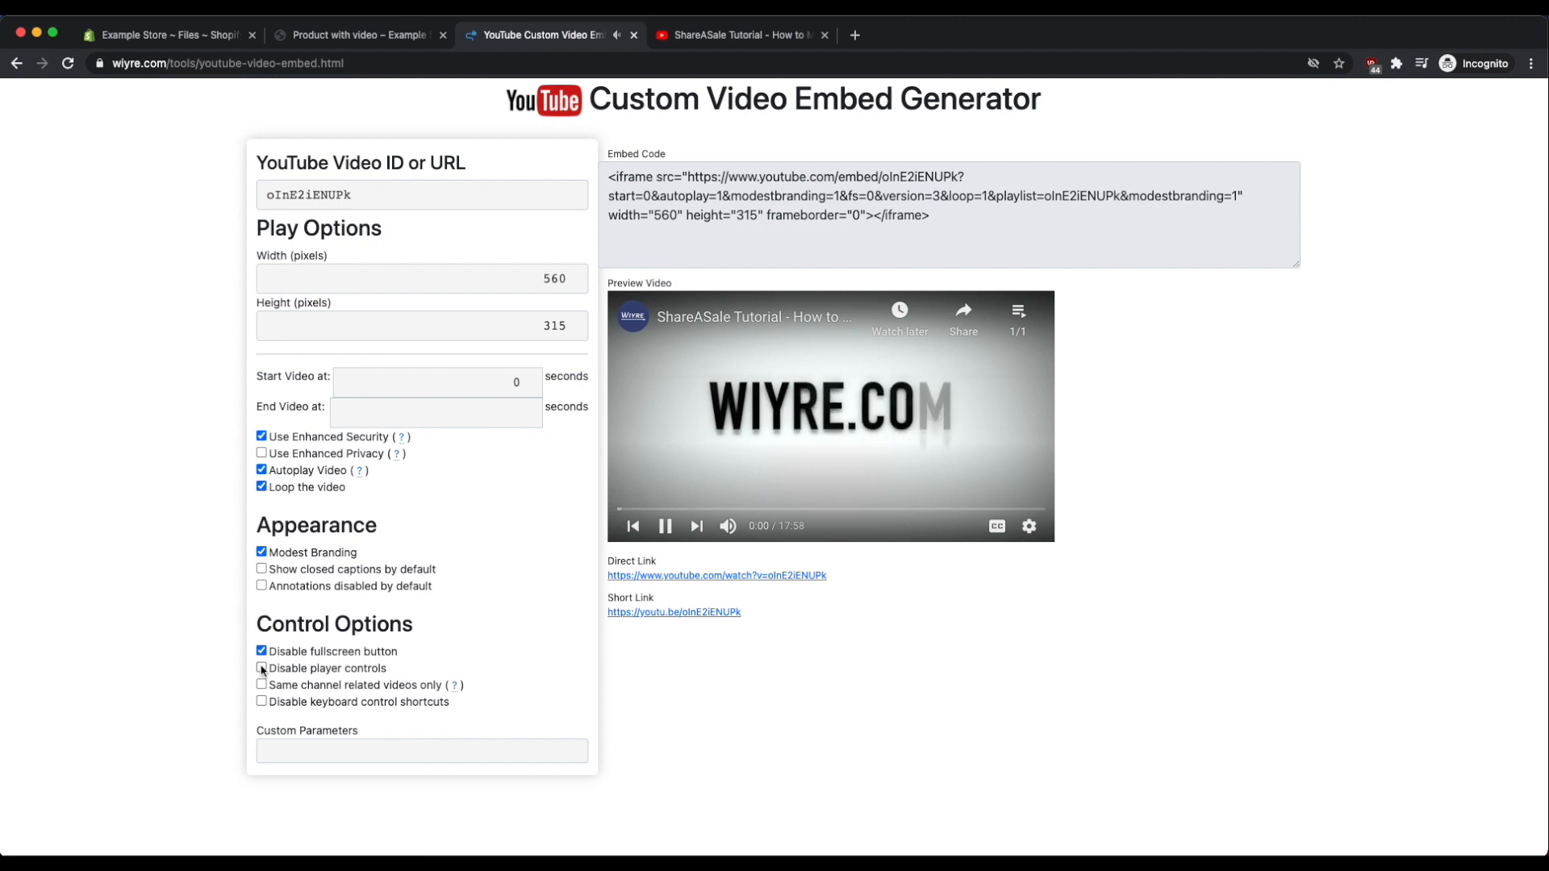
click(261, 668)
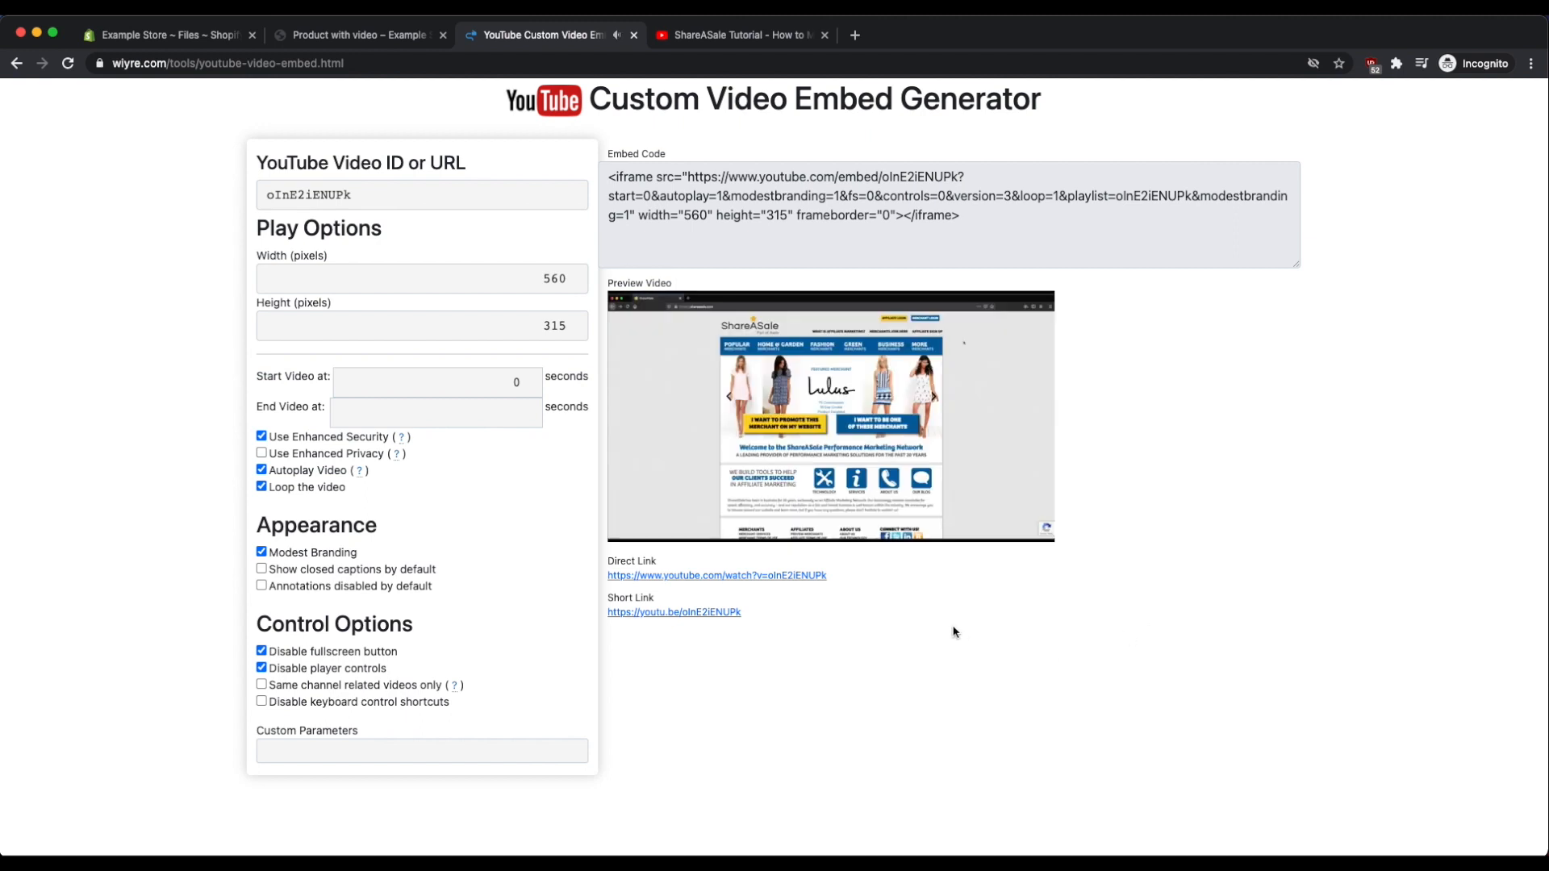
mouse_move(1045, 627)
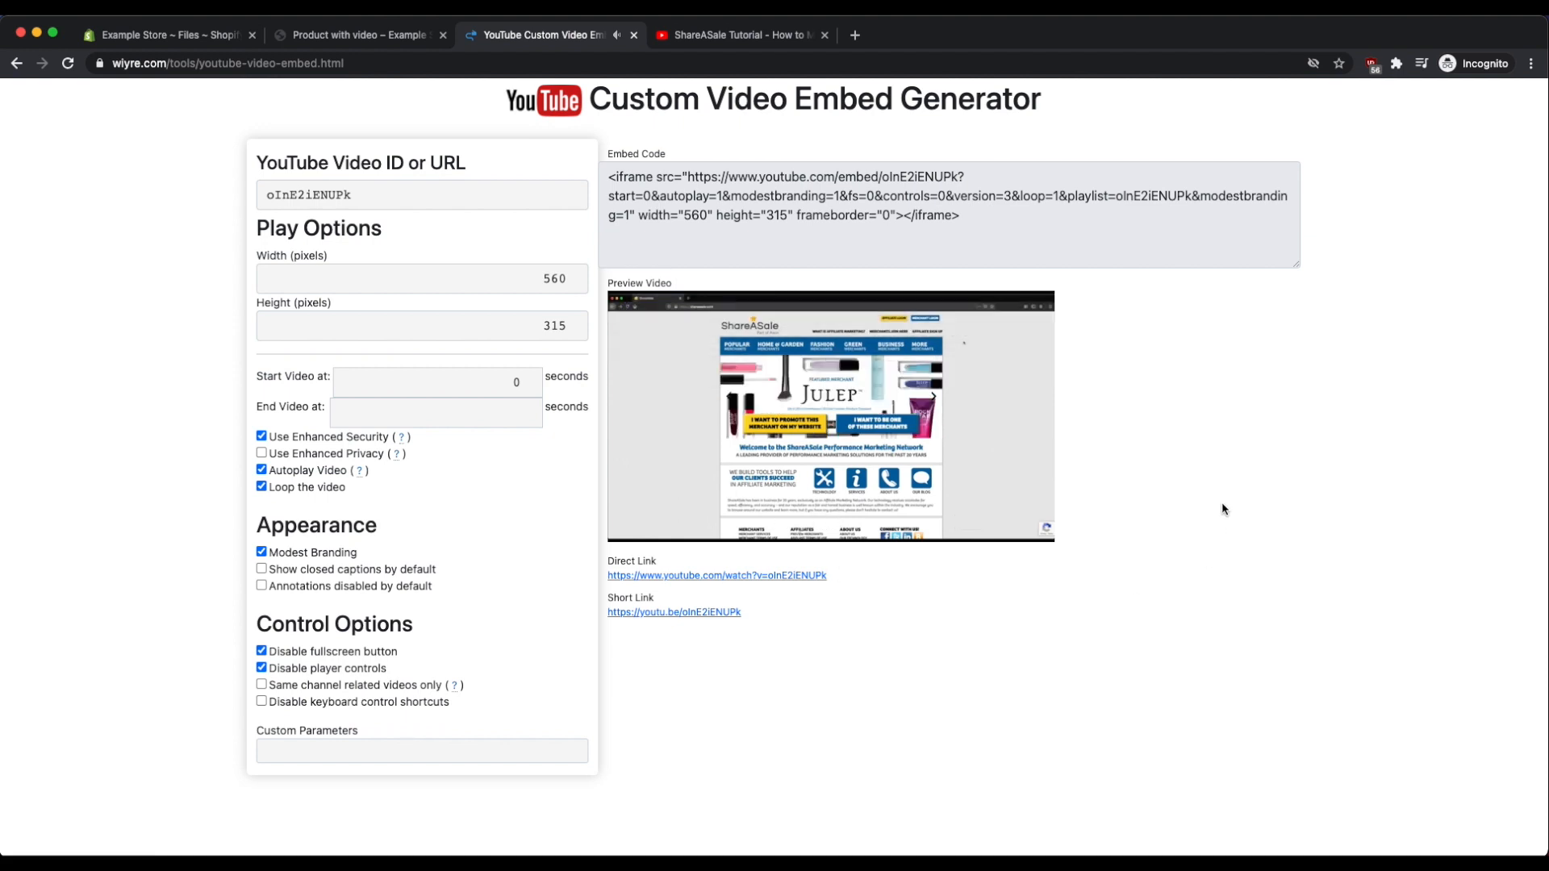
mouse_move(1130, 428)
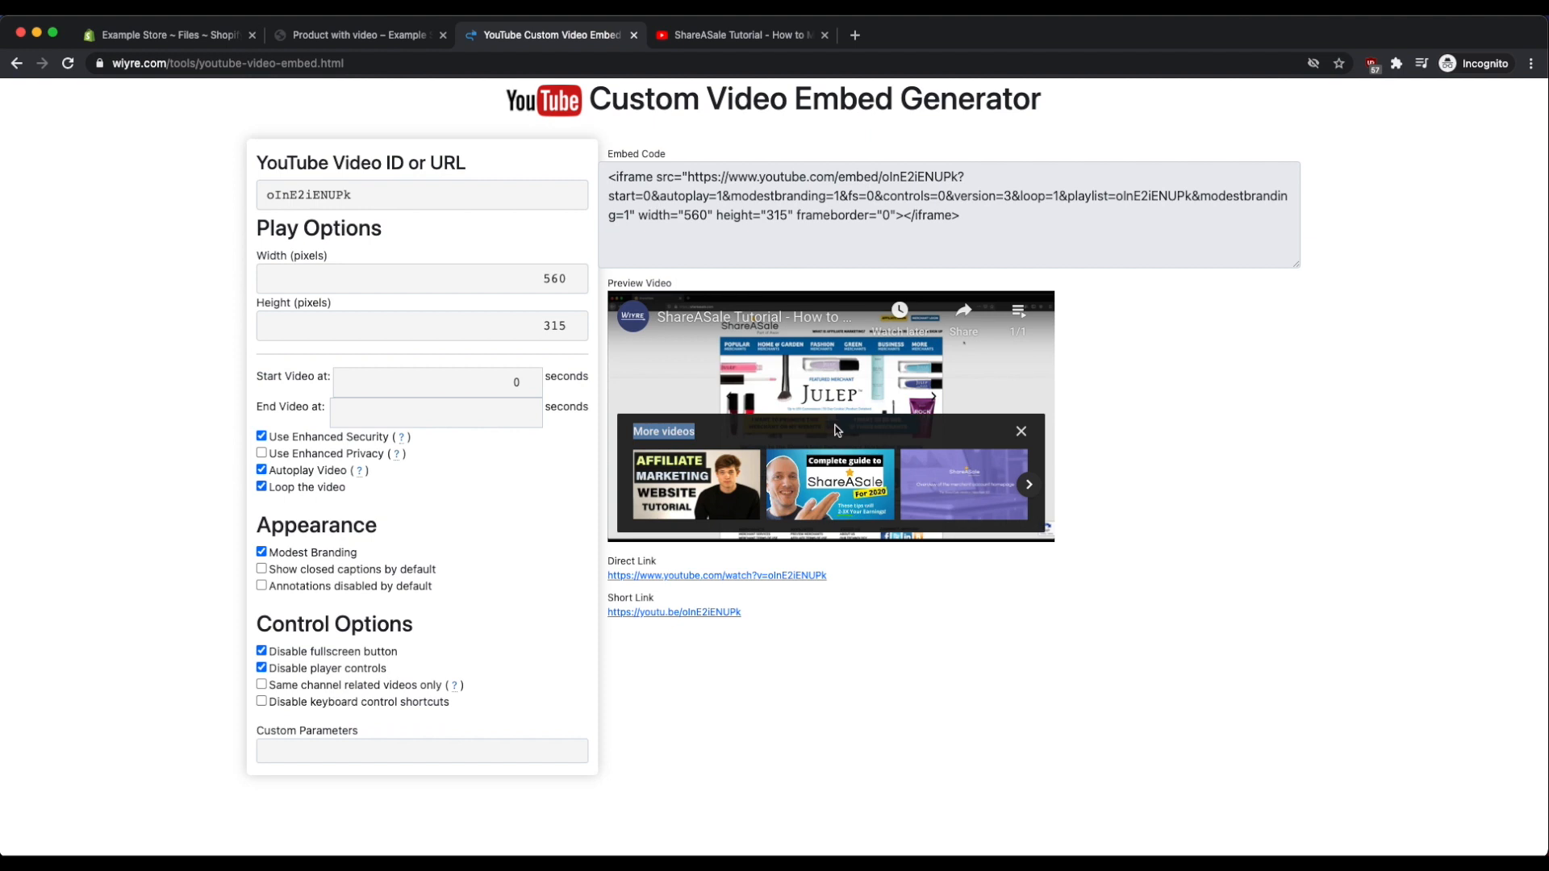
mouse_move(720, 434)
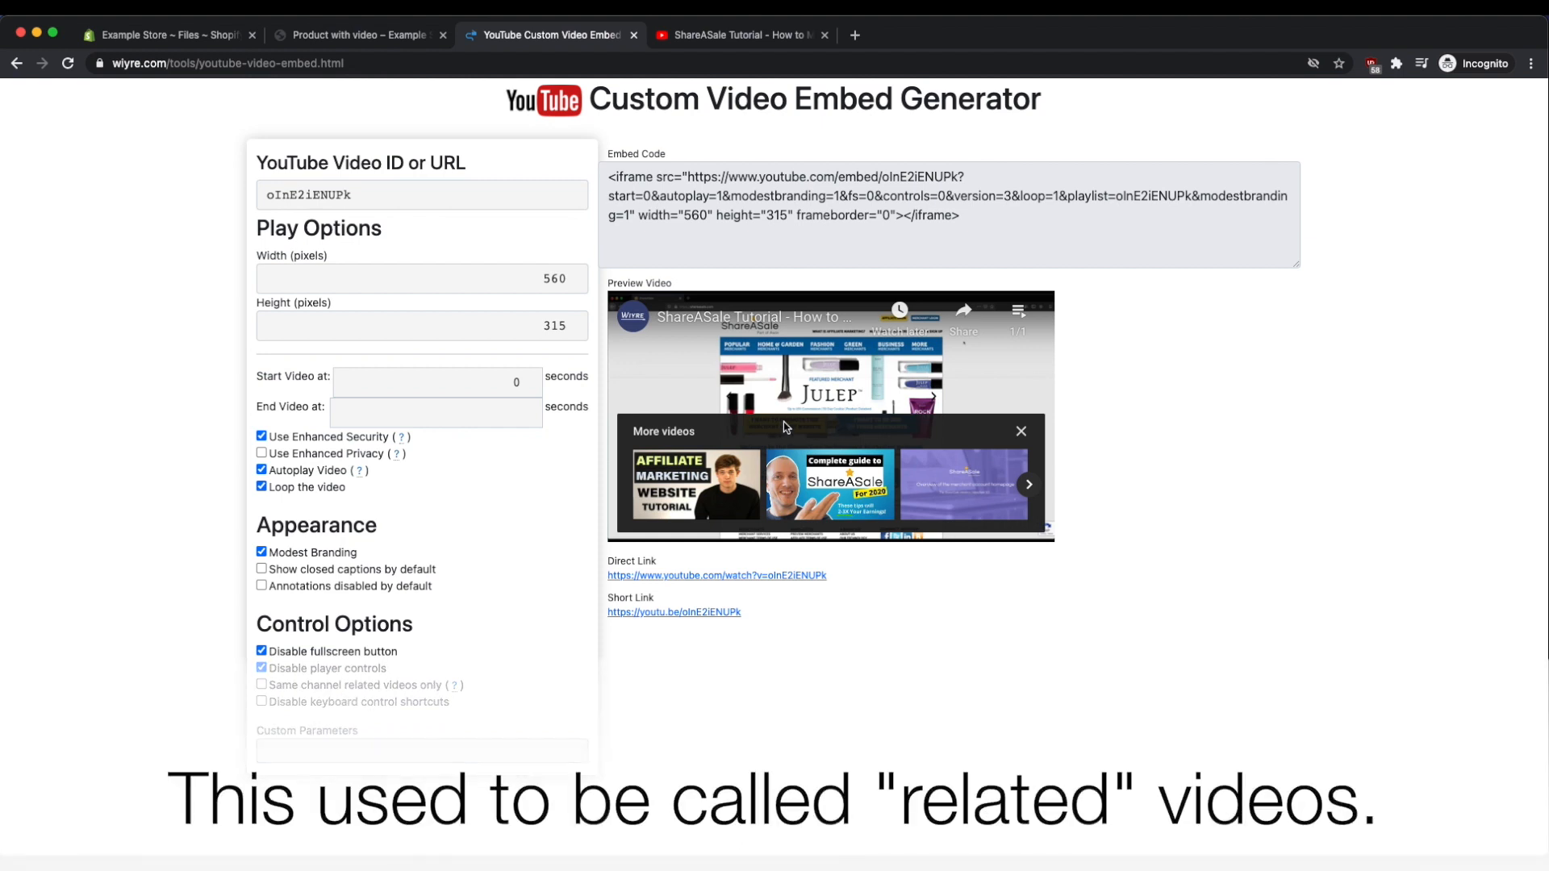
mouse_move(647, 430)
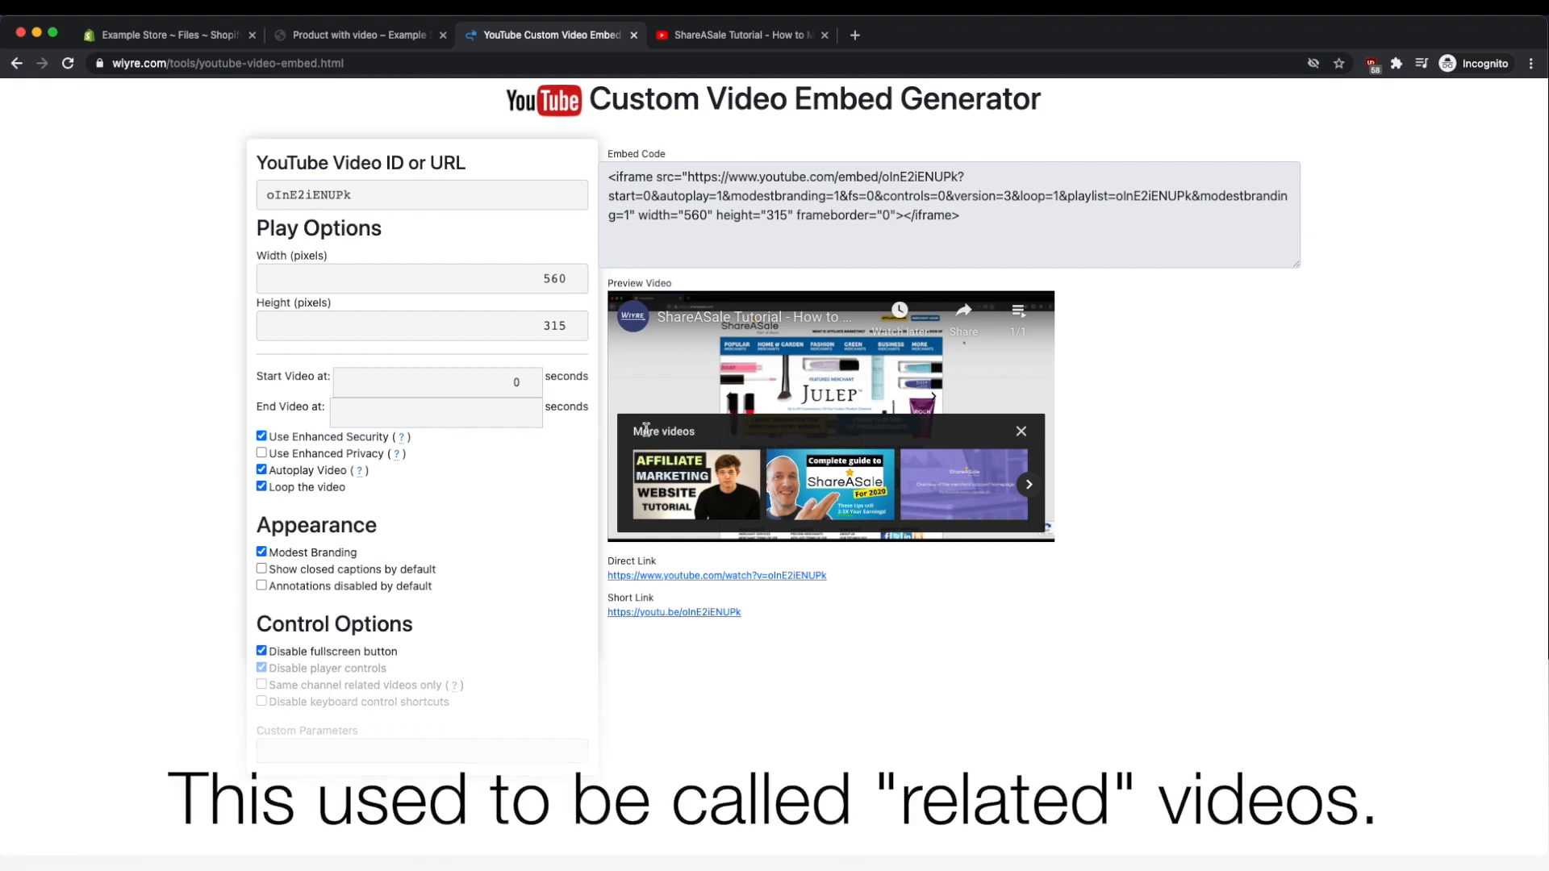
mouse_move(838, 434)
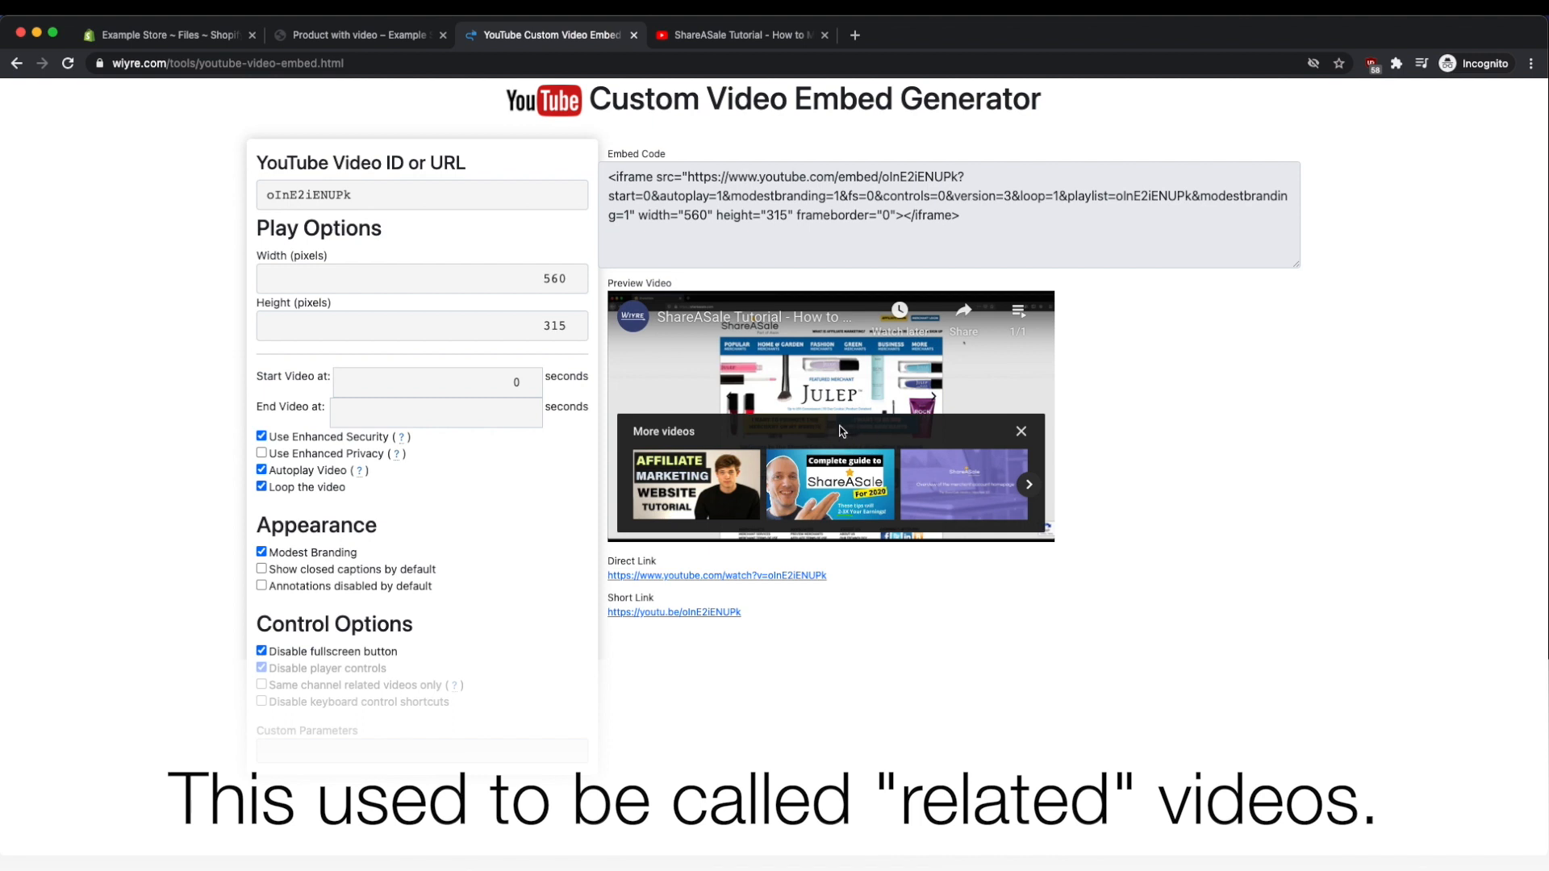
Enable Same channel related videos only, adding rel=0 to the iframe code.
click(261, 668)
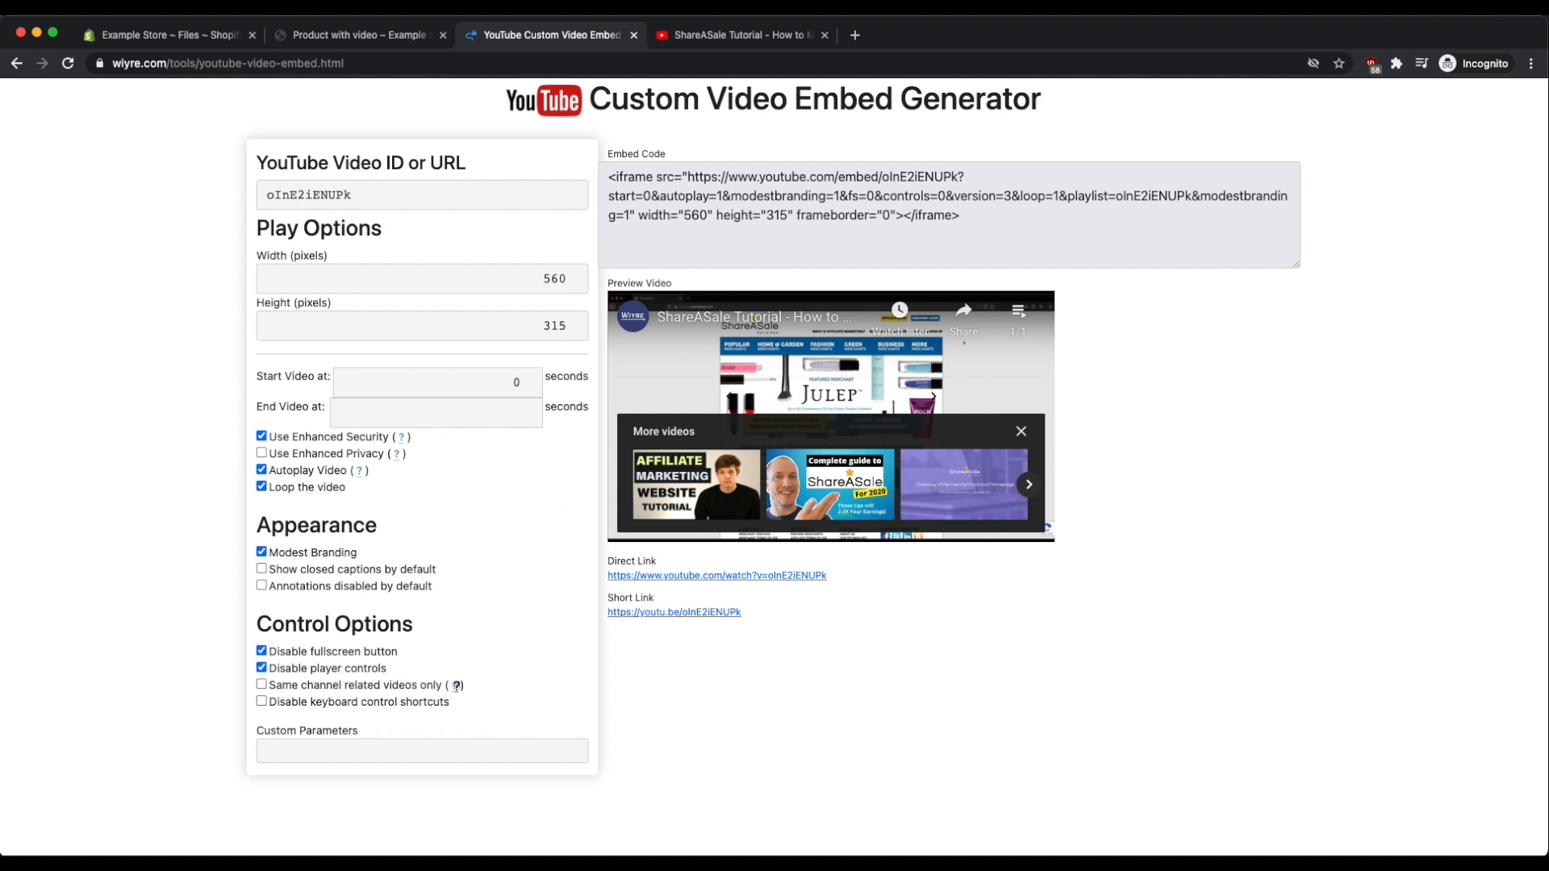
click(261, 685)
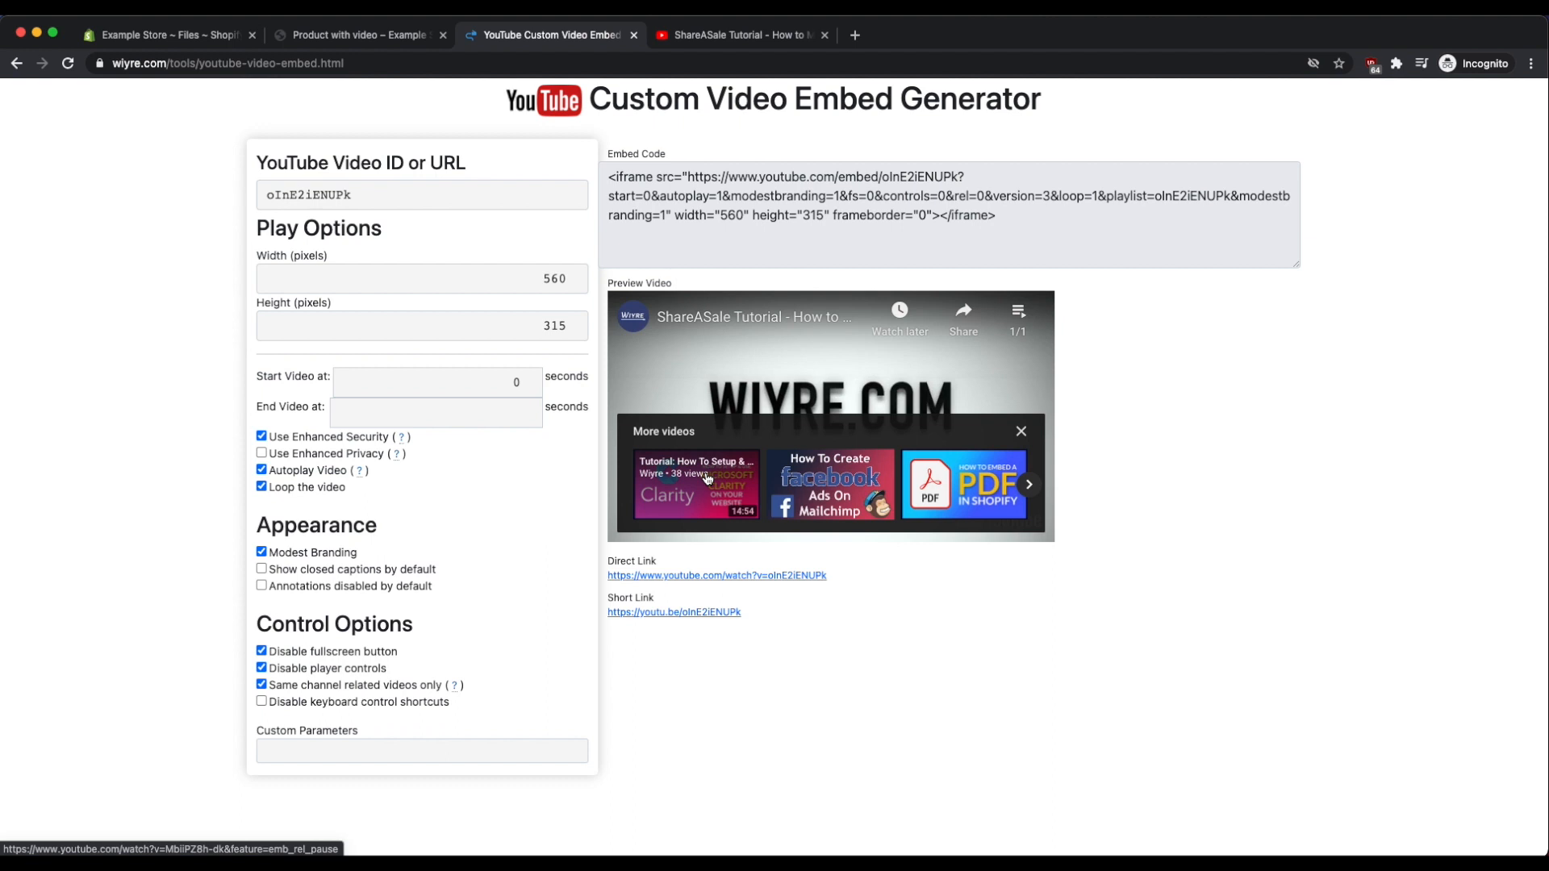
mouse_move(873, 384)
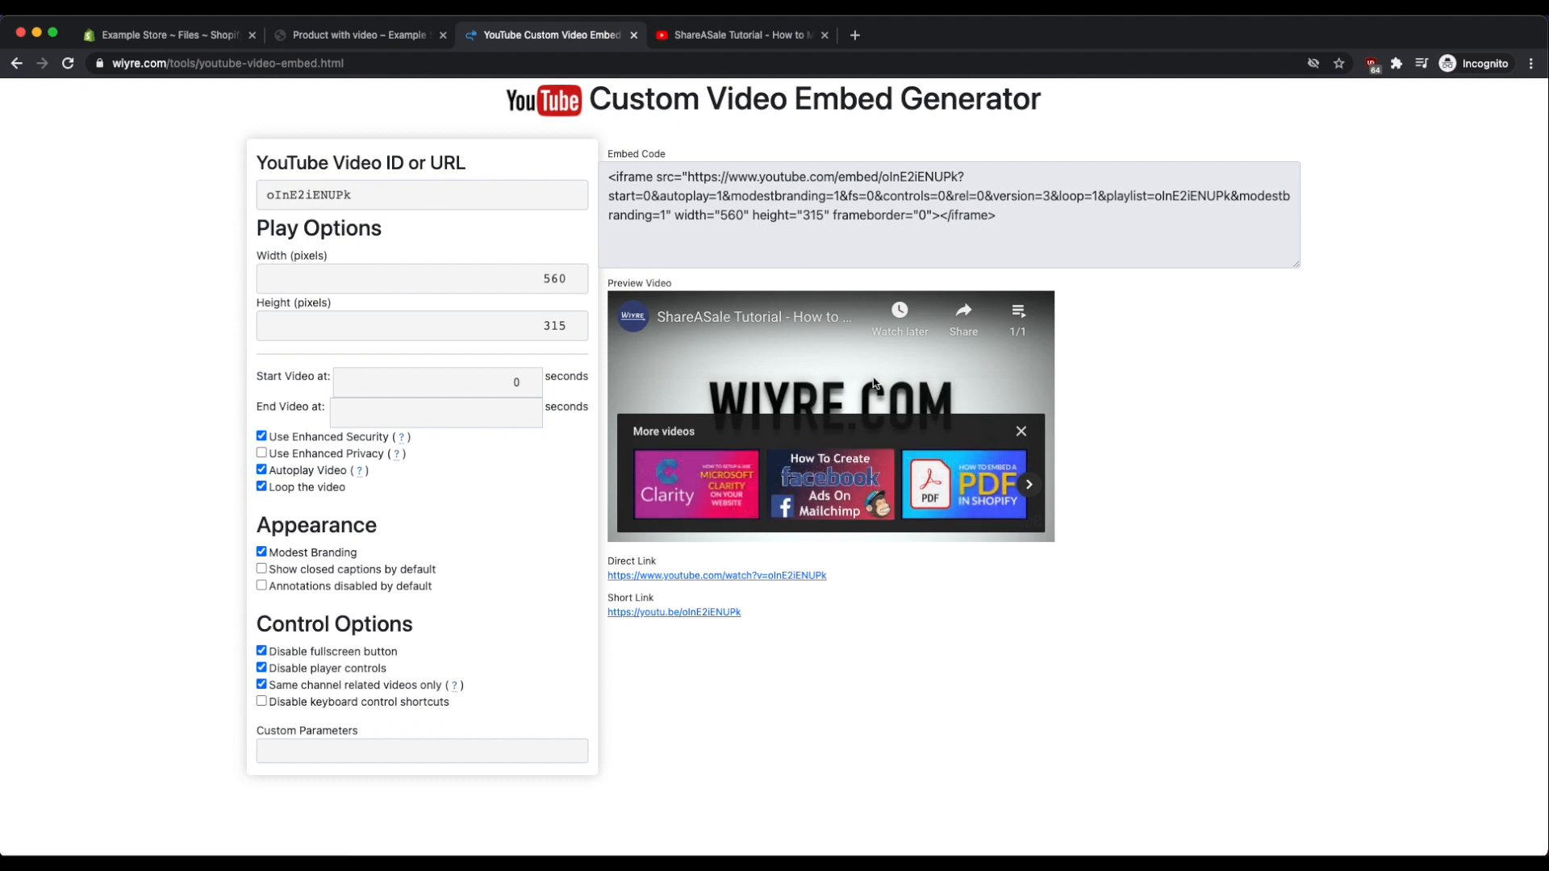
mouse_move(852, 360)
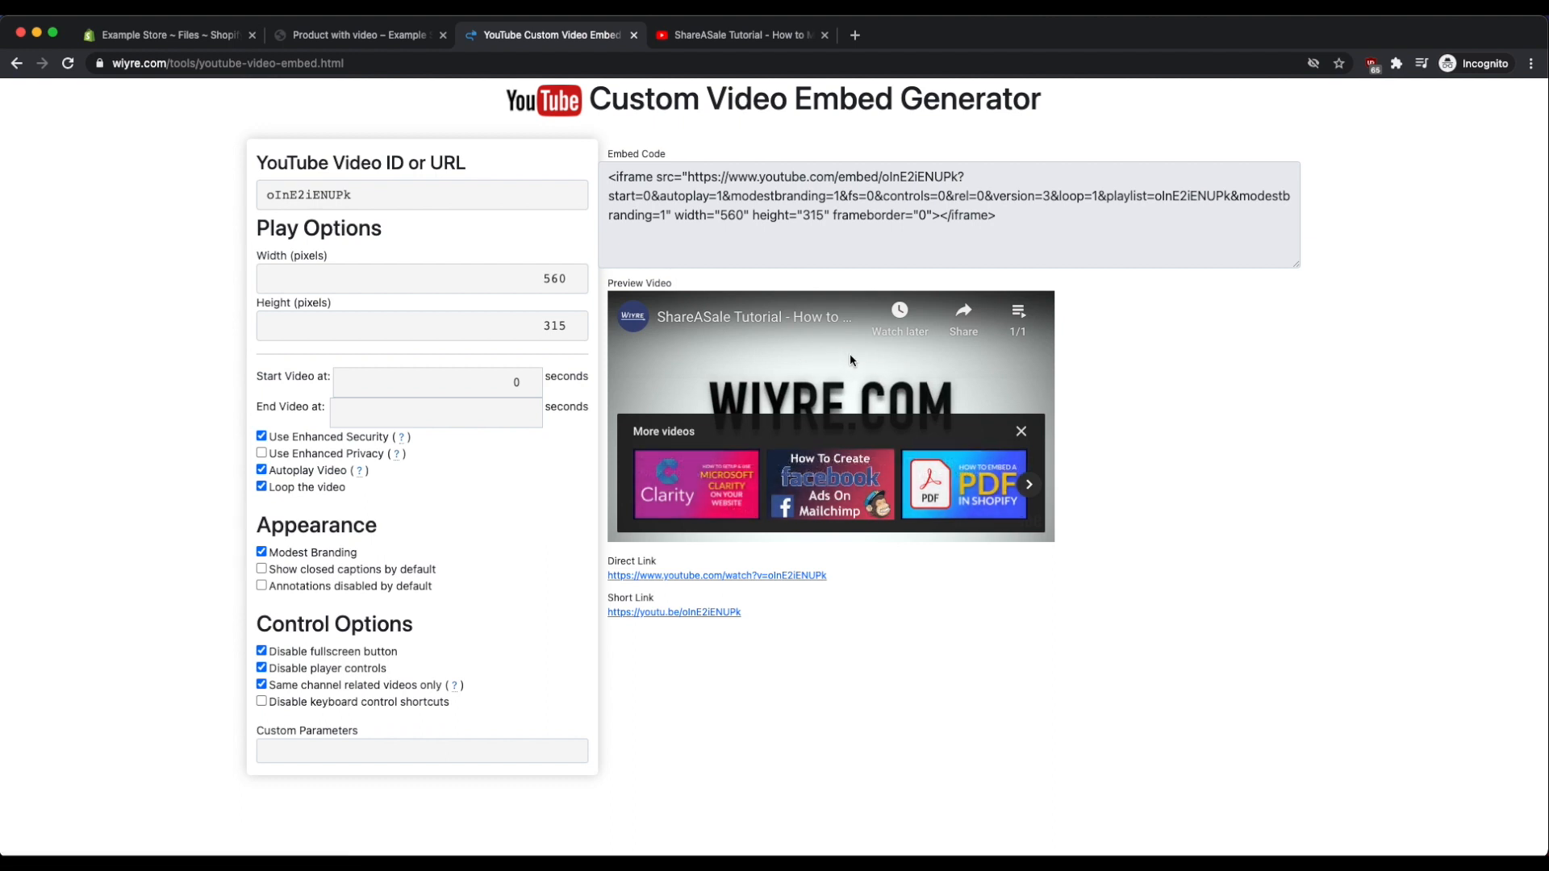
mouse_move(698, 442)
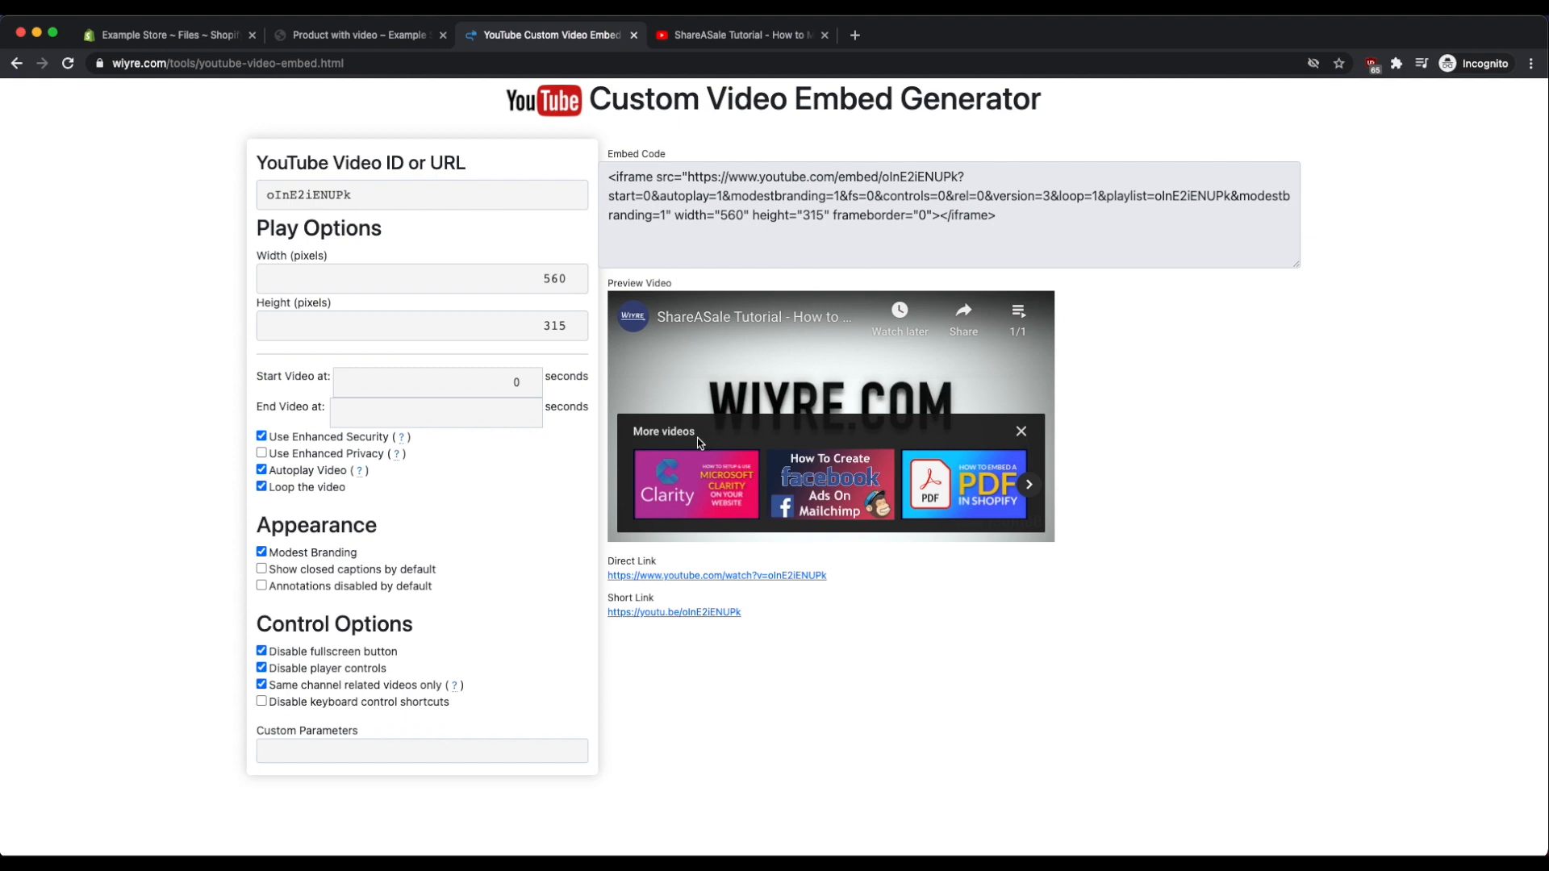
mouse_move(1023, 433)
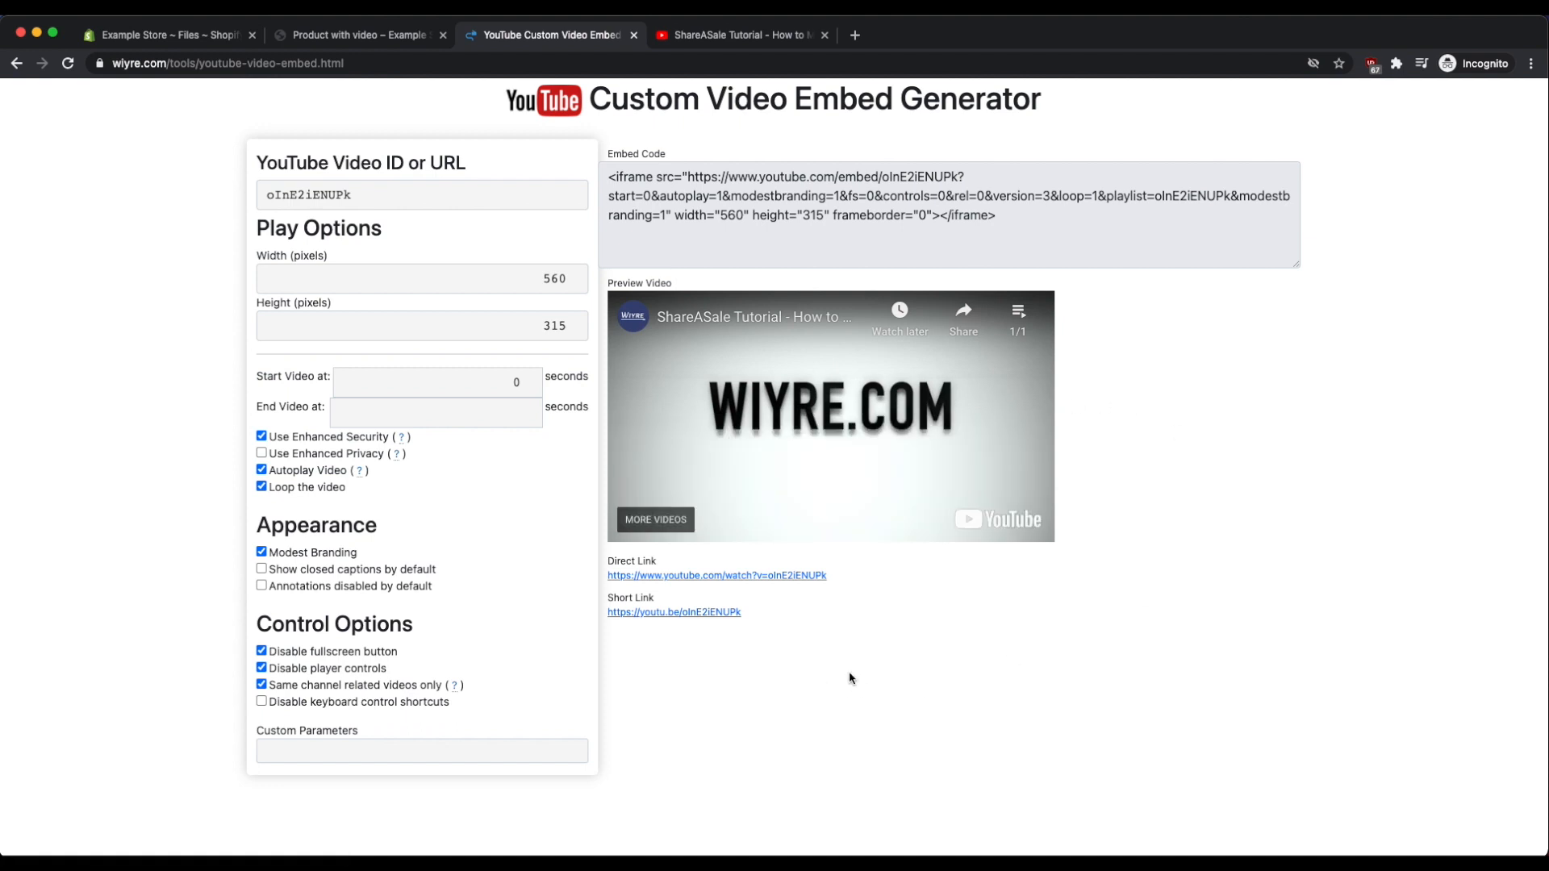
mouse_move(807, 366)
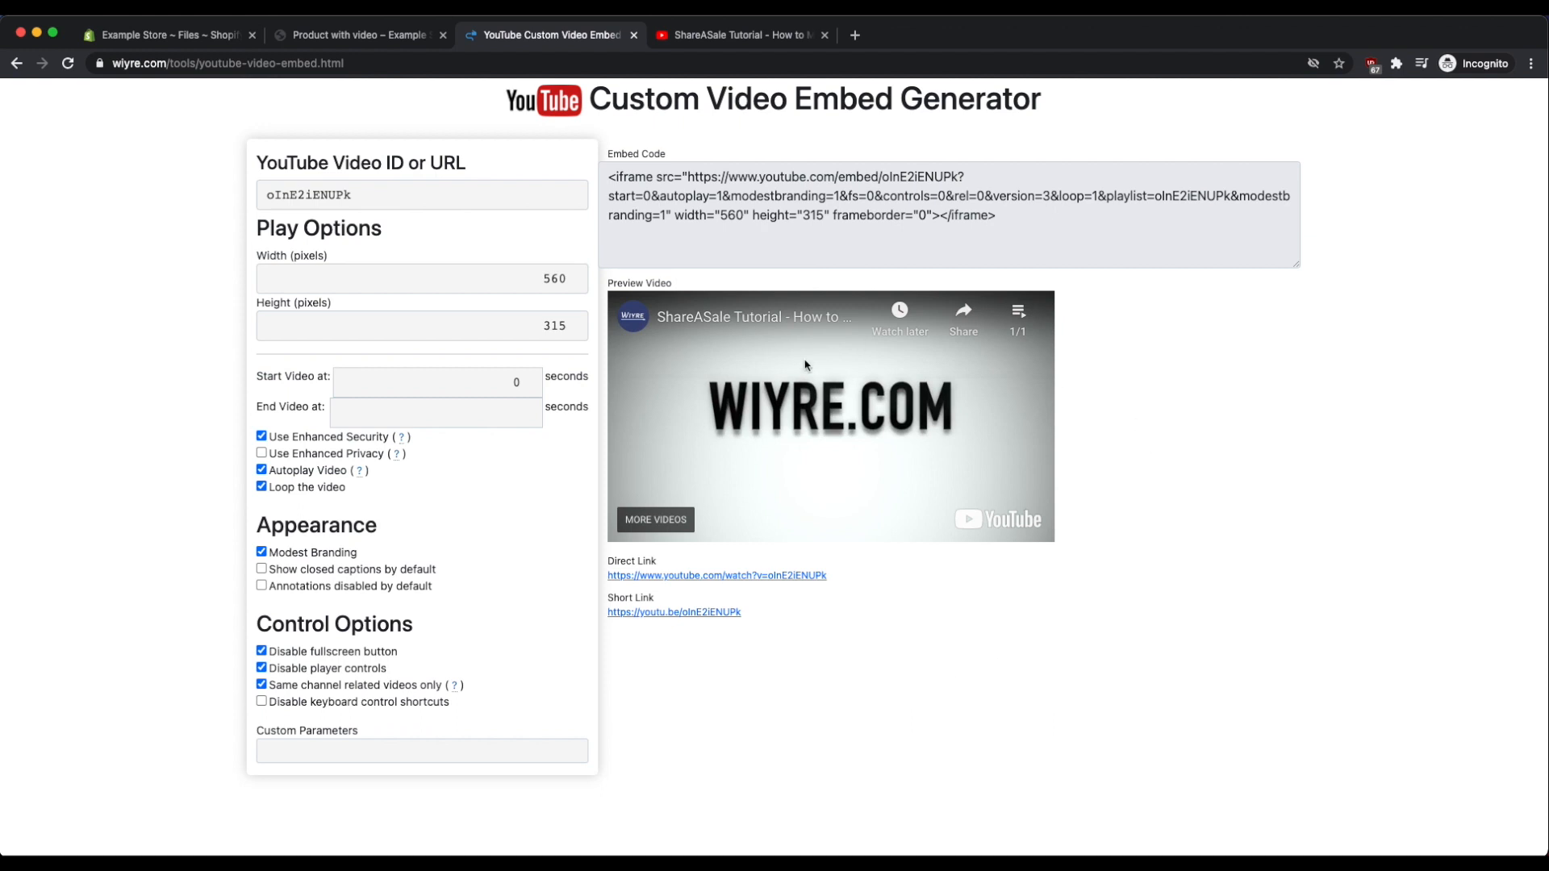
mouse_move(814, 452)
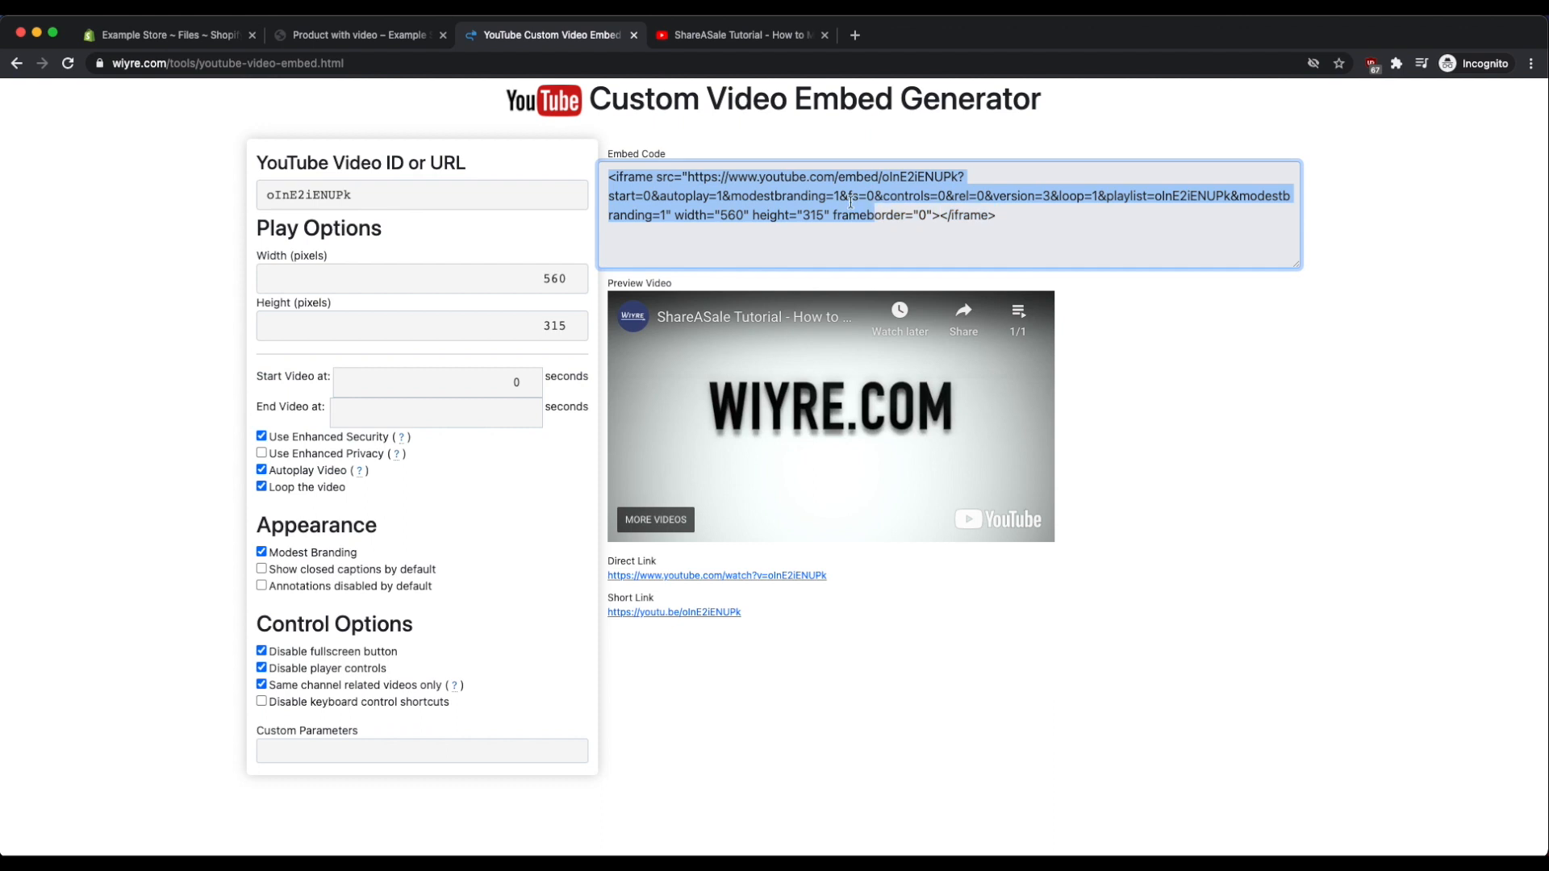
Copy the generated iframe embed code via the context menu.
right_click(851, 203)
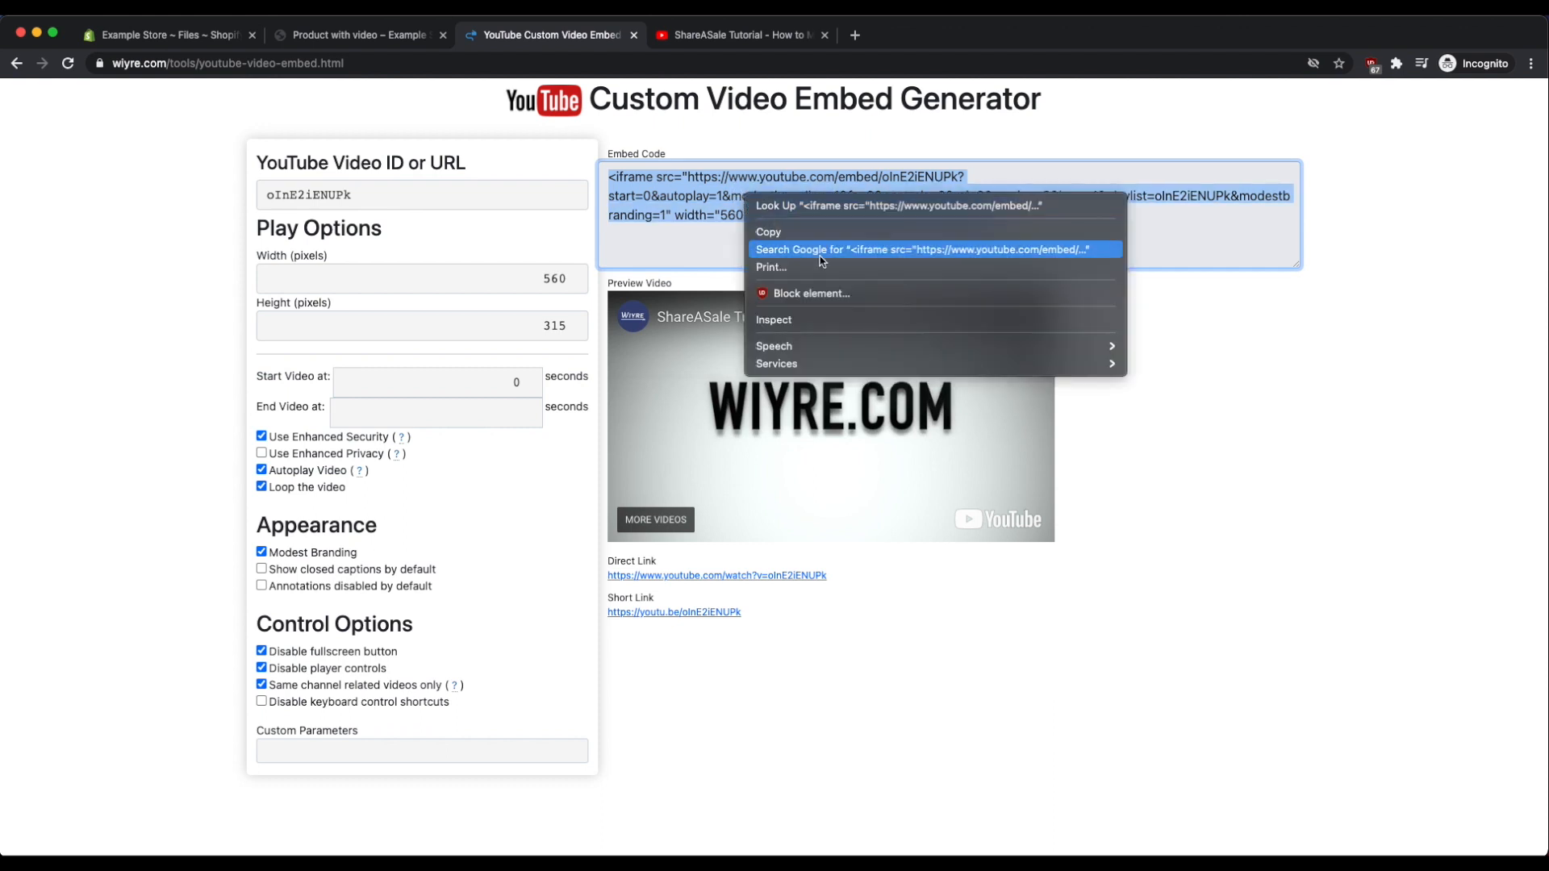
mouse_move(779, 236)
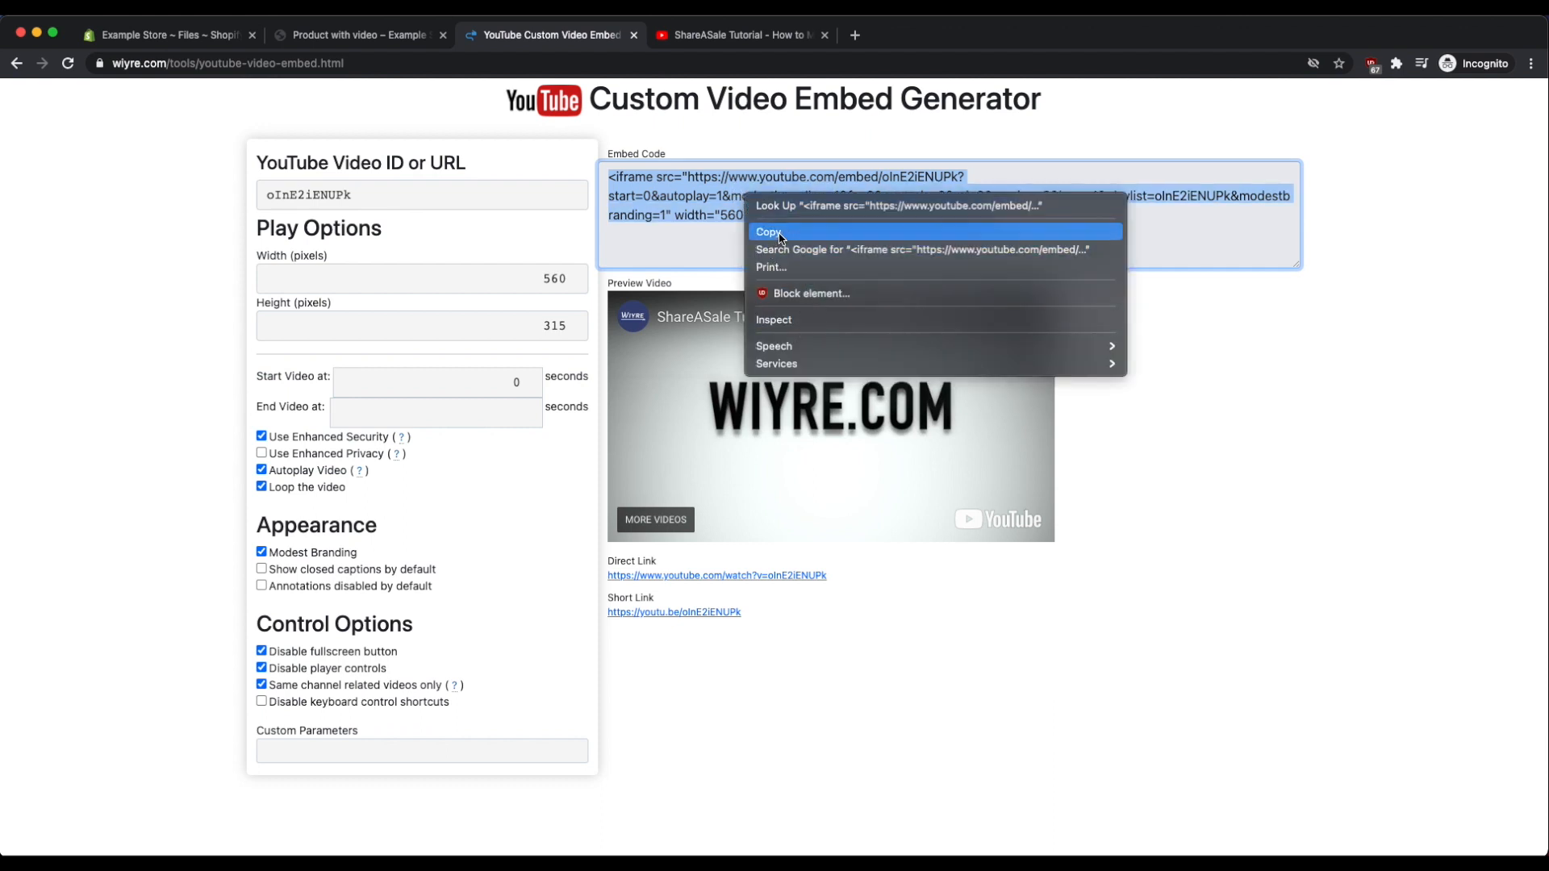
click(768, 231)
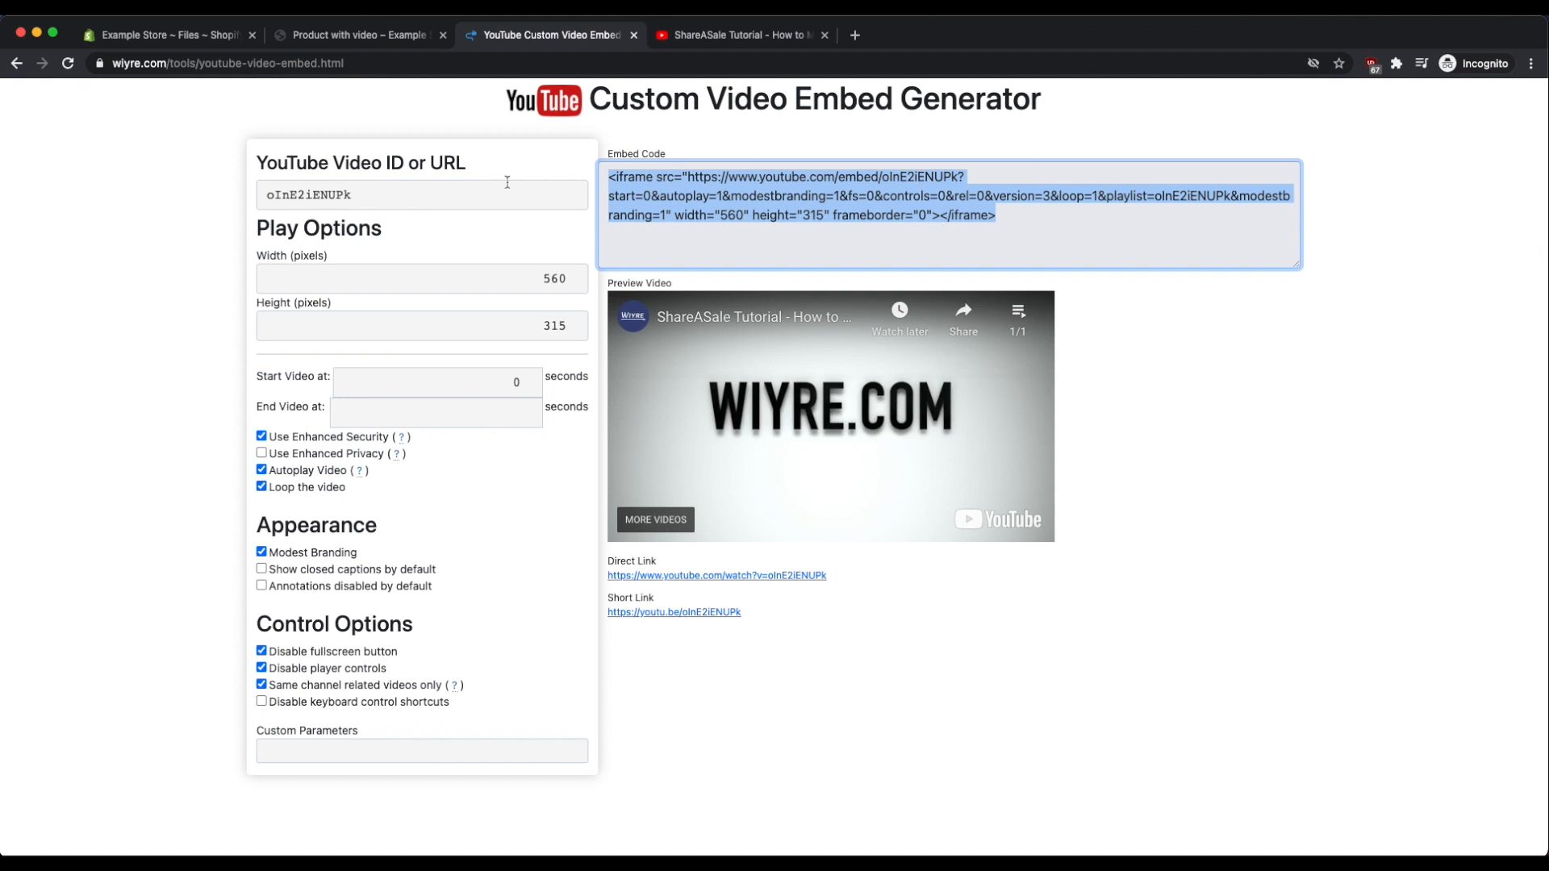
mouse_move(168, 34)
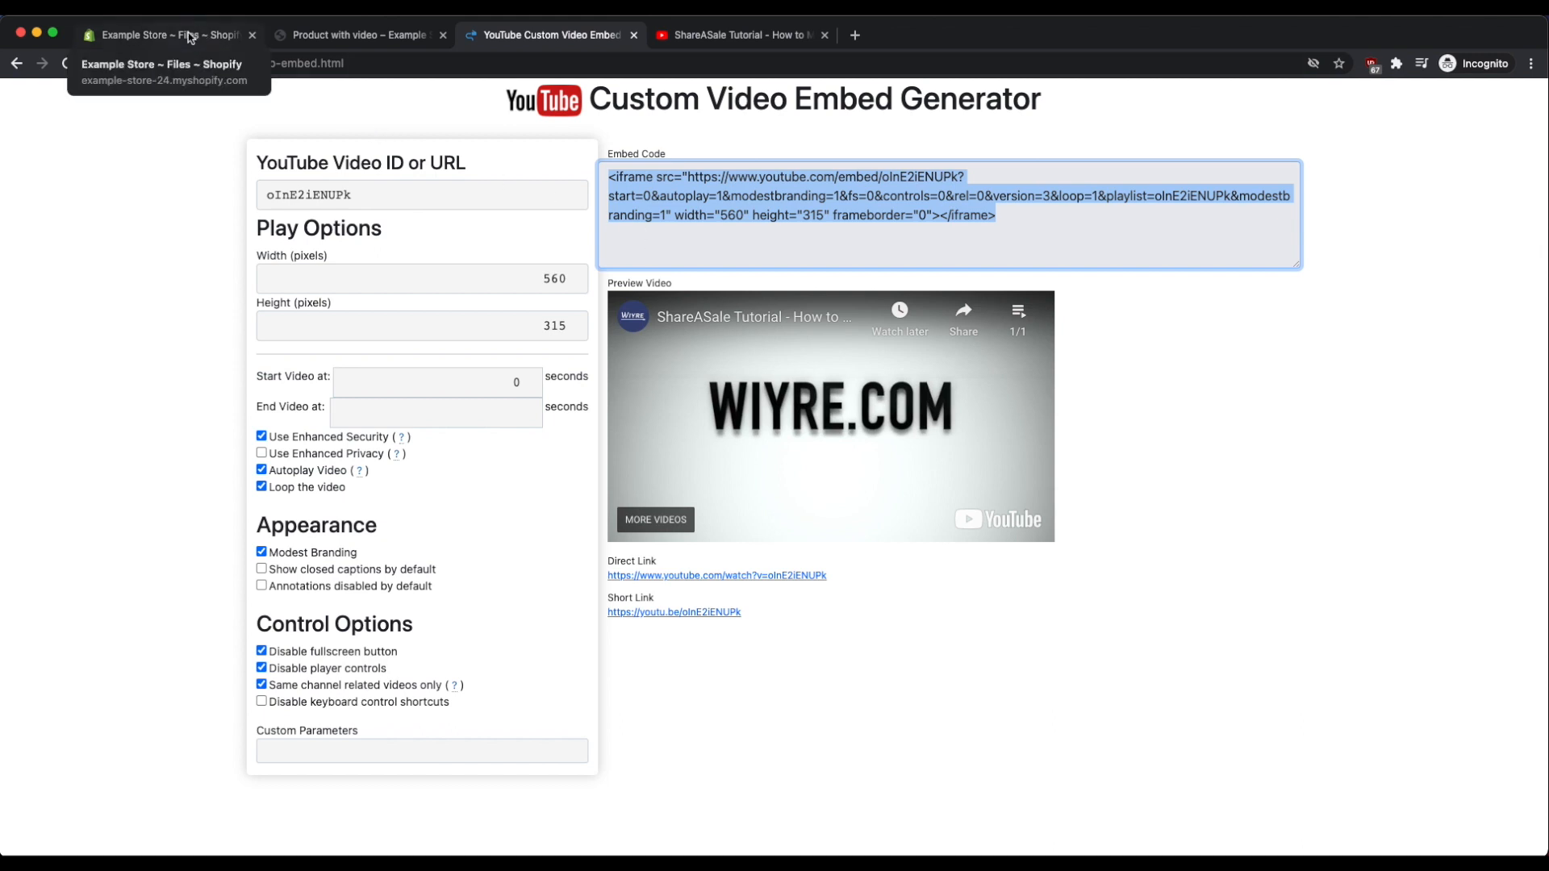
Return to the Shopify admin and open 'Product with video' from Products.
click(167, 33)
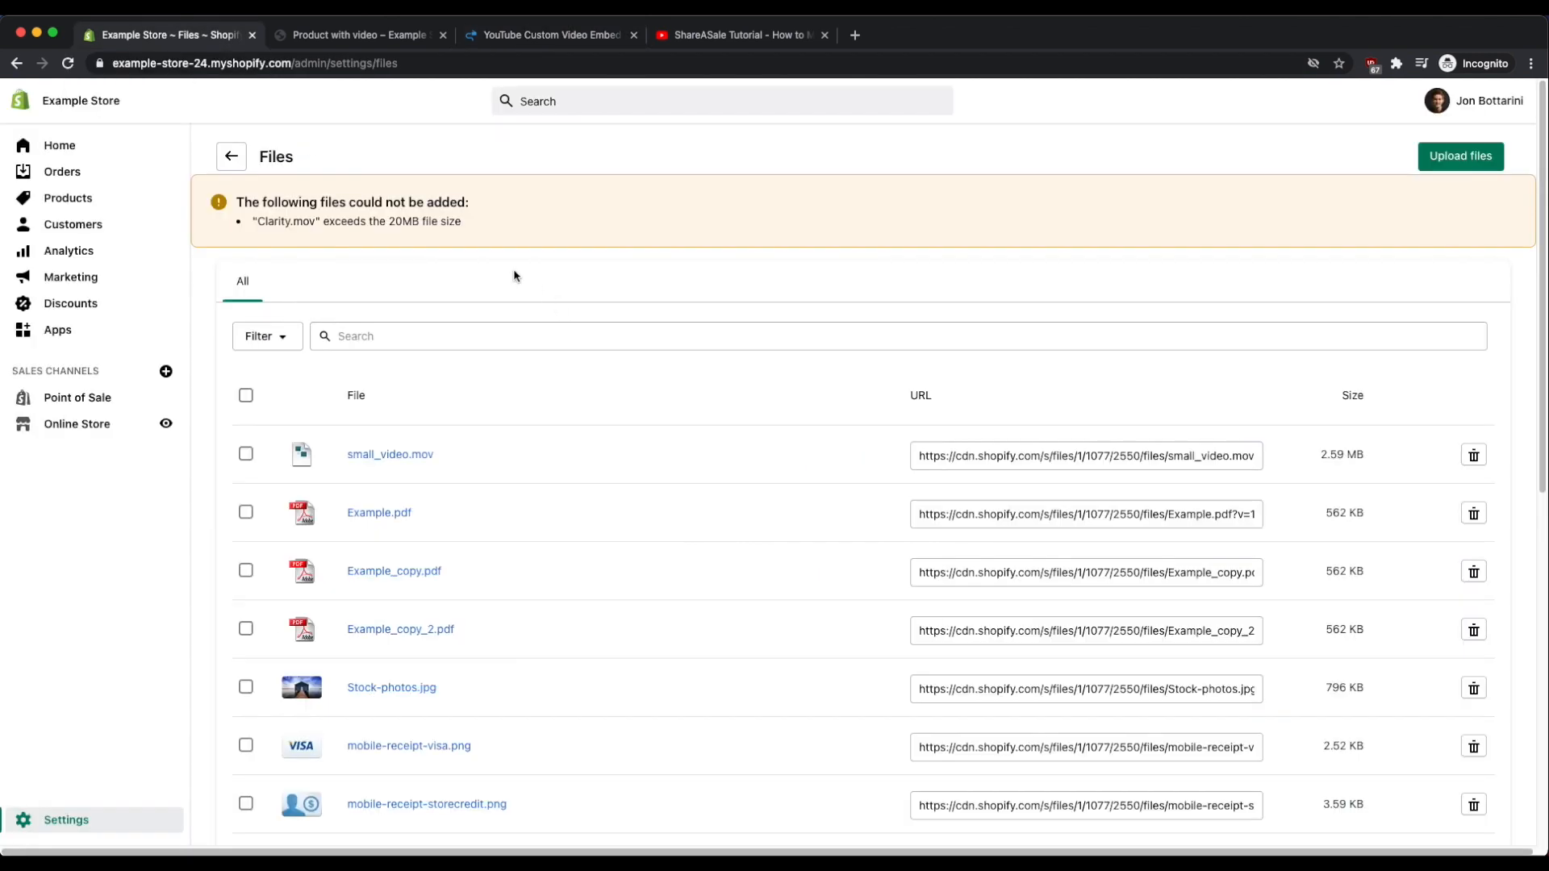
mouse_move(311, 260)
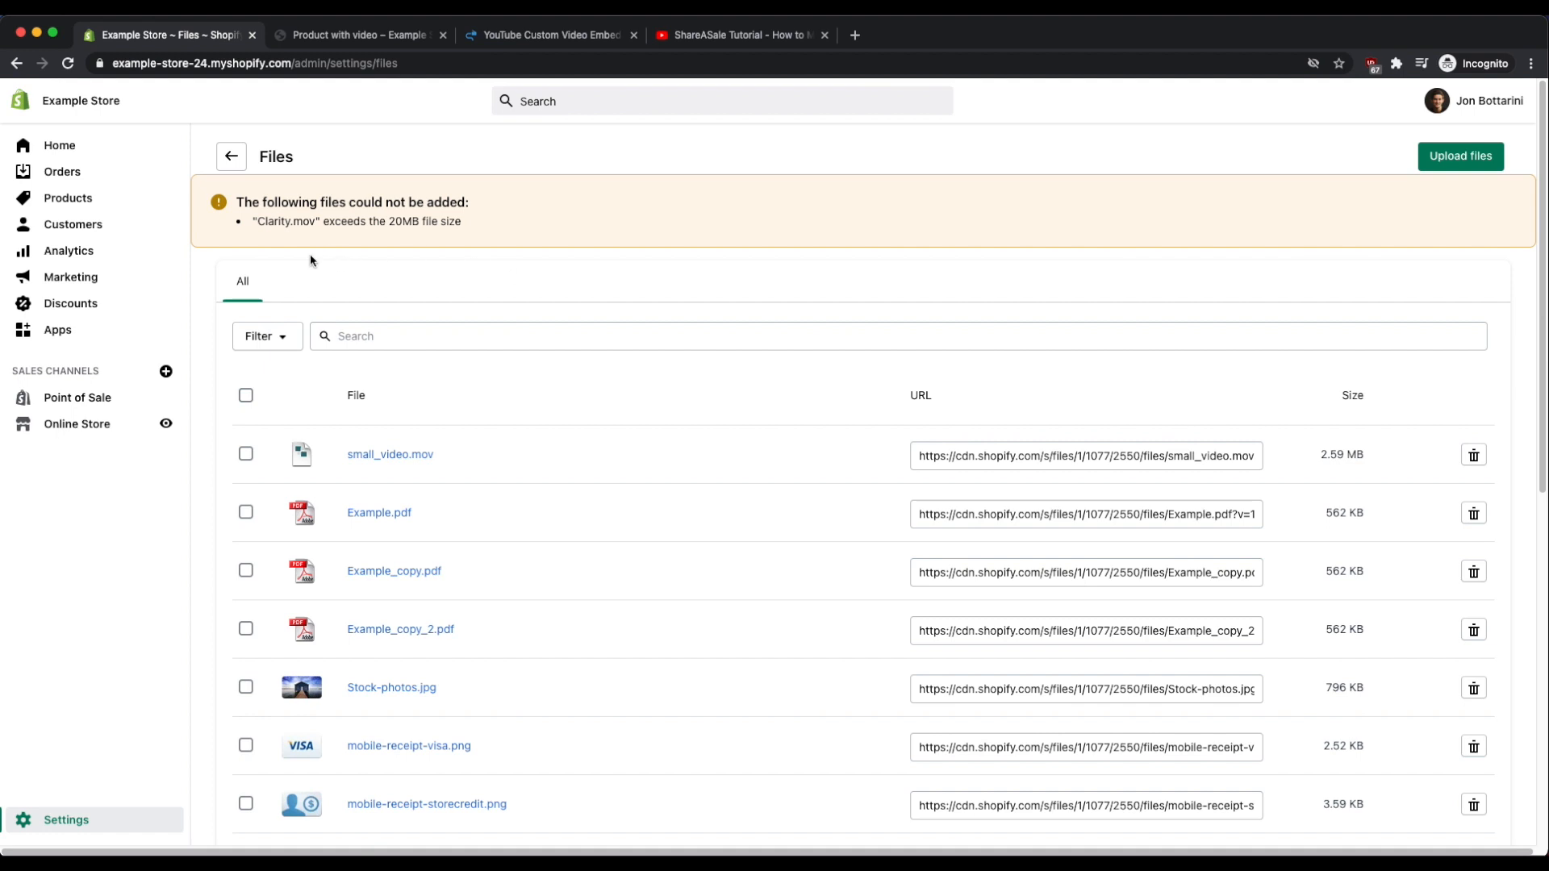
mouse_move(67, 197)
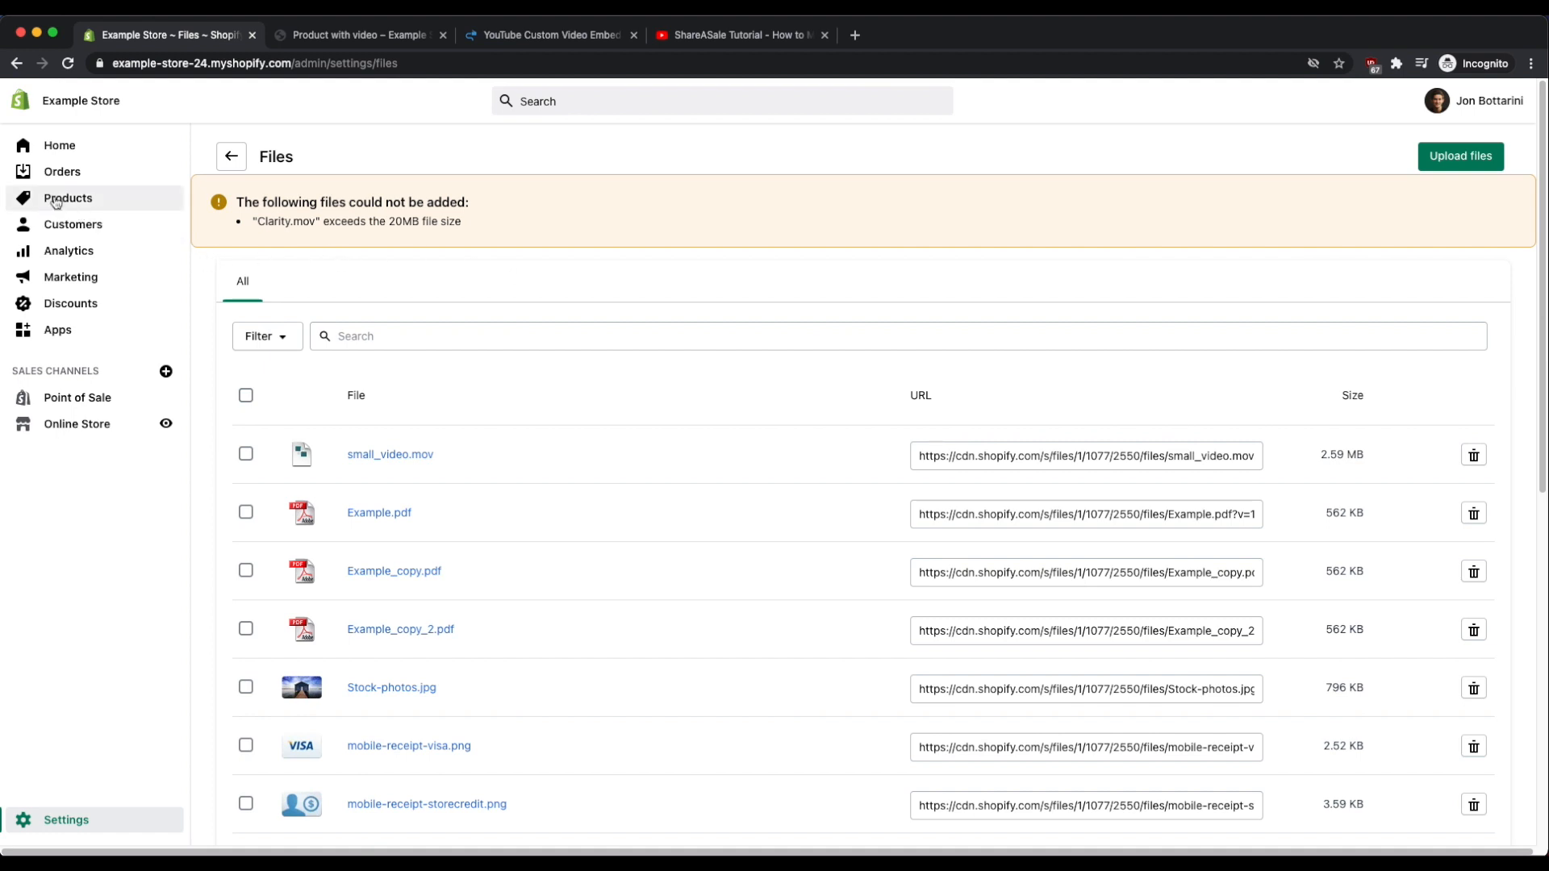
click(68, 196)
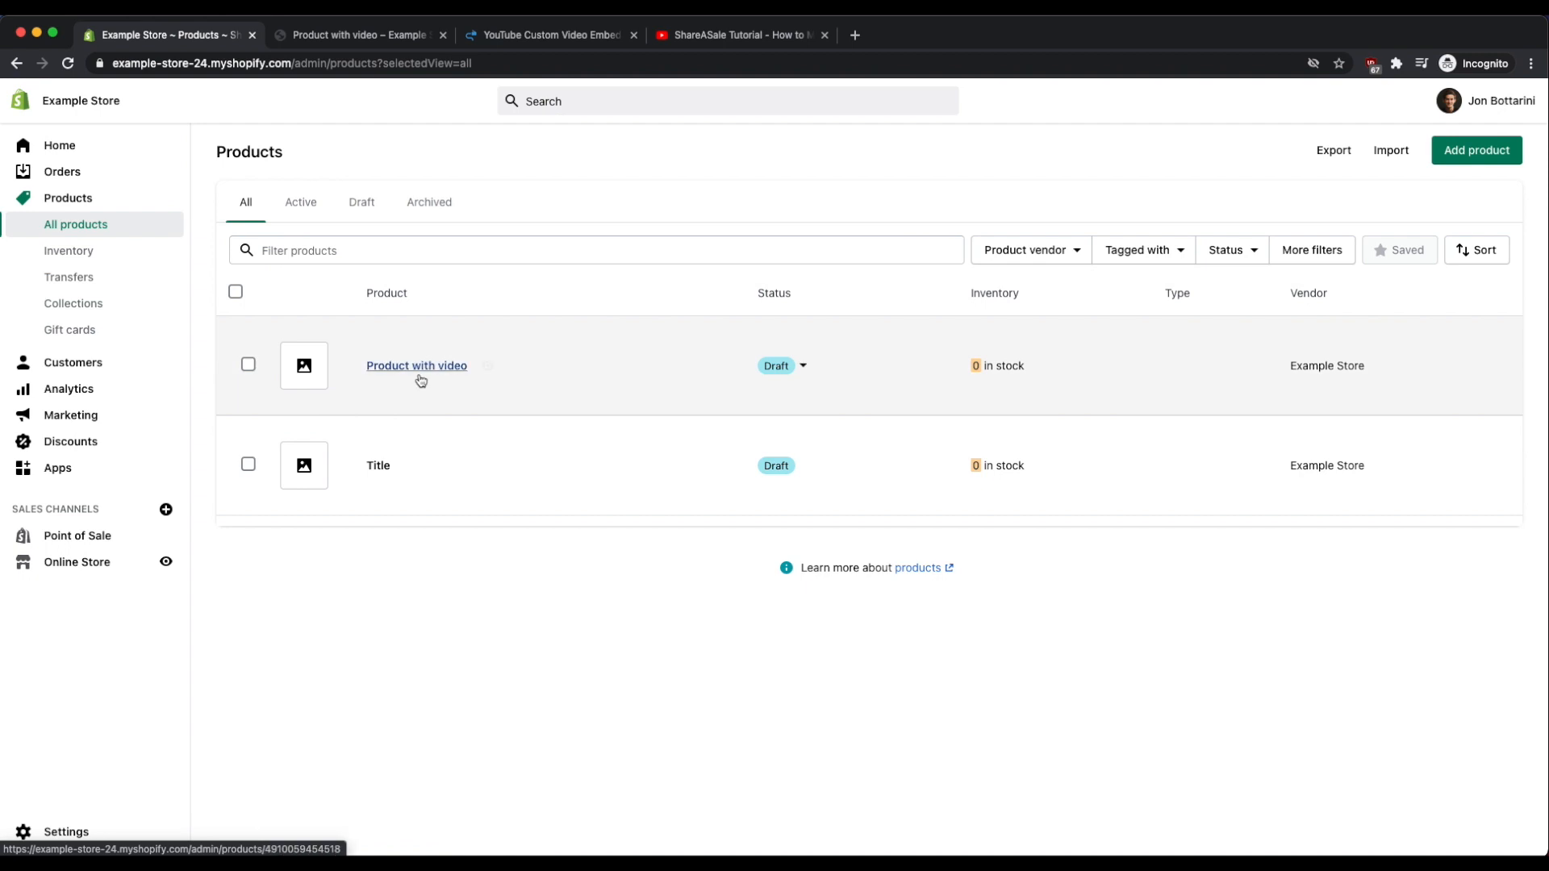
click(416, 366)
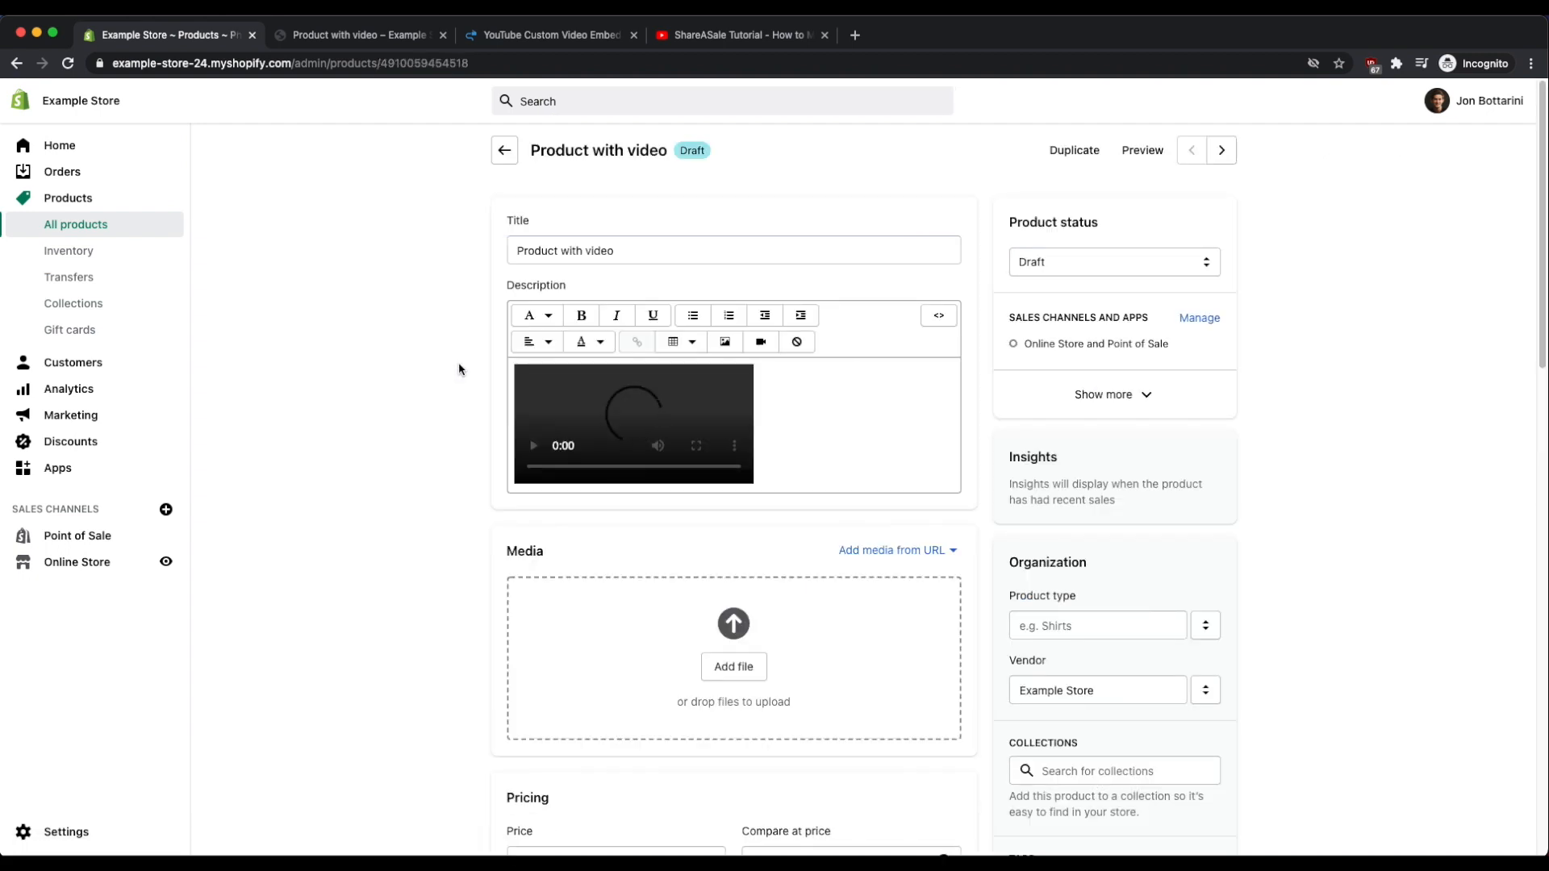
mouse_move(936, 315)
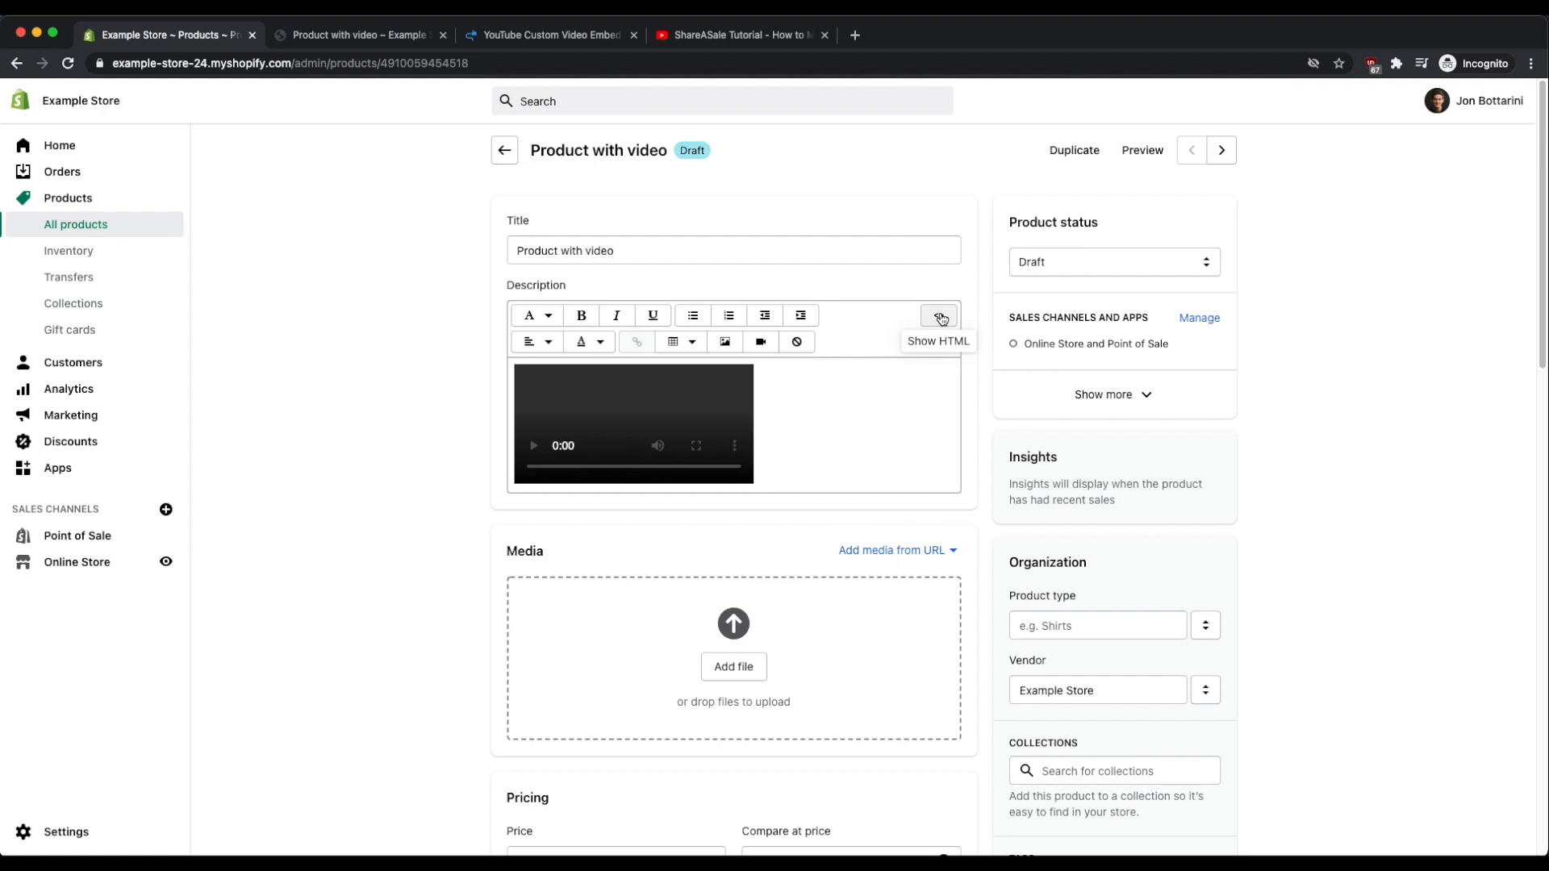
Delete the self-hosted video HTML from the description and return to the visual editor.
click(938, 315)
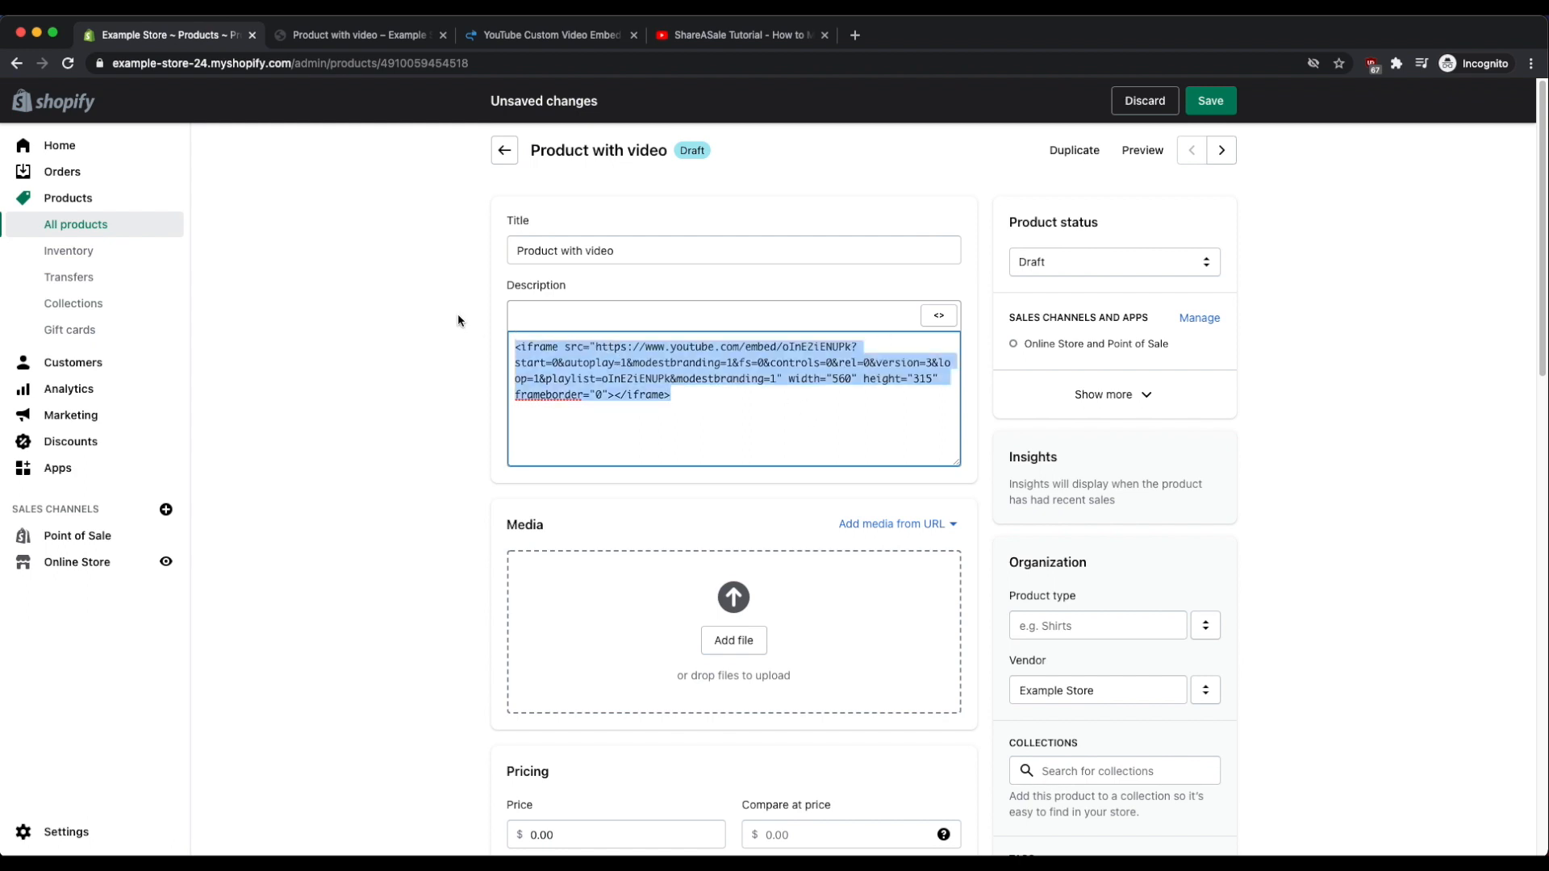
click(936, 315)
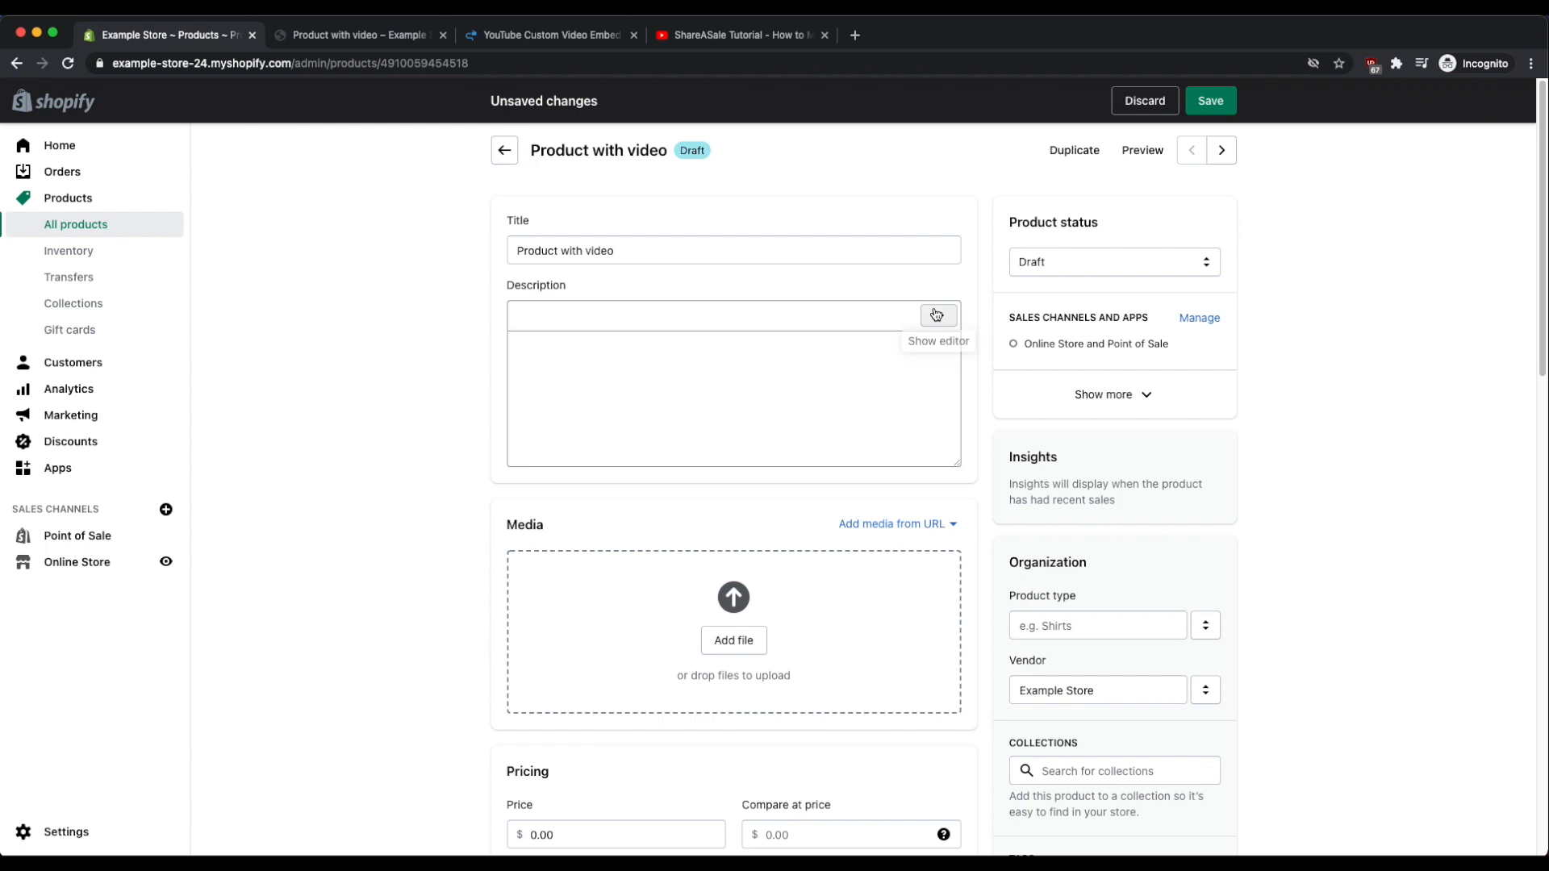
click(936, 315)
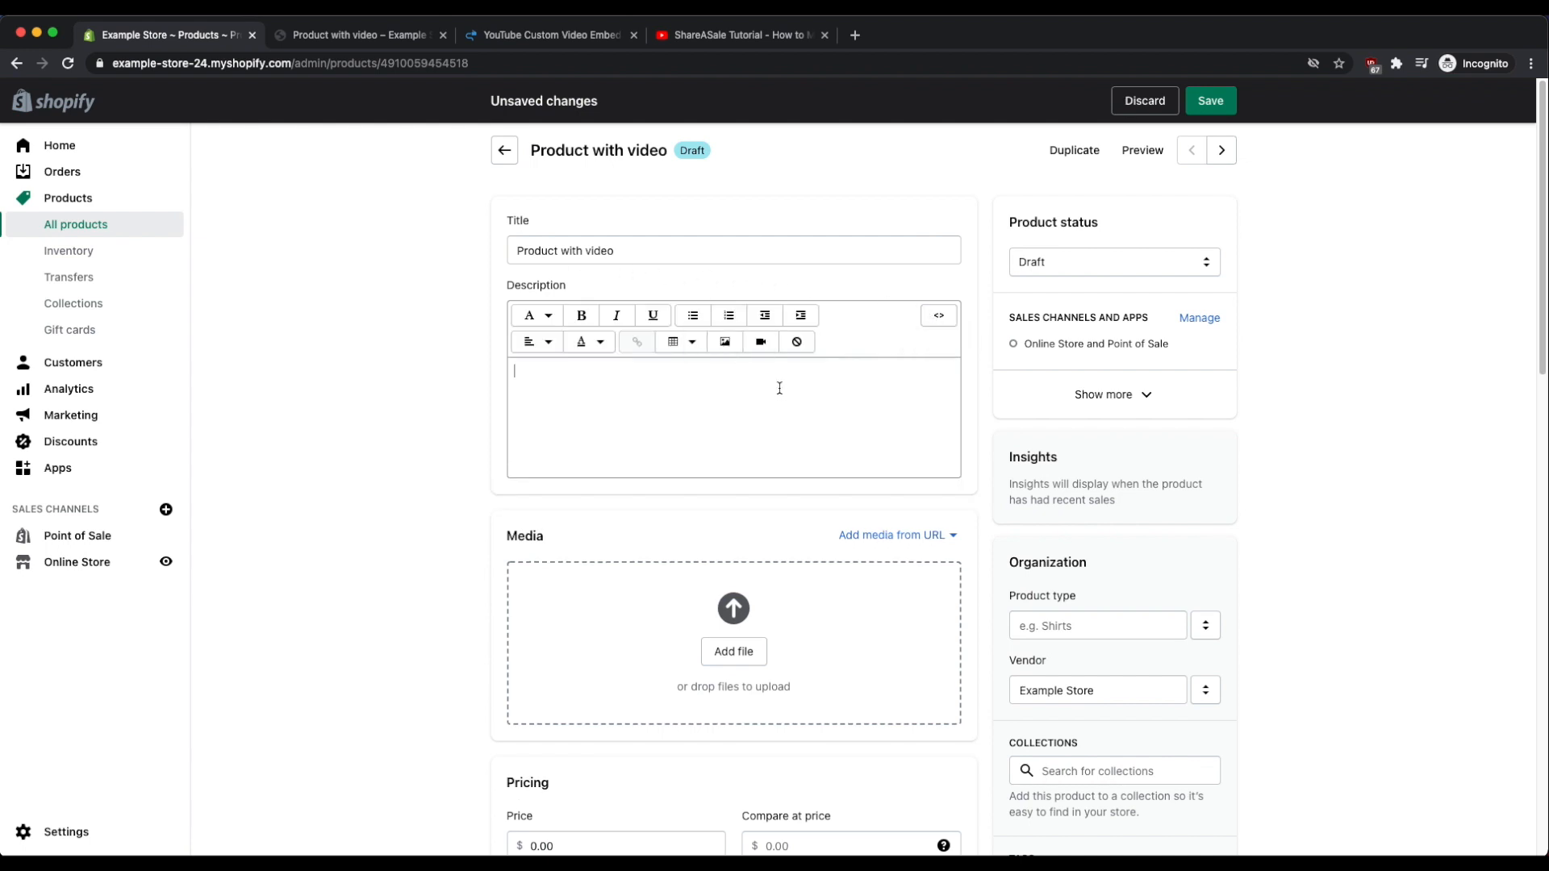
Insert the copied YouTube iframe into the description and play its preview.
click(760, 342)
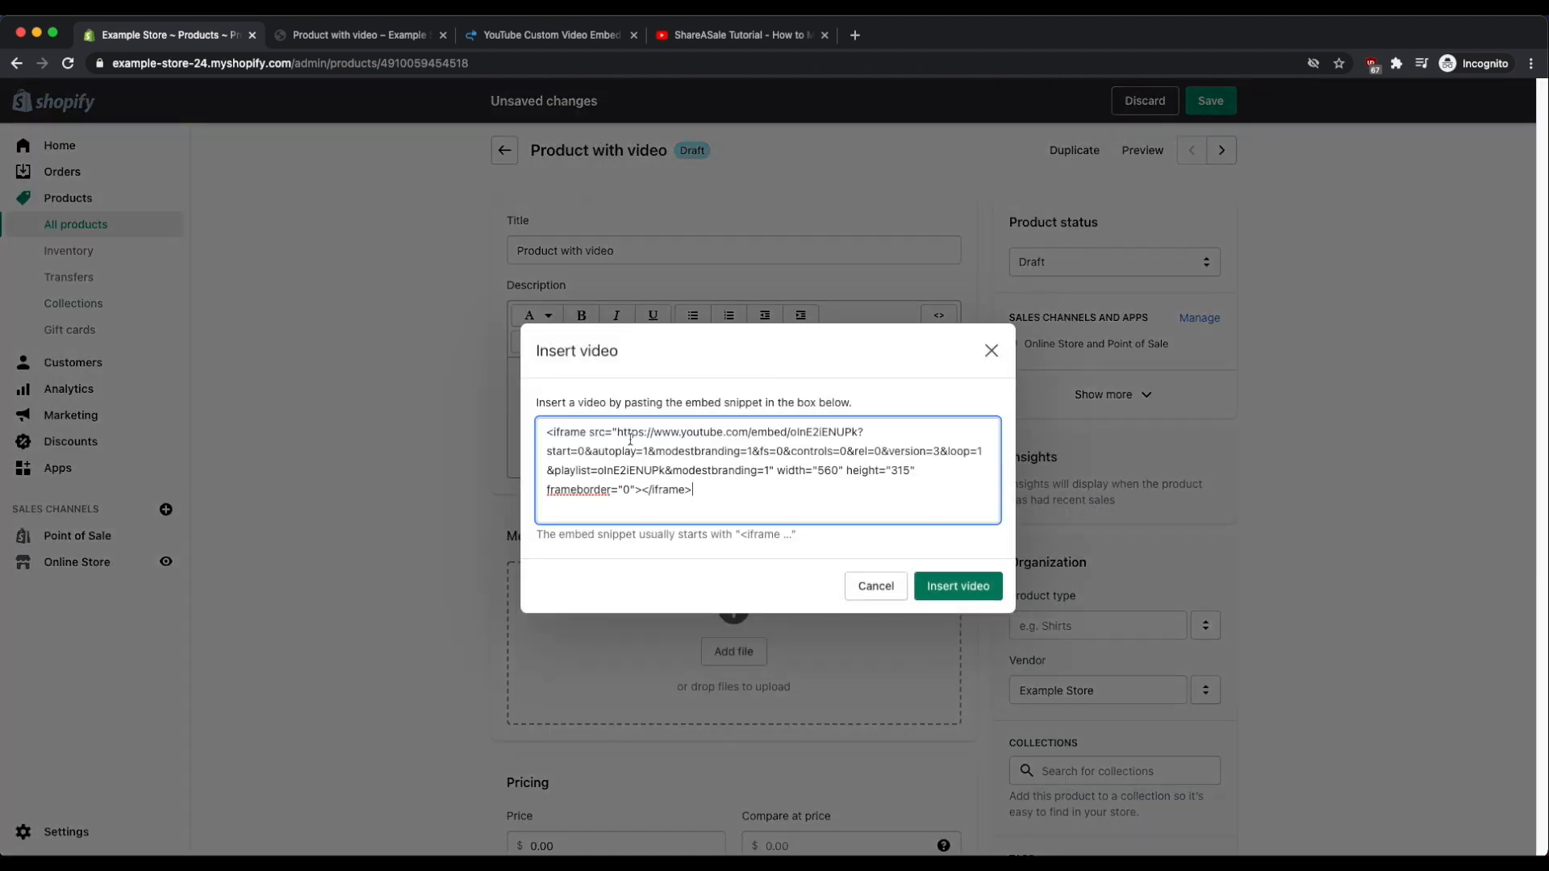
click(955, 586)
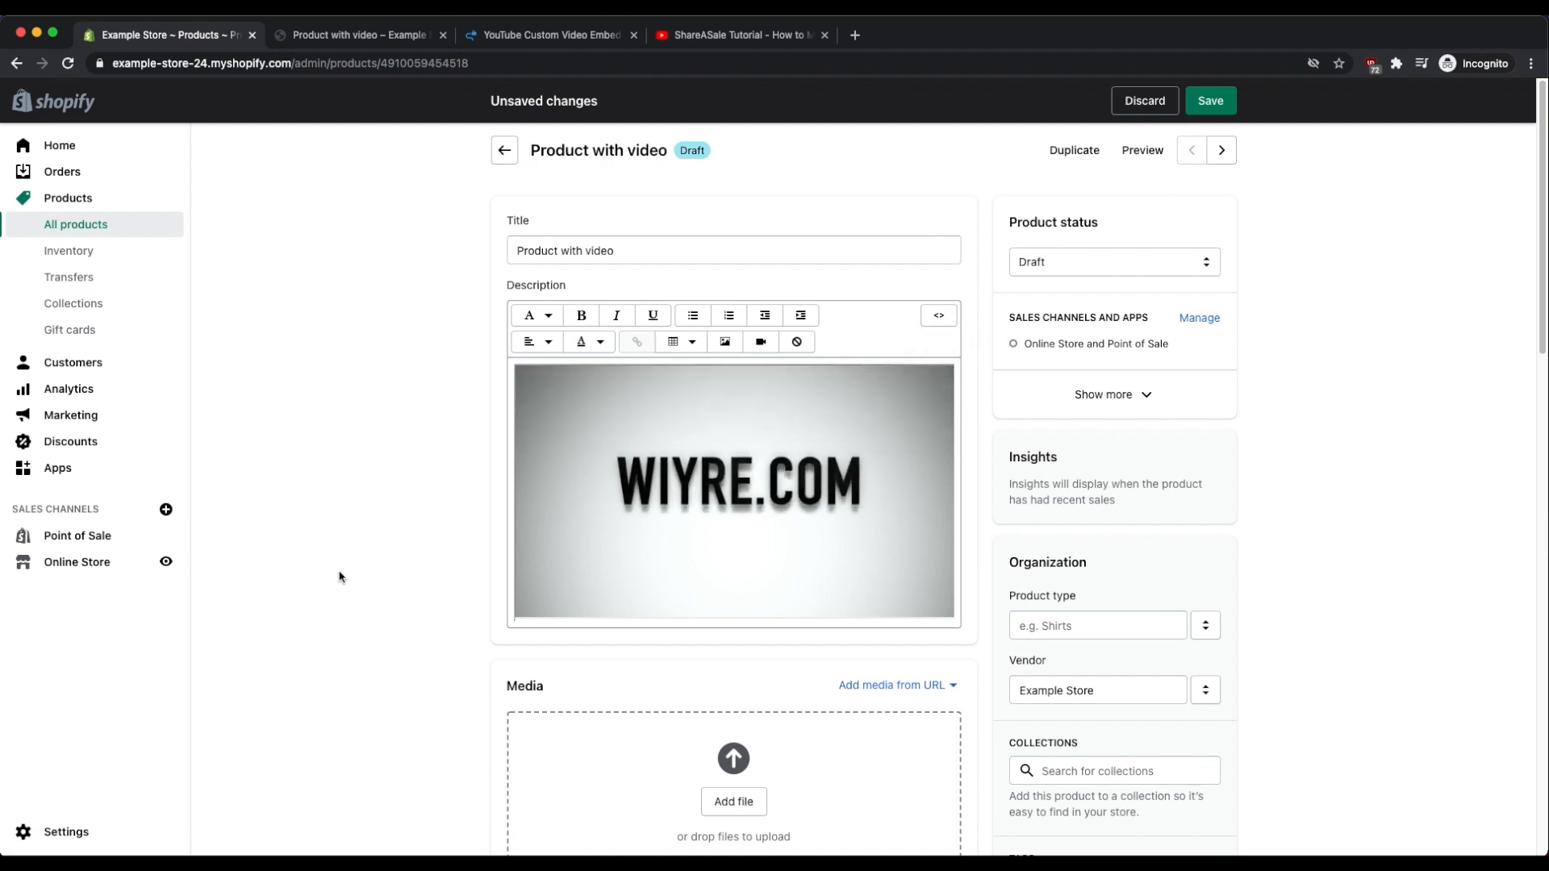
click(761, 343)
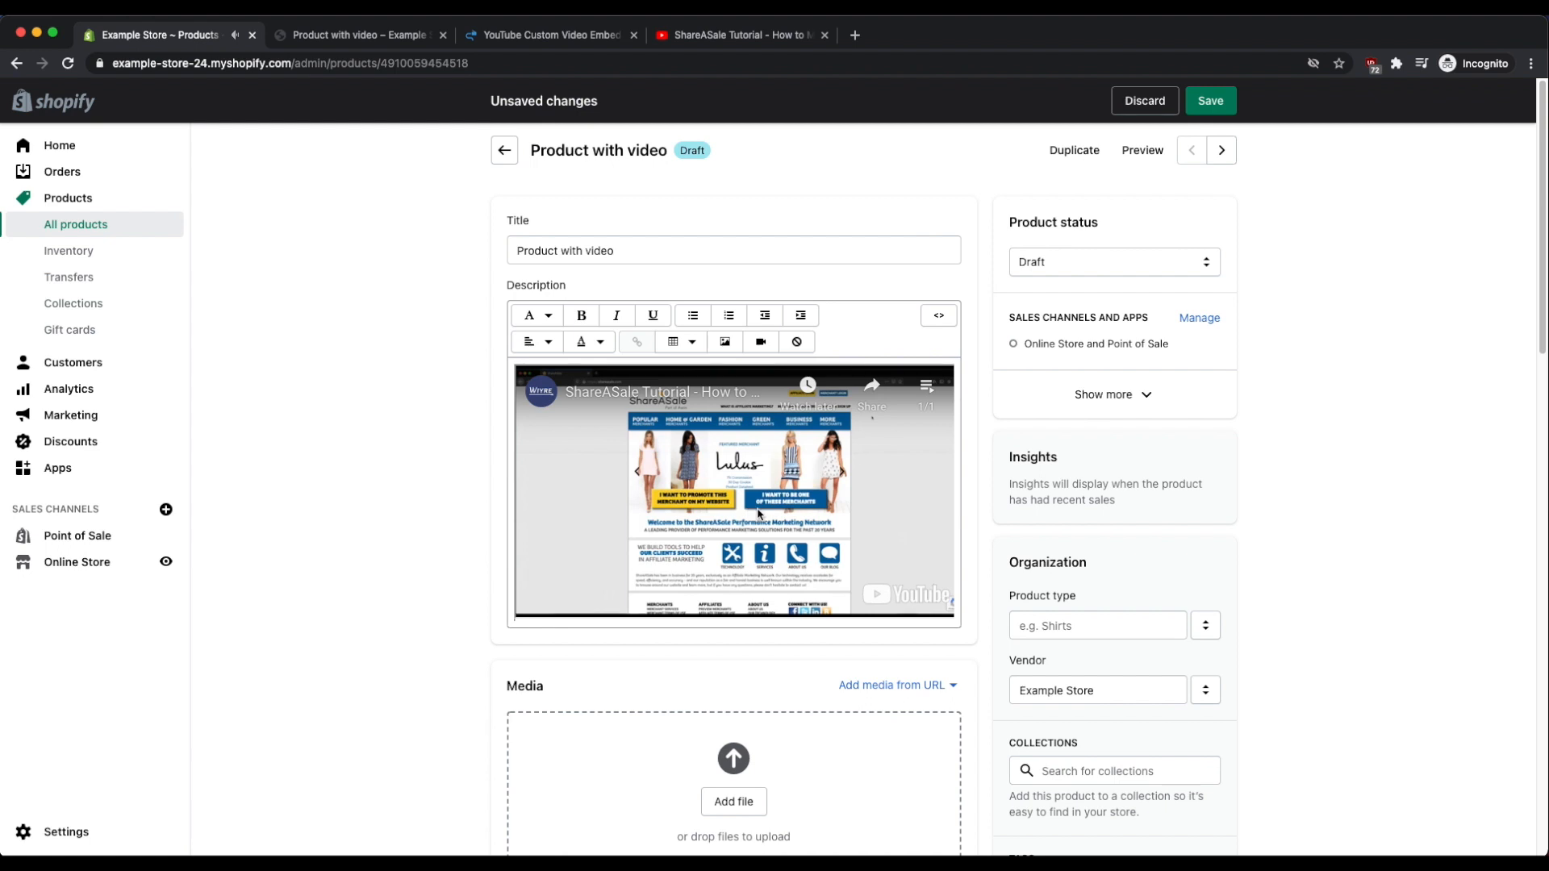
mouse_move(313, 547)
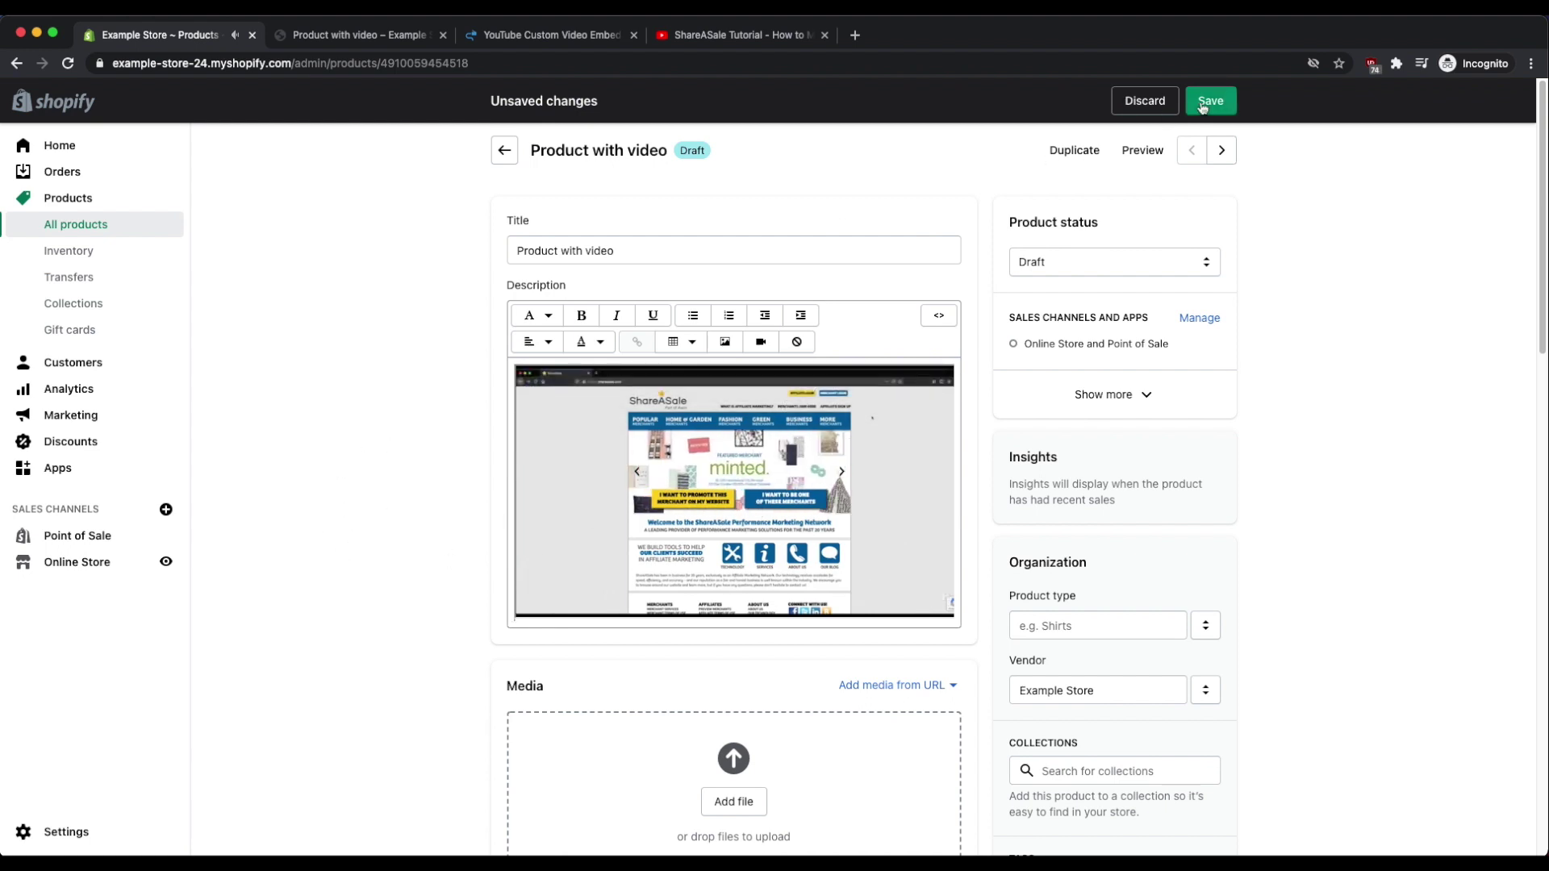
Save the product and scroll the storefront page to check the embedded ShareASale video.
click(1211, 100)
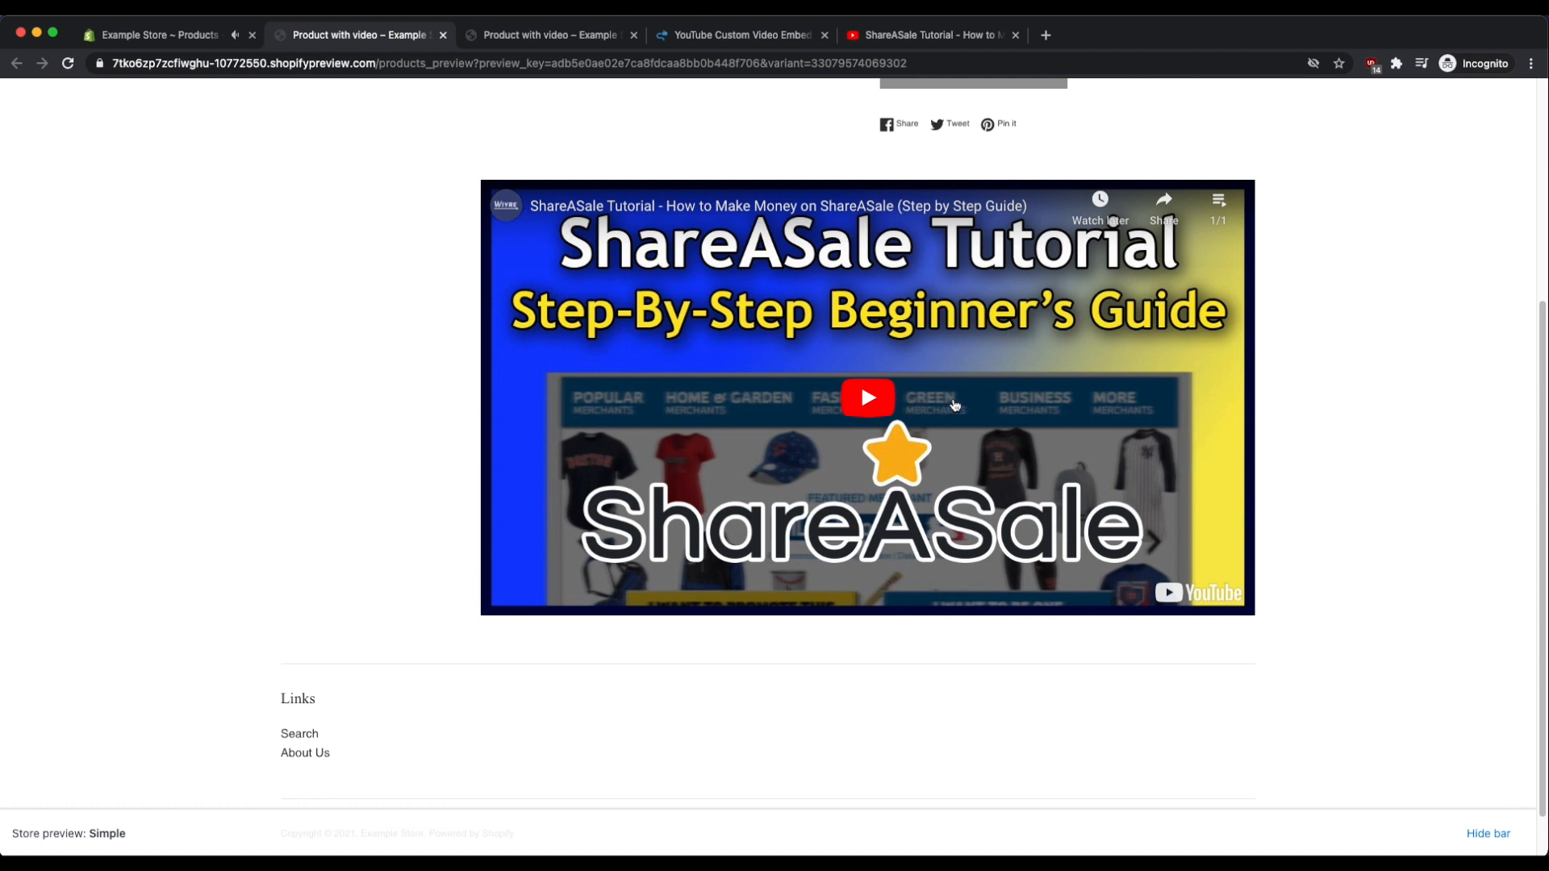
scroll(up, 3)
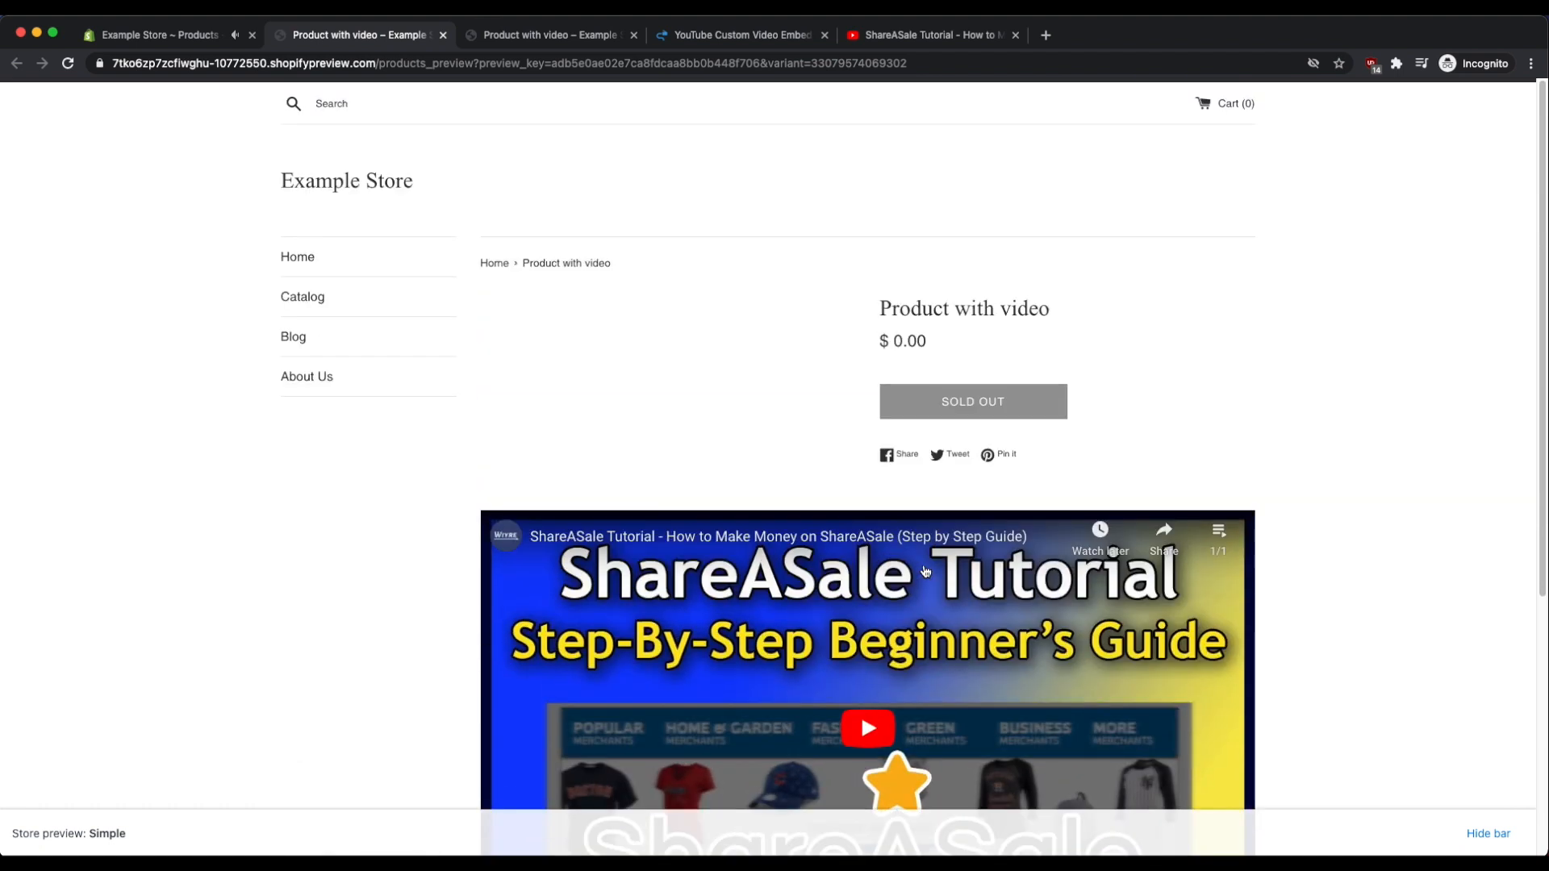
mouse_move(1313, 345)
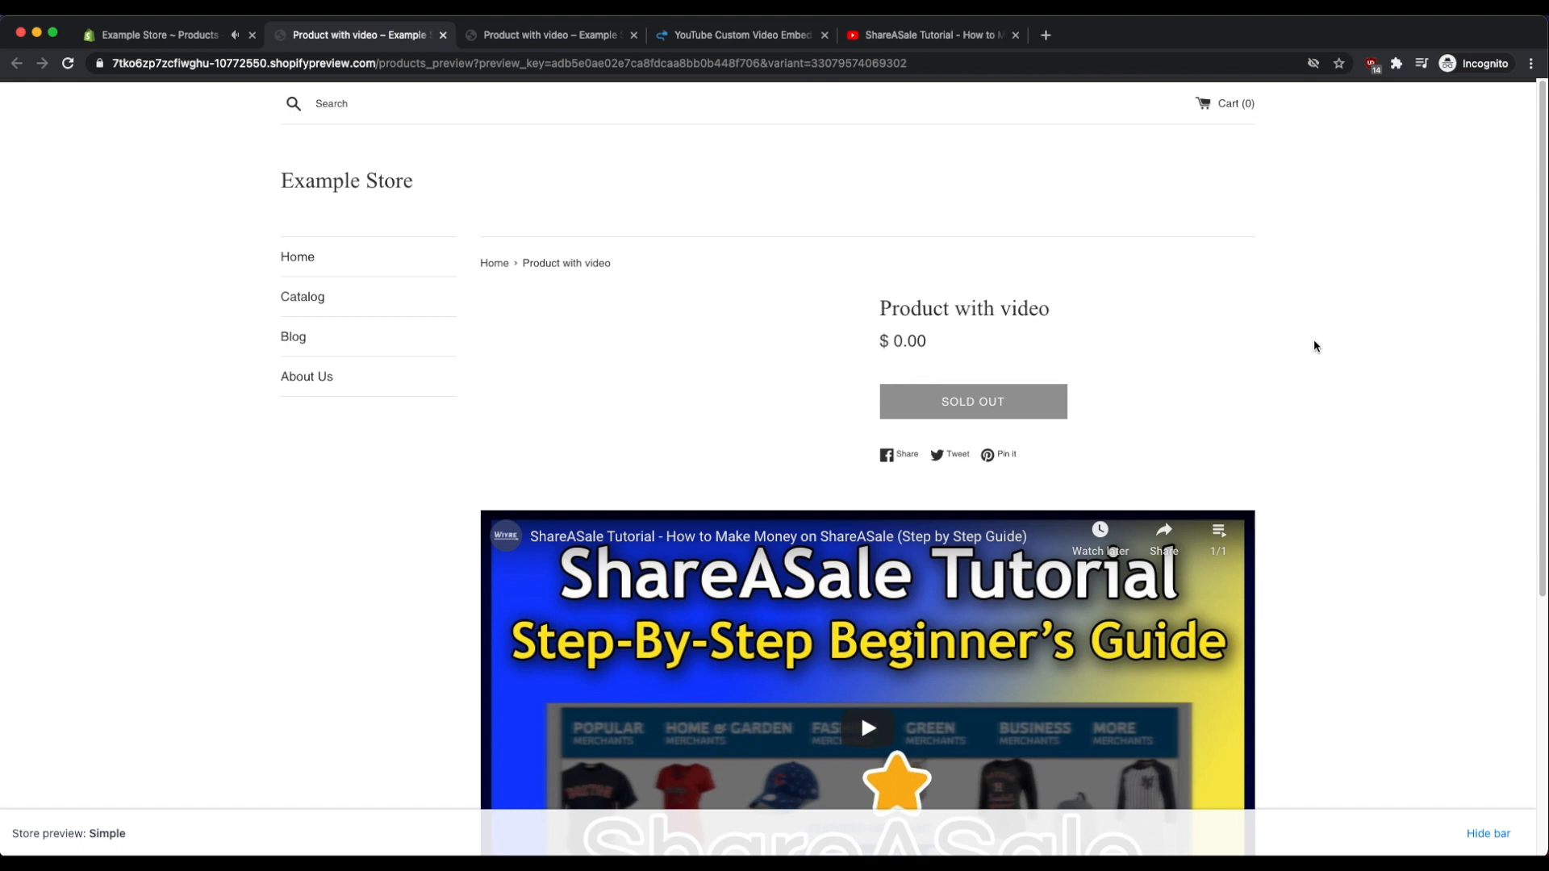
scroll(down, 3)
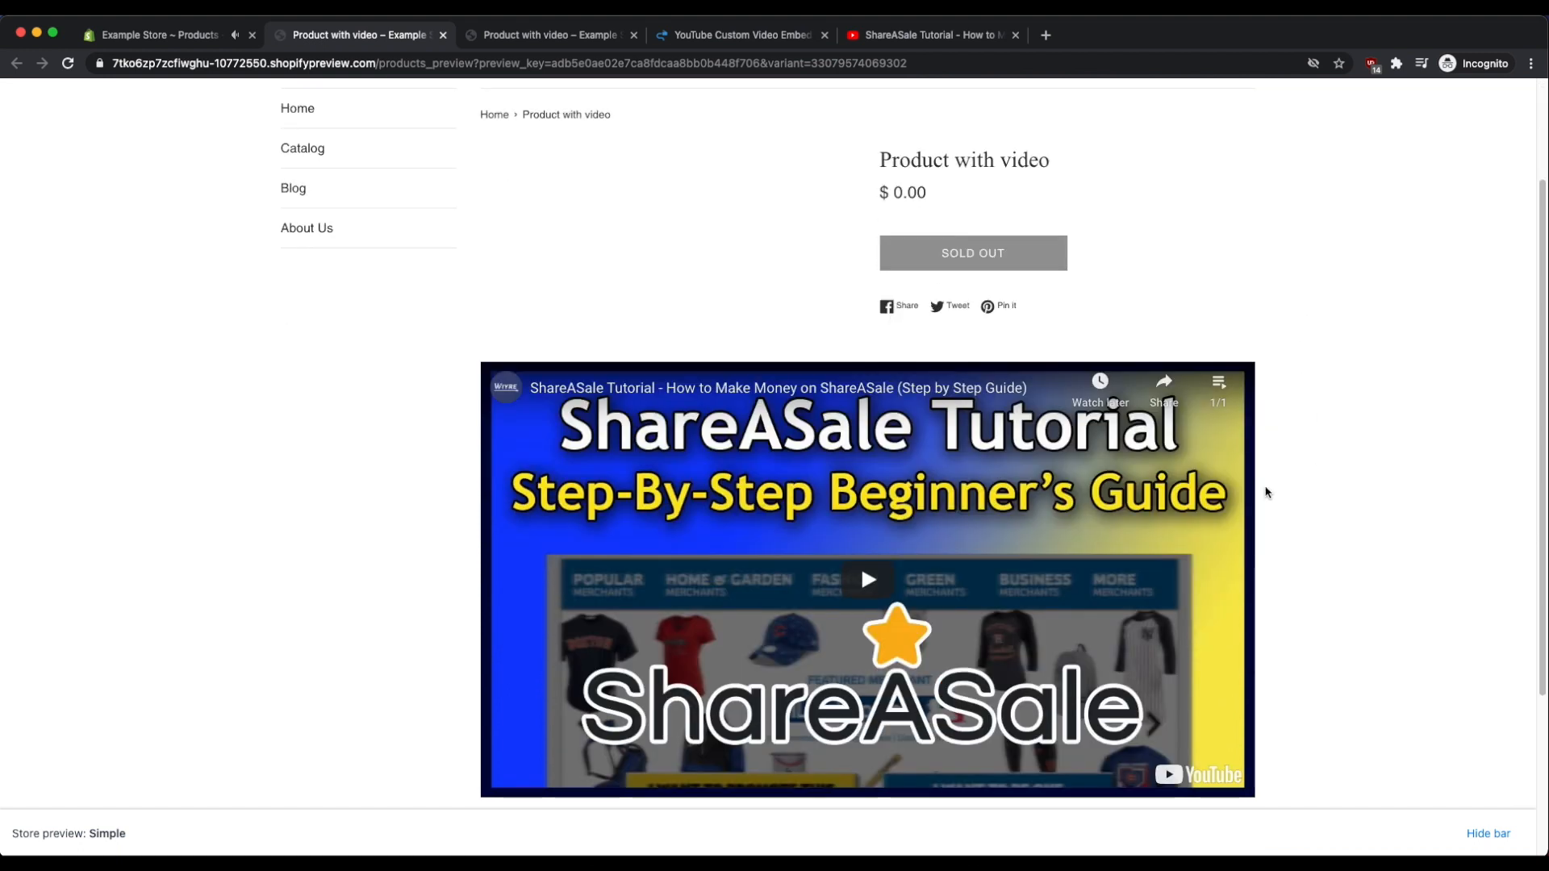
mouse_move(402, 539)
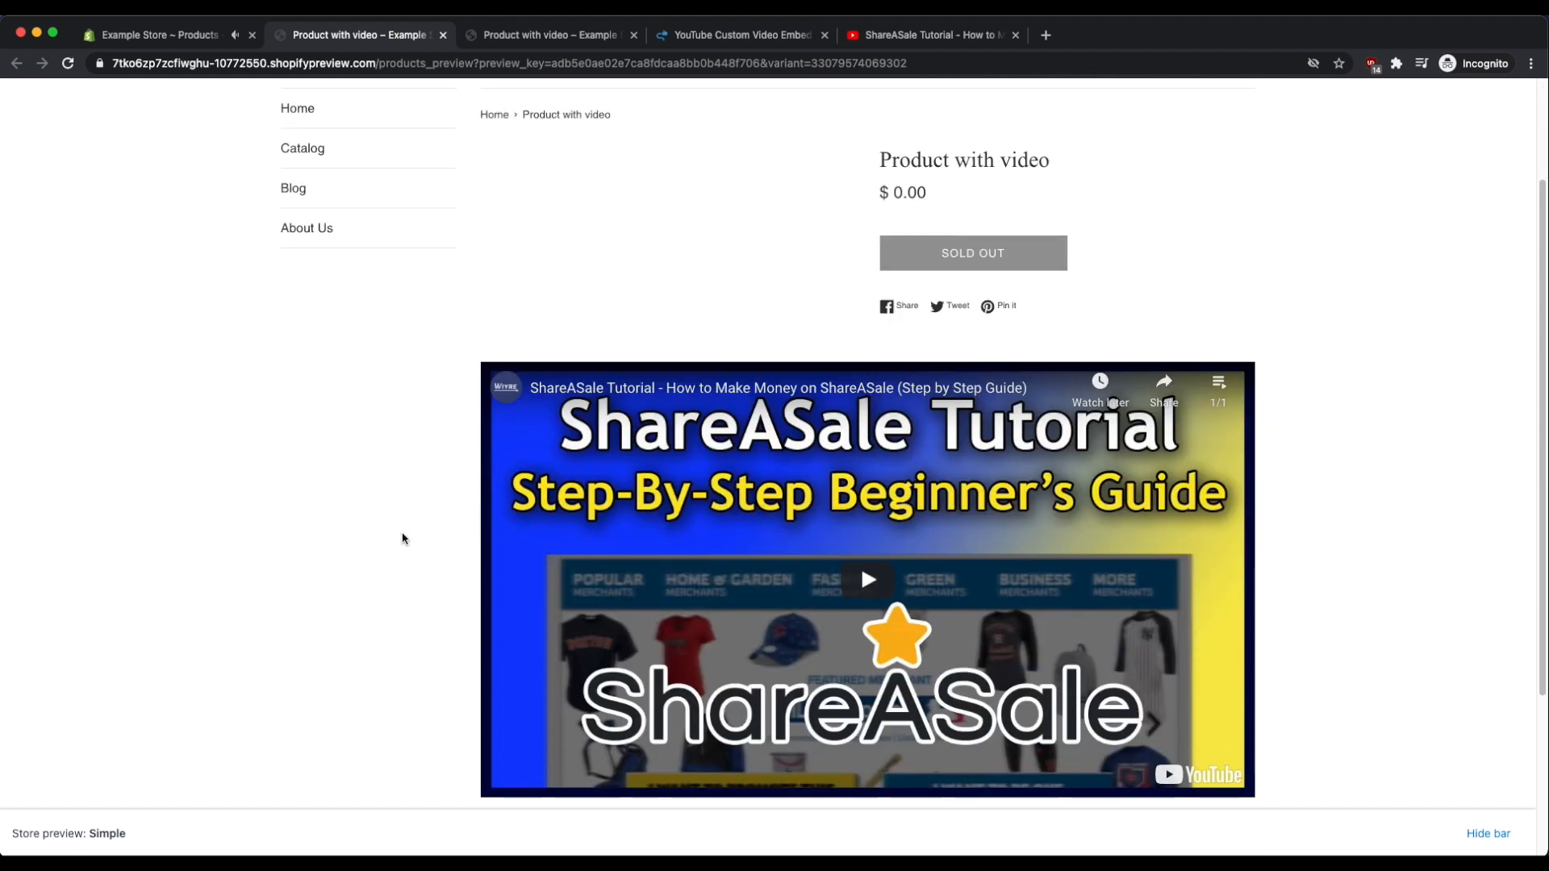
mouse_move(468, 305)
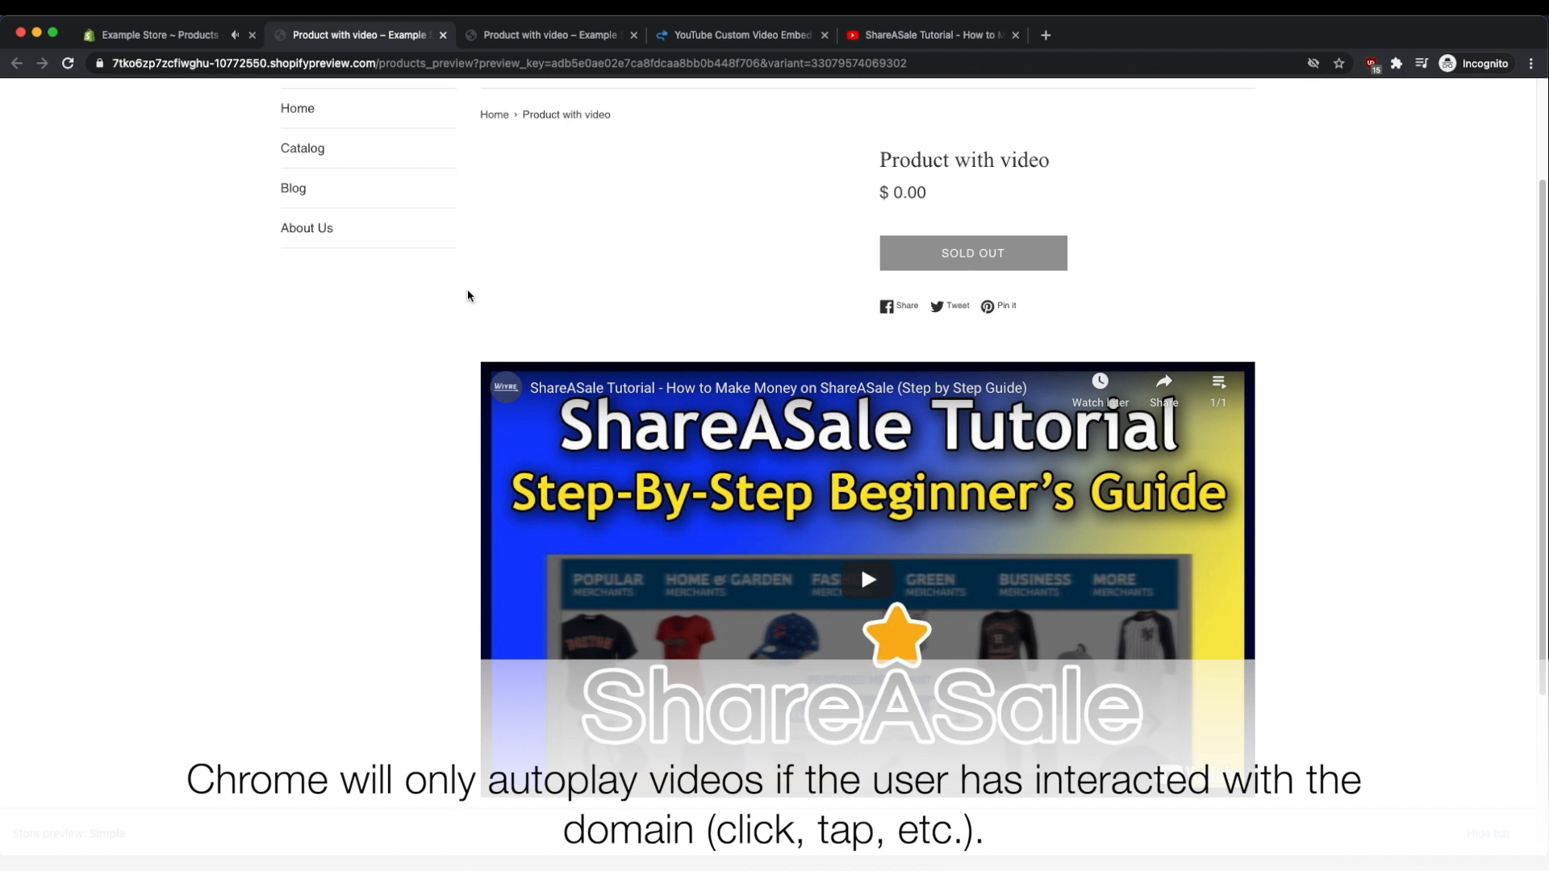
mouse_move(518, 254)
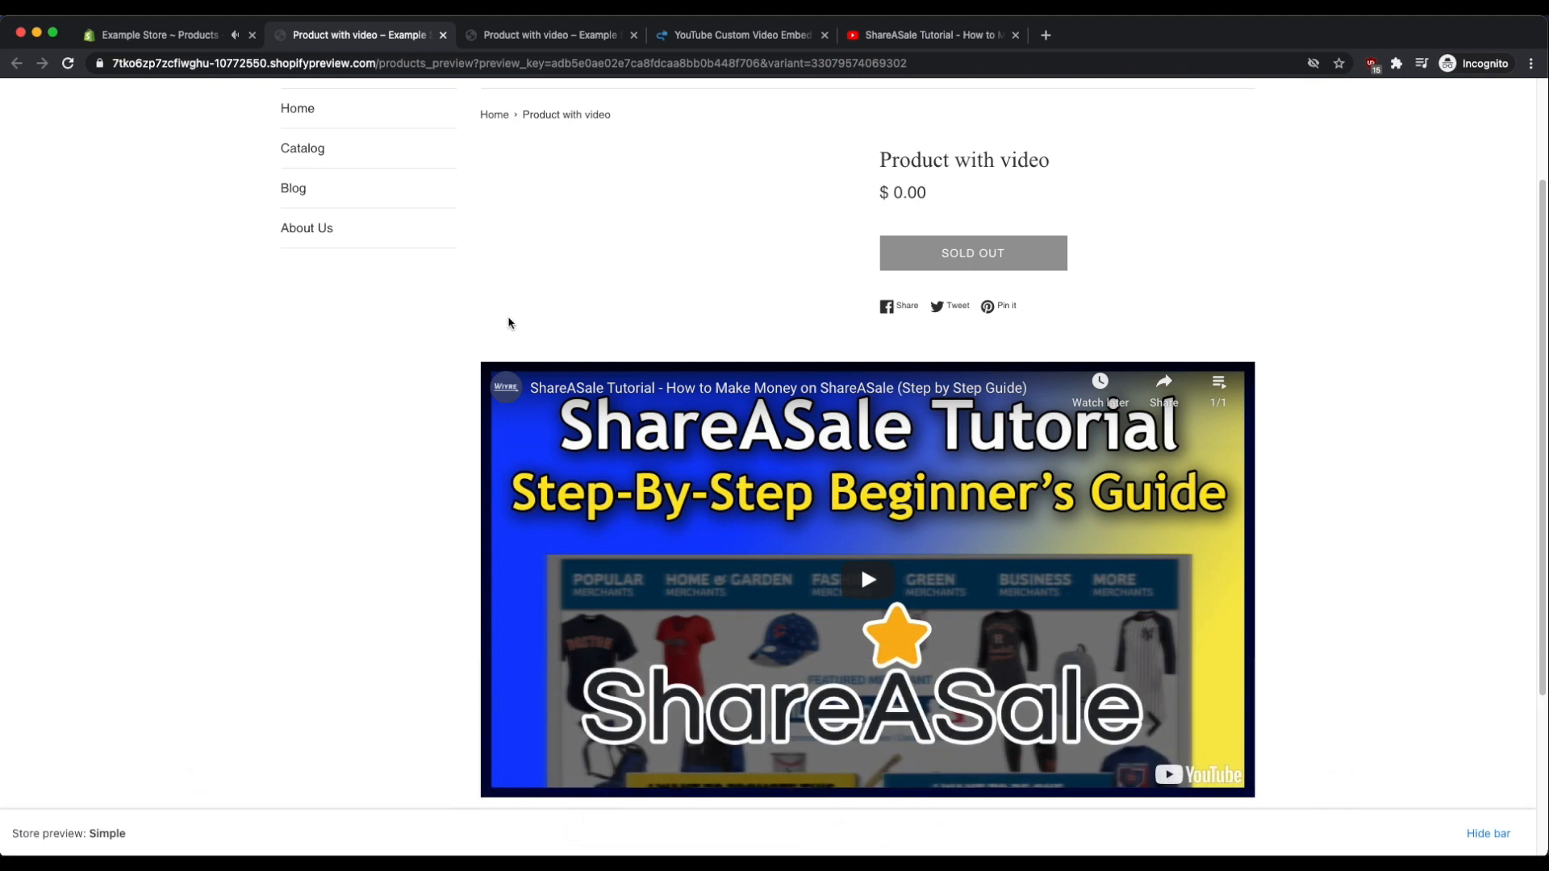
mouse_move(540, 536)
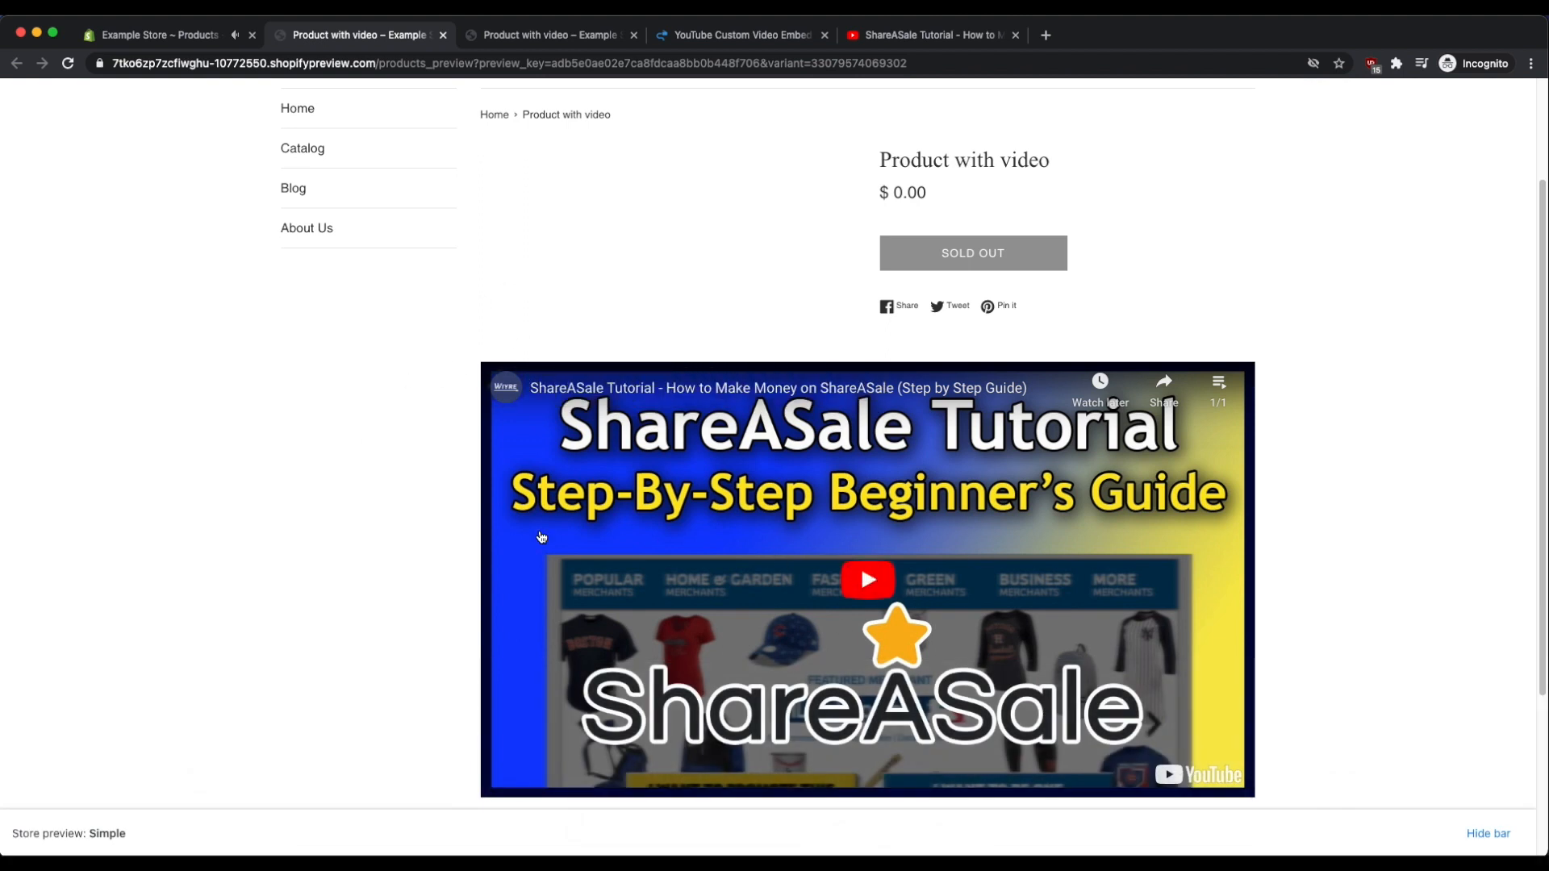
mouse_move(491, 315)
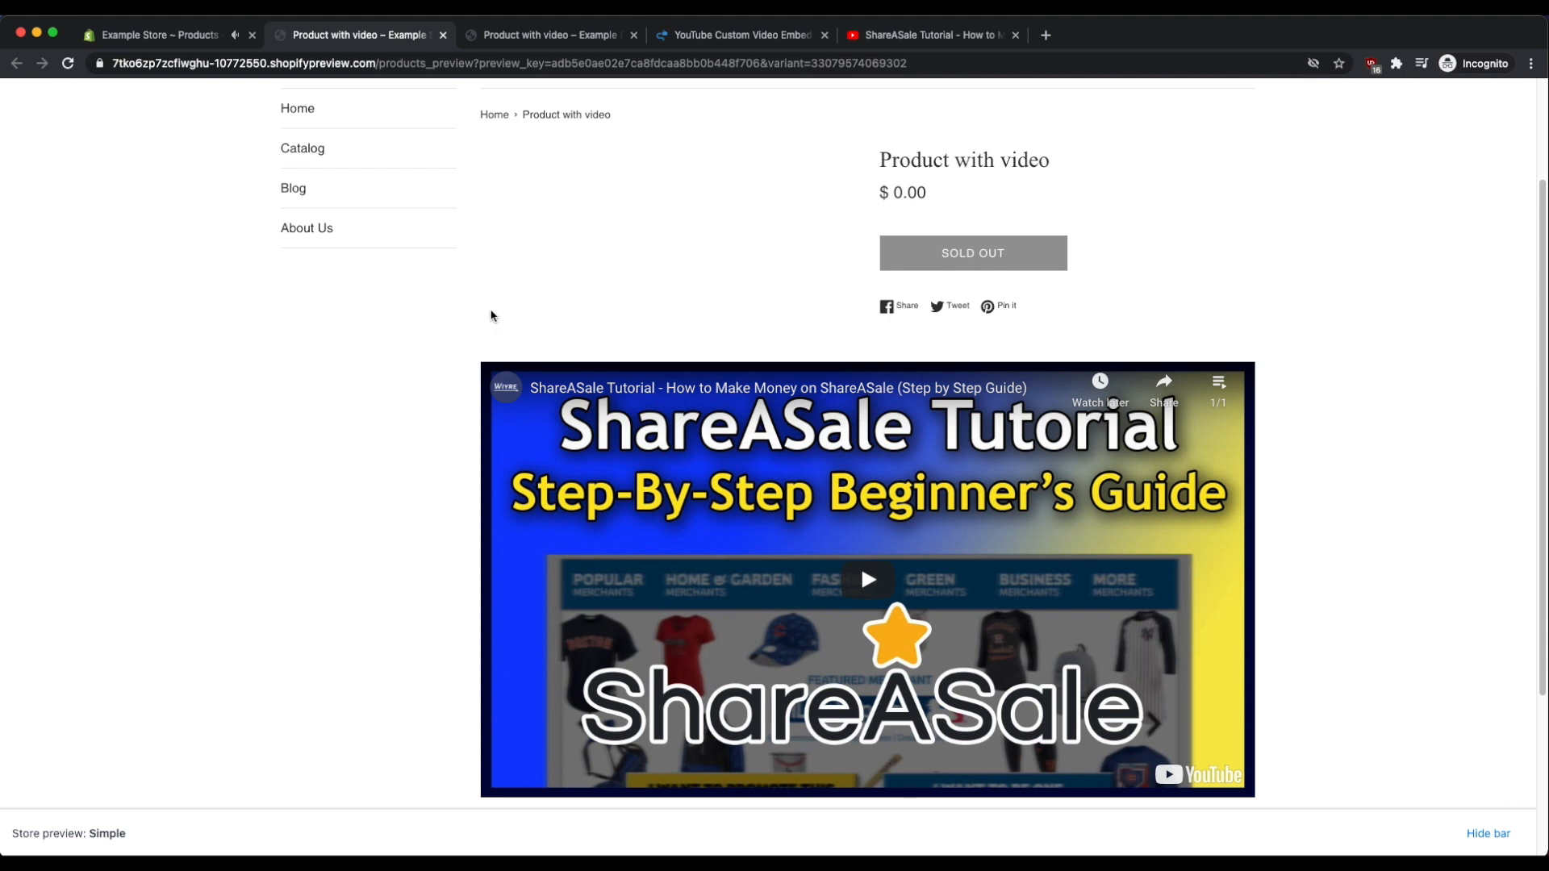
mouse_move(420, 372)
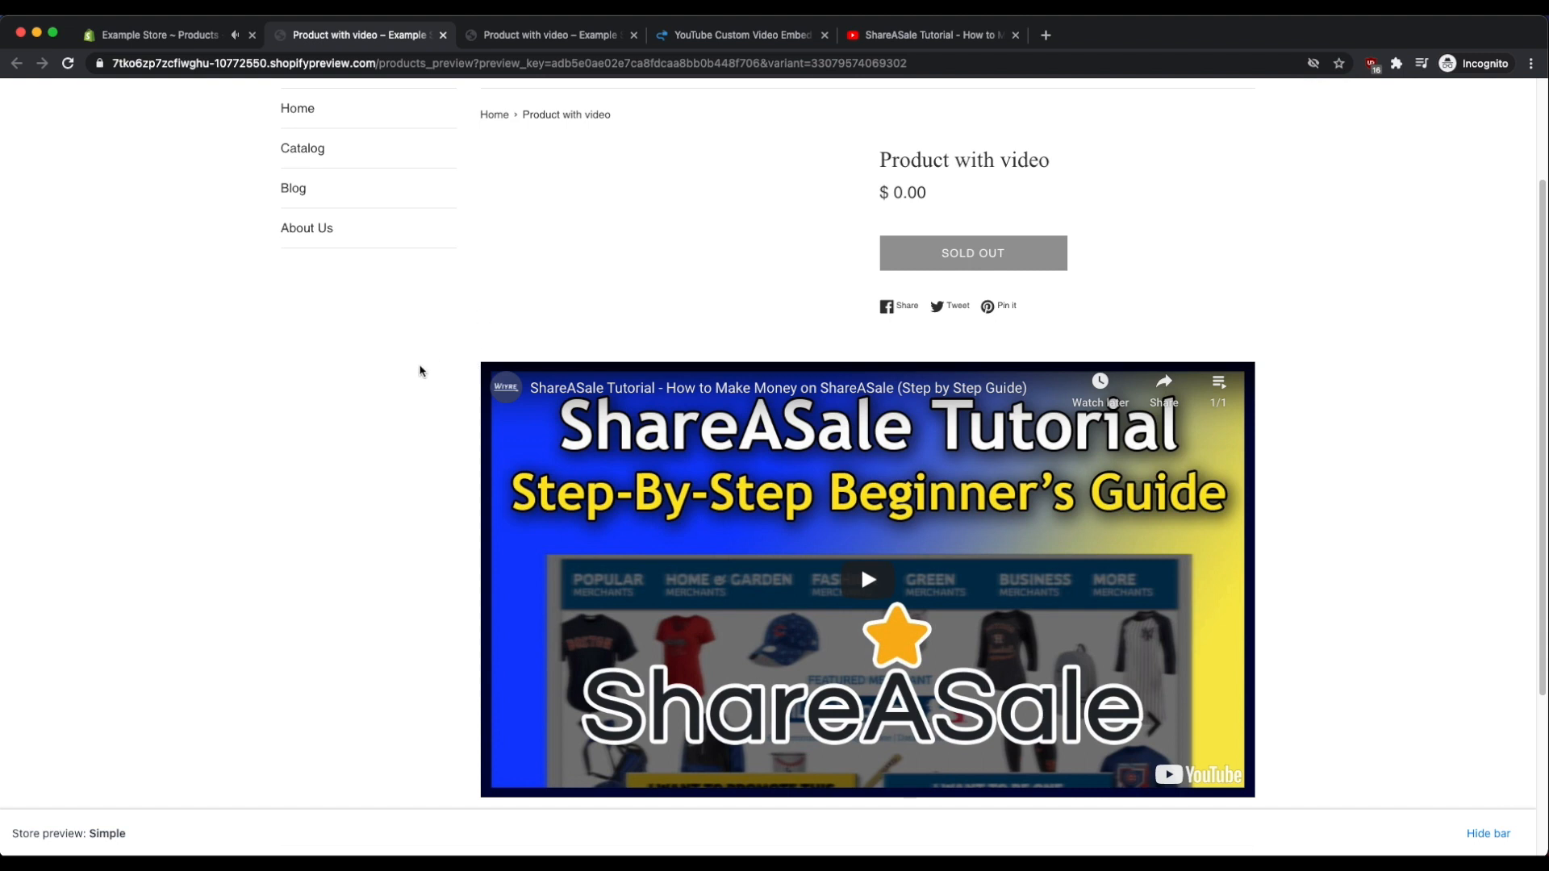
mouse_move(427, 445)
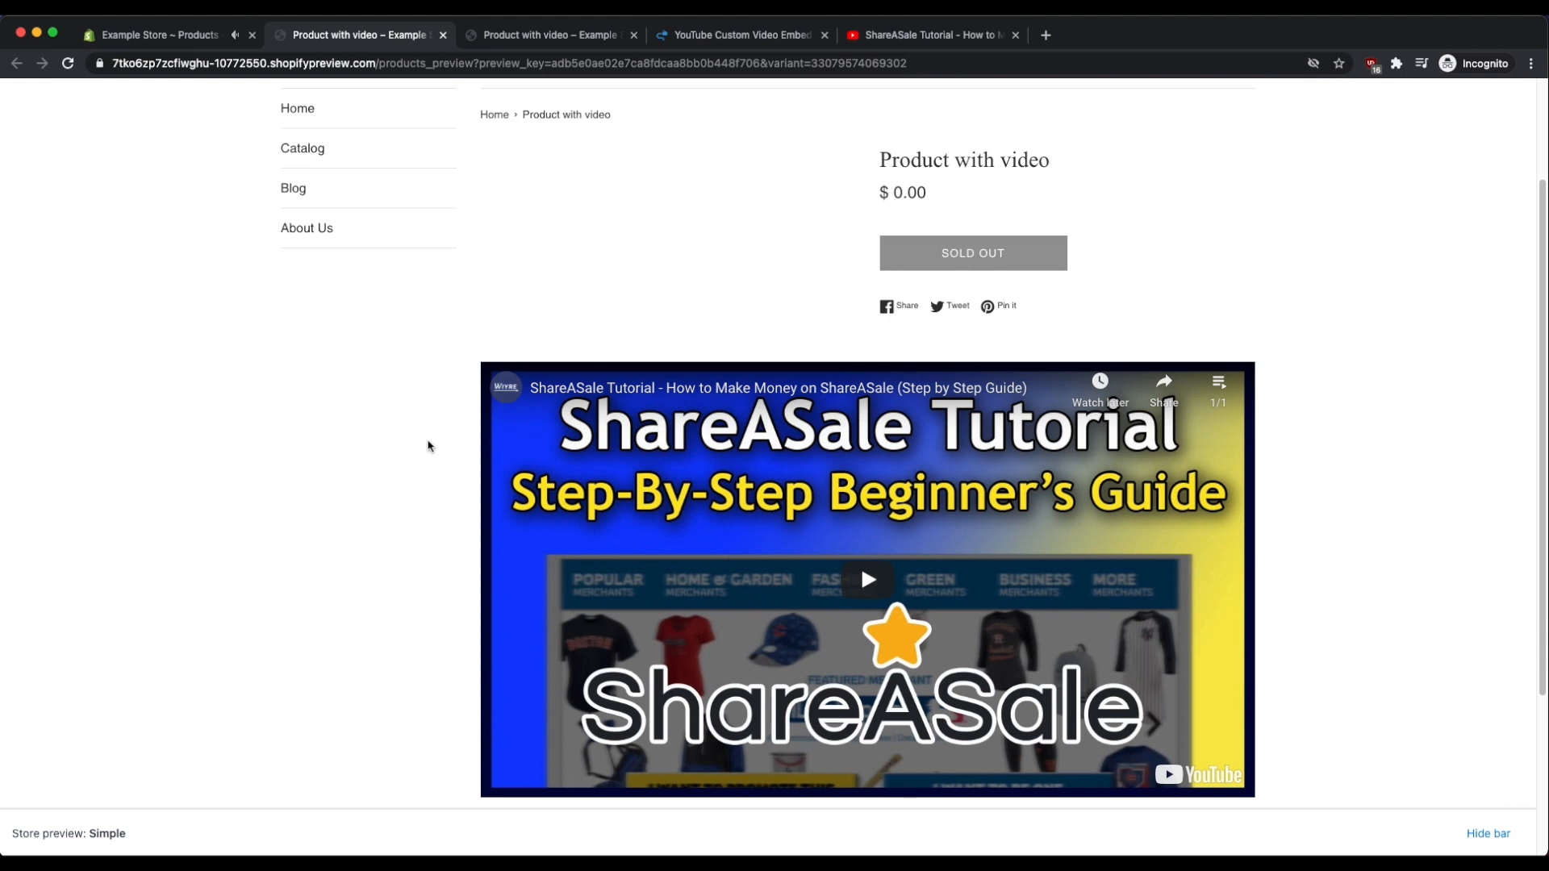
mouse_move(460, 549)
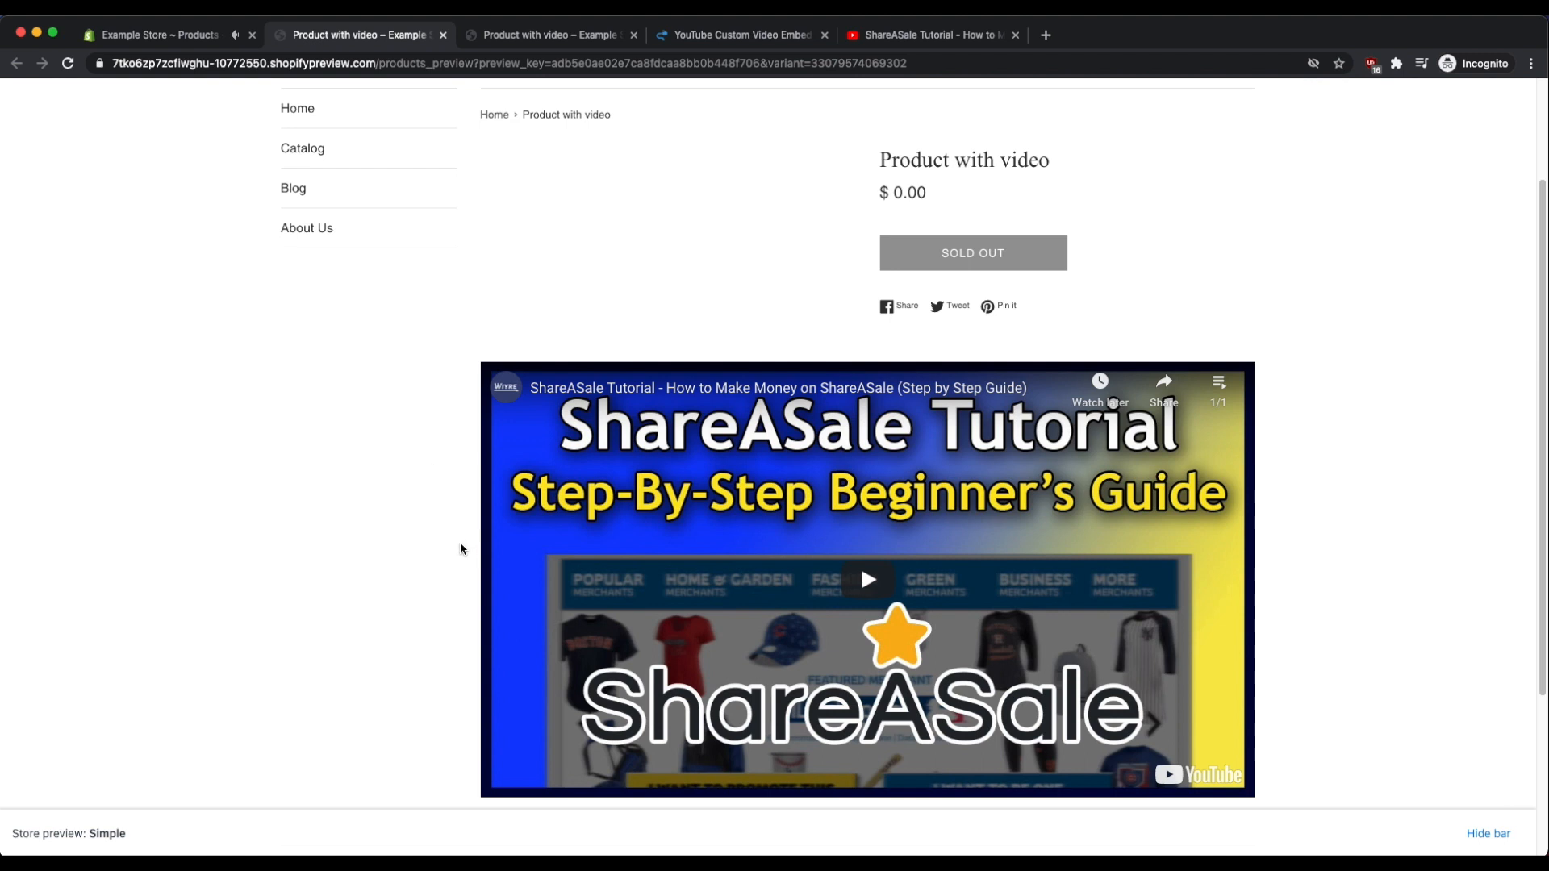
mouse_move(468, 392)
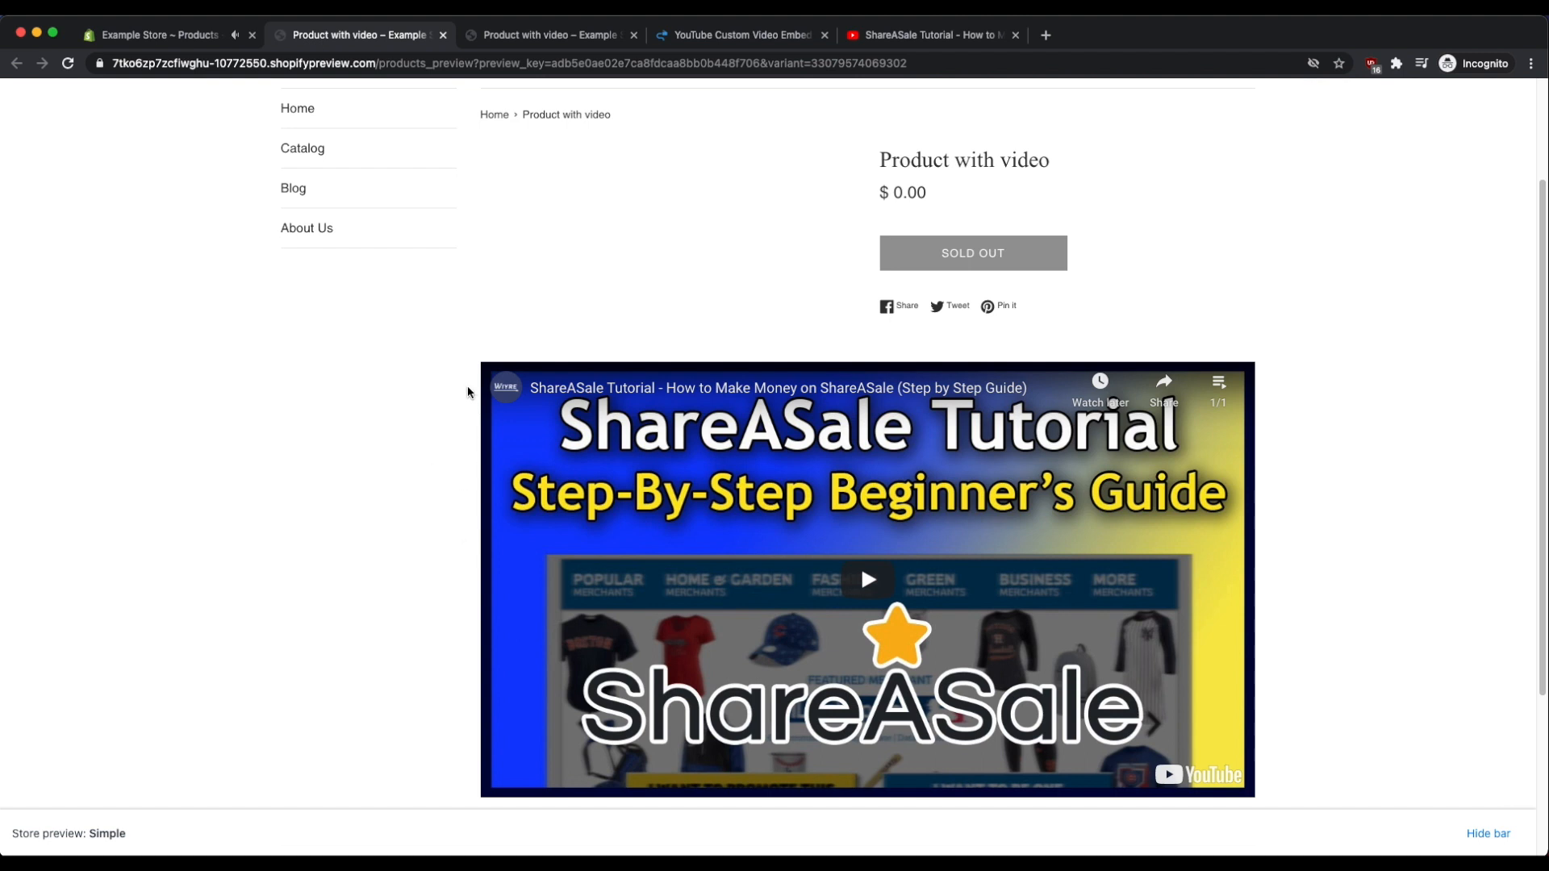
scroll(up, 3)
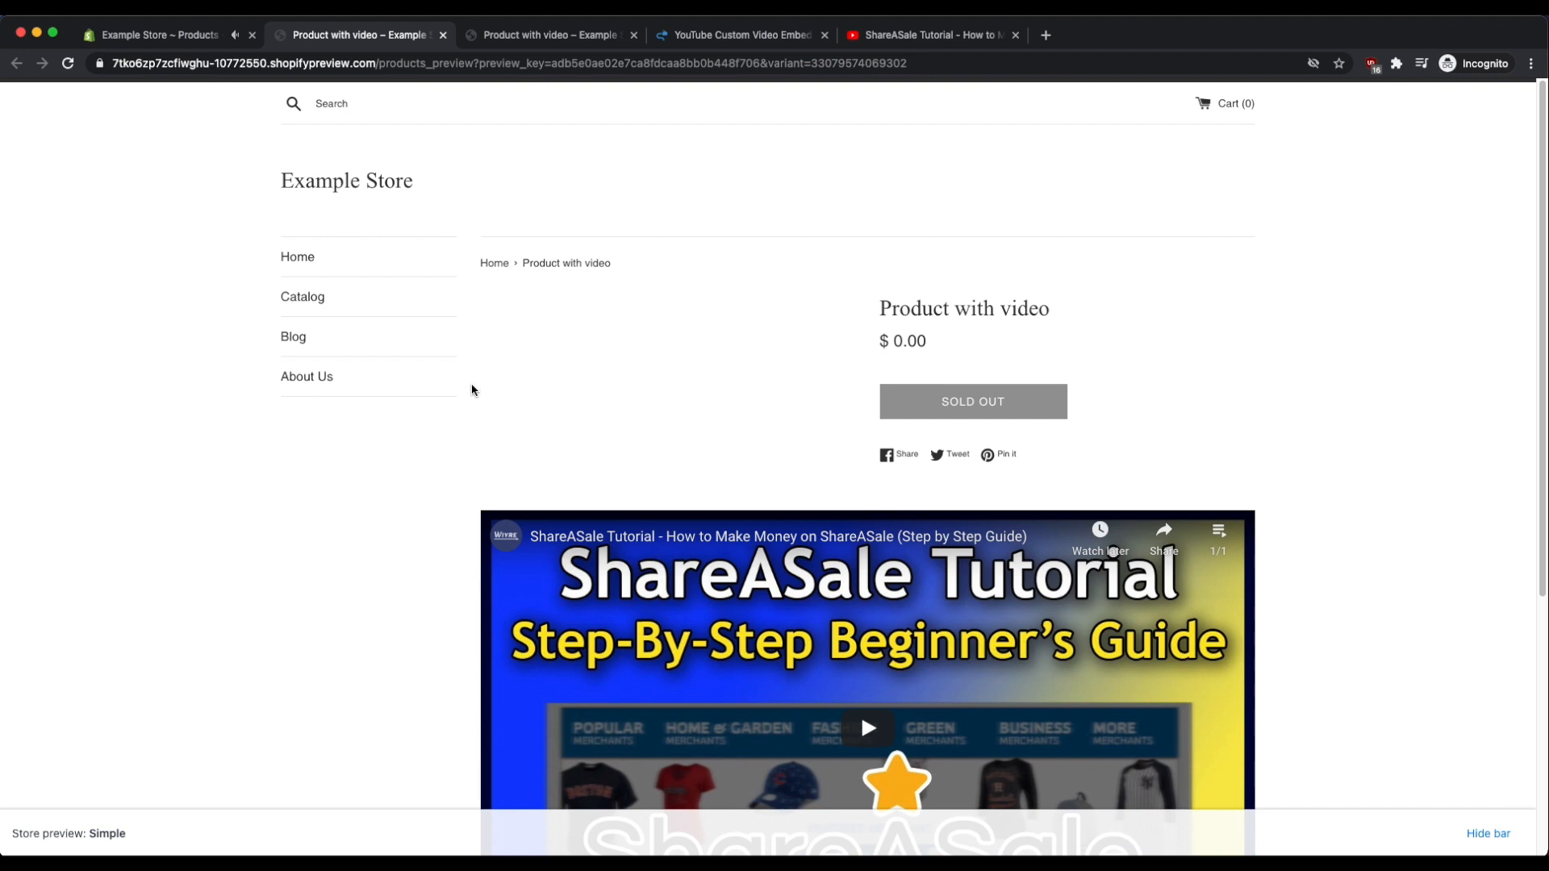
scroll(down, 3)
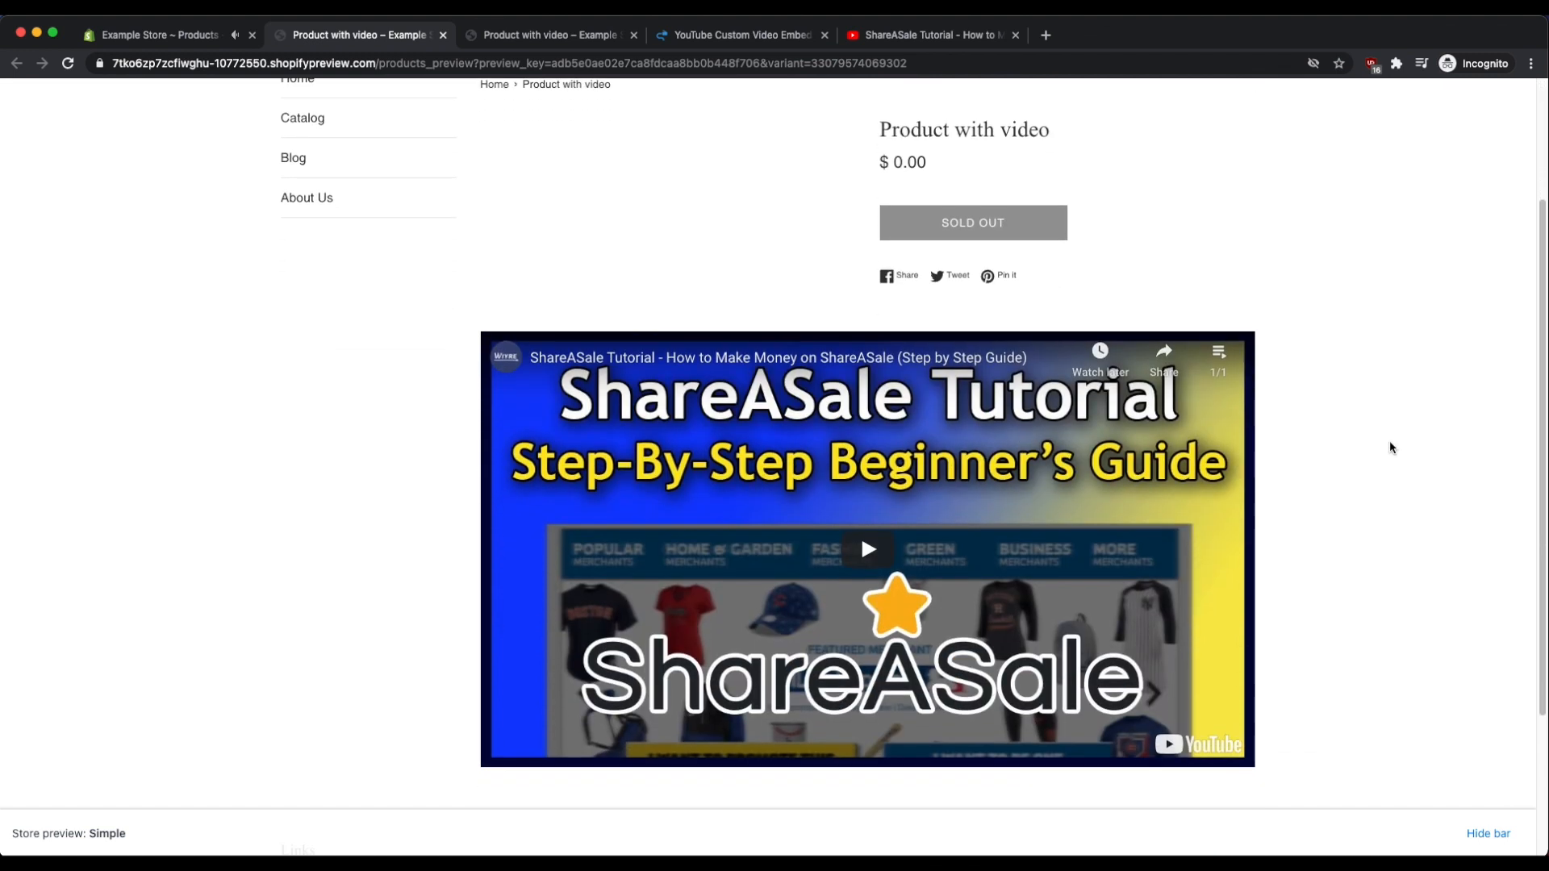
mouse_move(483, 314)
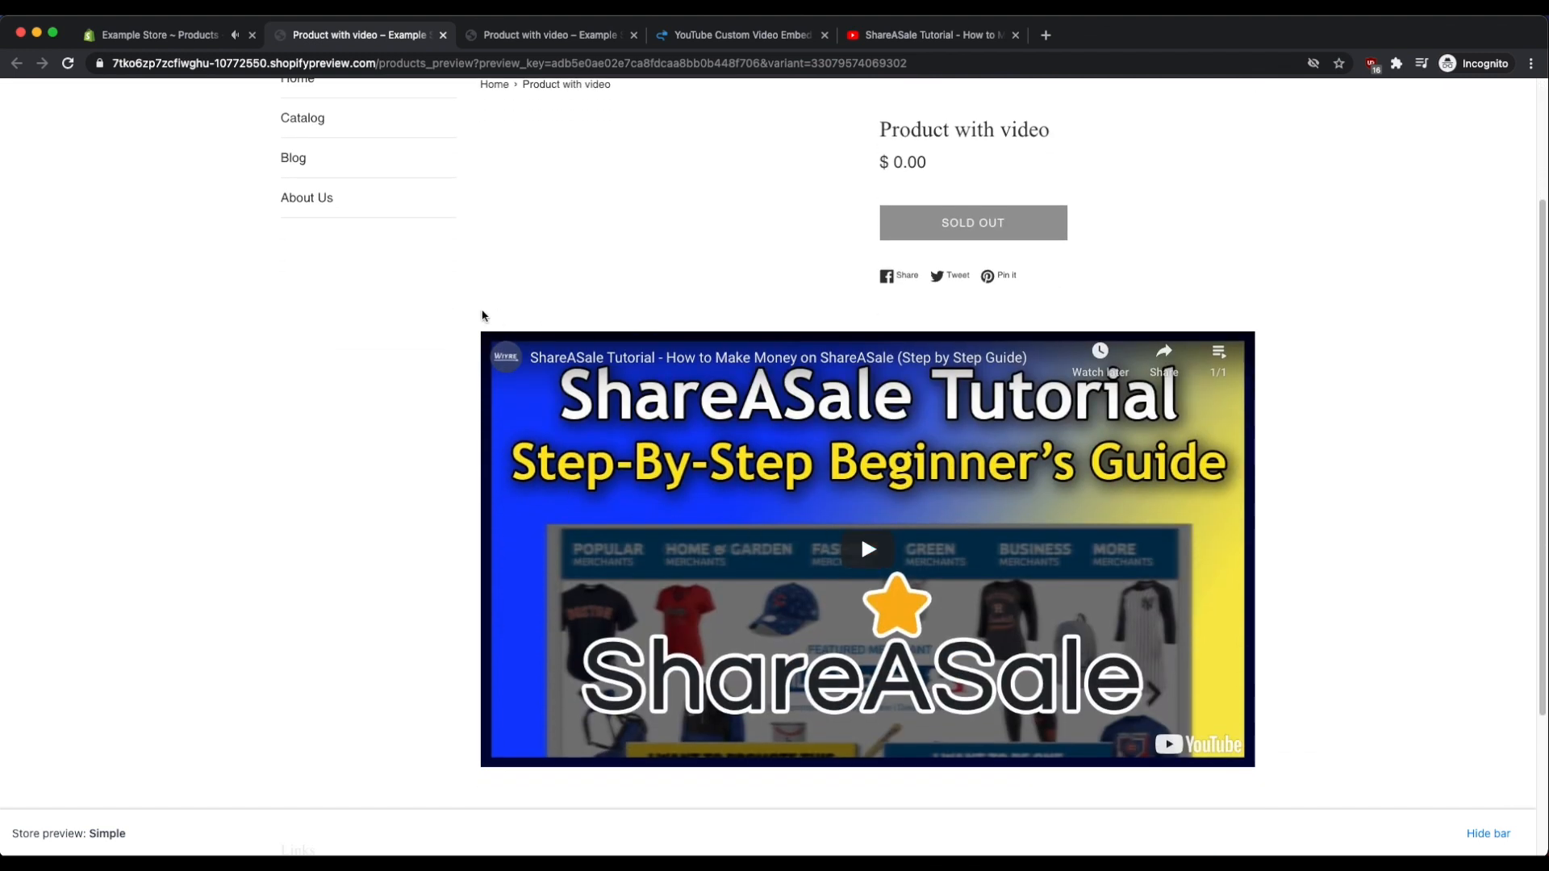
mouse_move(1343, 506)
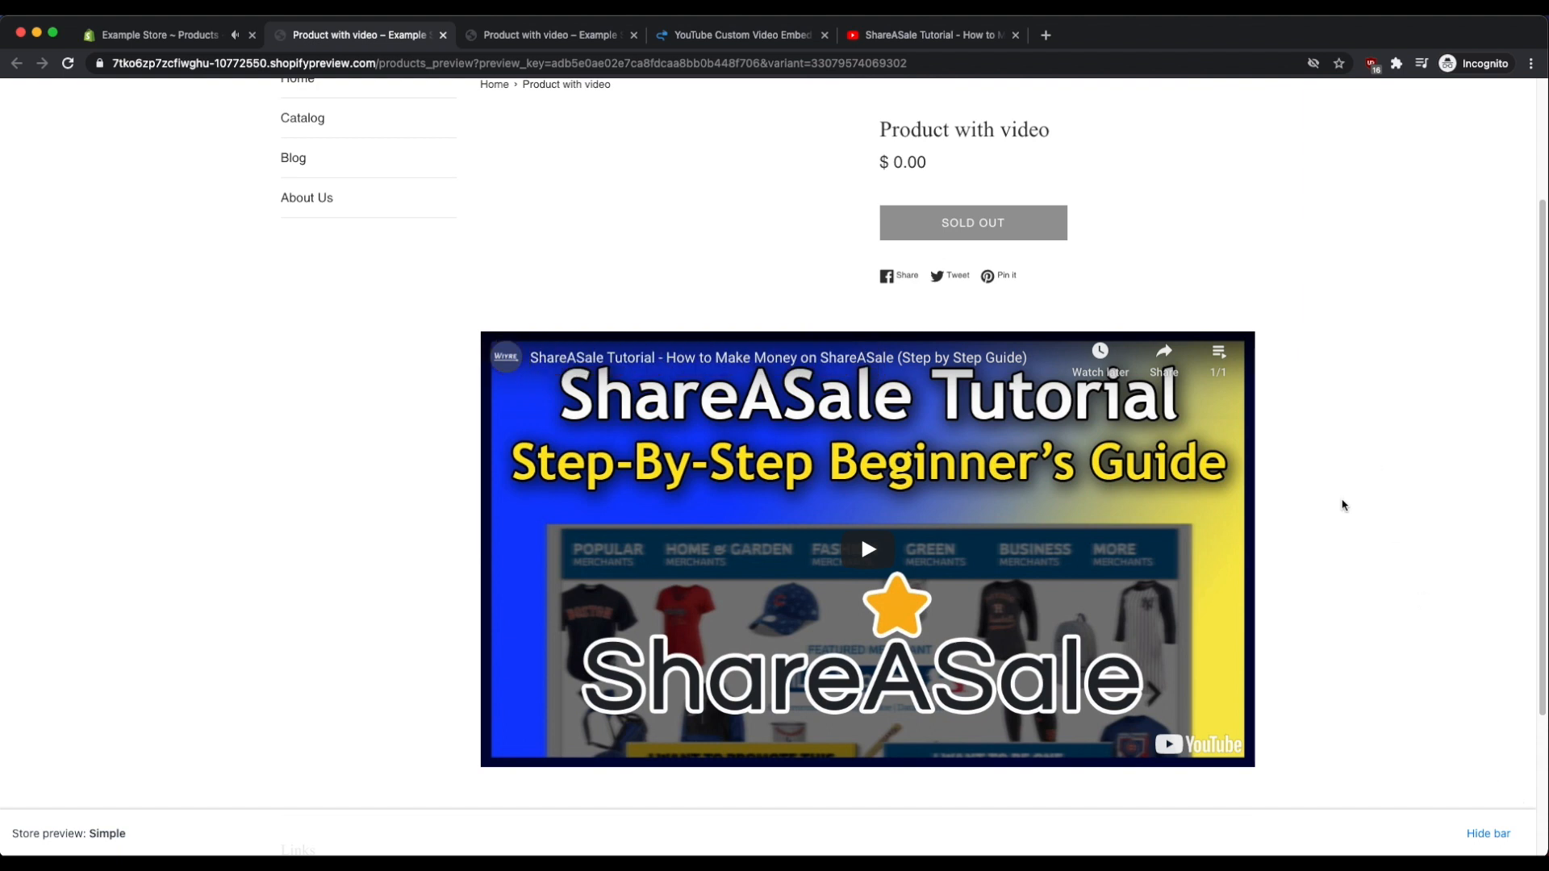
scroll(up, 3)
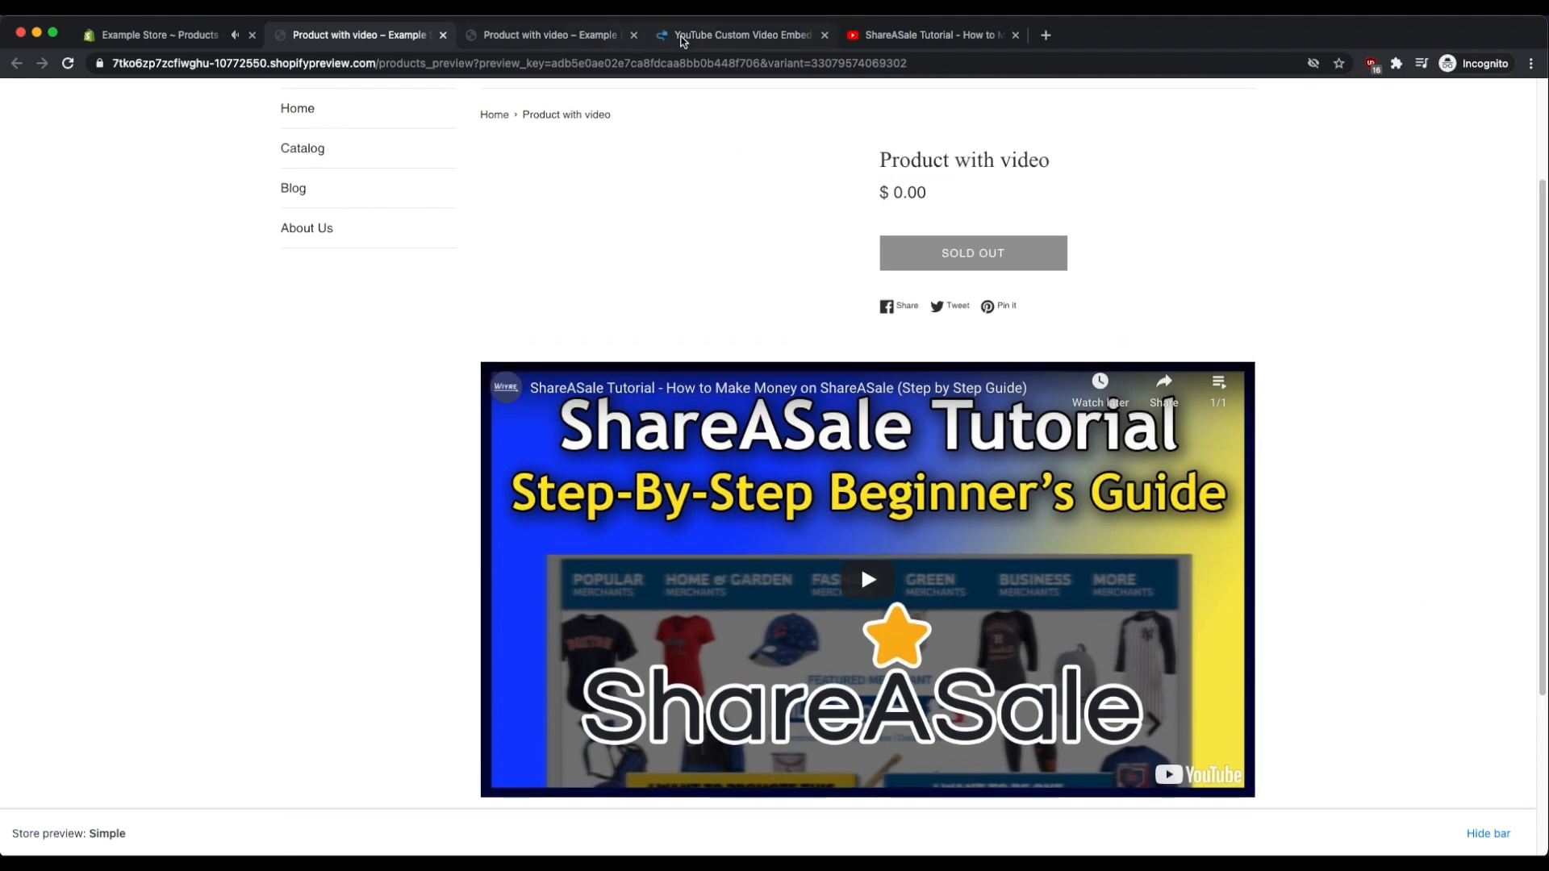
Switch to the Wiyre generator tab to review the generated embed code.
click(739, 34)
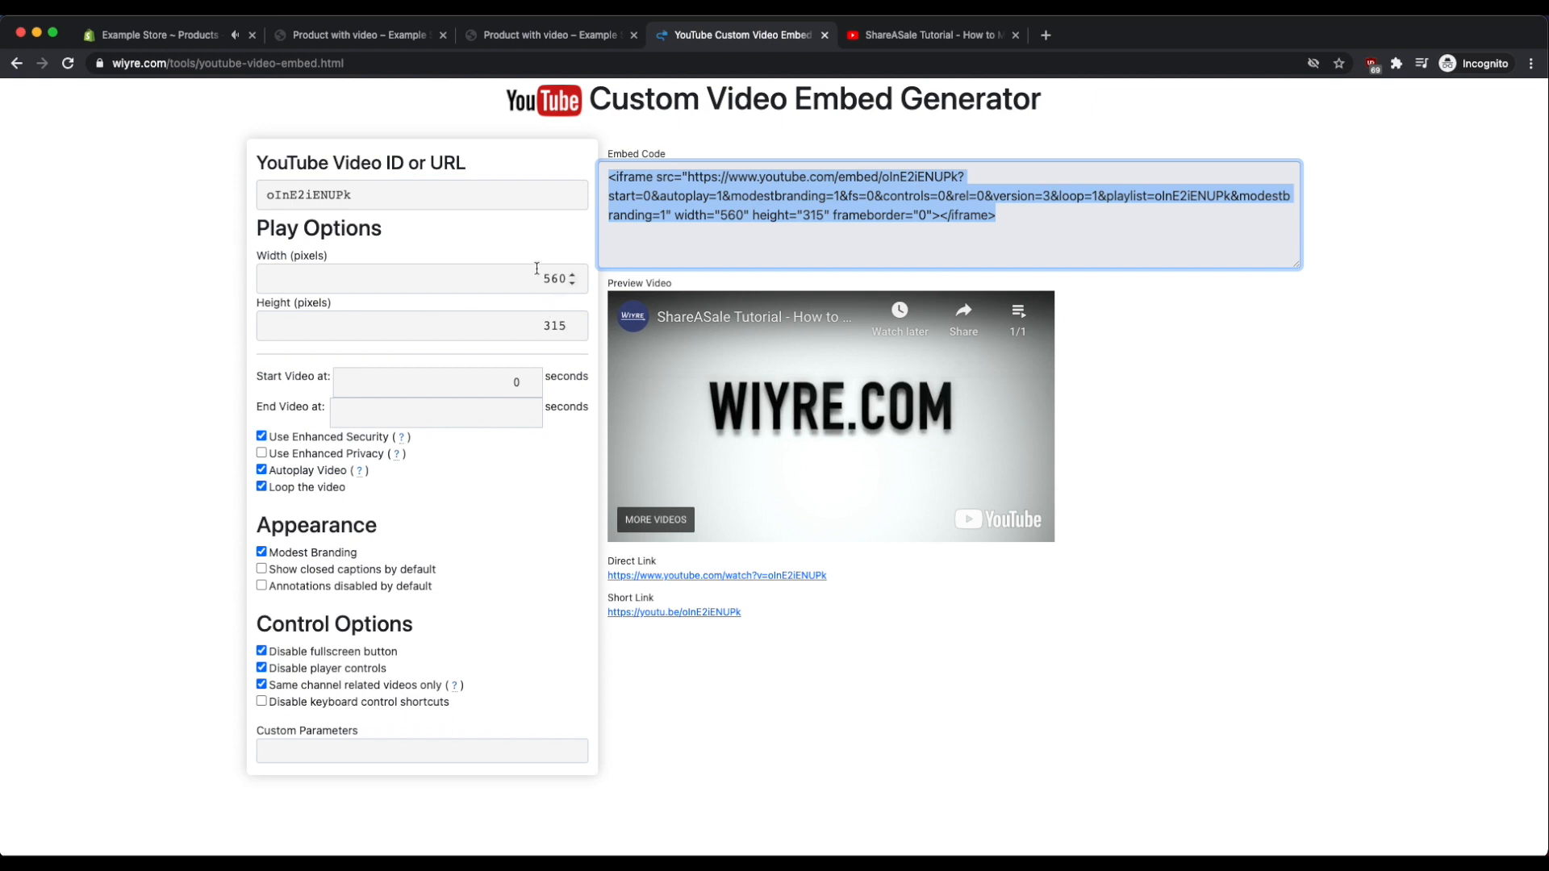
mouse_move(530, 271)
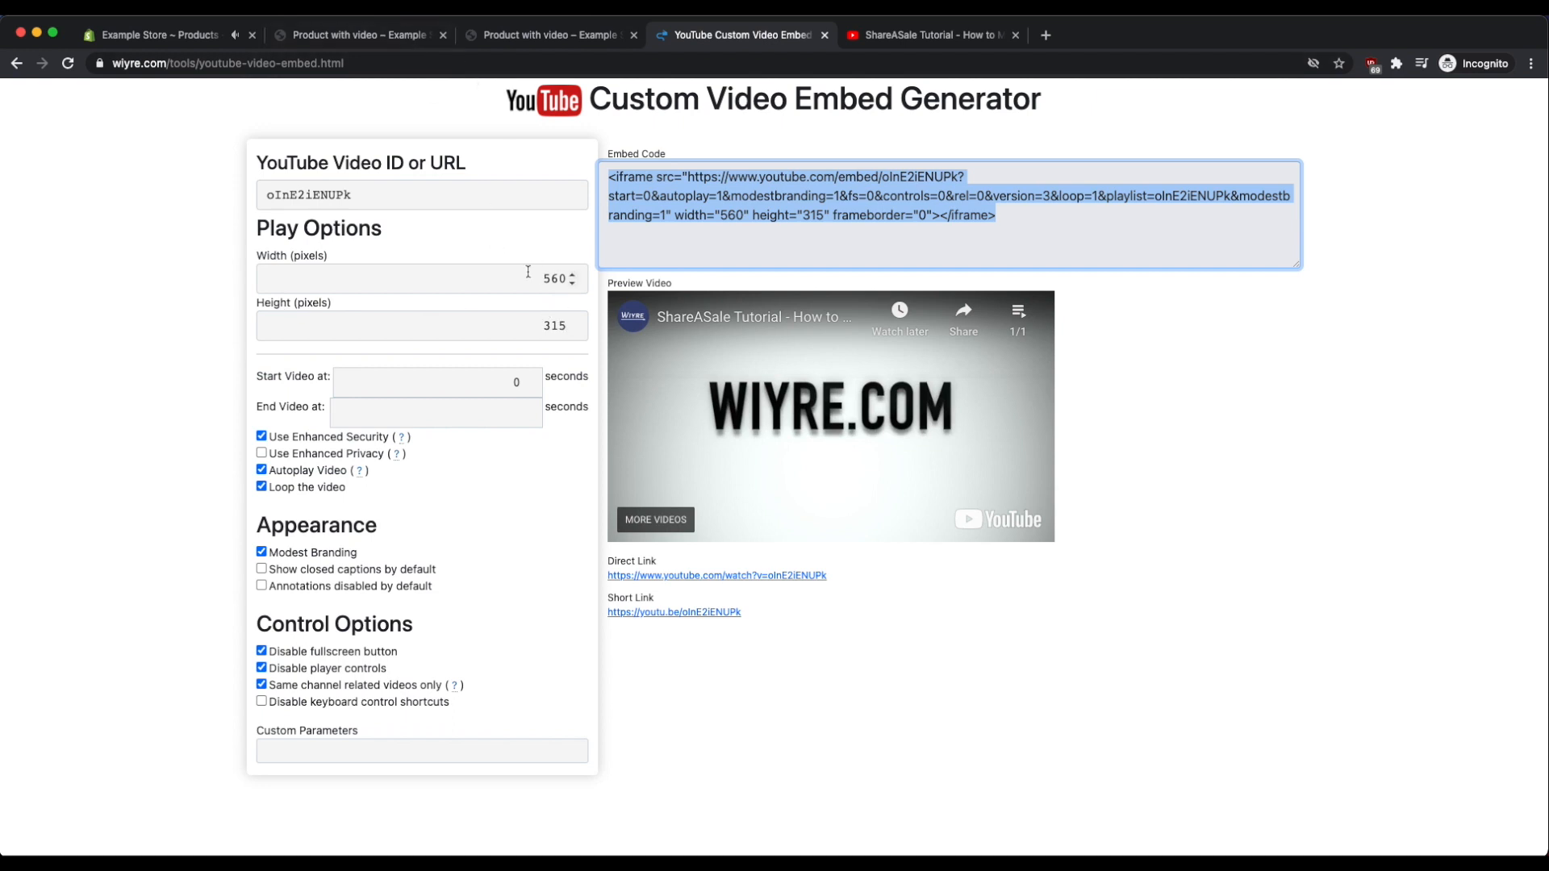
mouse_move(518, 292)
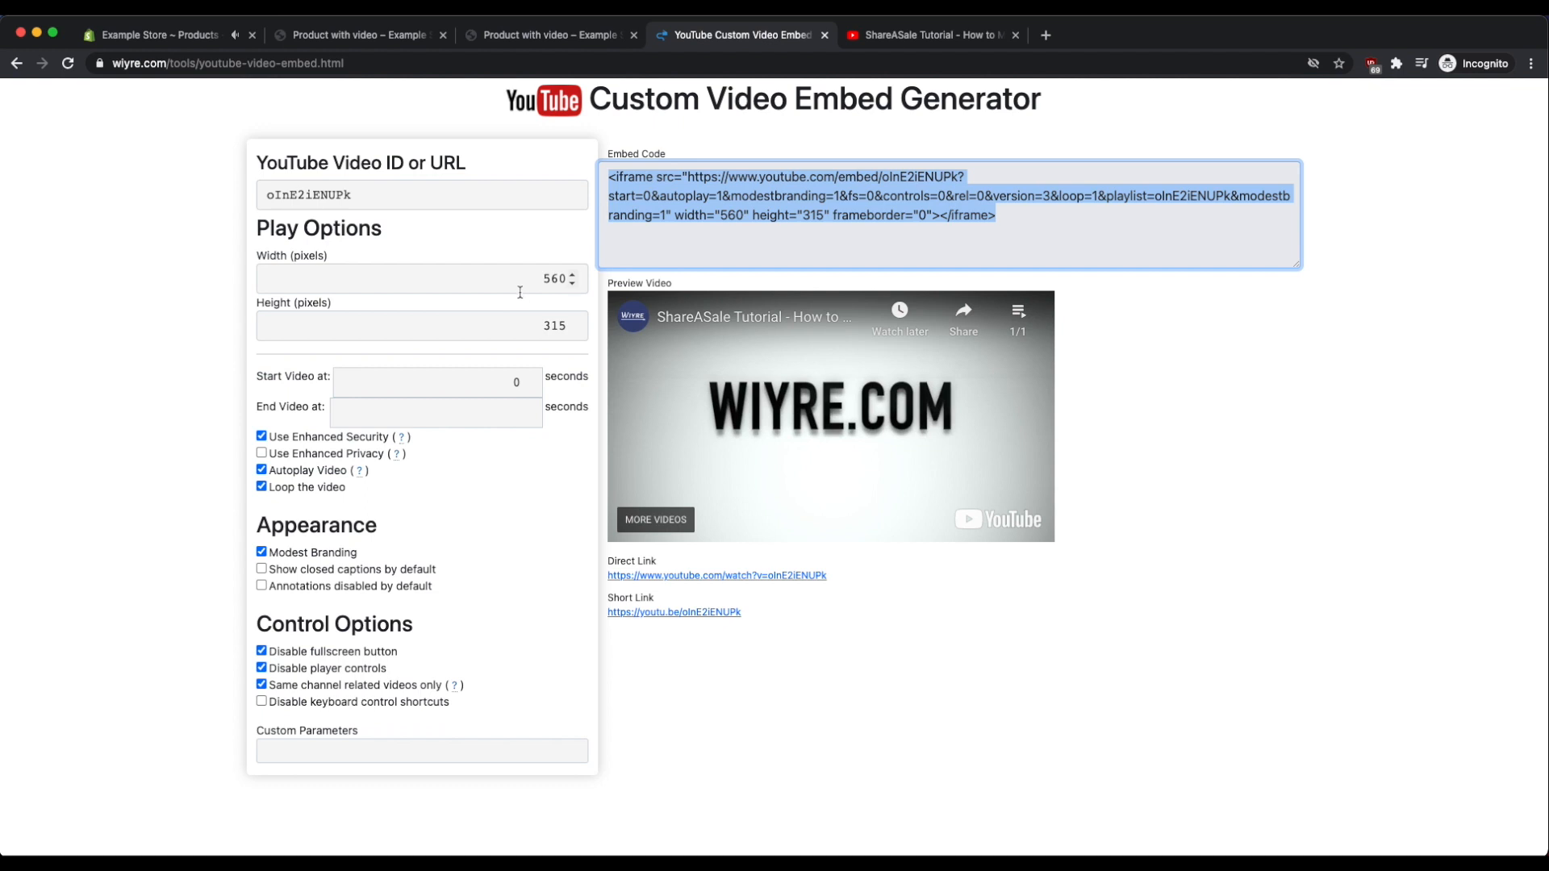
mouse_move(412, 226)
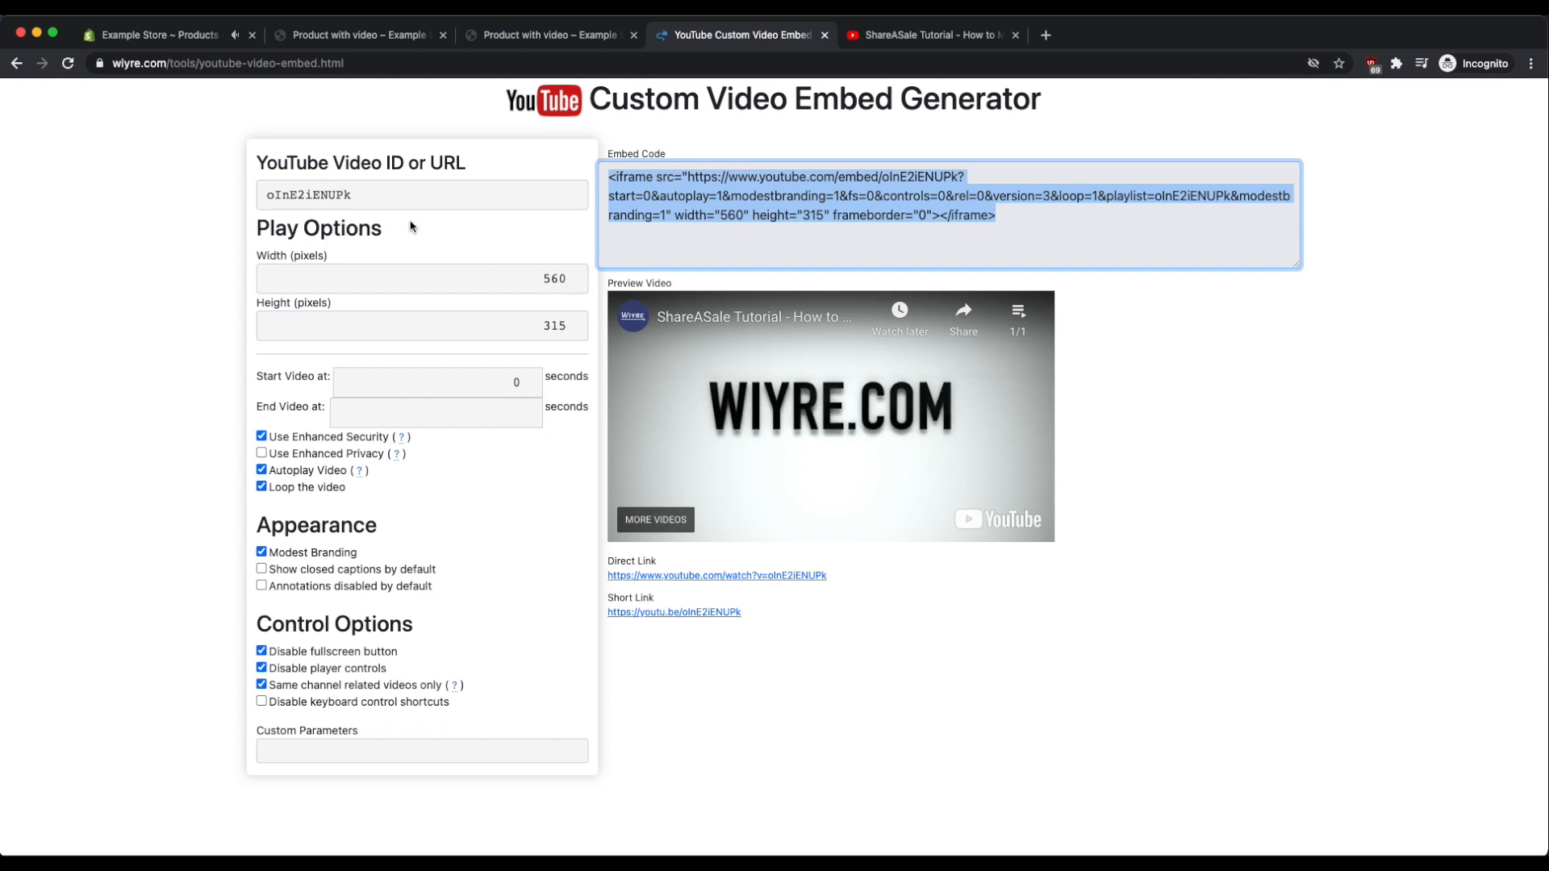
mouse_move(479, 230)
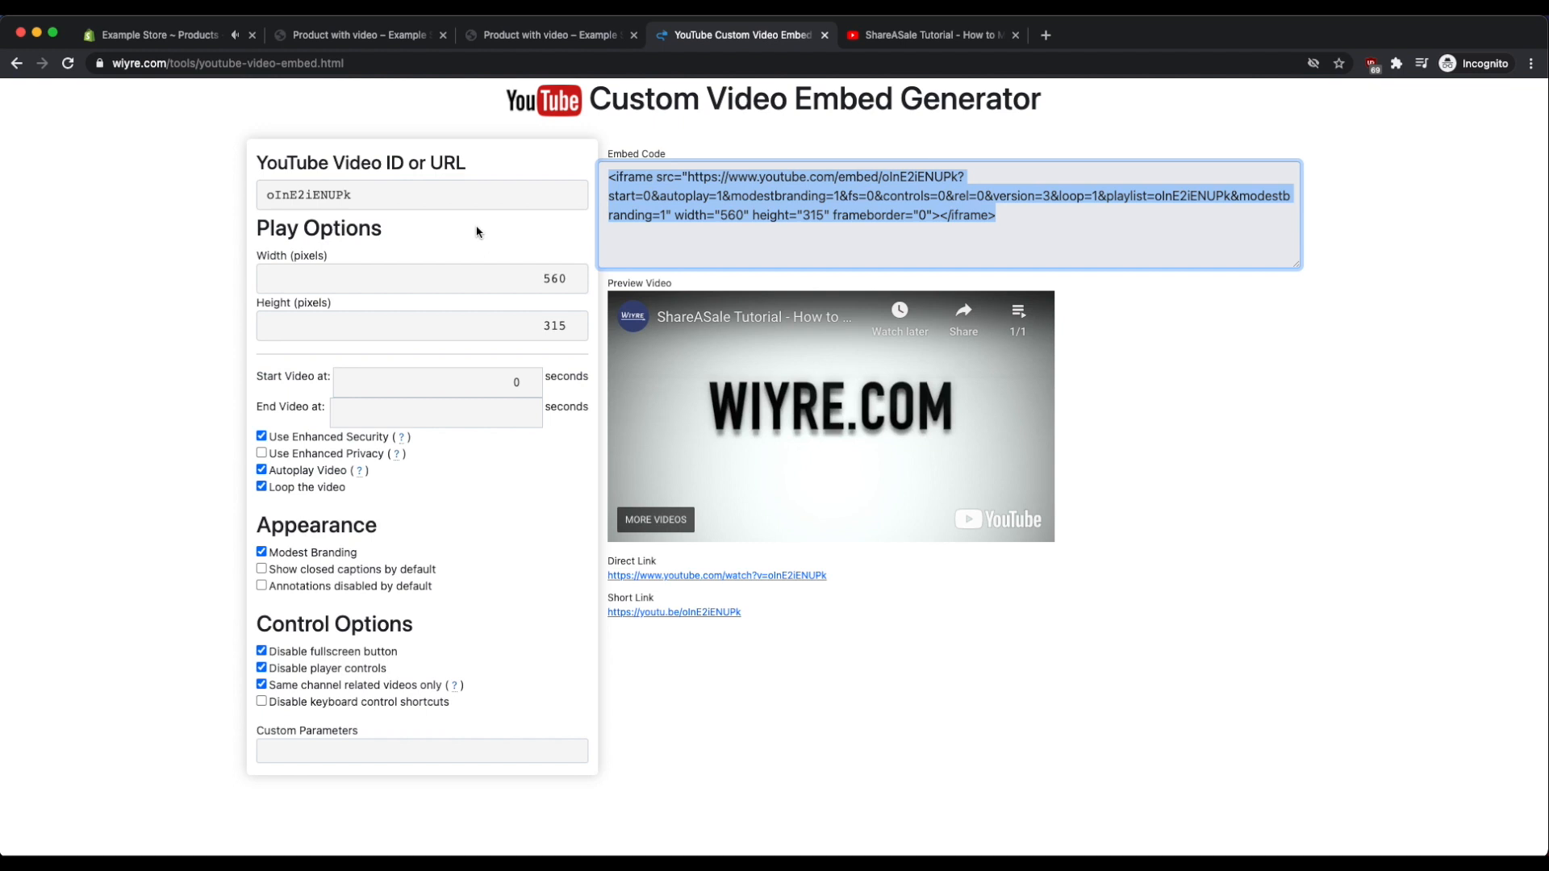
mouse_move(397, 96)
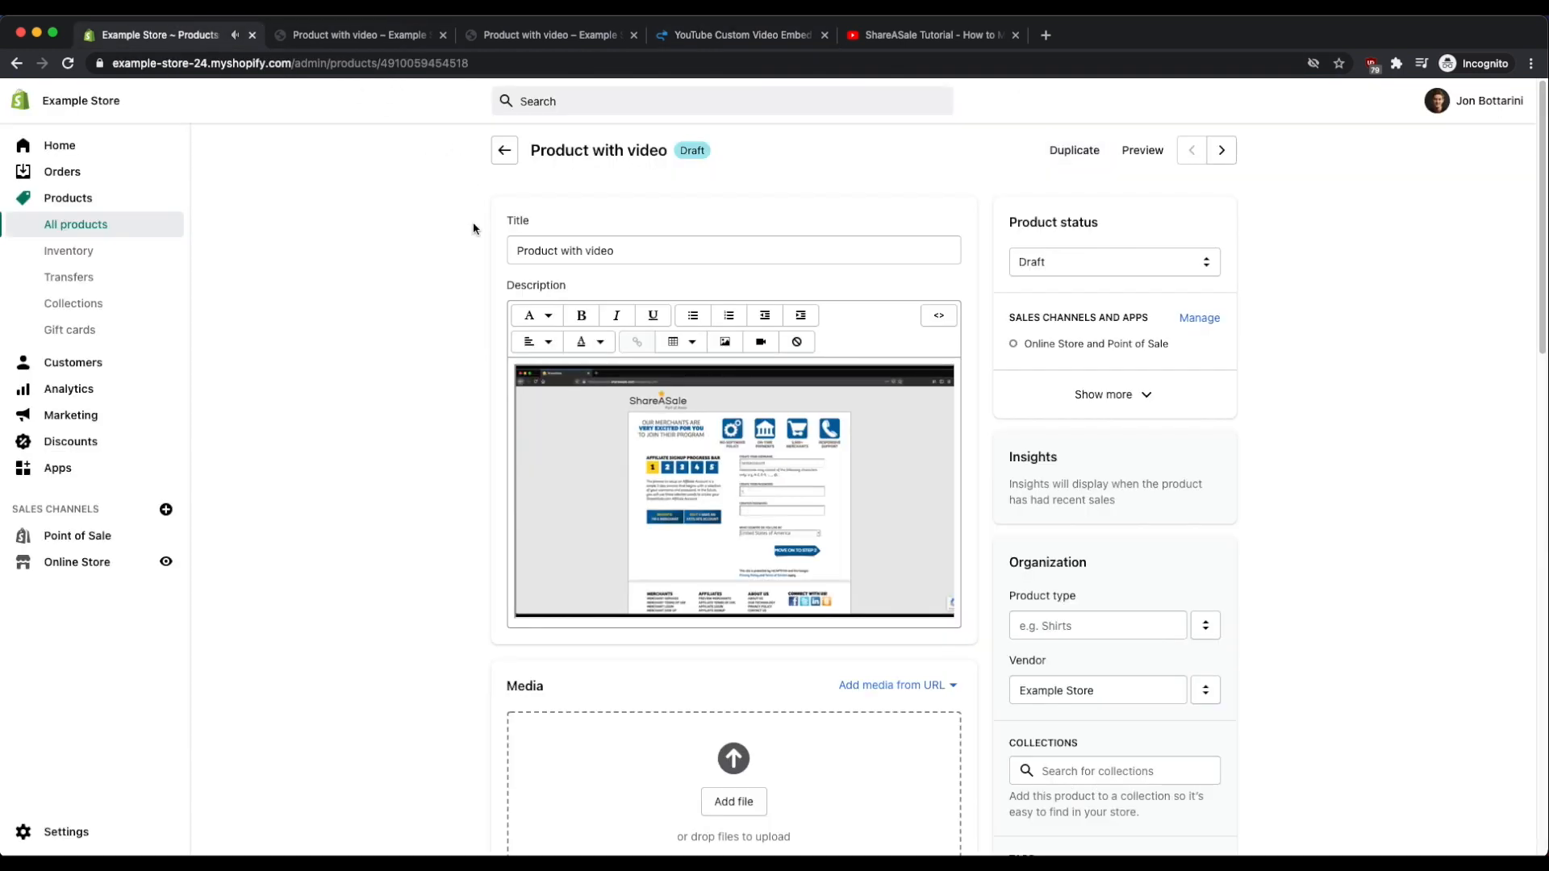
Choose Add media from URL > Embed YouTube video in the product's Media section.
scroll(down, 3)
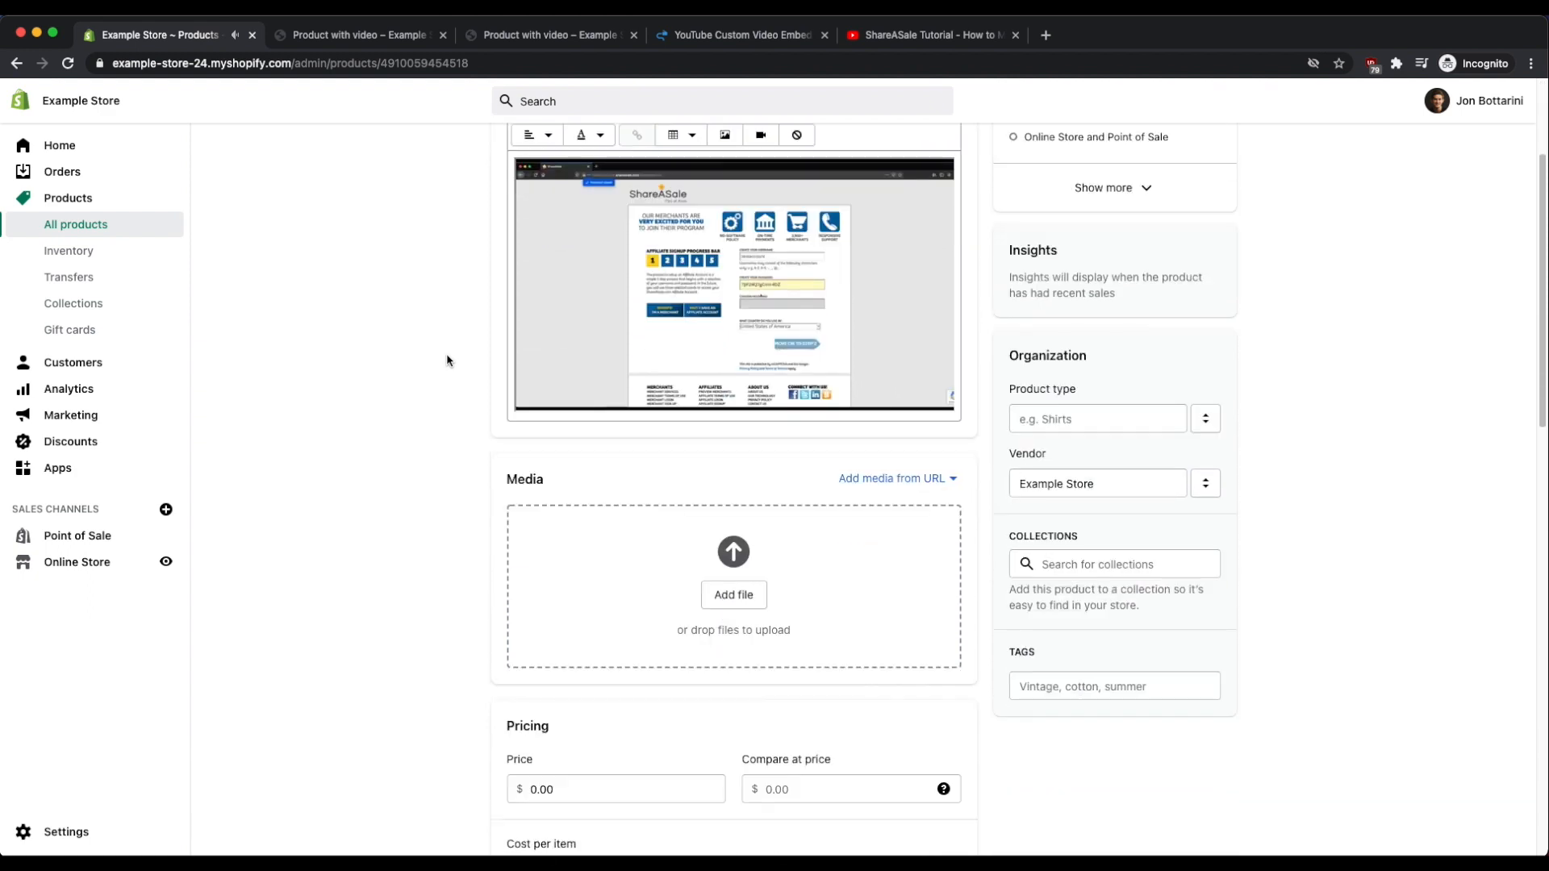
click(892, 468)
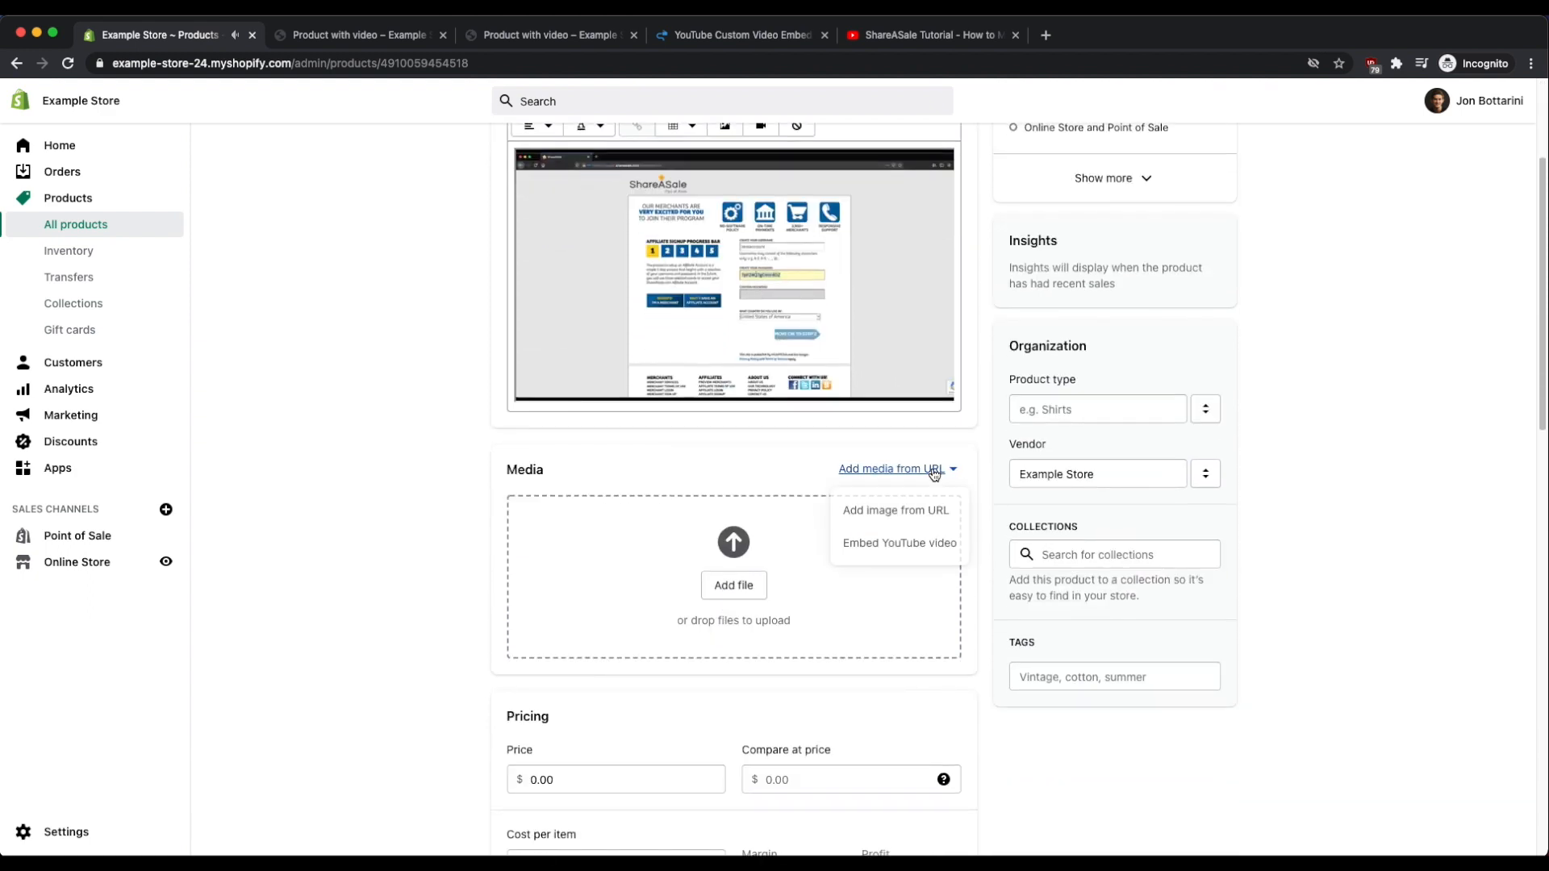
mouse_move(898, 542)
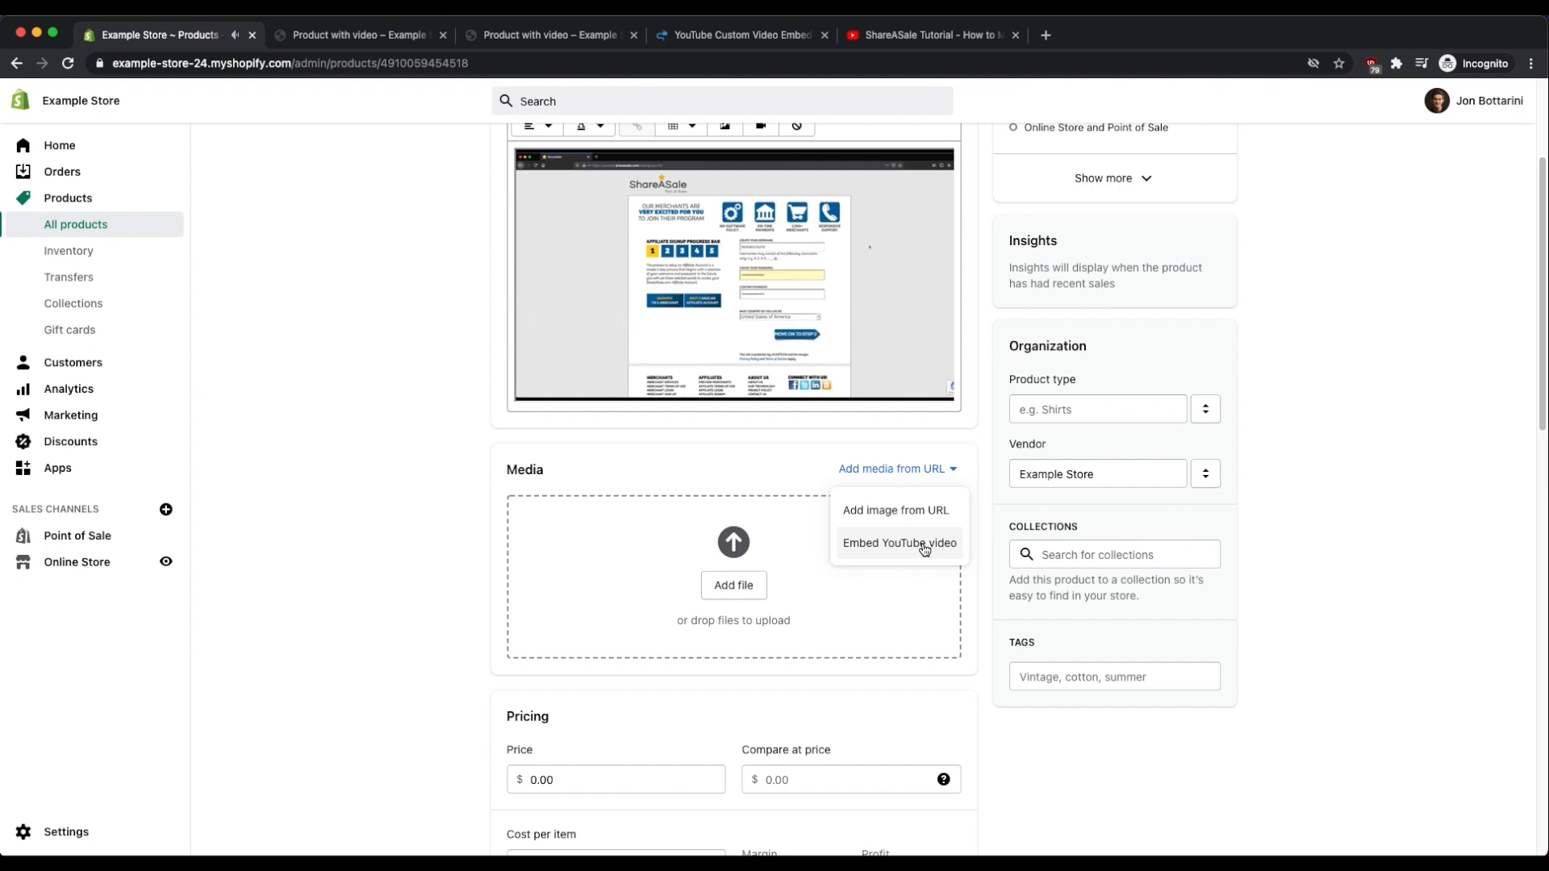
click(899, 542)
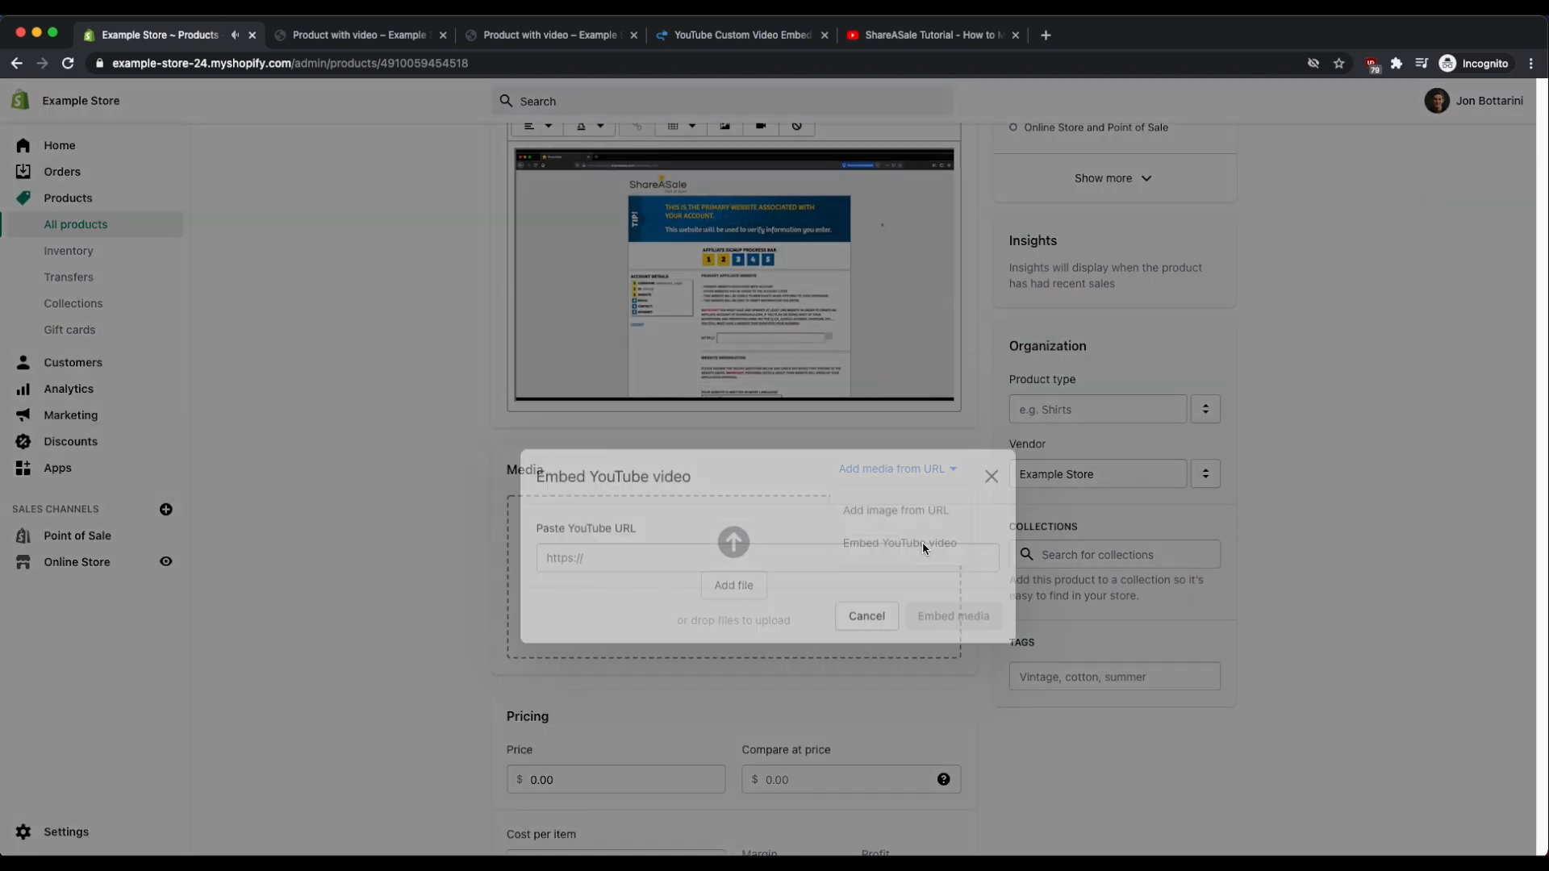
click(899, 542)
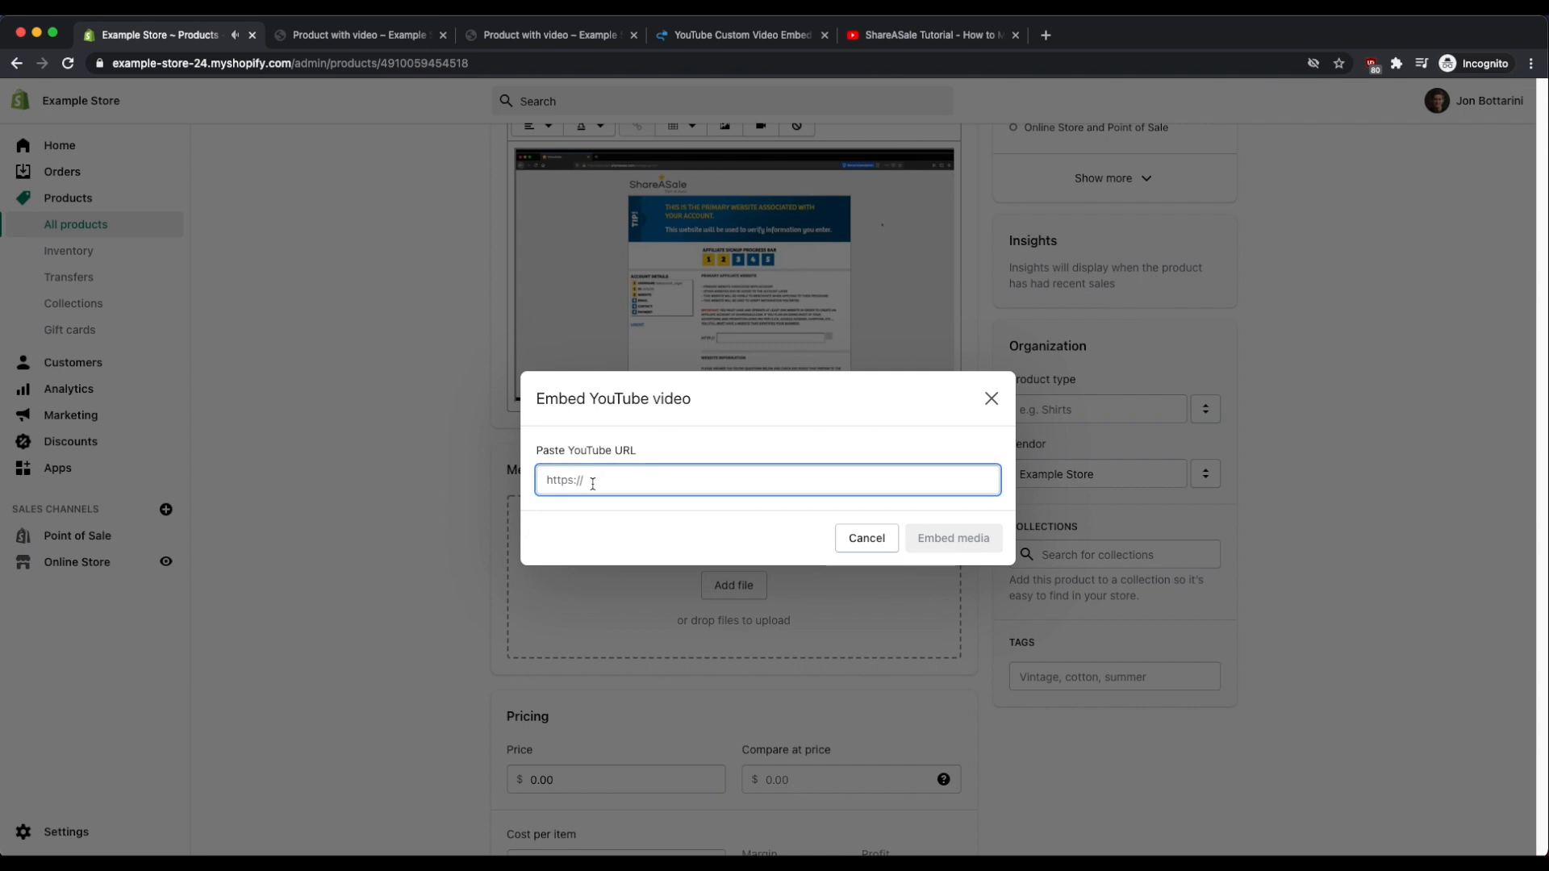
mouse_move(935, 34)
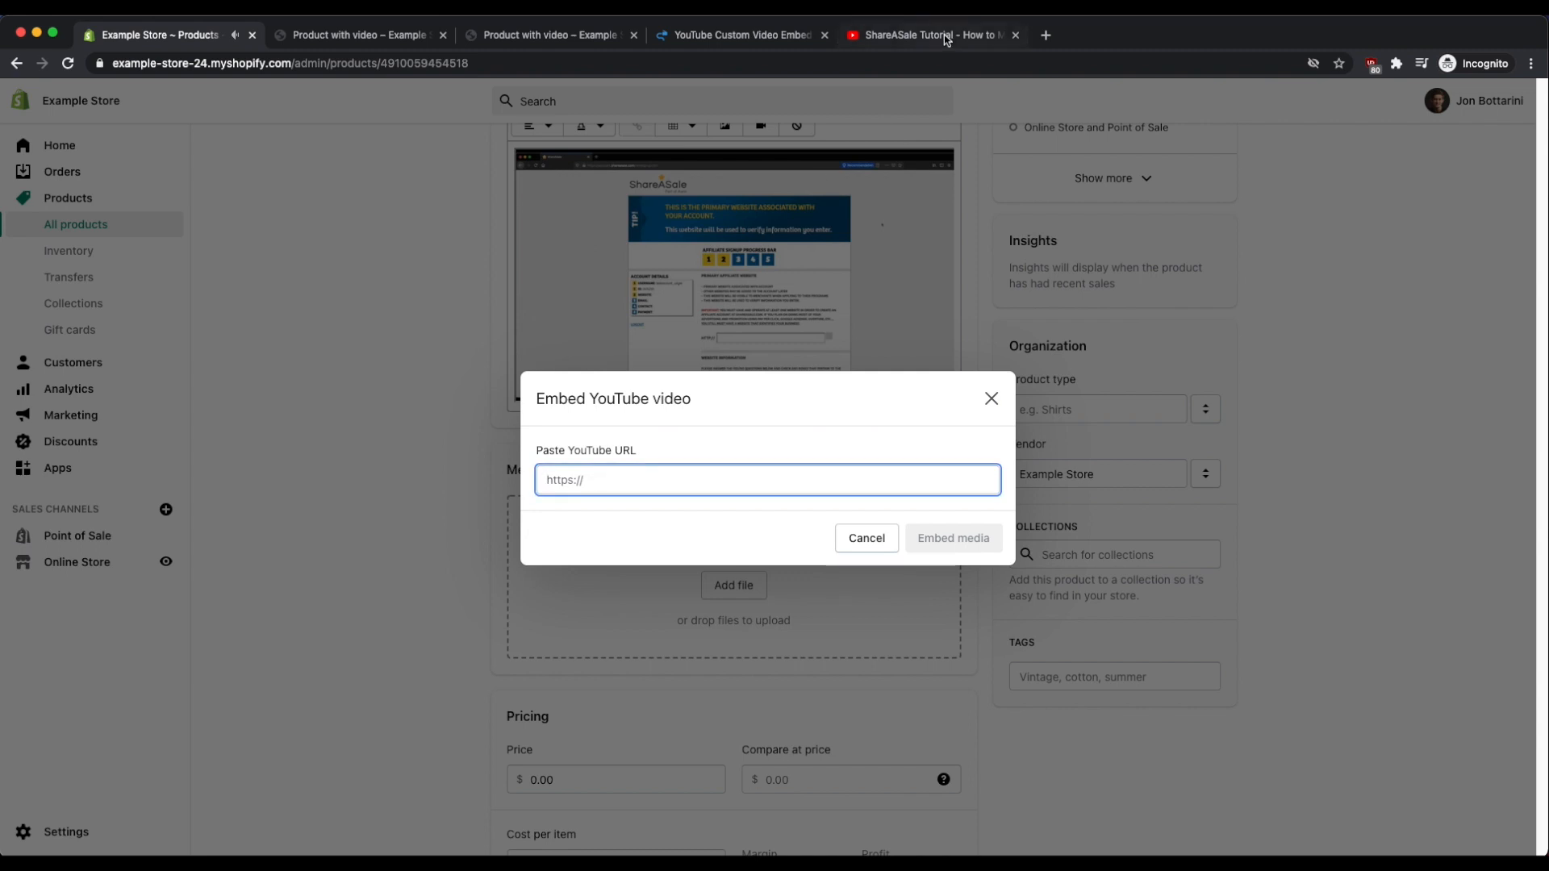
mouse_move(602, 464)
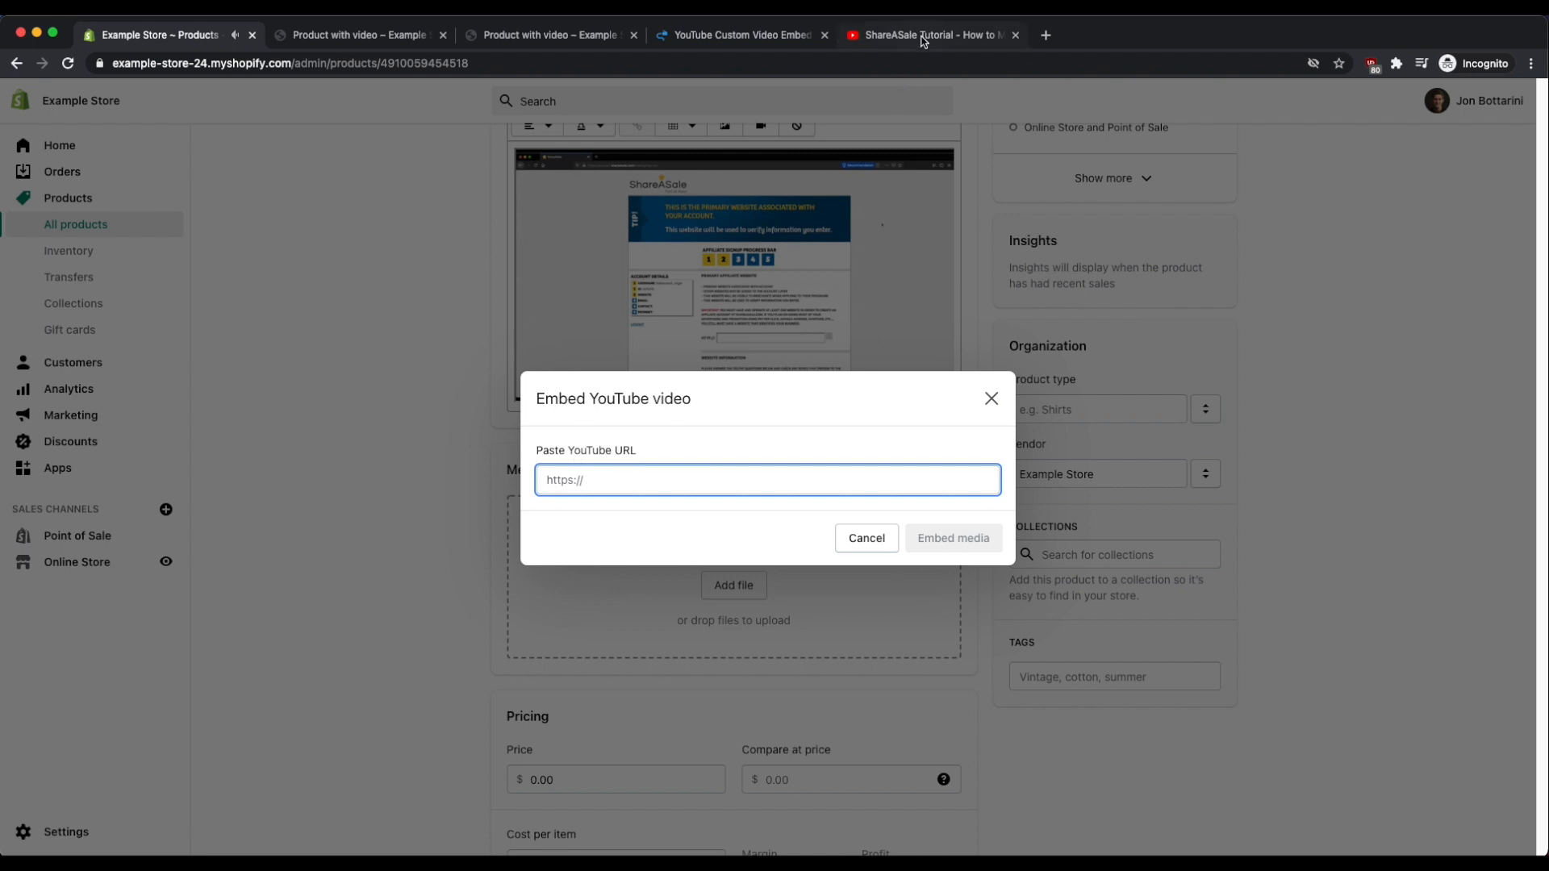
Paste the ShareASale tutorial YouTube link and embed it as product media.
right_click(197, 63)
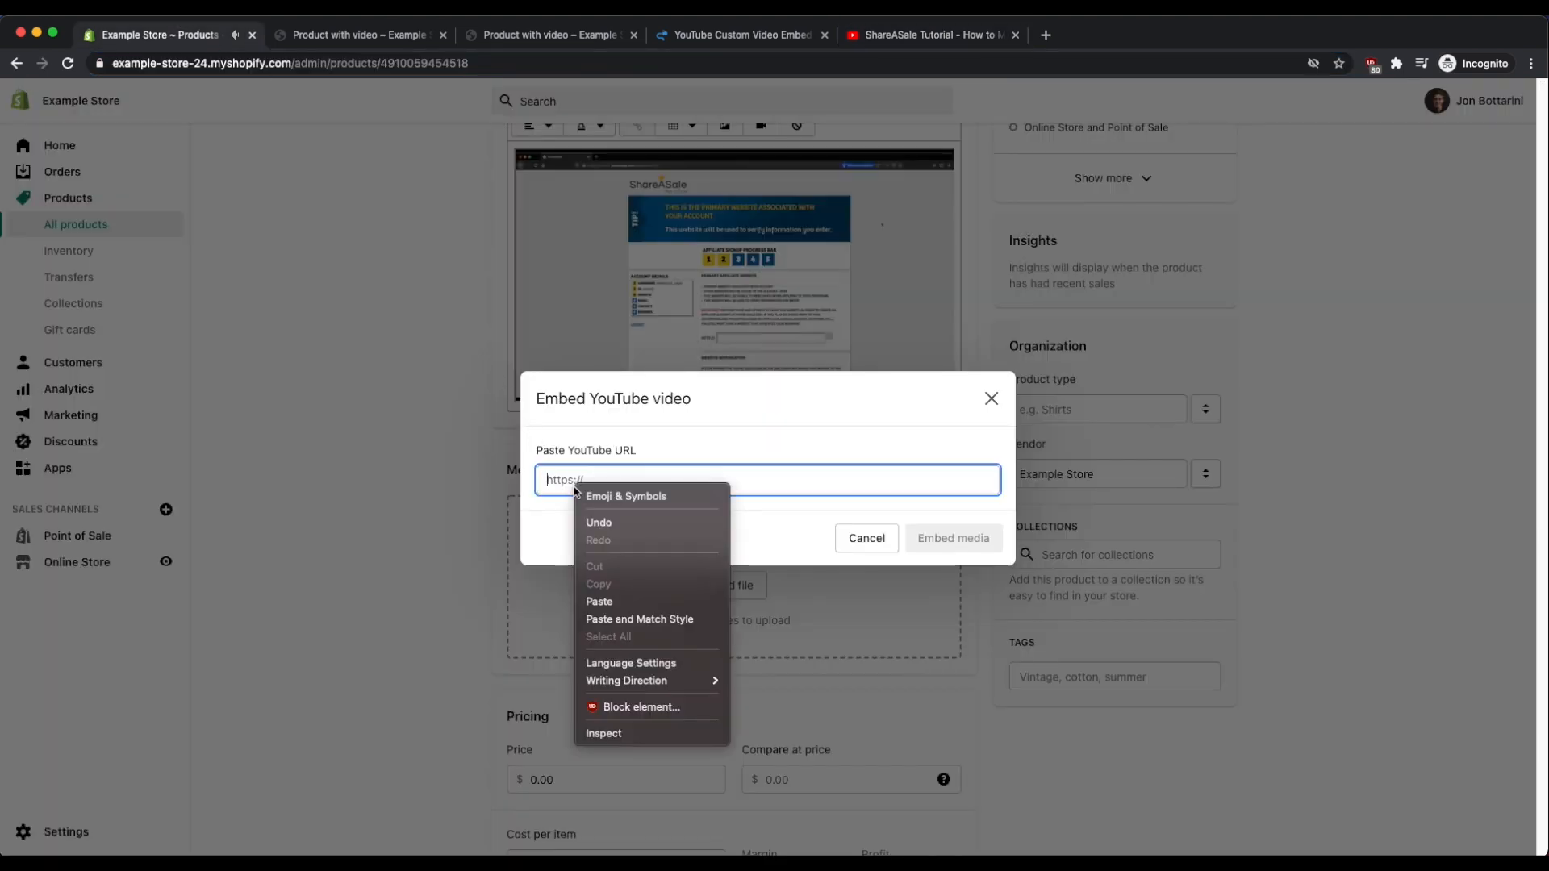
click(599, 602)
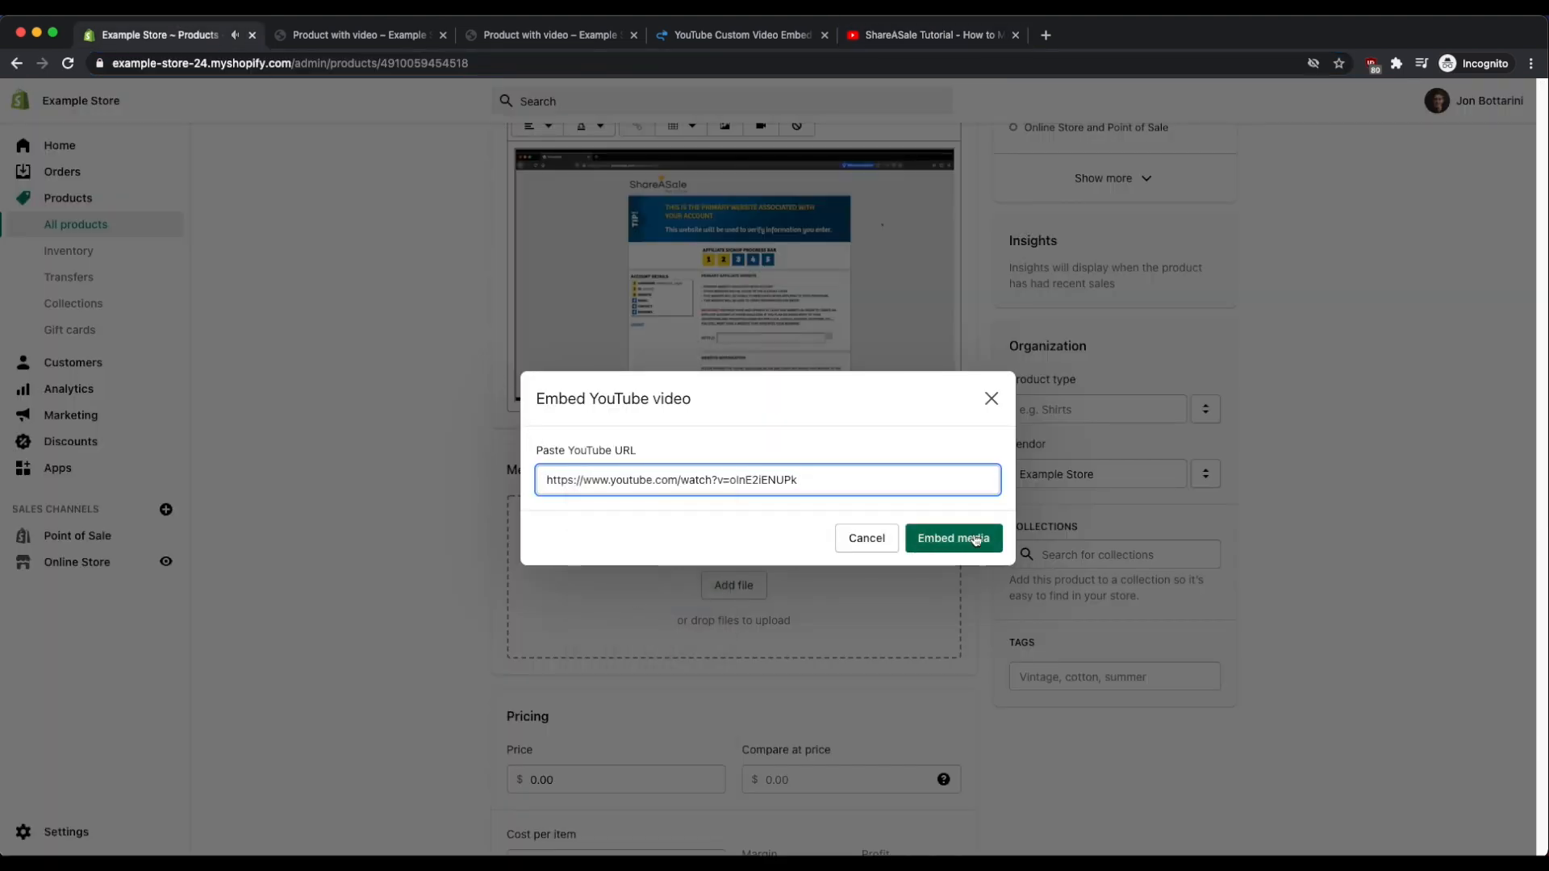
click(953, 537)
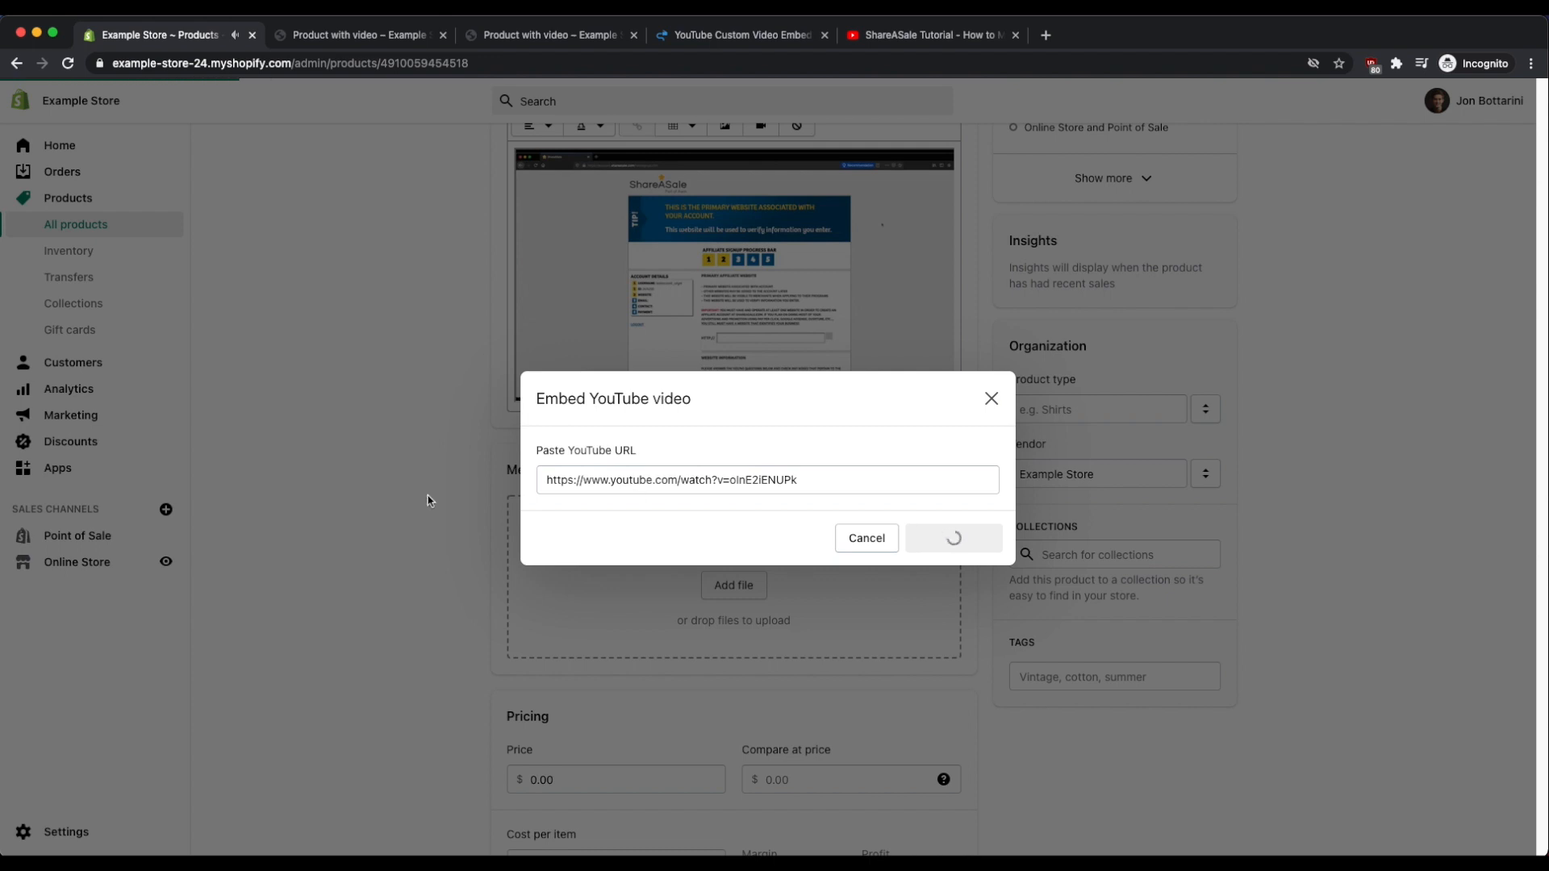
click(952, 537)
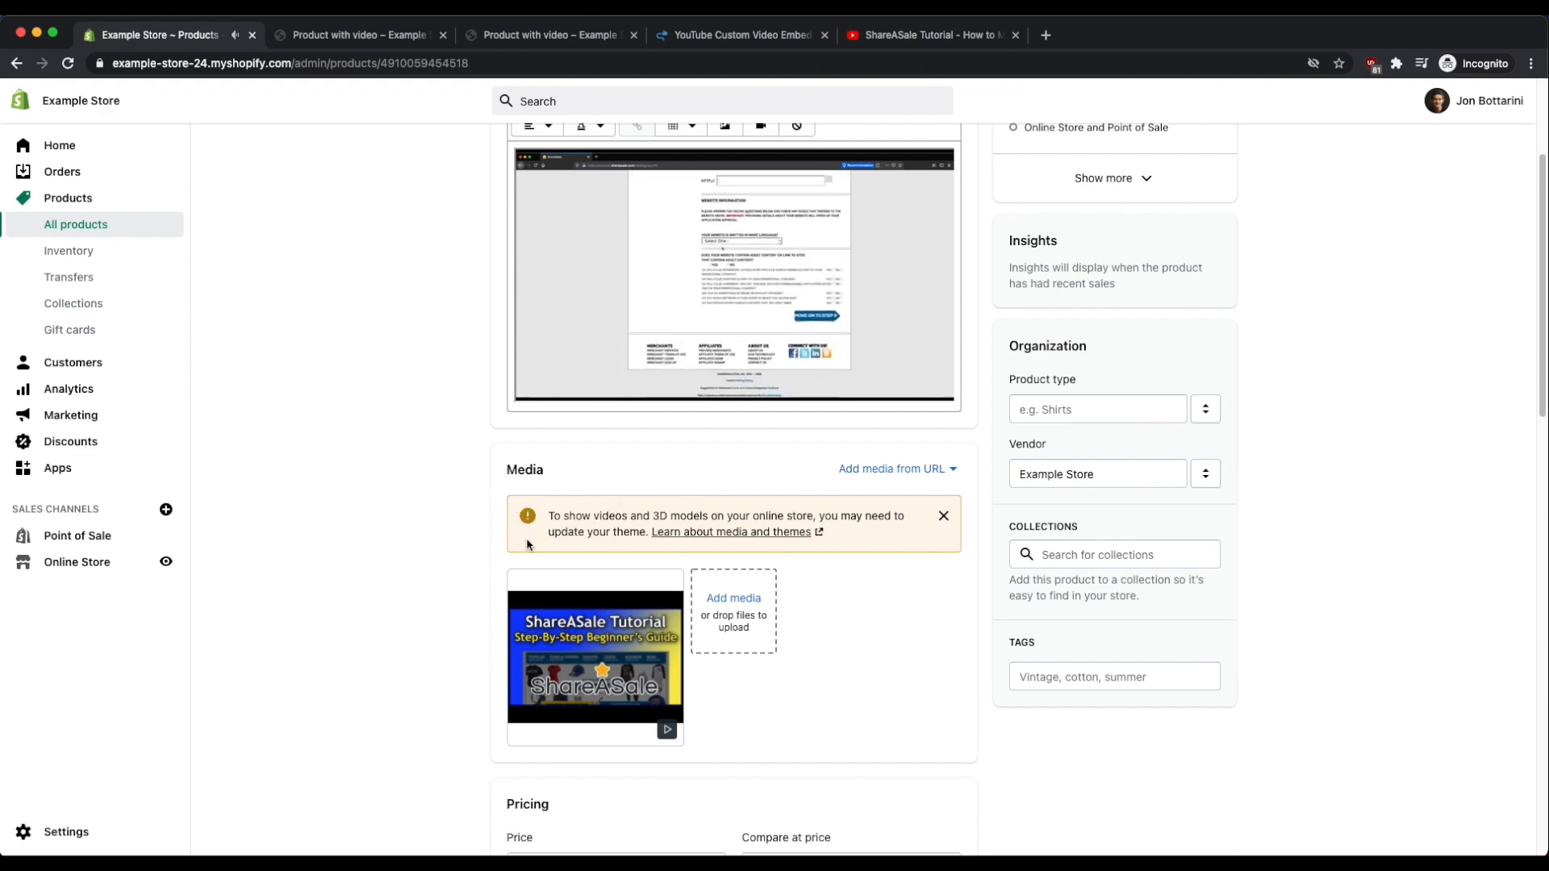
mouse_move(594, 656)
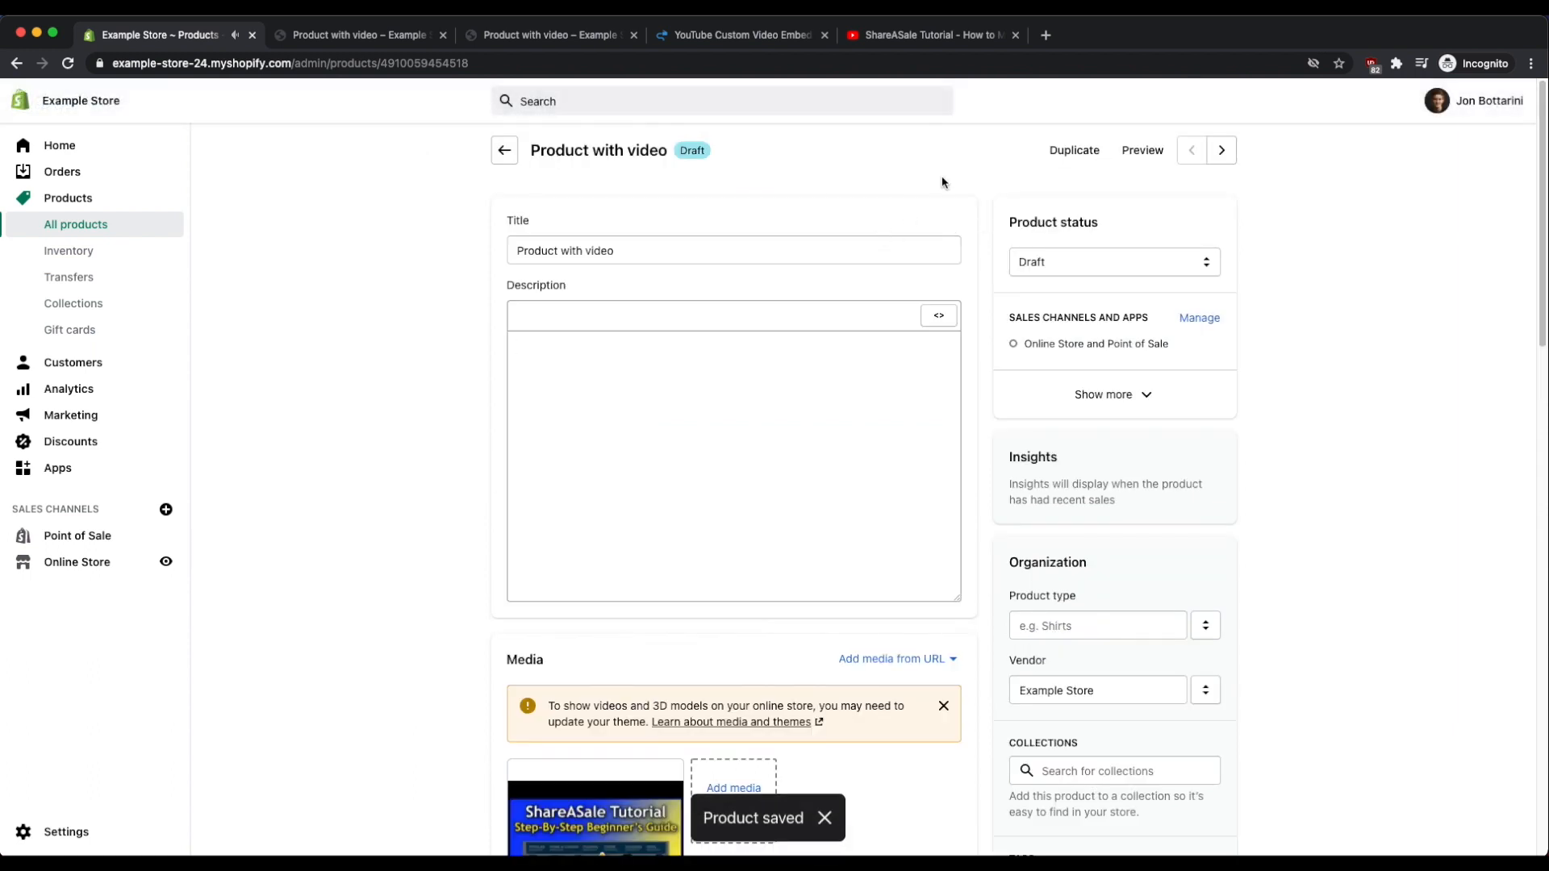
Preview the saved product on the storefront, then return to the admin product editor.
click(1141, 150)
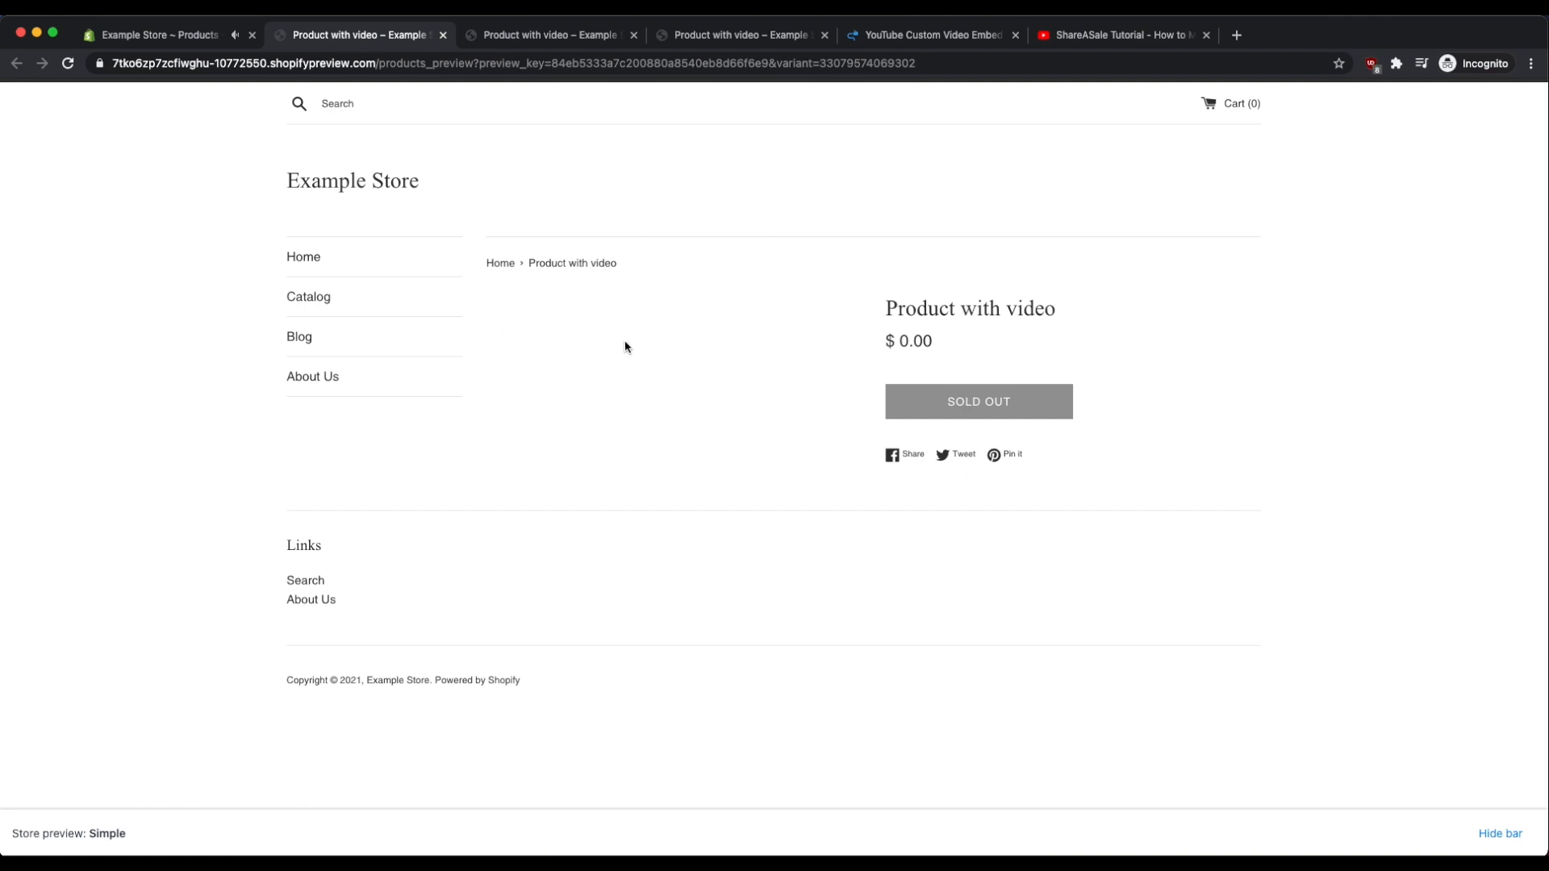
click(163, 34)
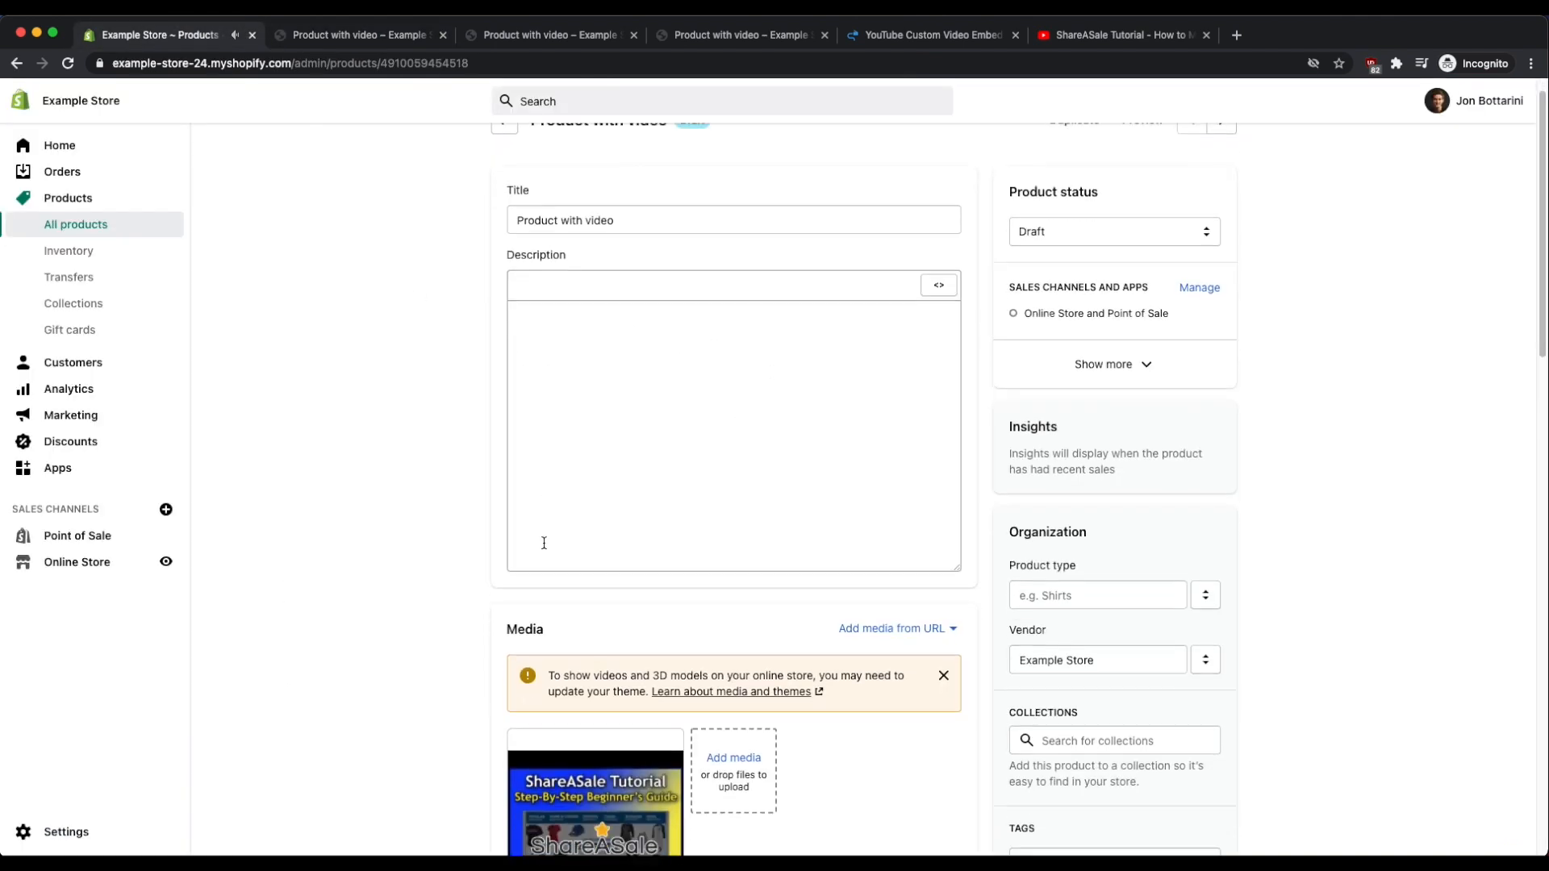
scroll(down, 3)
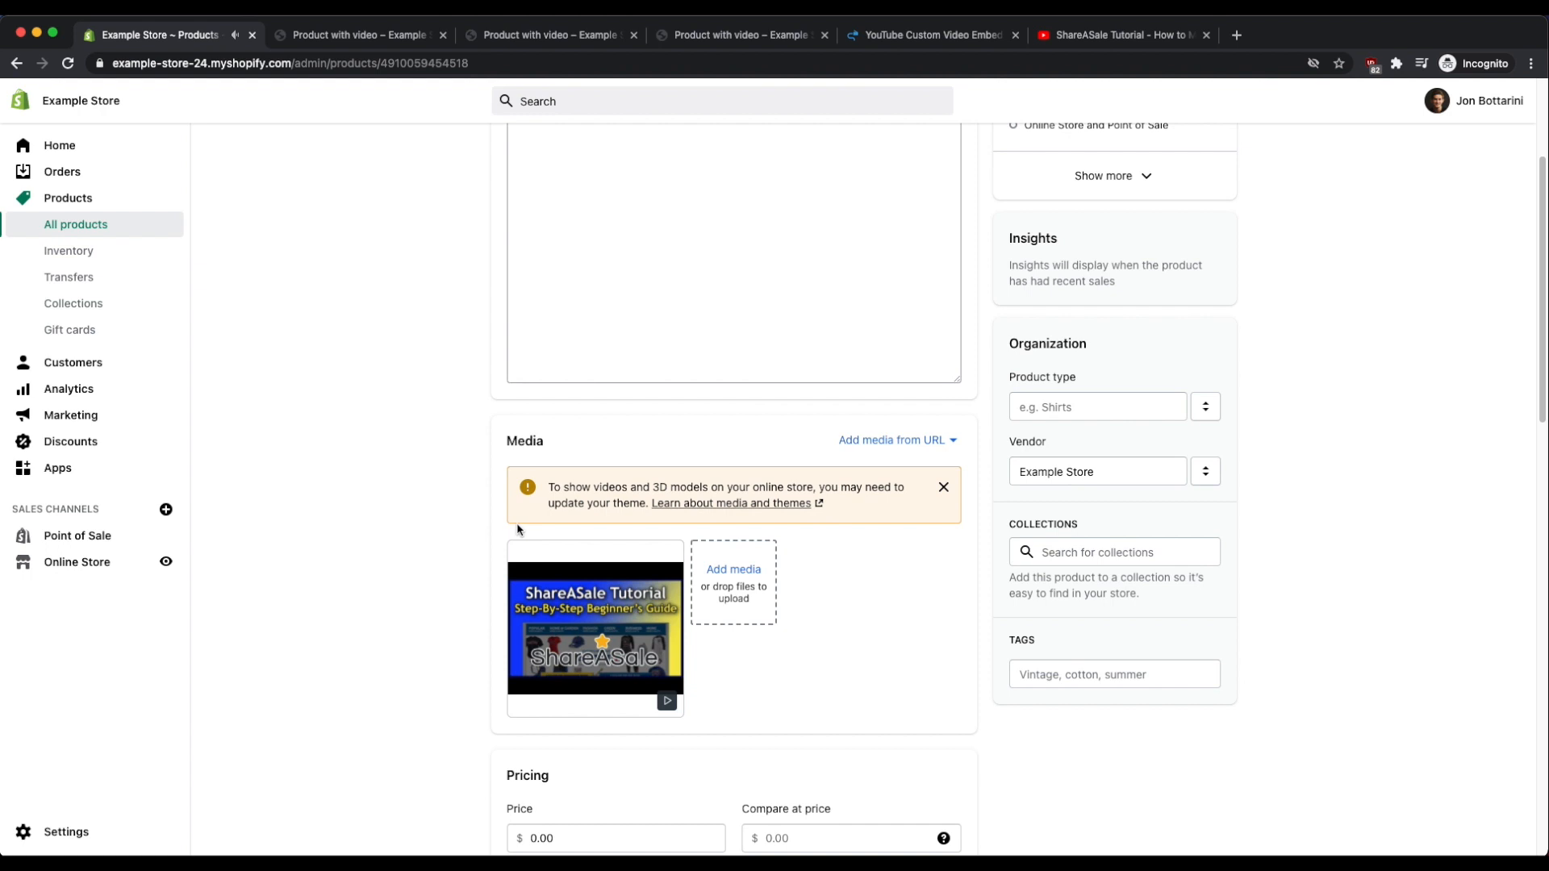
mouse_move(499, 495)
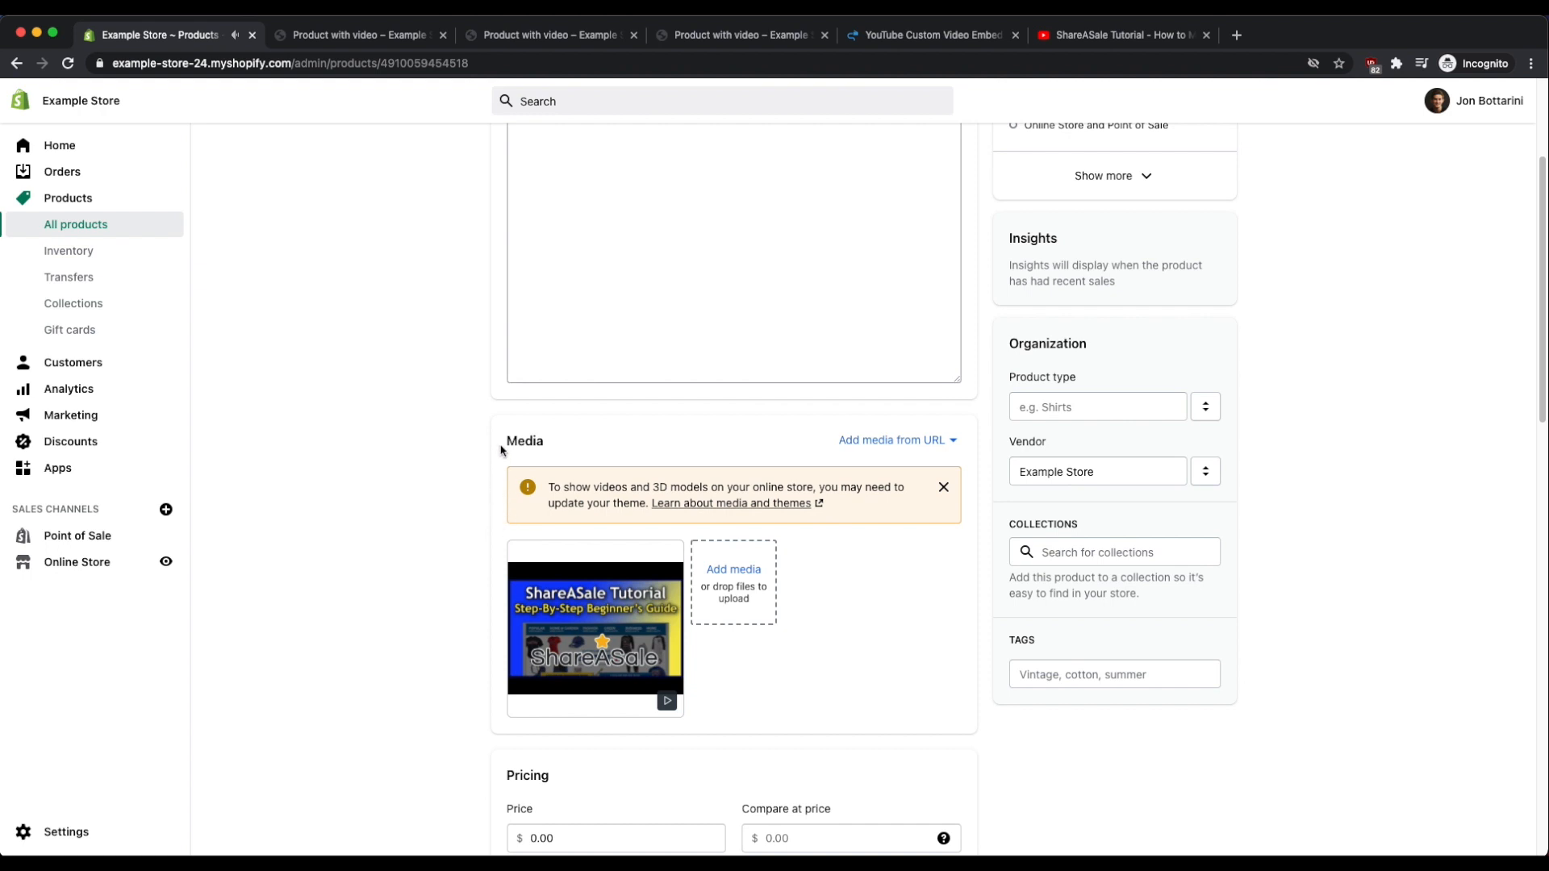
mouse_move(499, 534)
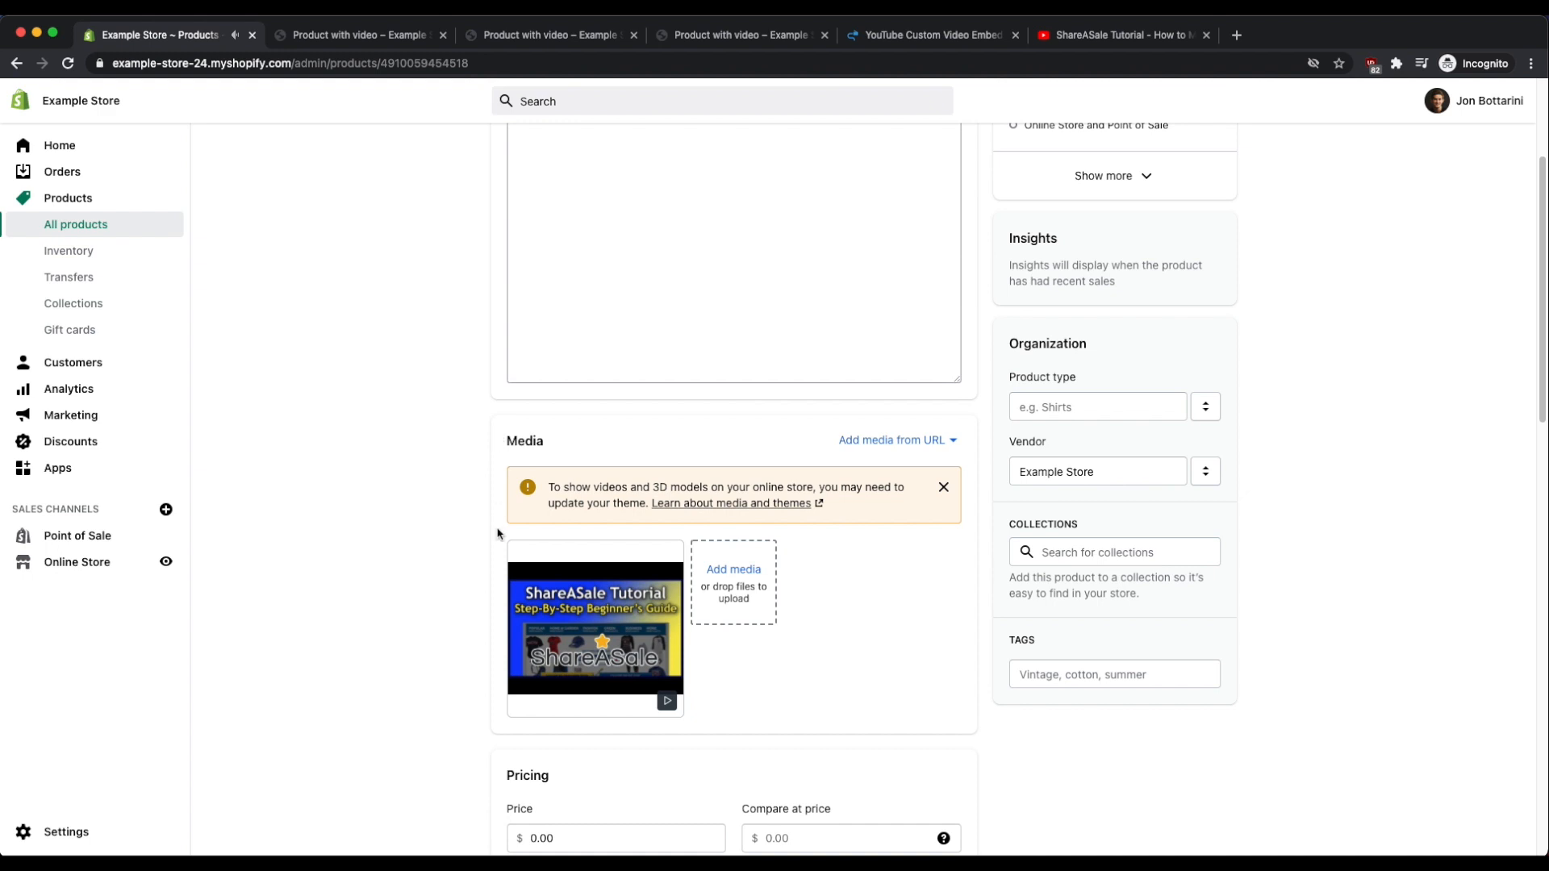
mouse_move(498, 441)
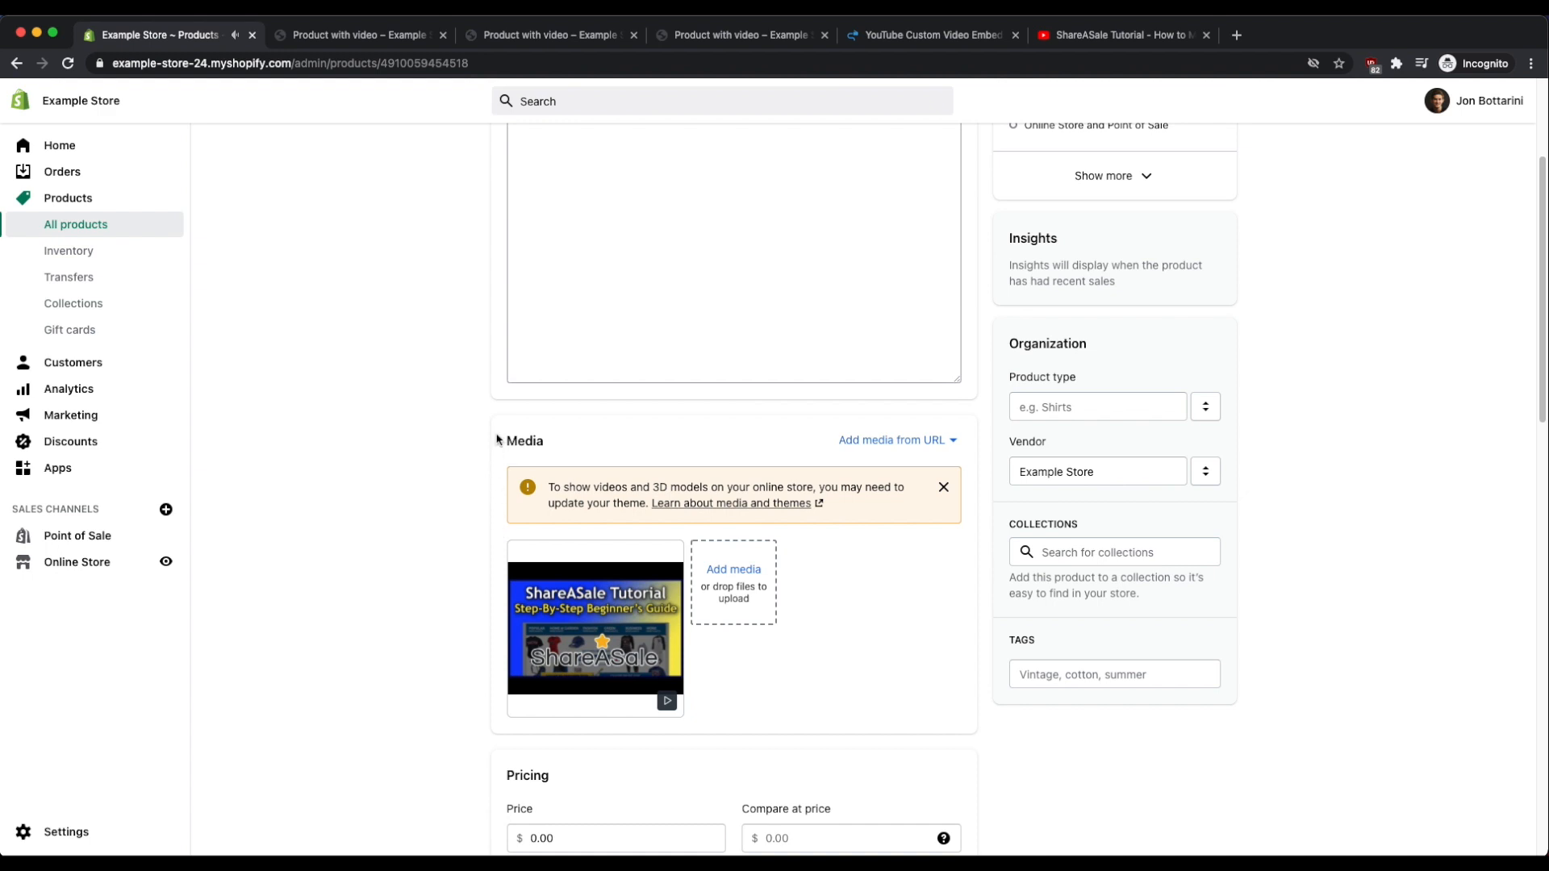
click(891, 439)
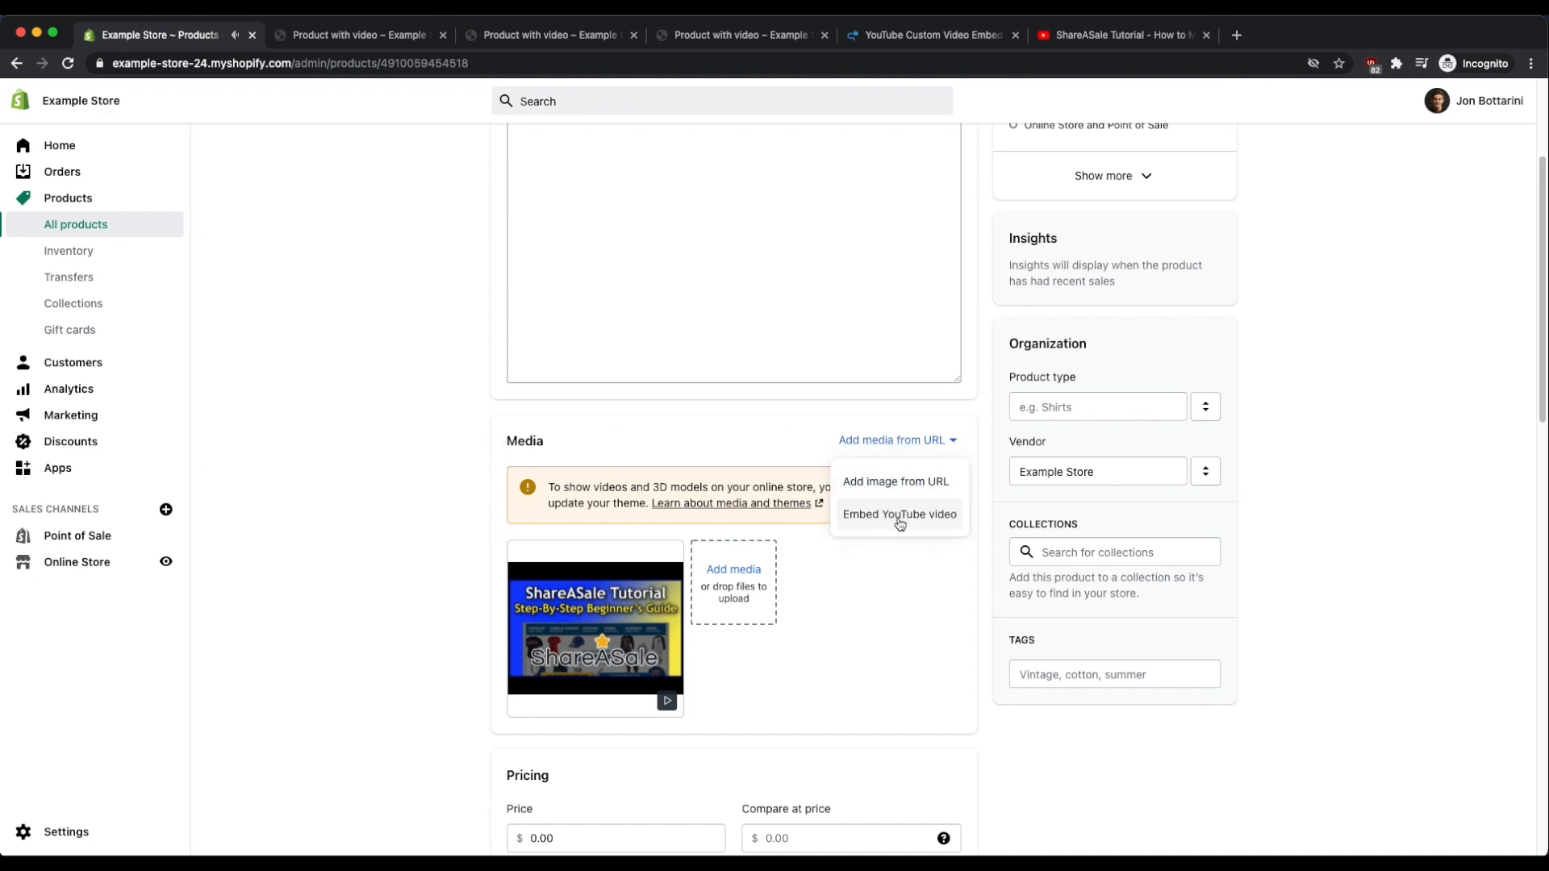
mouse_move(913, 522)
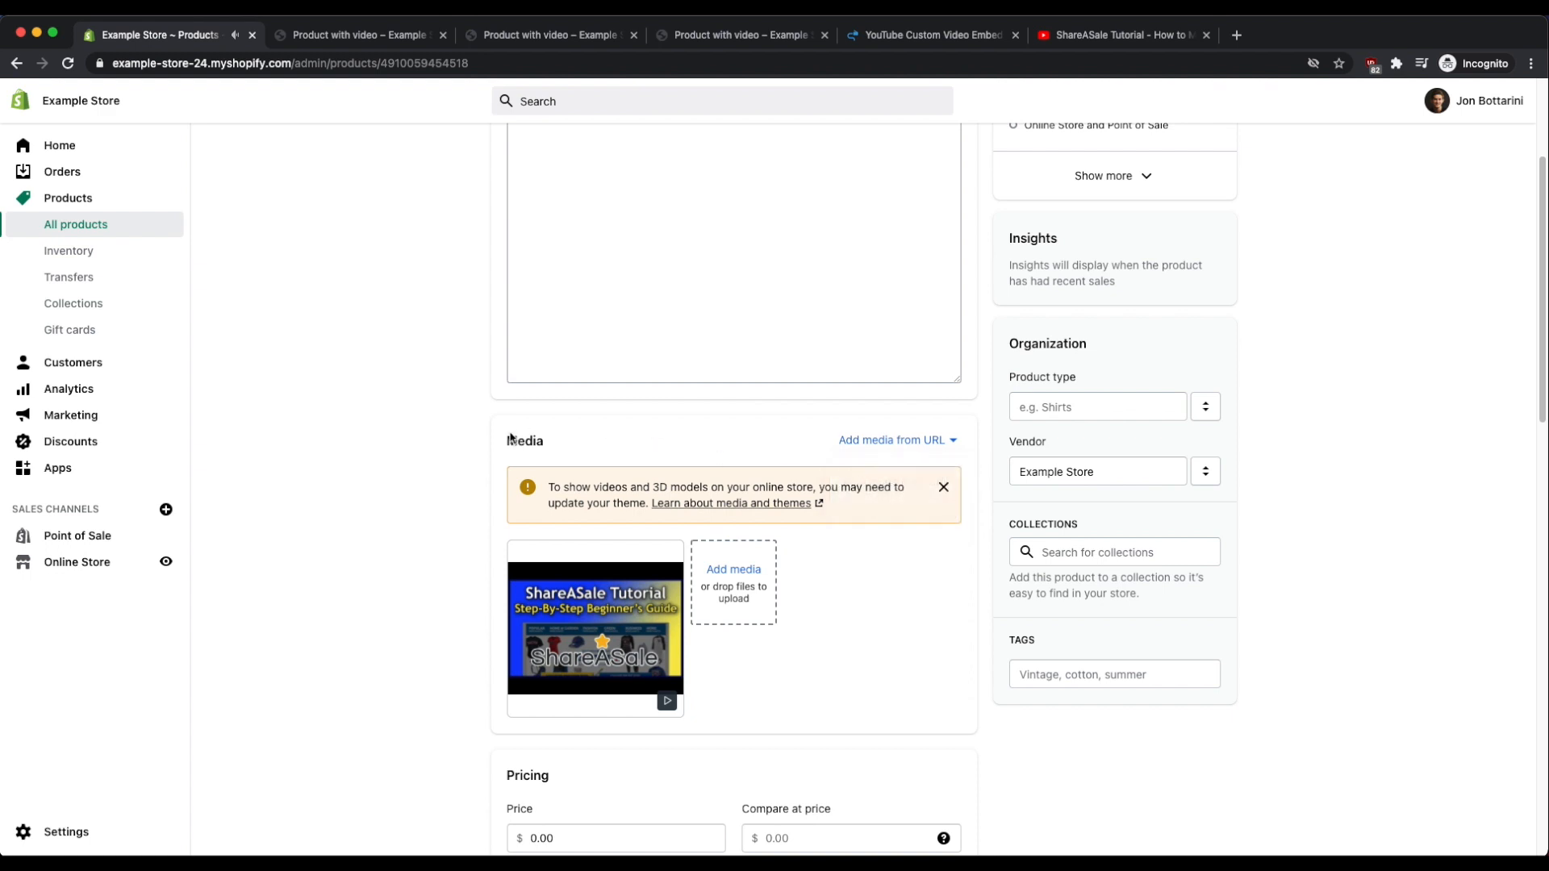
mouse_move(499, 429)
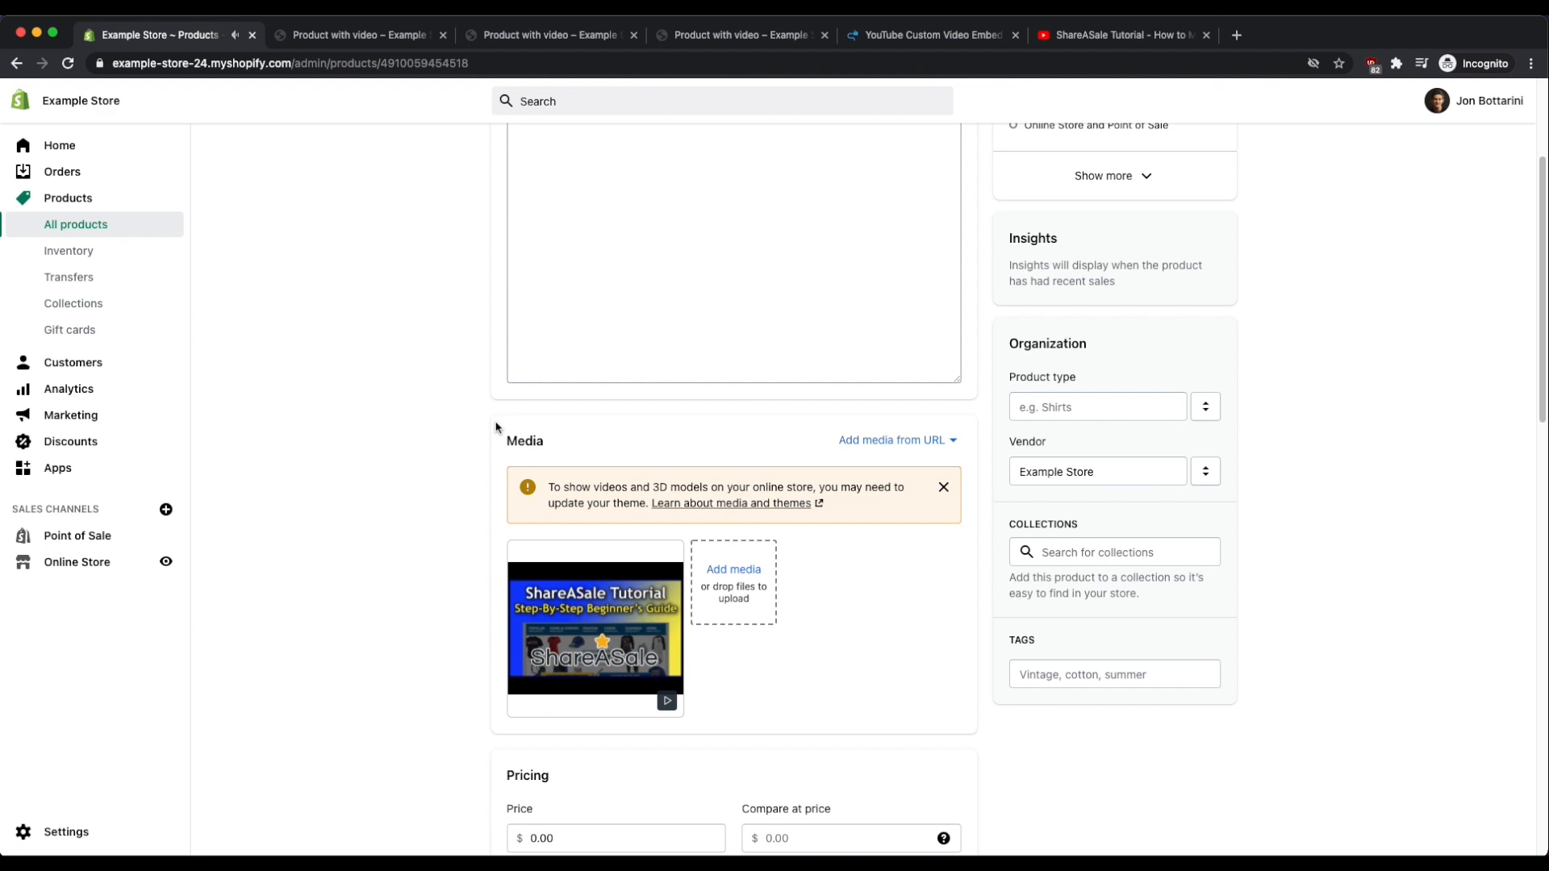
mouse_move(497, 455)
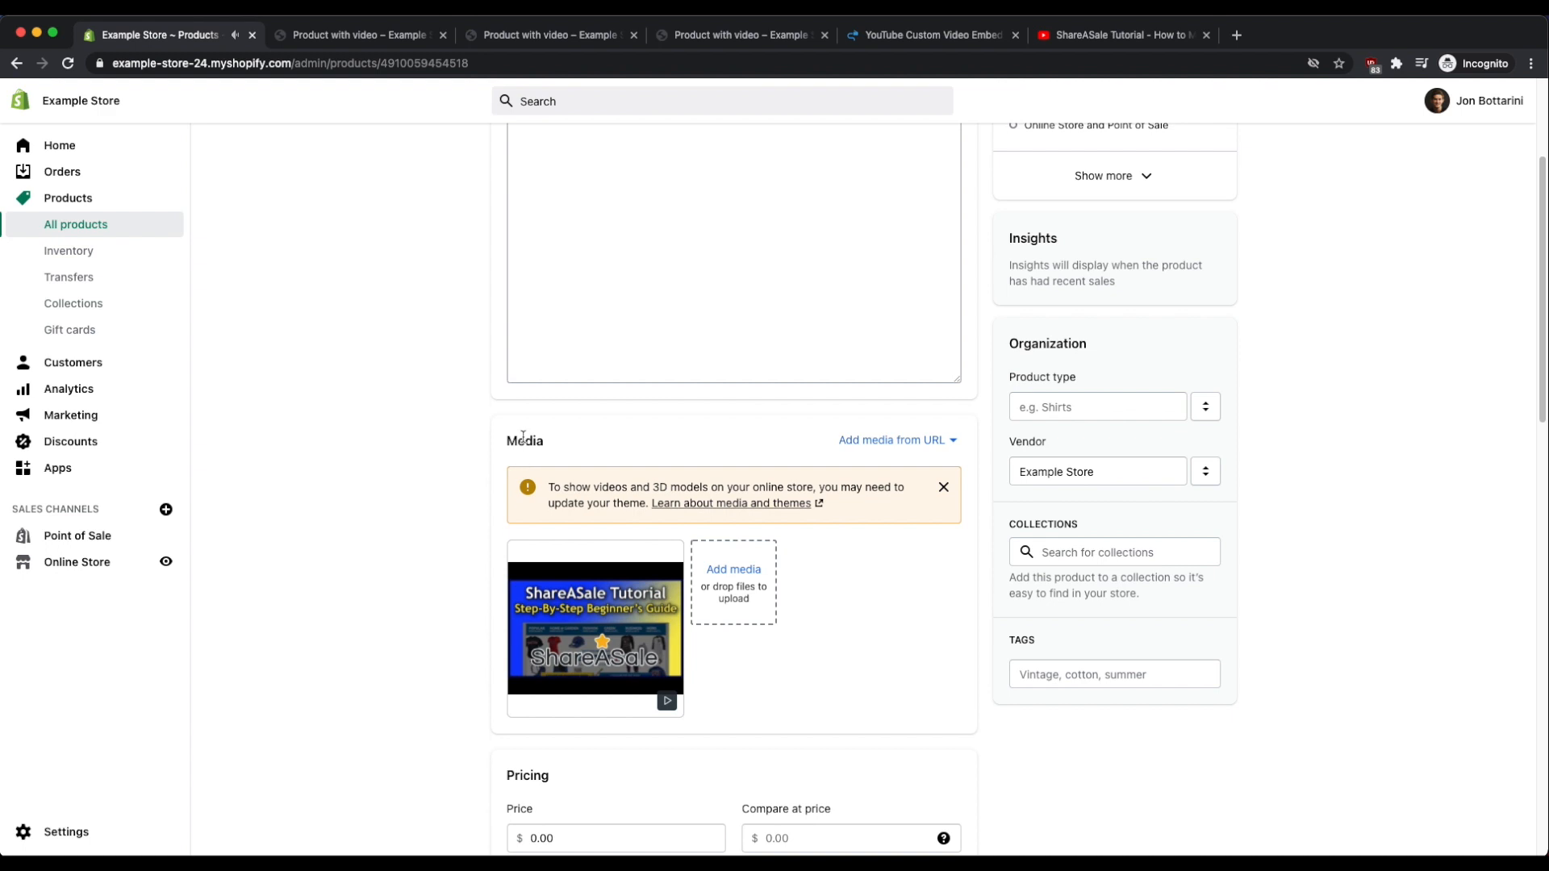
scroll(up, 3)
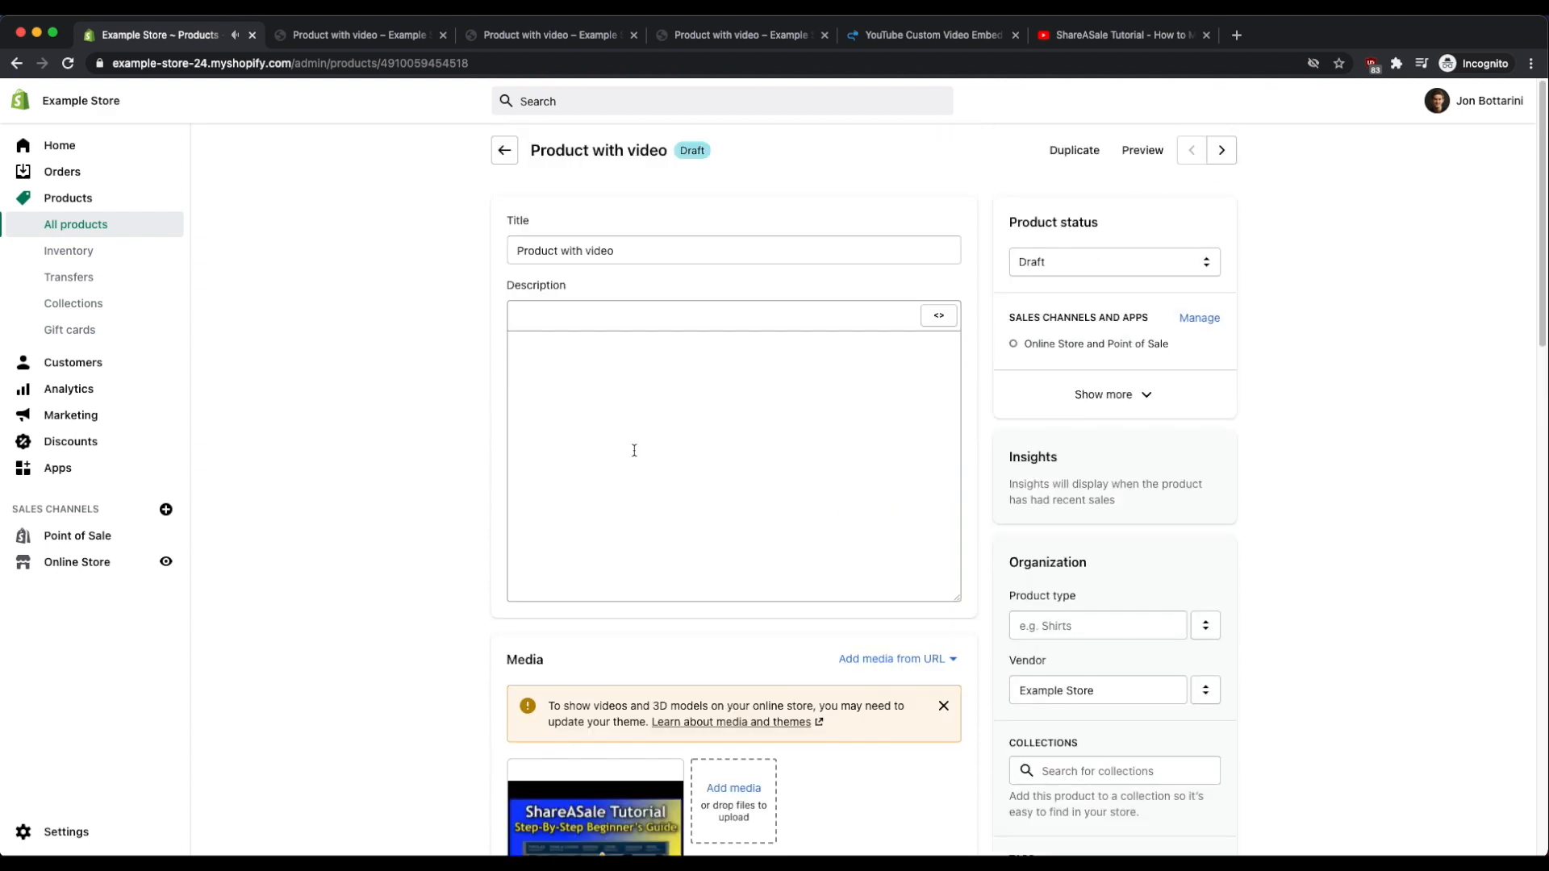
click(930, 34)
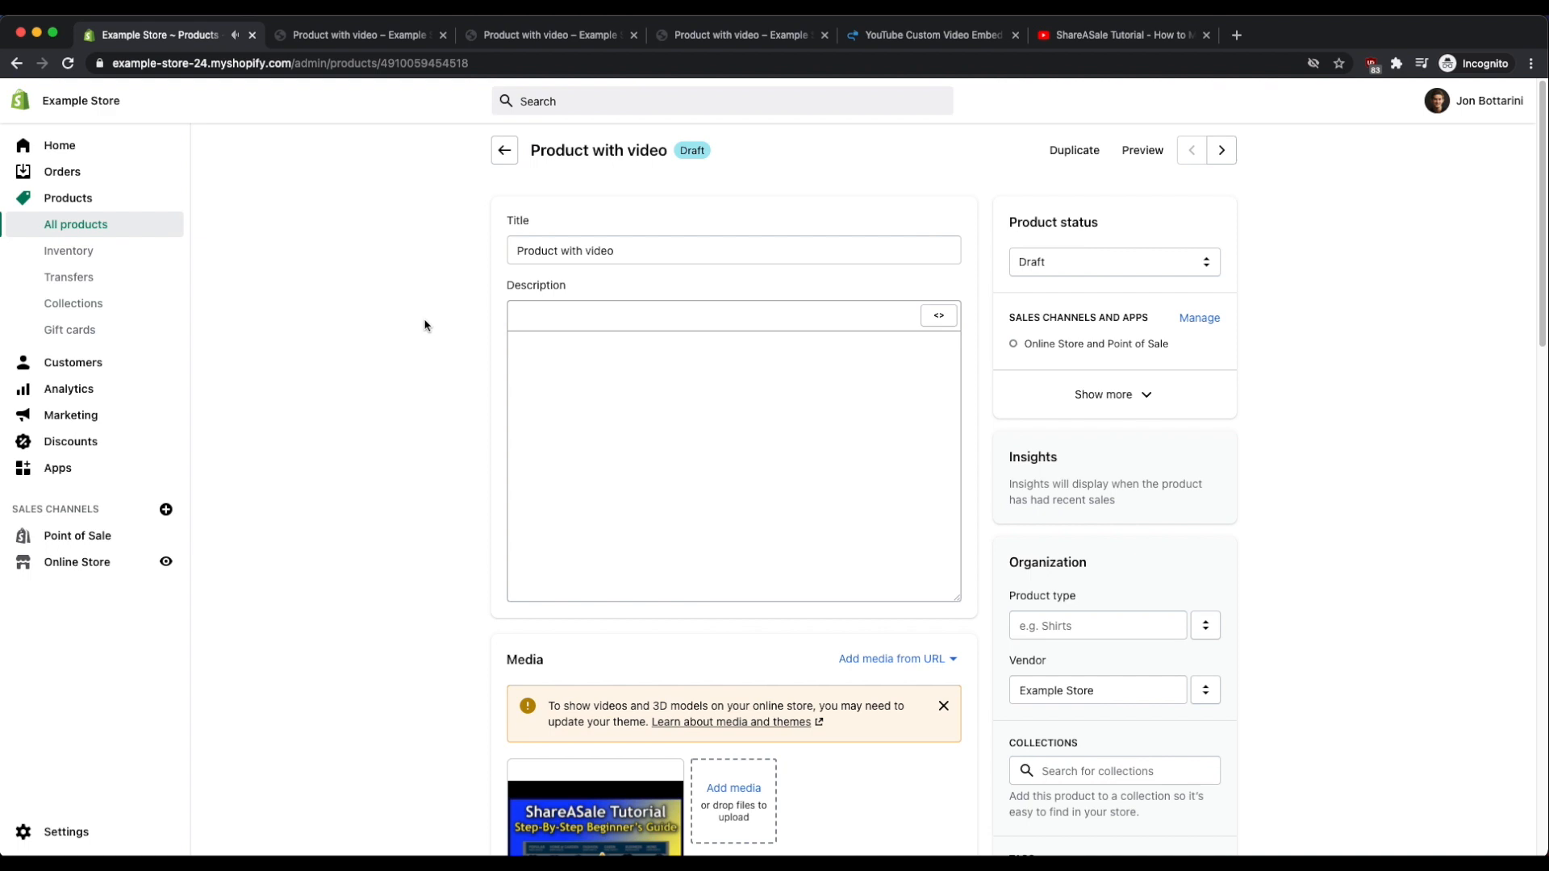
mouse_move(410, 325)
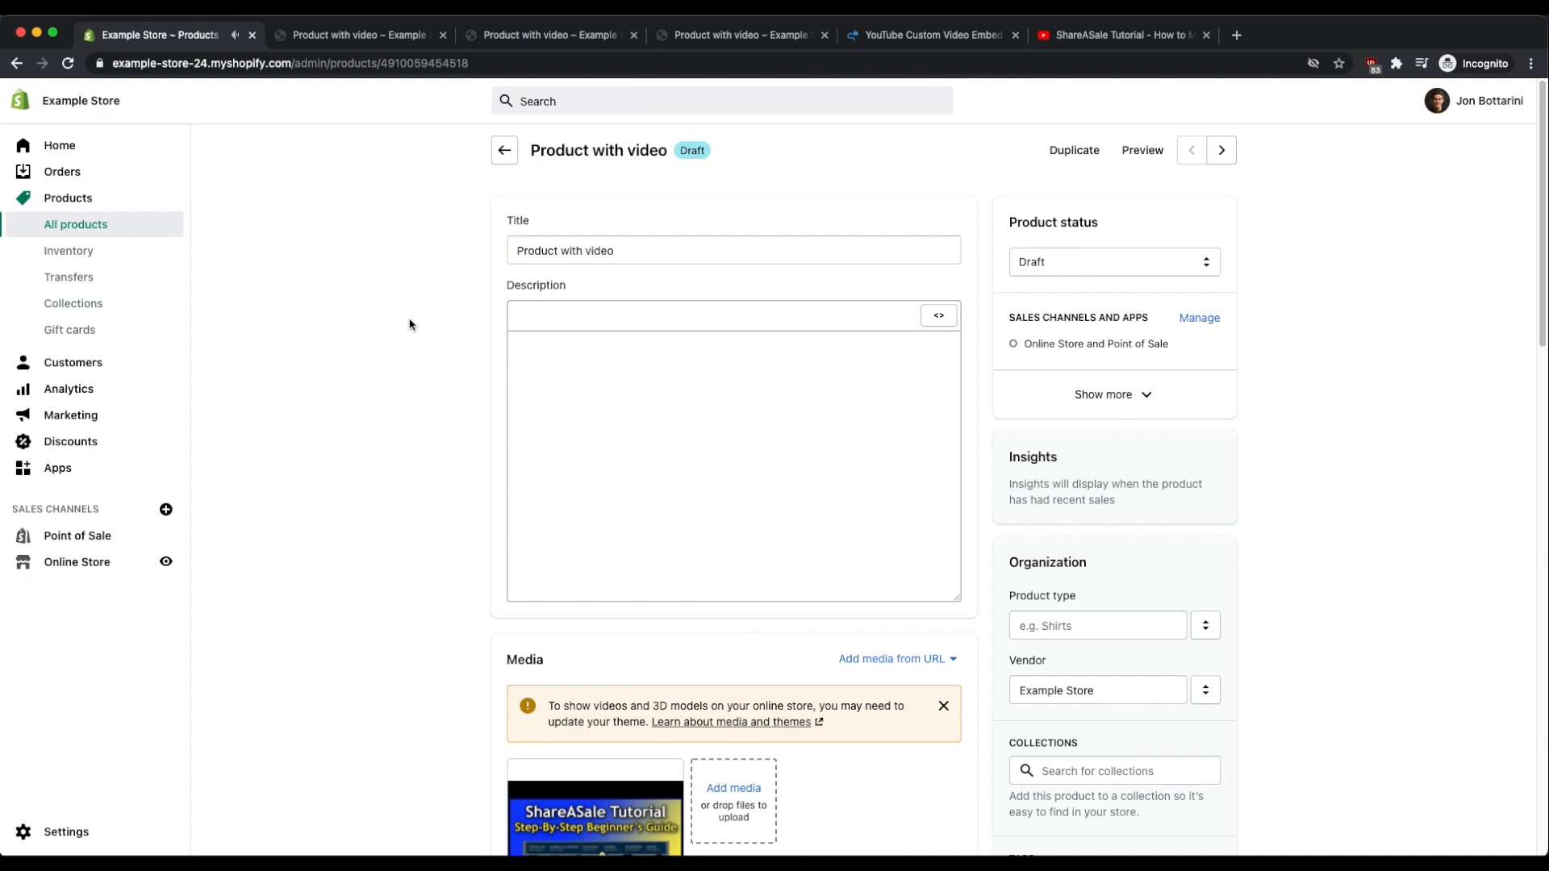
click(75, 562)
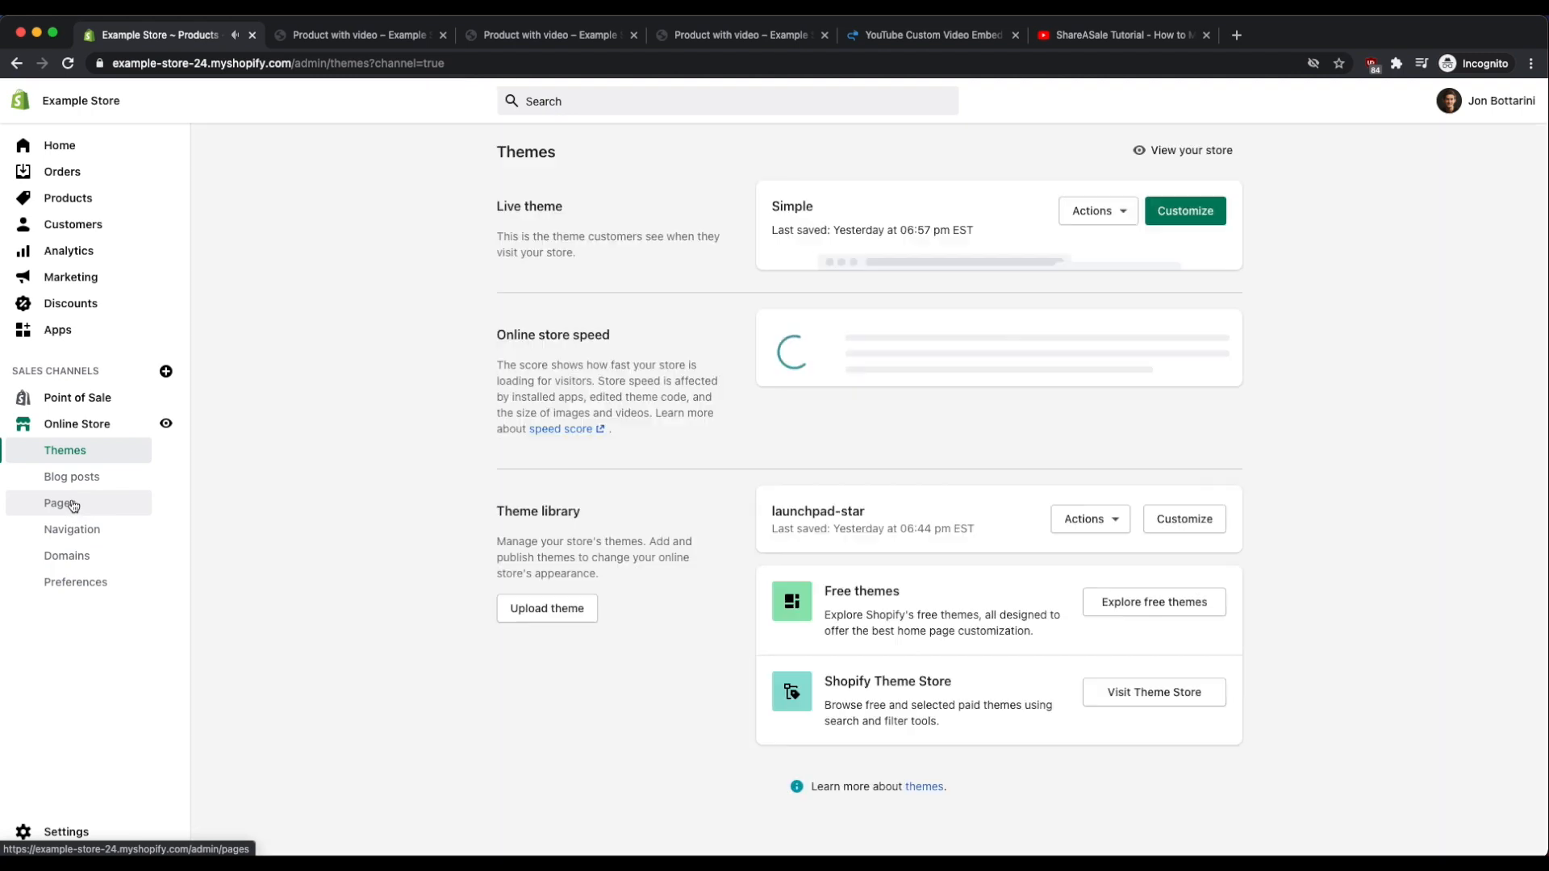
Create a new store page in HTML mode, then return to the embed code generator.
click(59, 504)
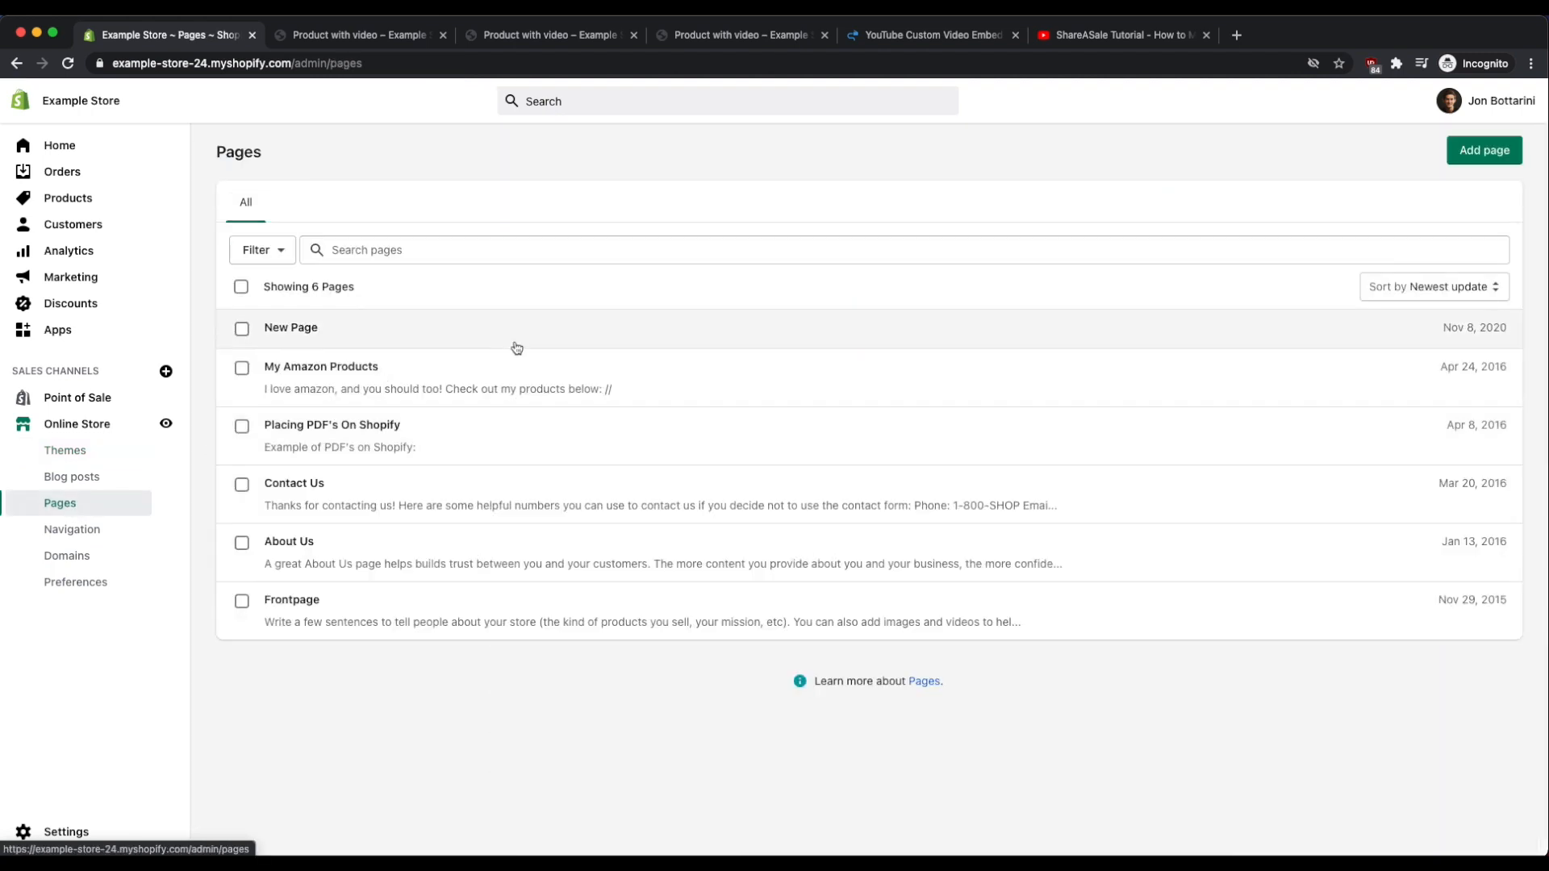
click(1483, 150)
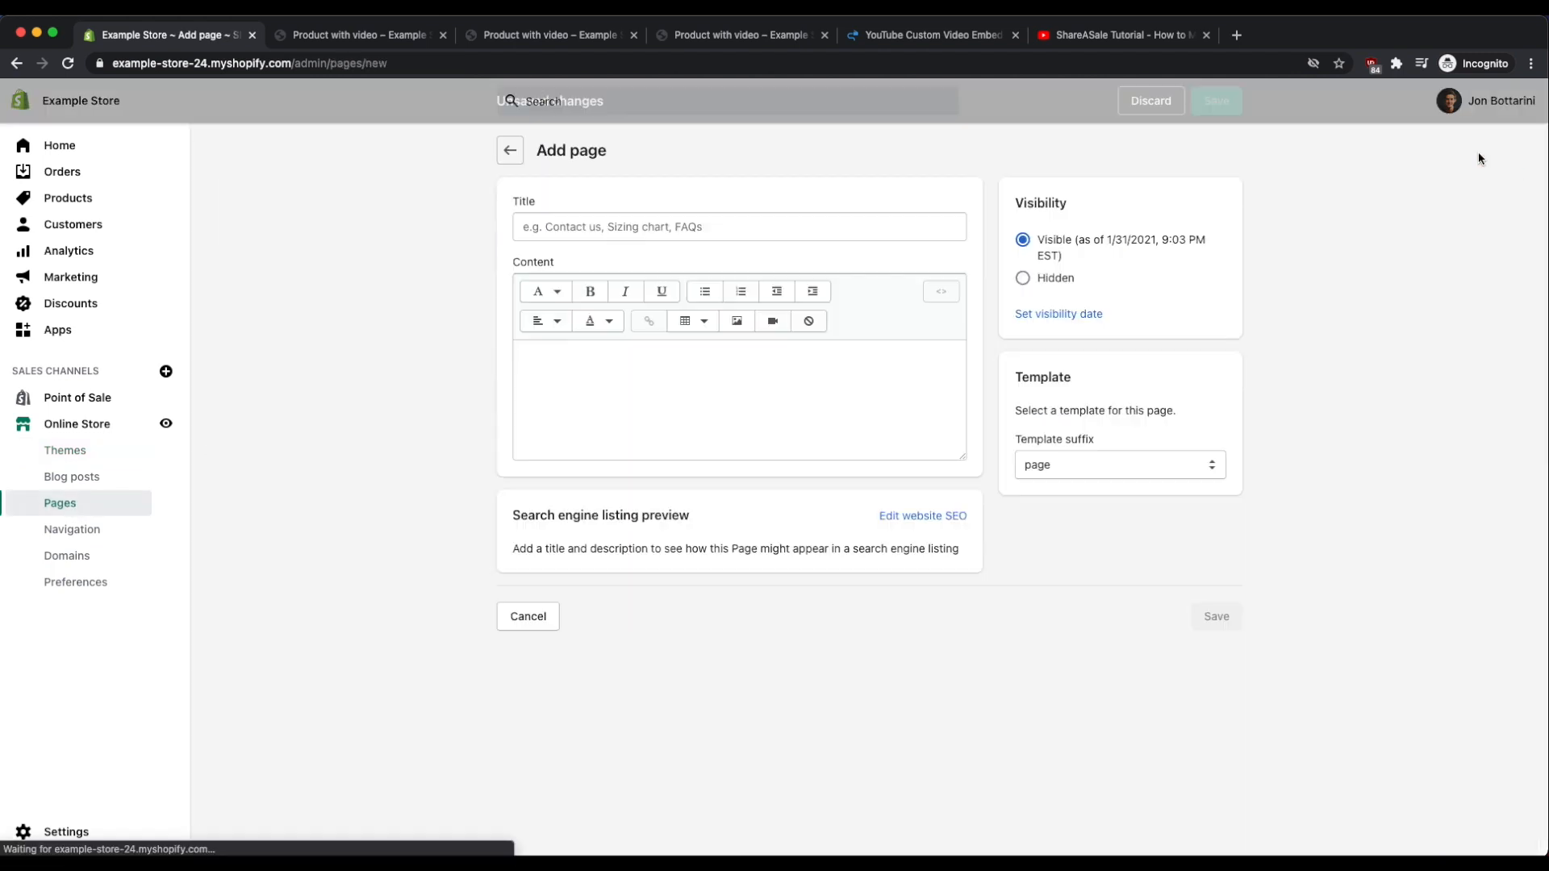
mouse_move(773, 319)
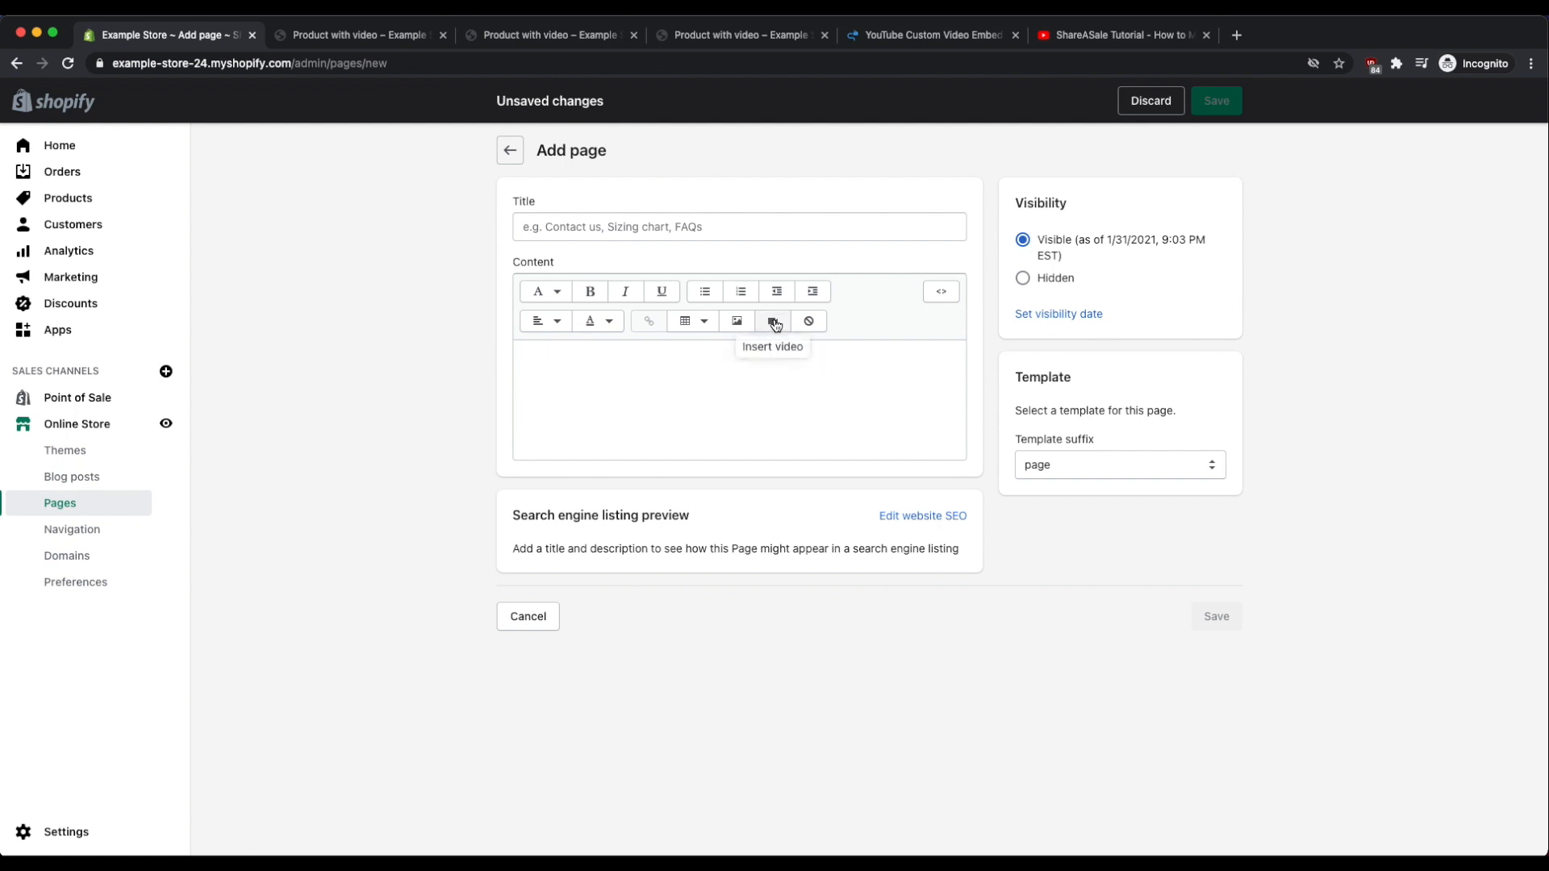
mouse_move(941, 290)
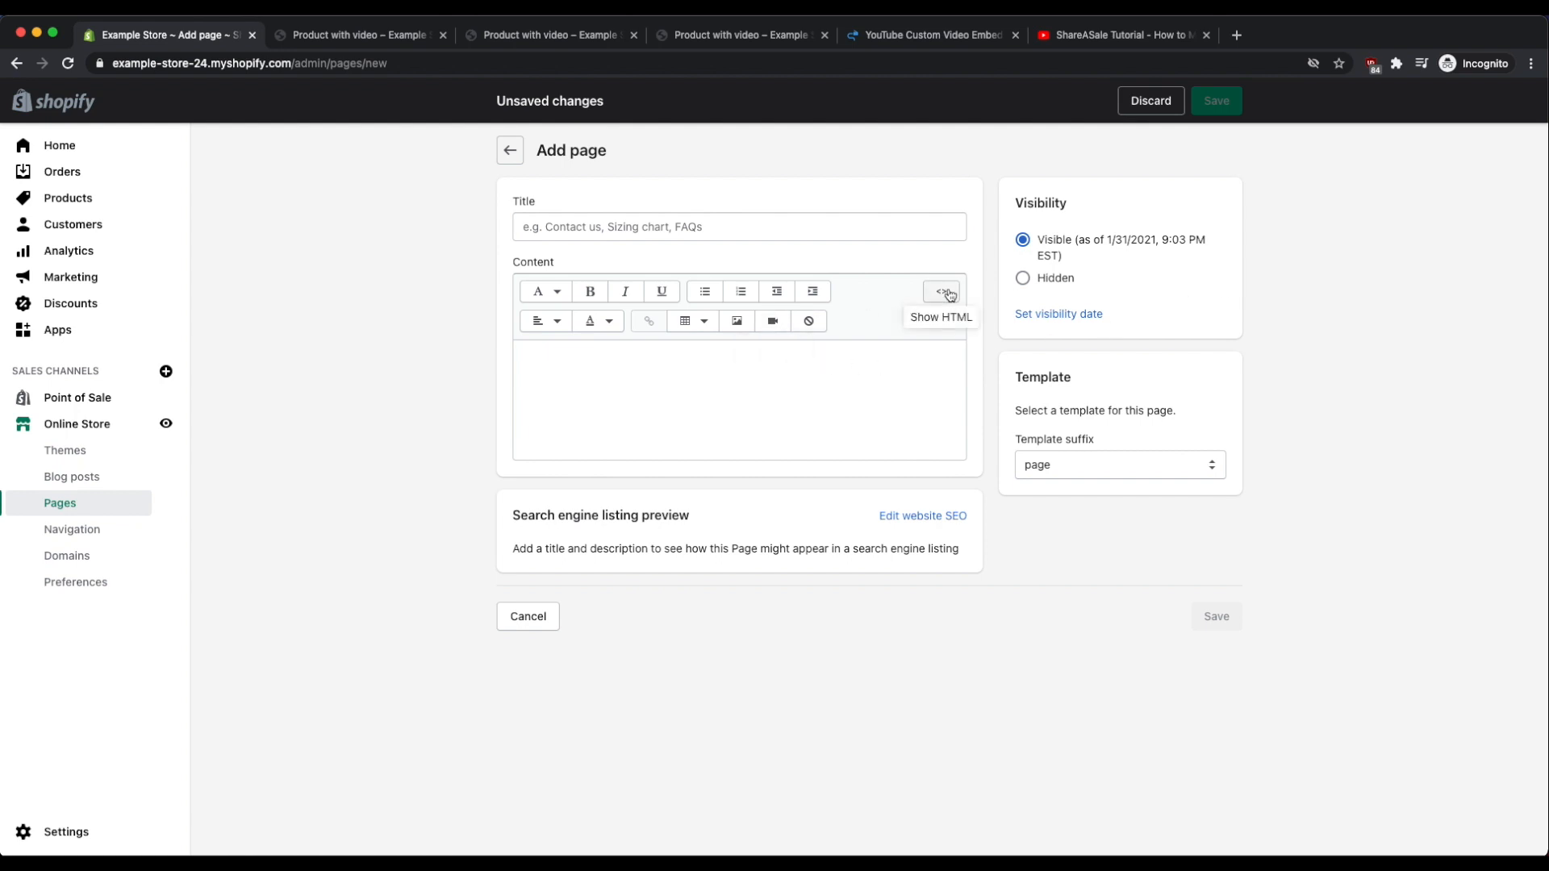
click(939, 290)
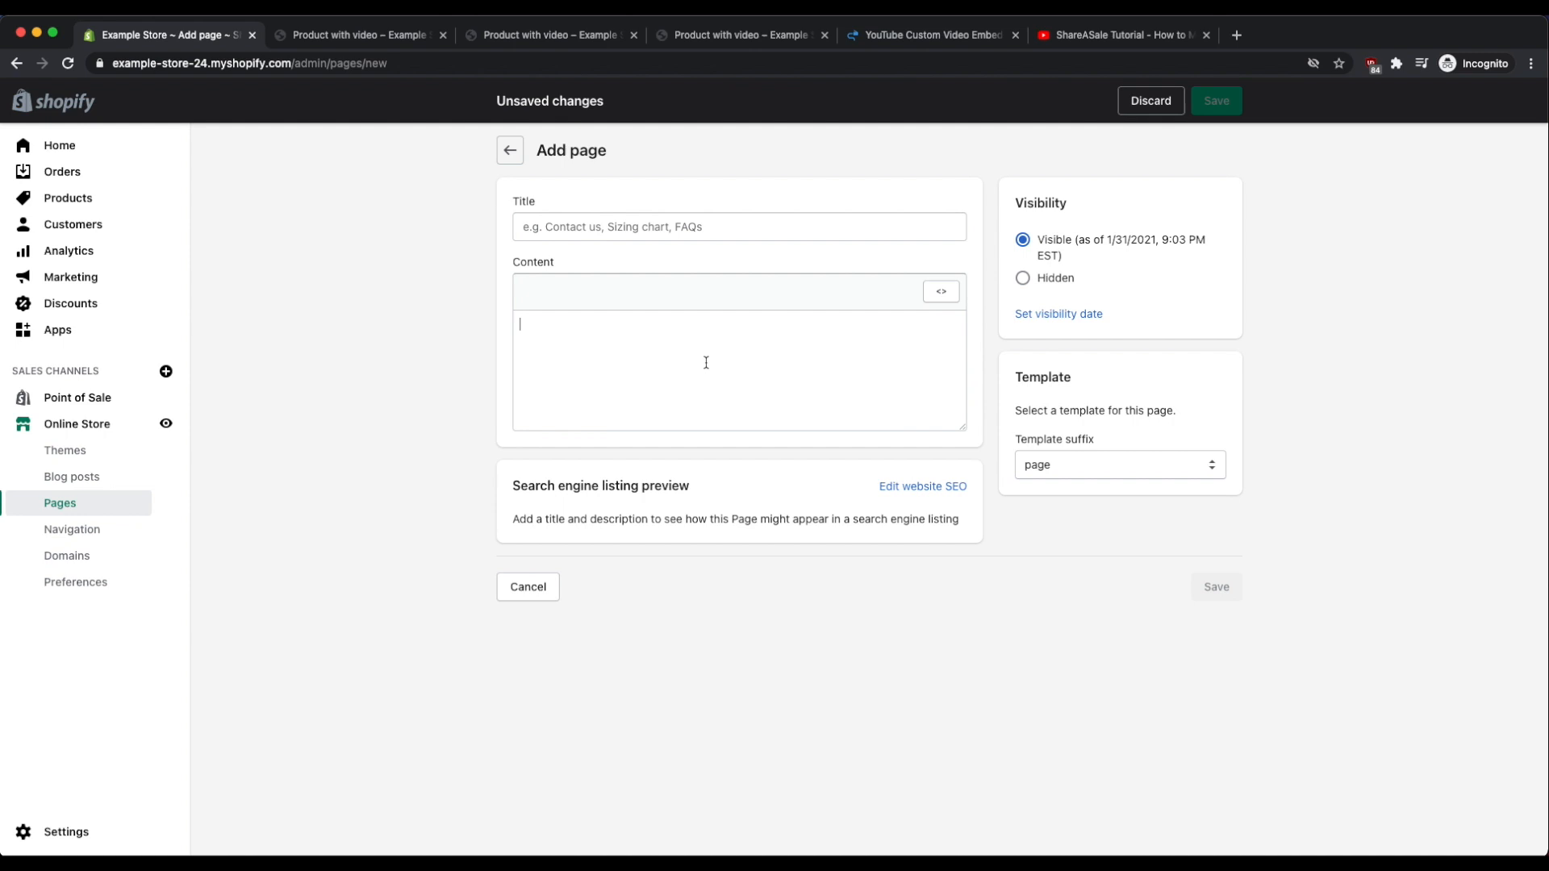
mouse_move(726, 45)
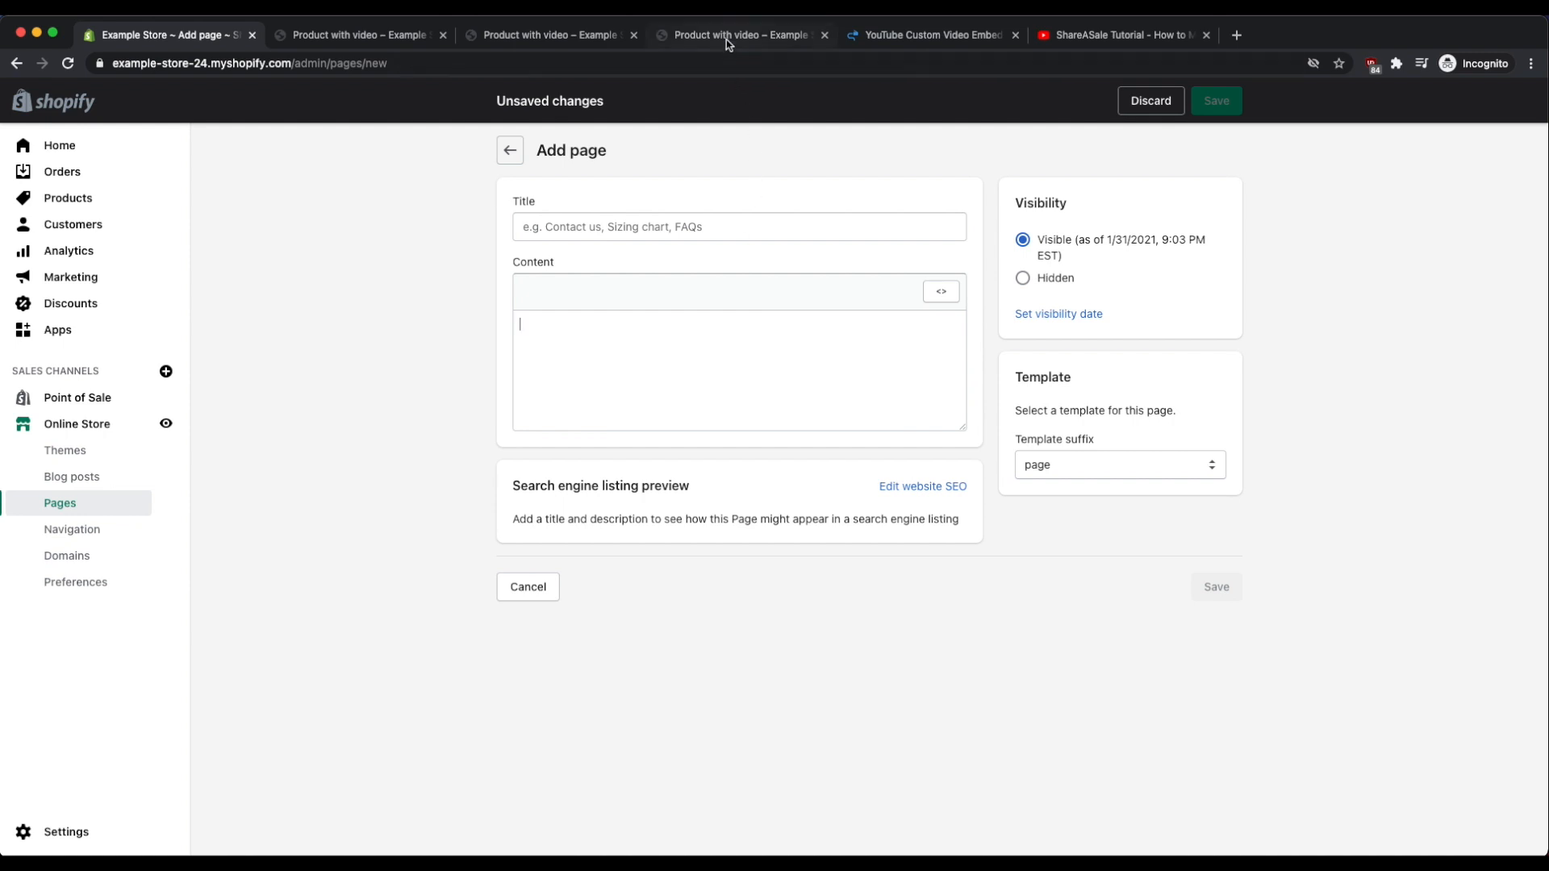
click(929, 34)
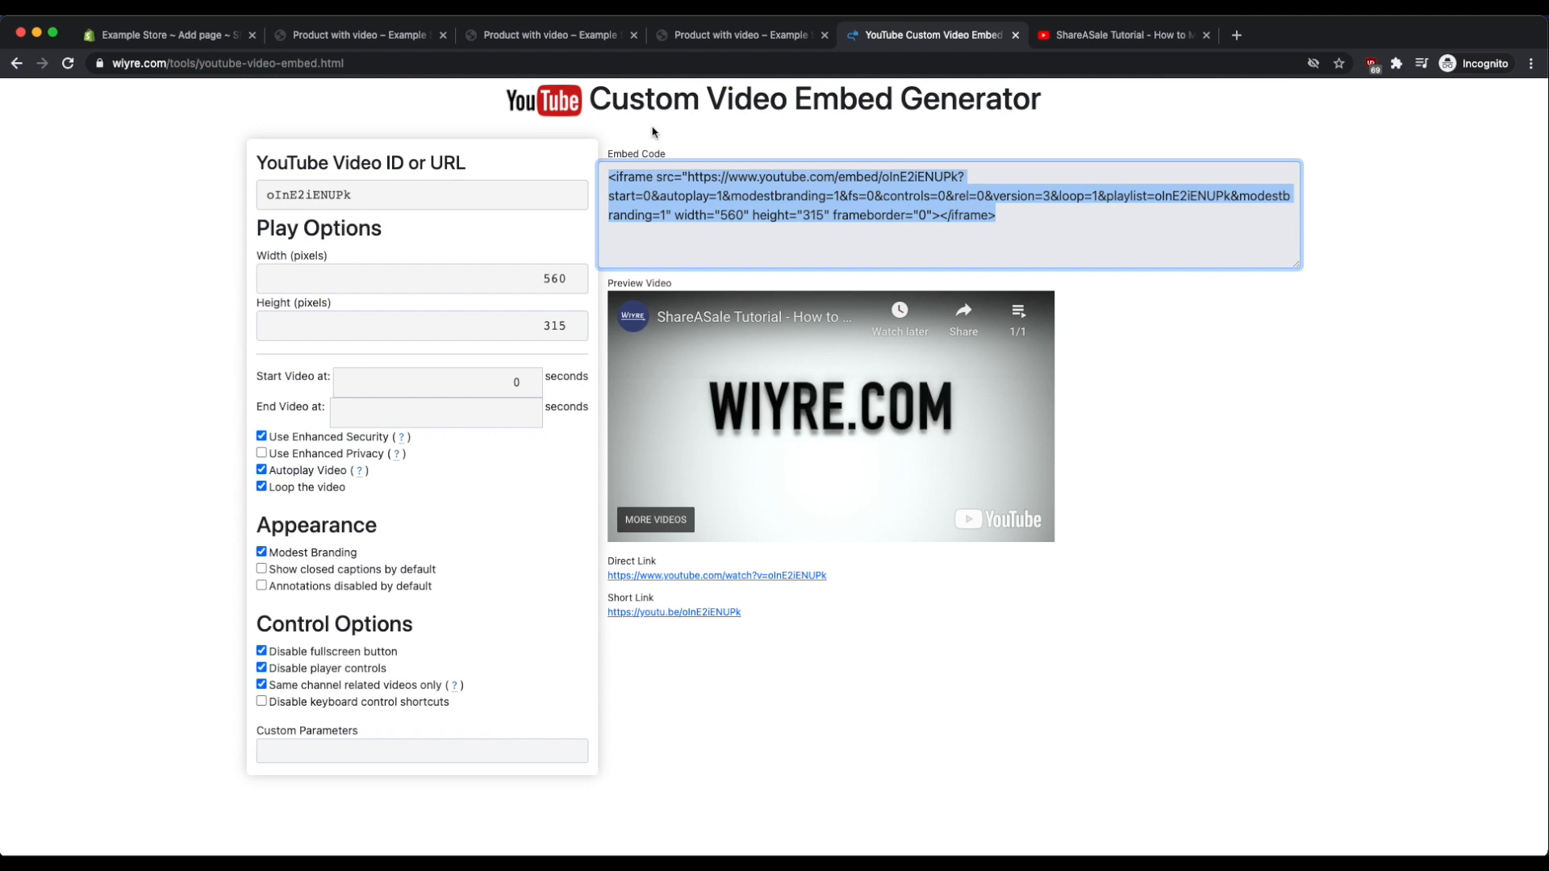
Copy the customized iframe embed code from the generator for the new page.
right_click(890, 195)
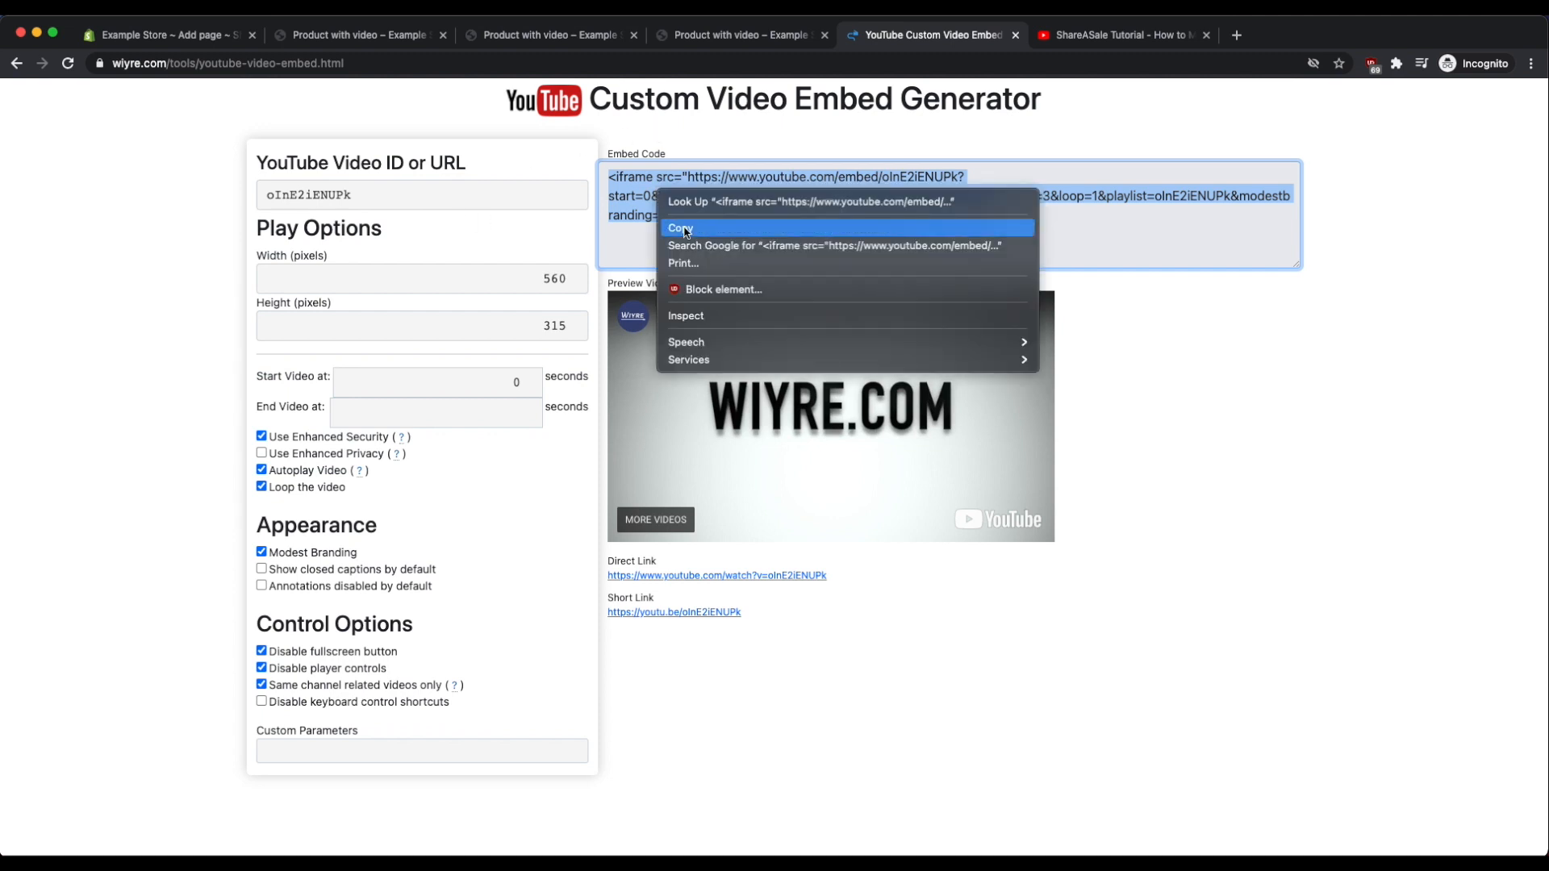
click(166, 34)
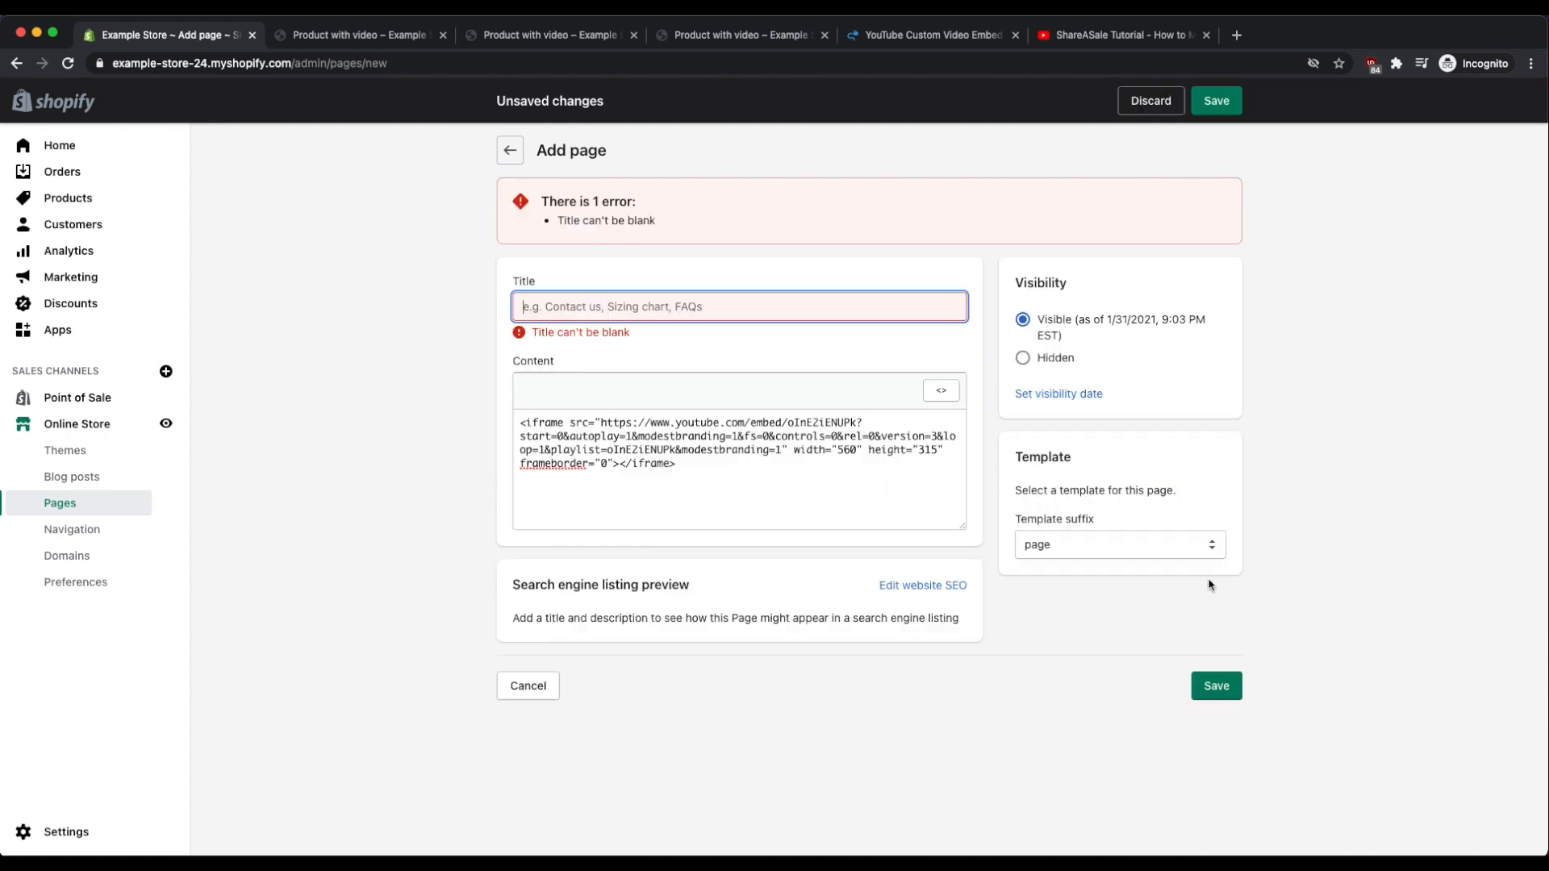
Title the page 'v', save it and view it on the online store.
text(v)
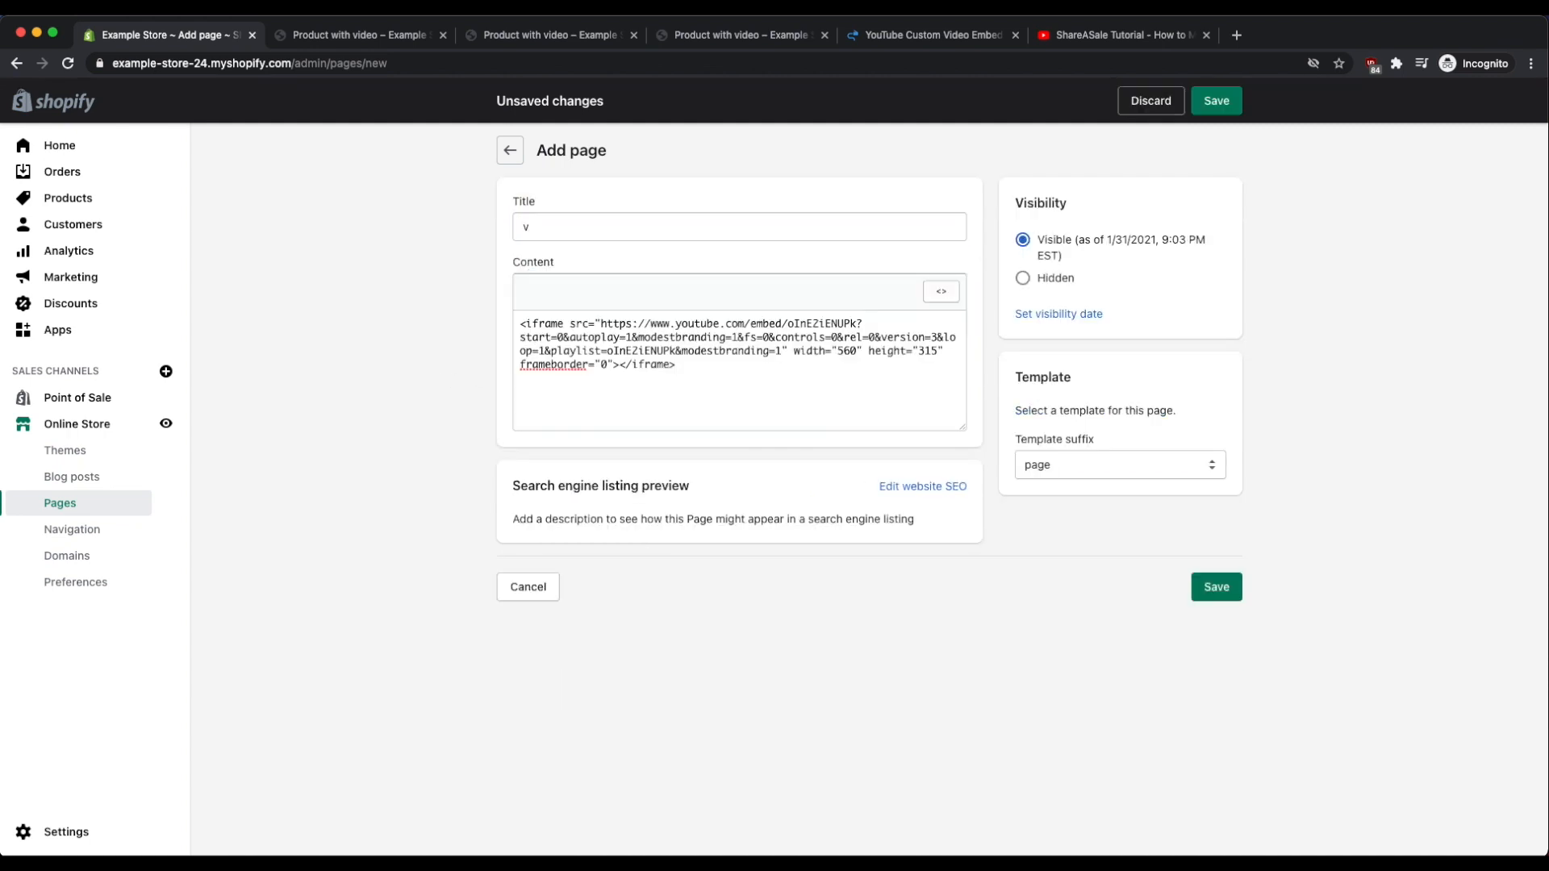
click(1213, 100)
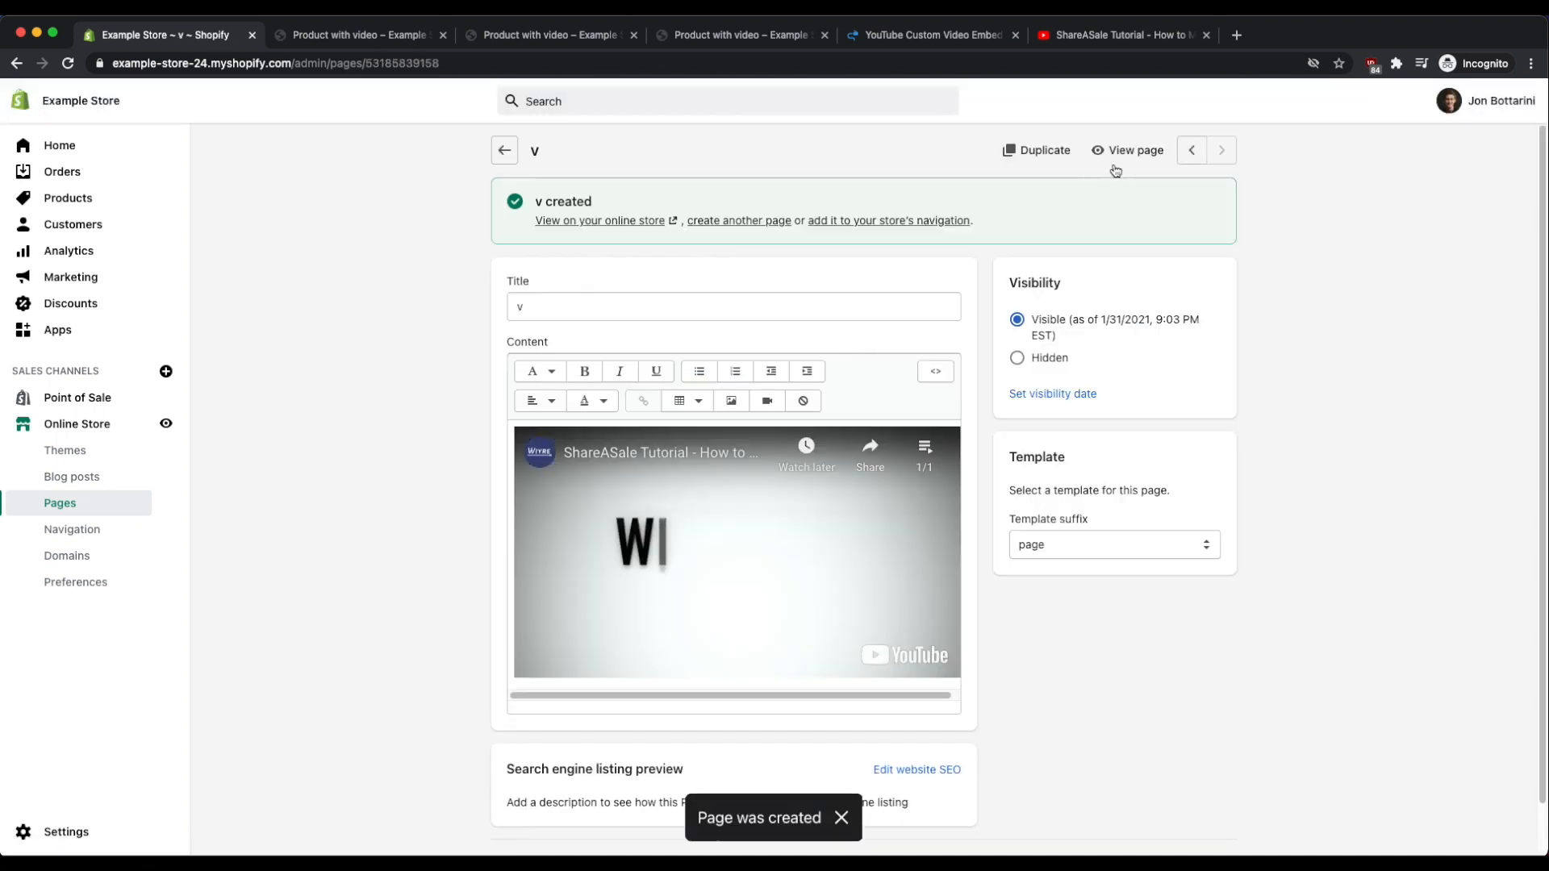
click(1133, 150)
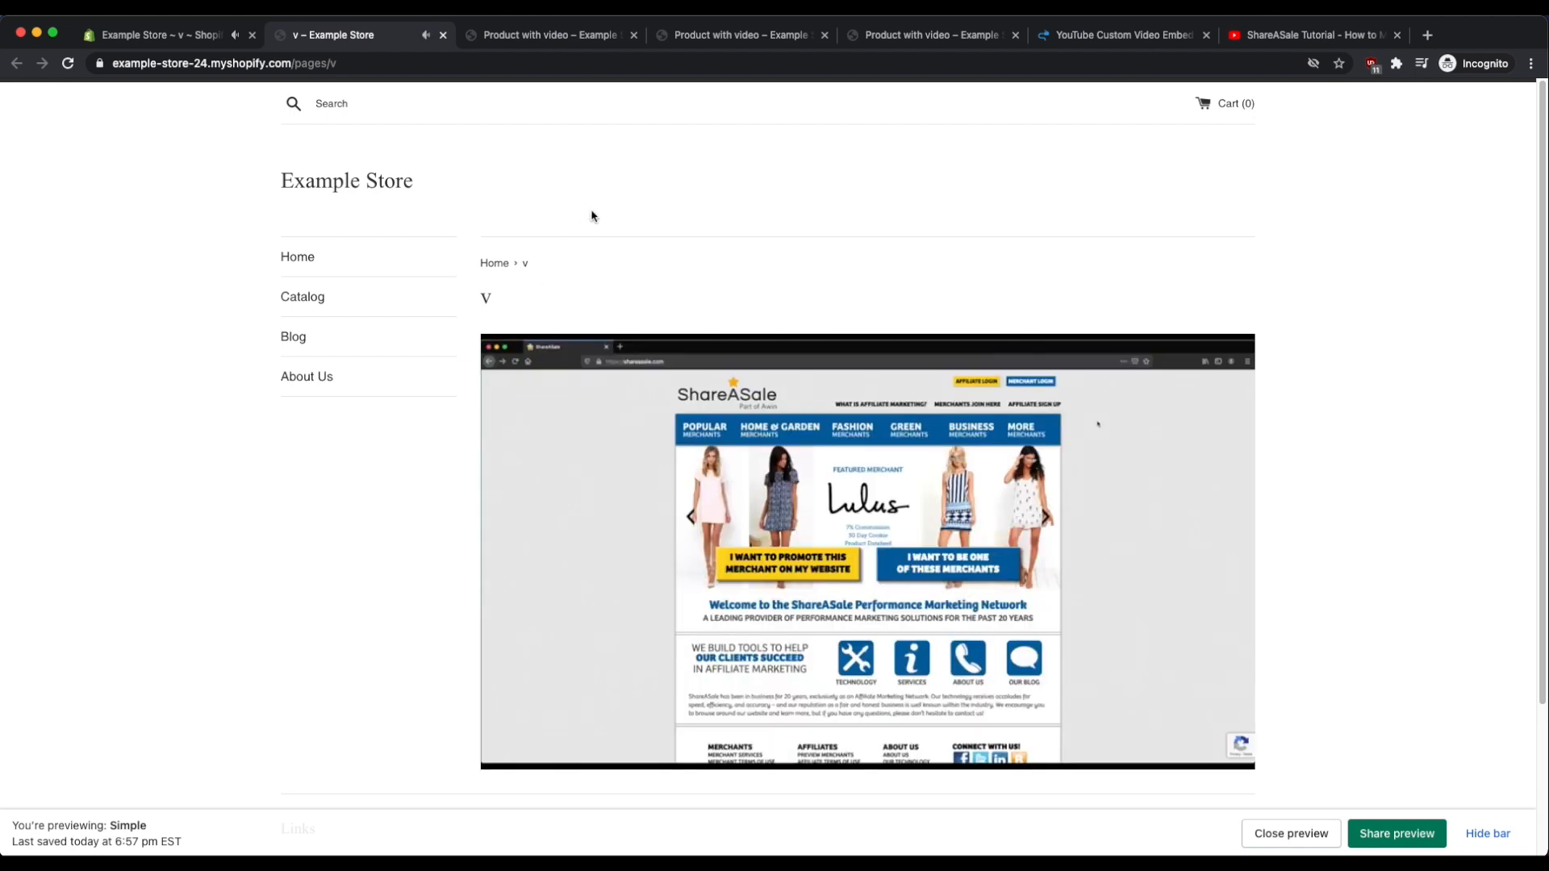
click(1121, 34)
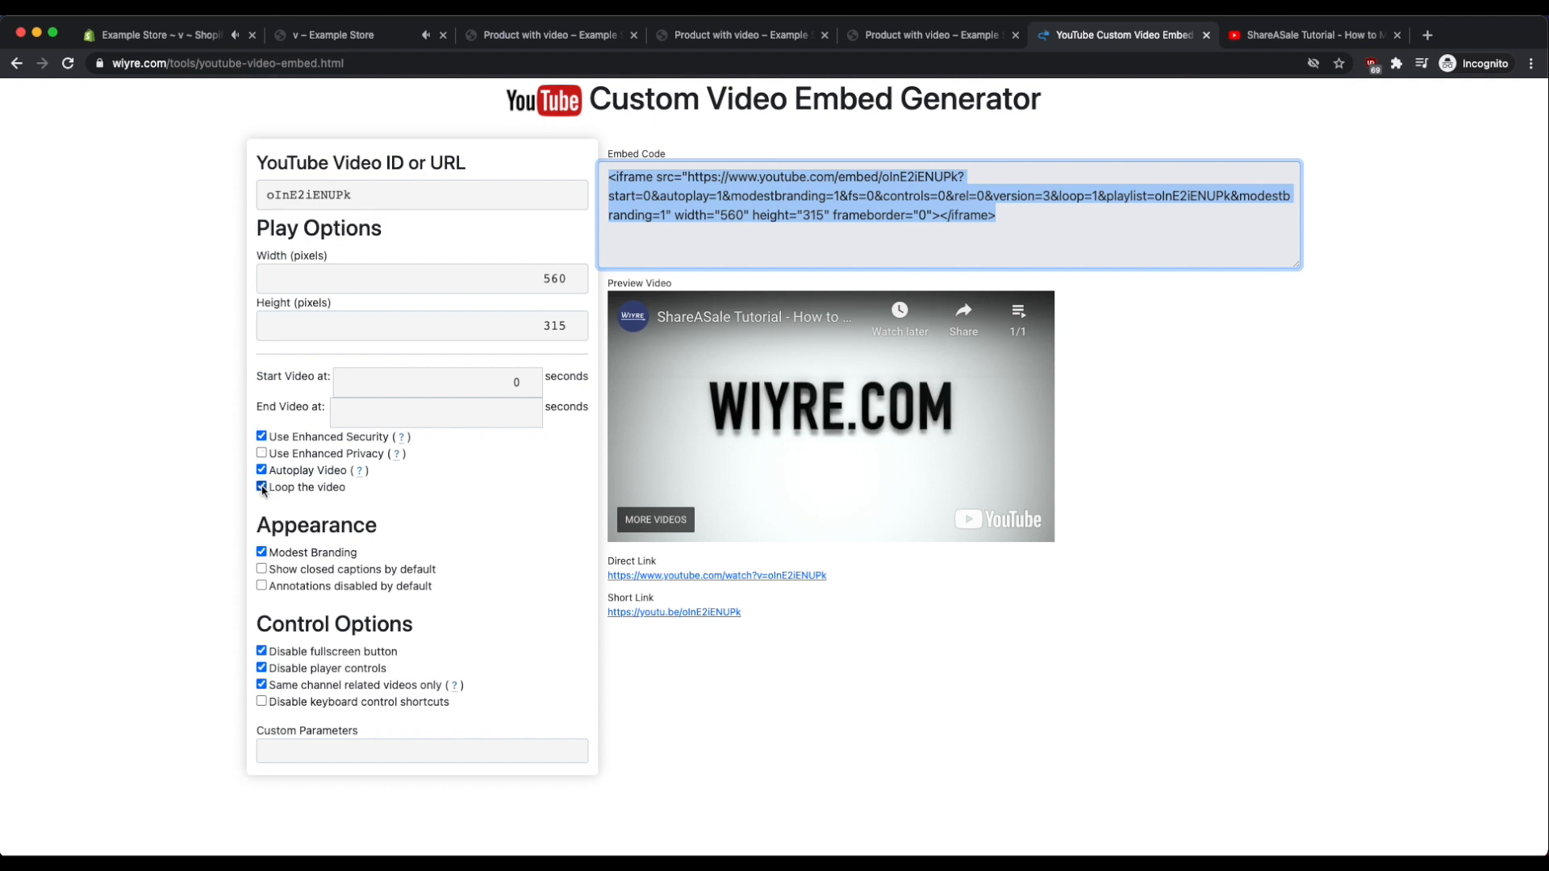
Uncheck Loop the video so the embed code shows loop=0.
click(261, 470)
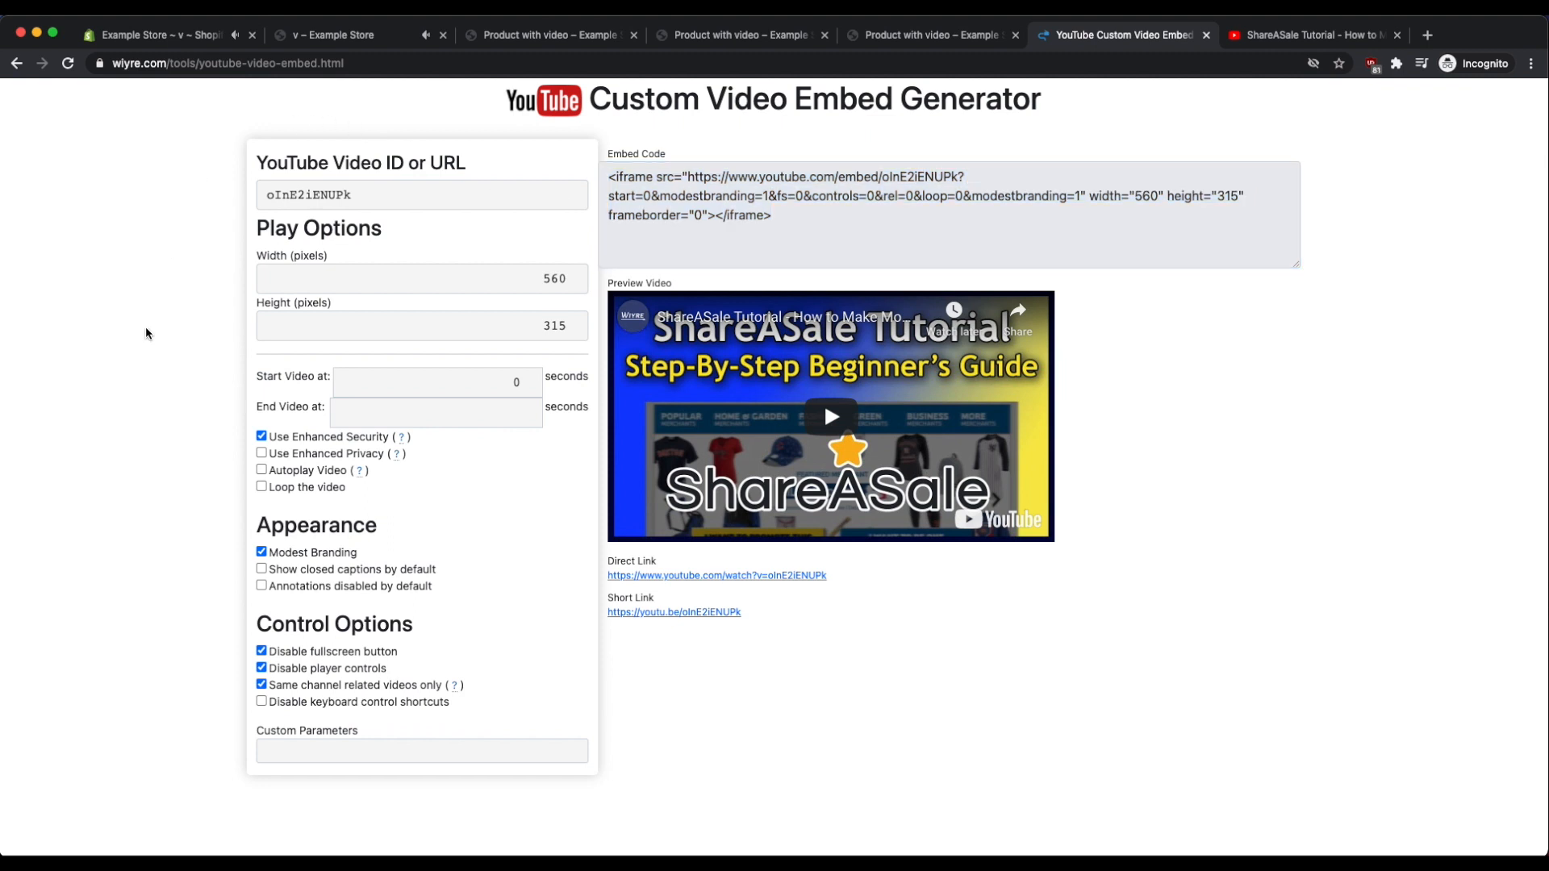
mouse_move(778, 149)
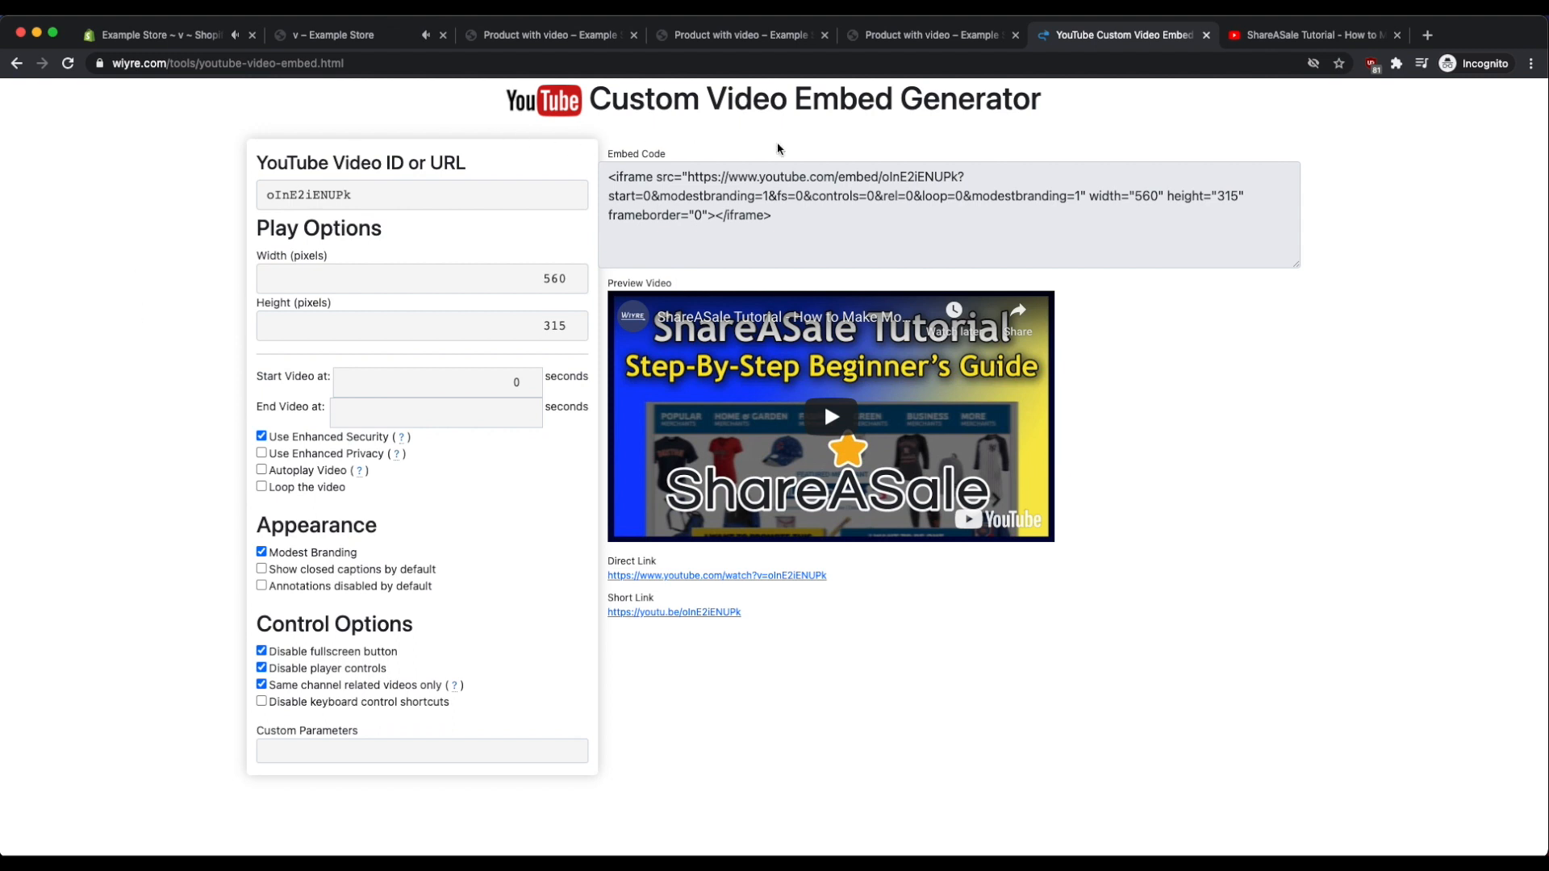
mouse_move(149, 266)
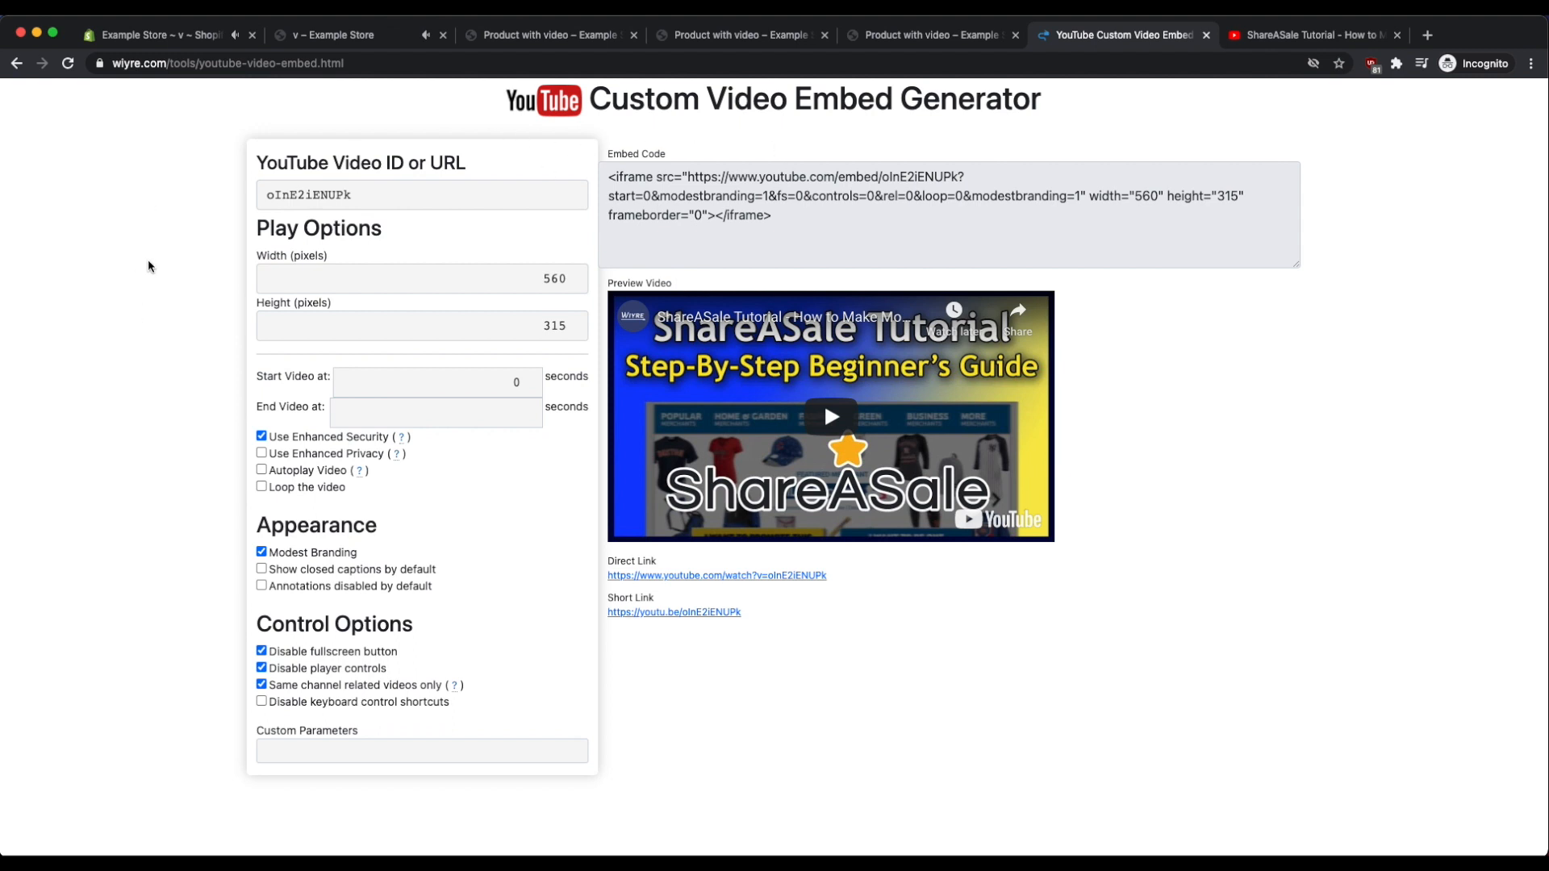